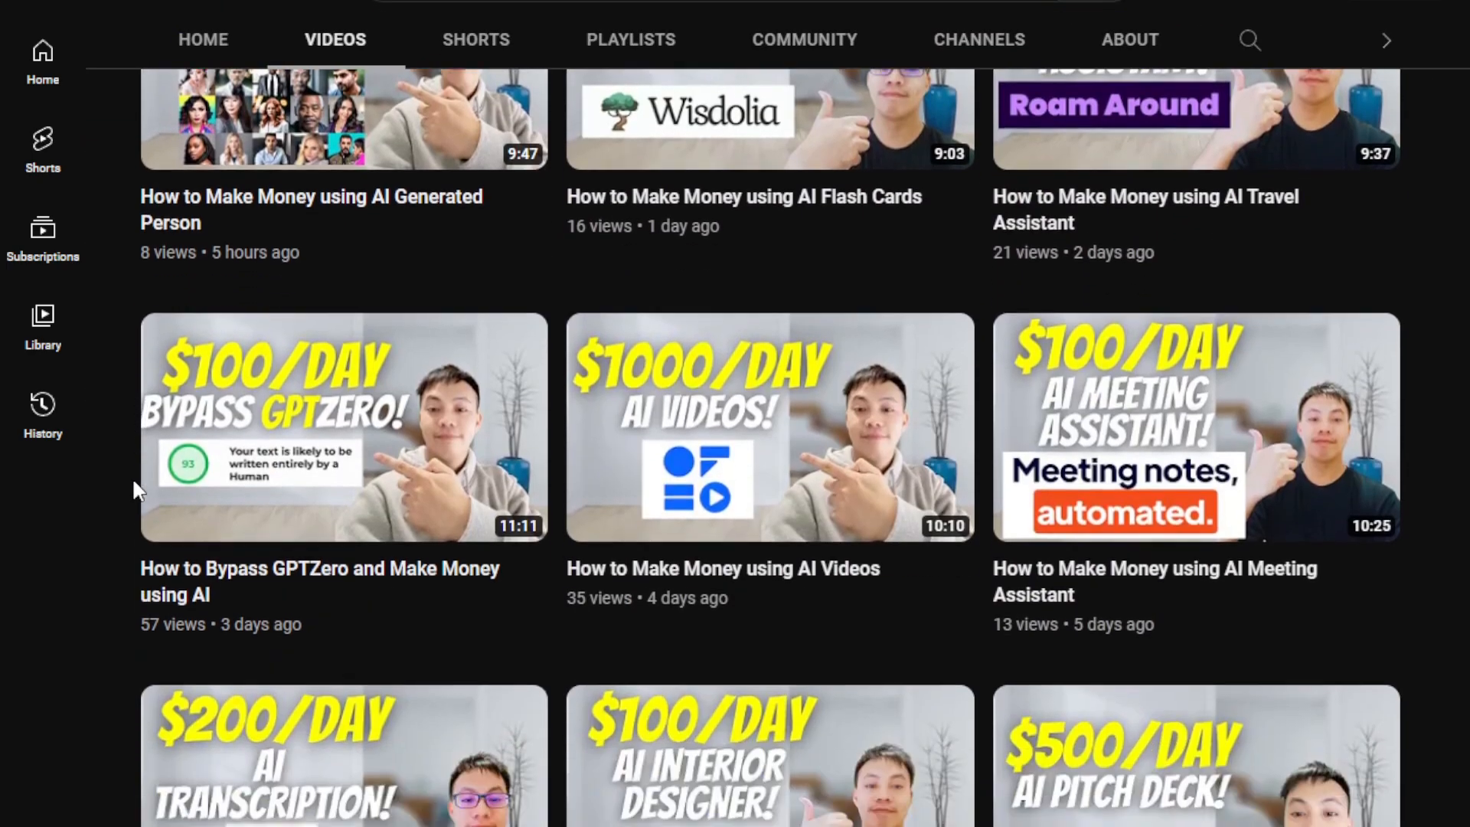
Browse down The Real World channel's Videos list, then return to its Home page.
scroll(down, 3)
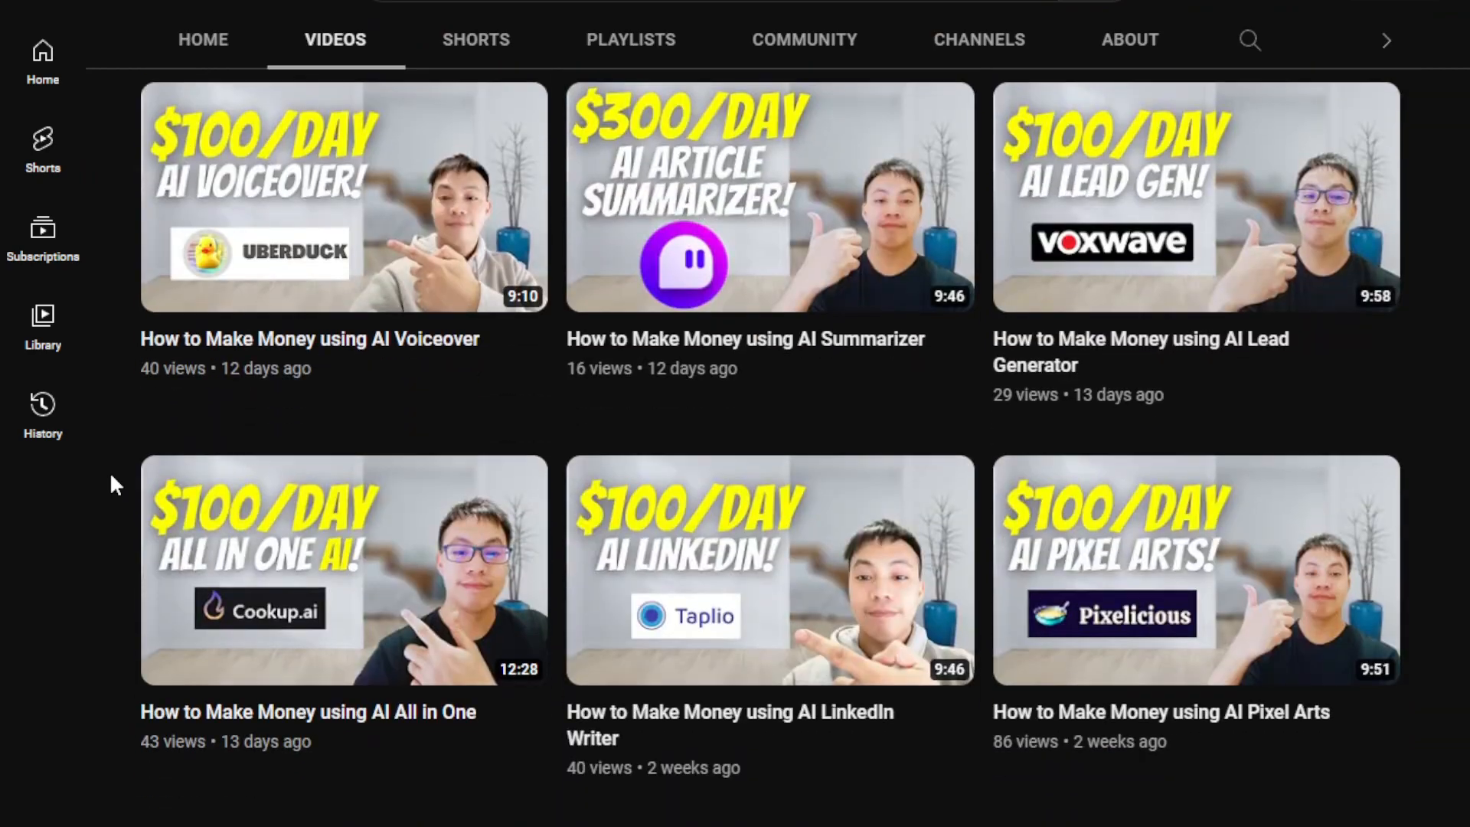
scroll(down, 3)
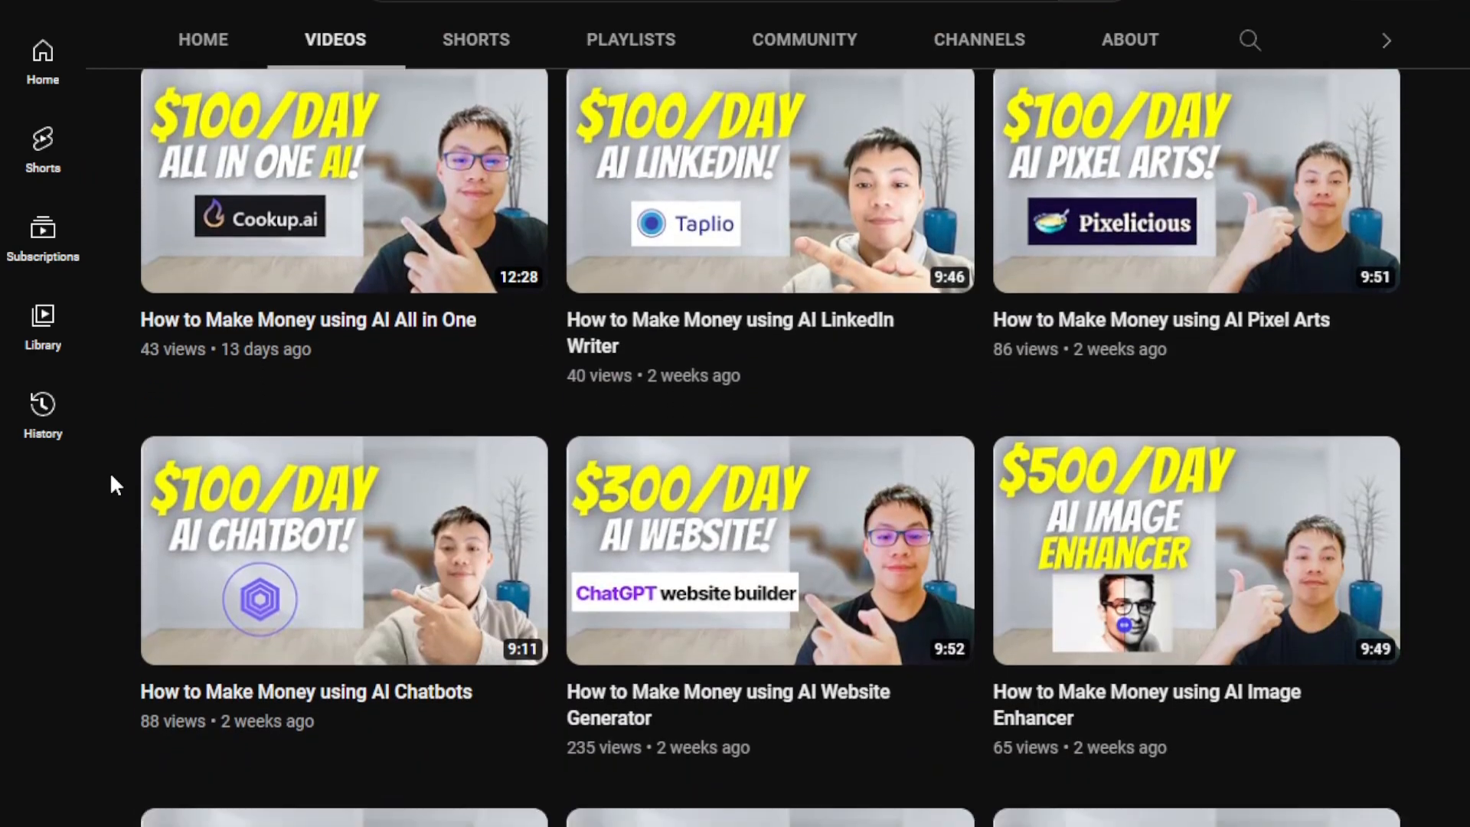
scroll(down, 3)
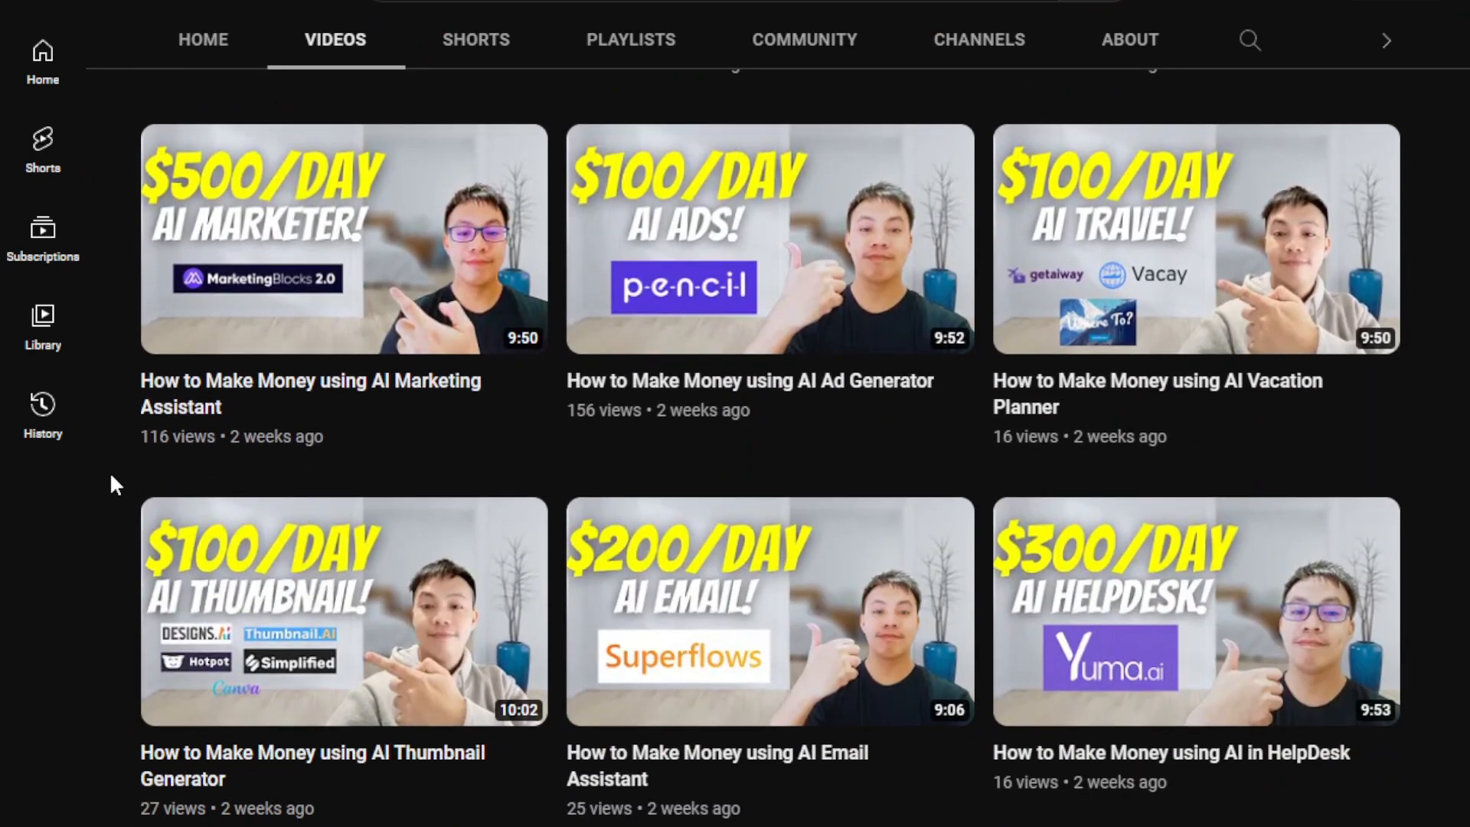
scroll(down, 3)
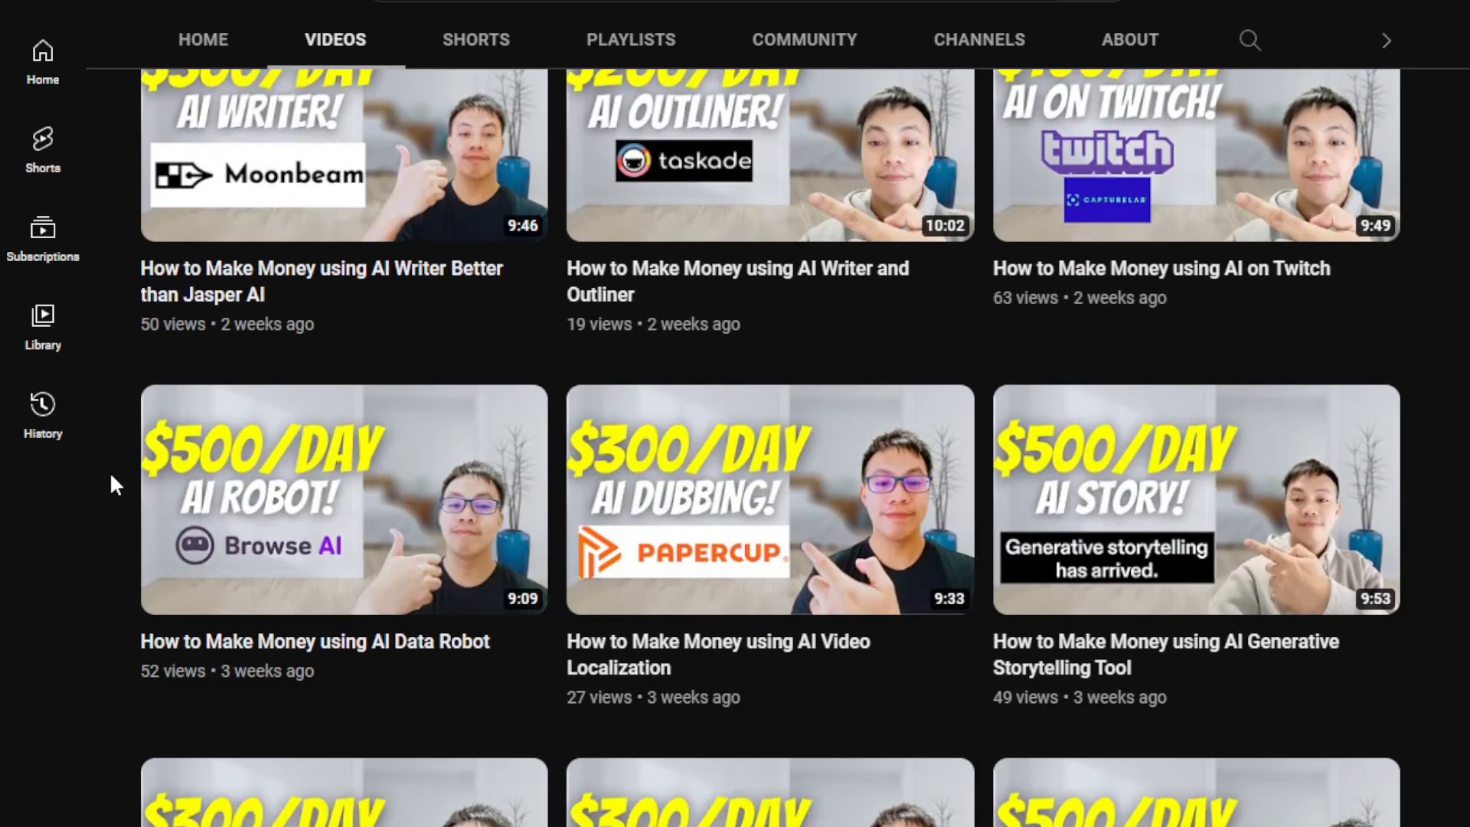
scroll(down, 3)
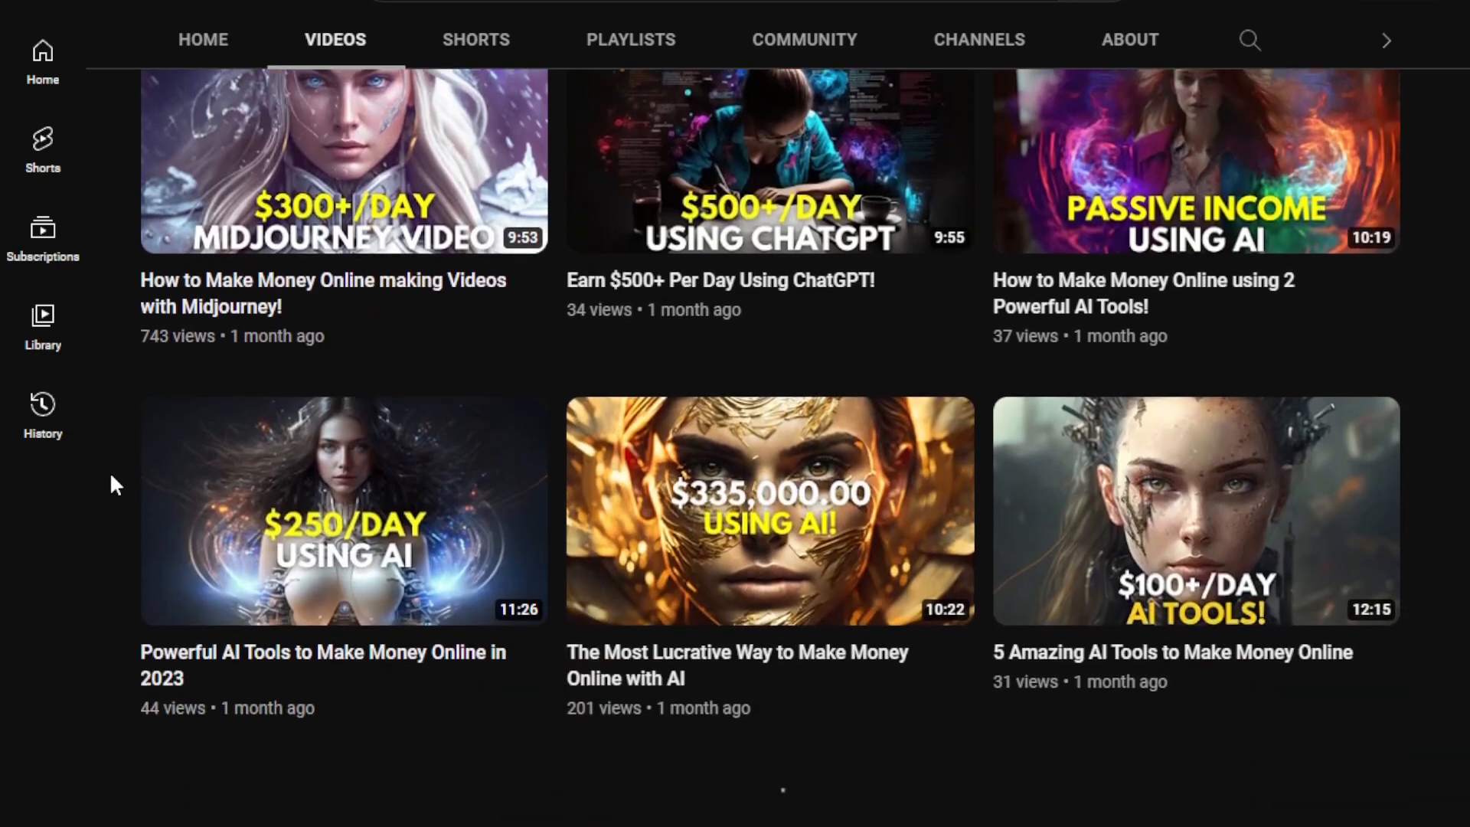
scroll(down, 3)
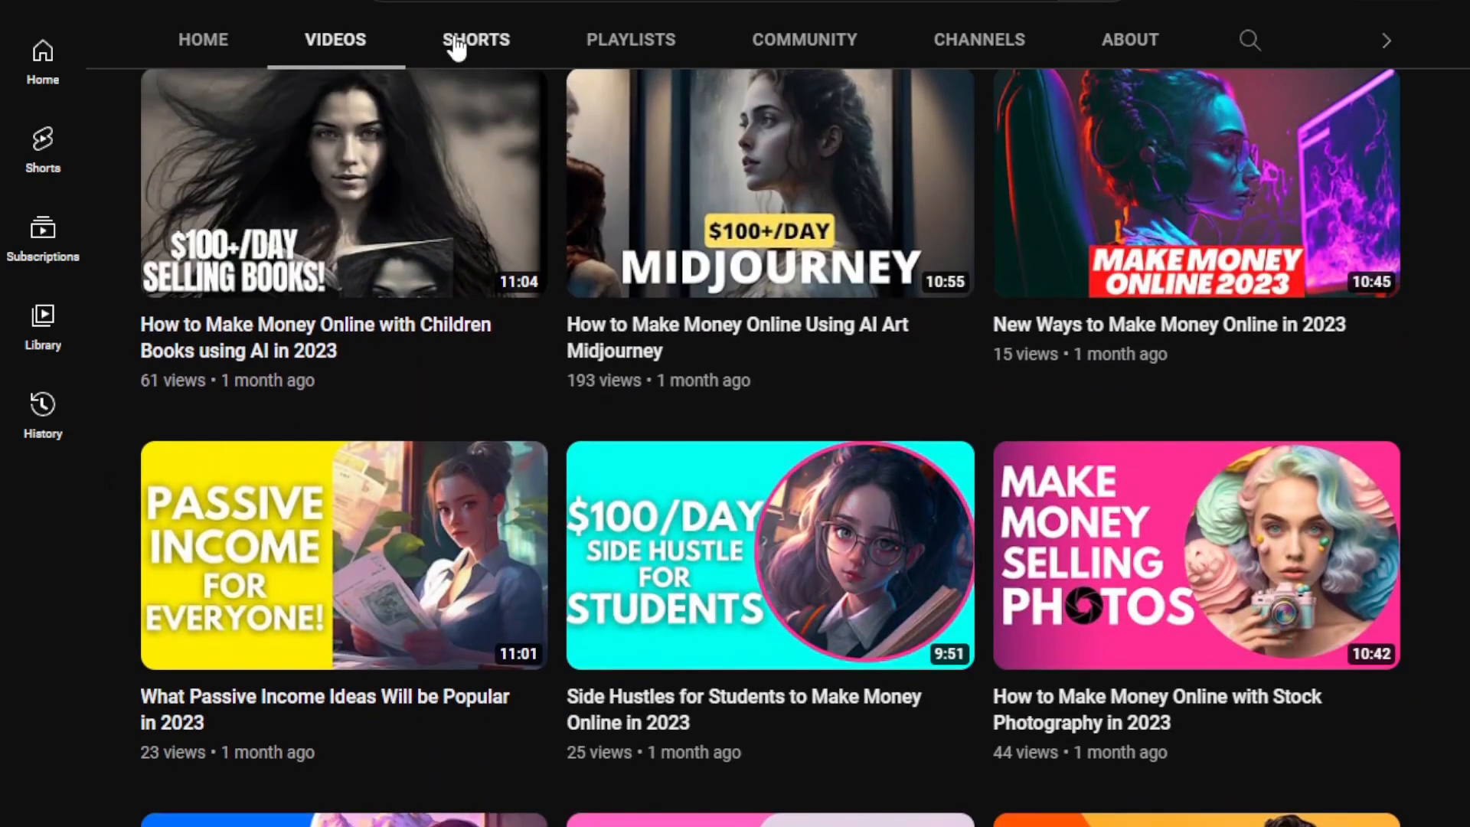
click(477, 40)
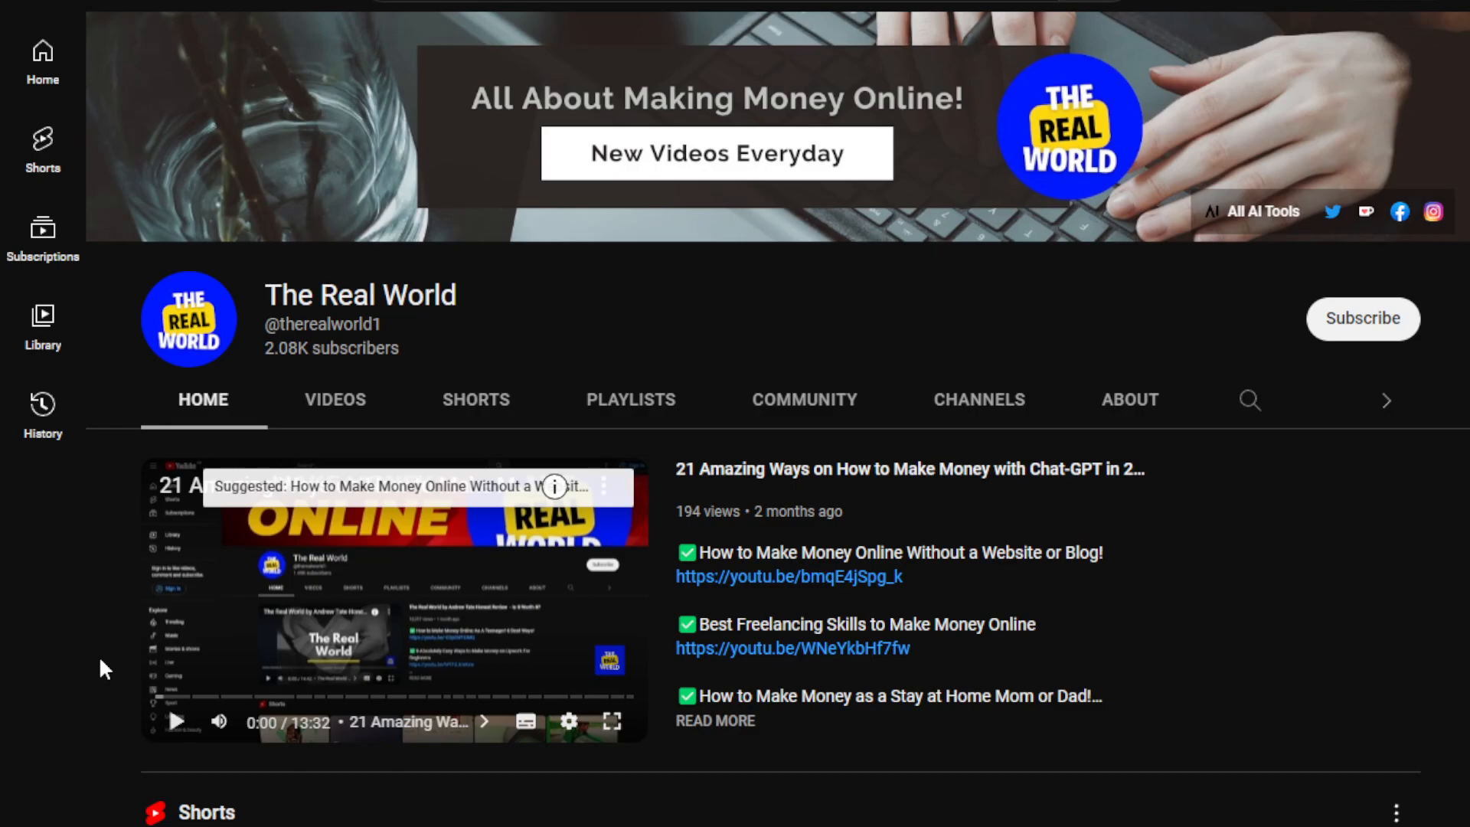
mouse_move(733, 335)
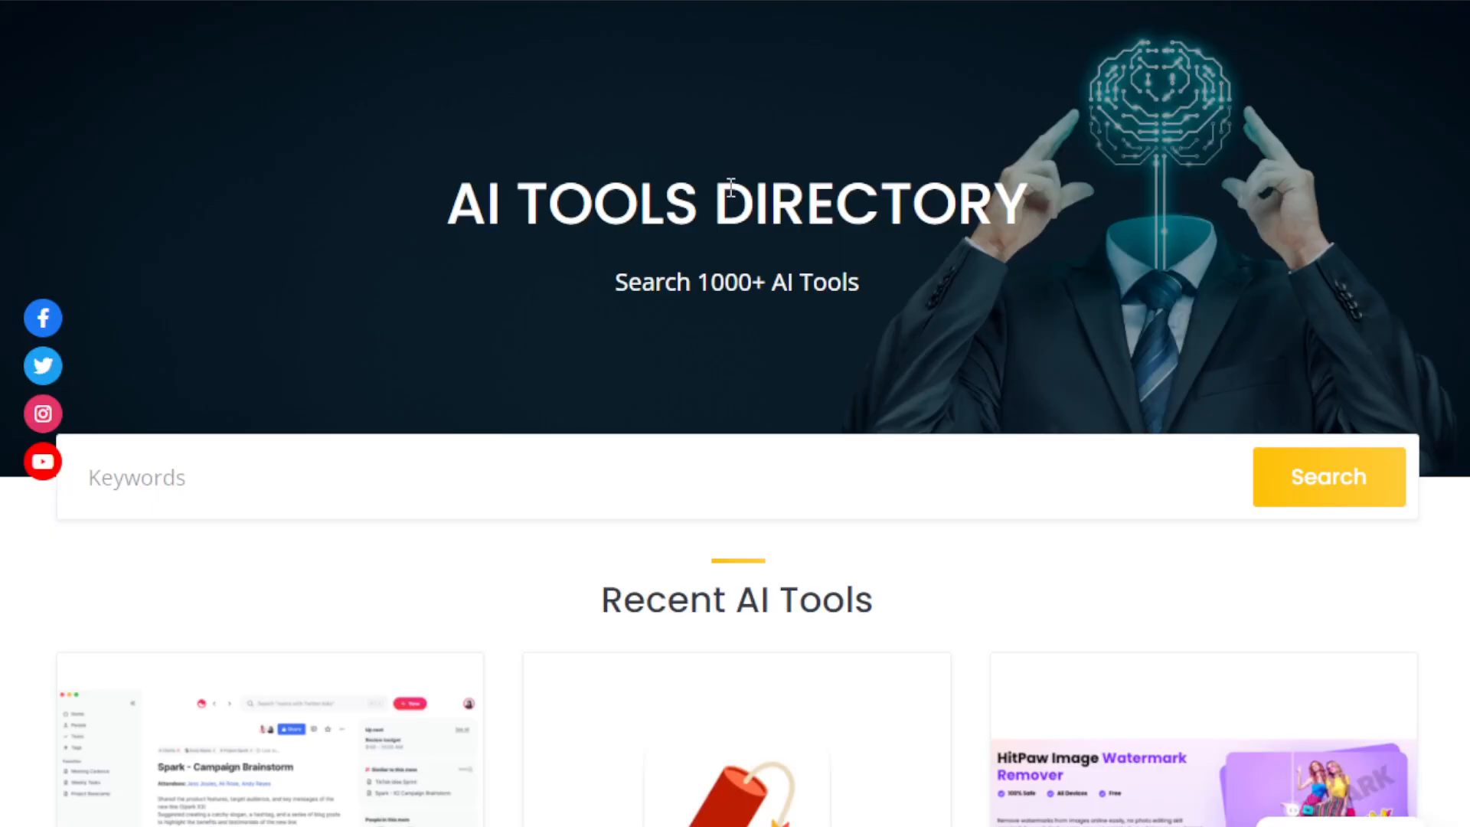
mouse_move(352, 358)
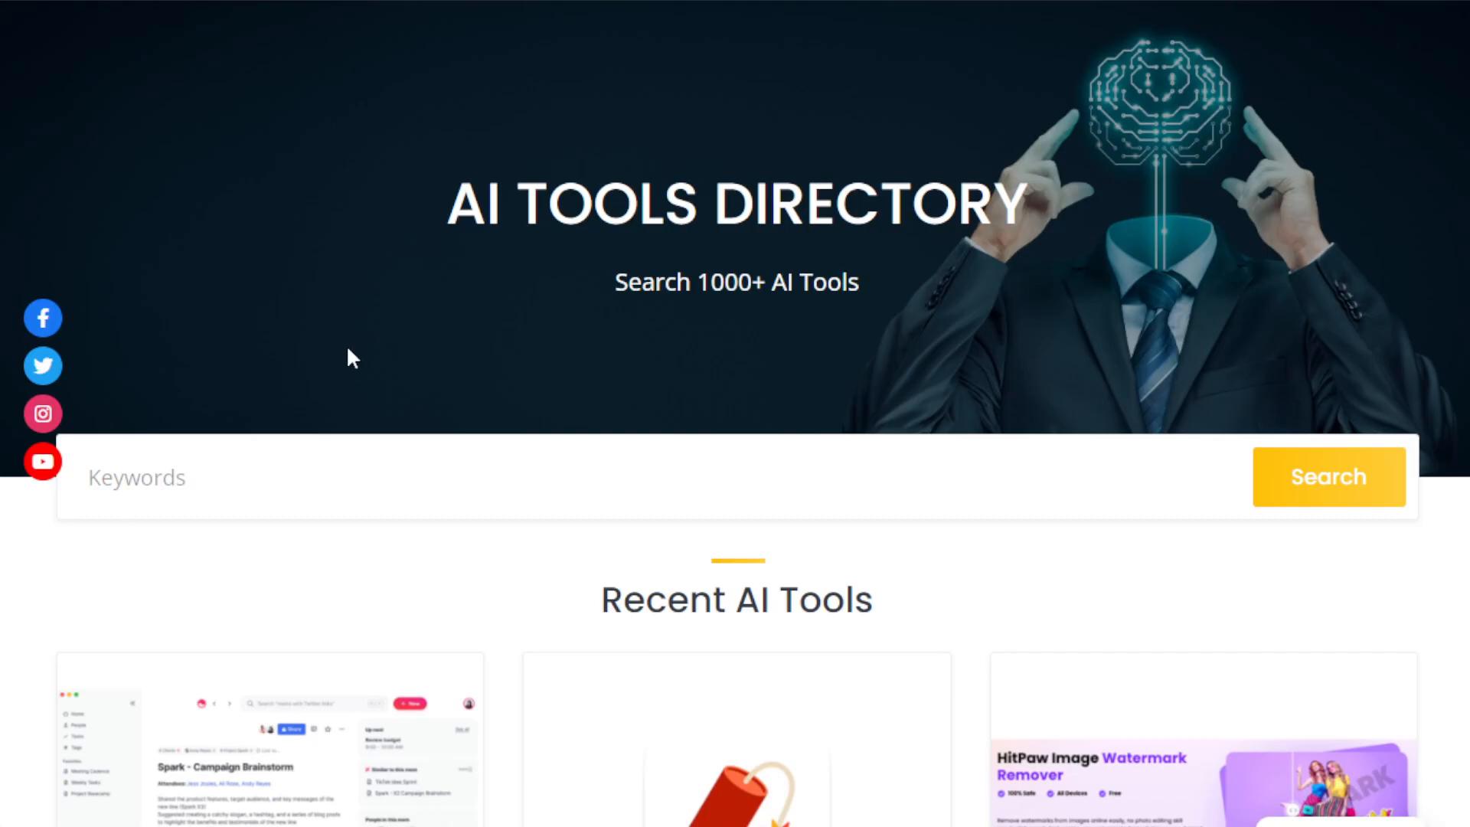
scroll(up, 3)
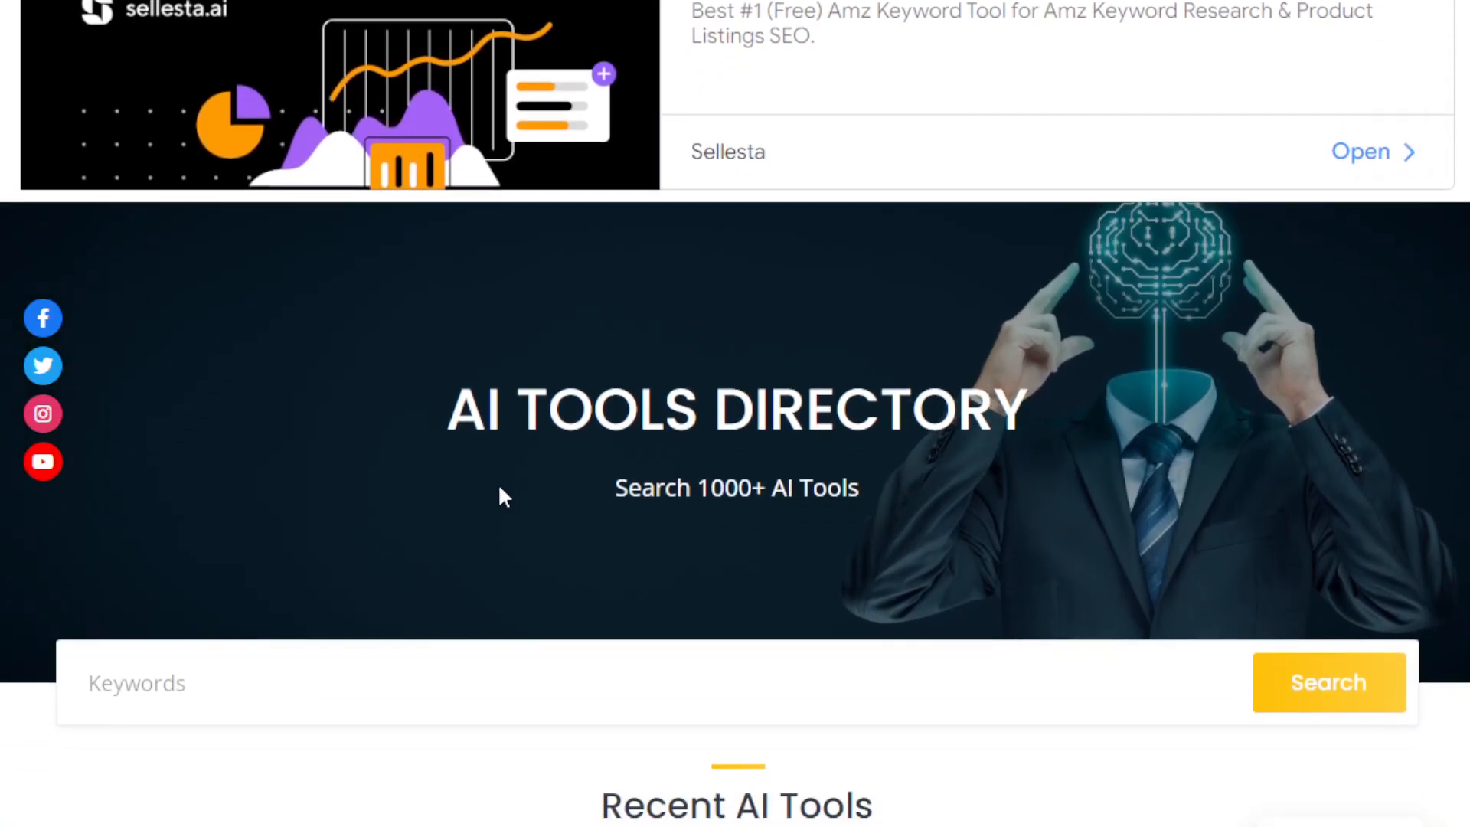
scroll(down, 3)
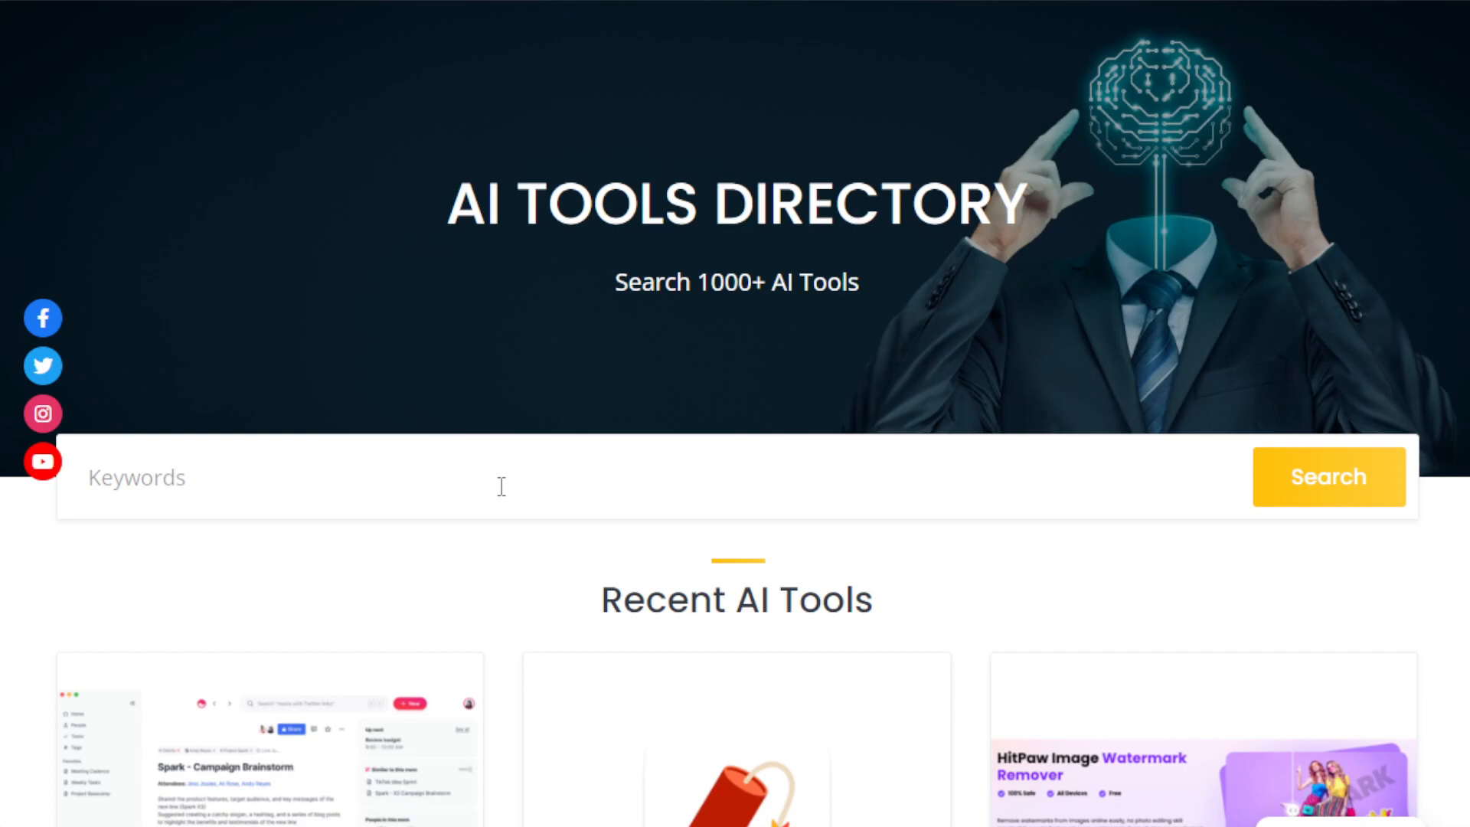
mouse_move(516, 470)
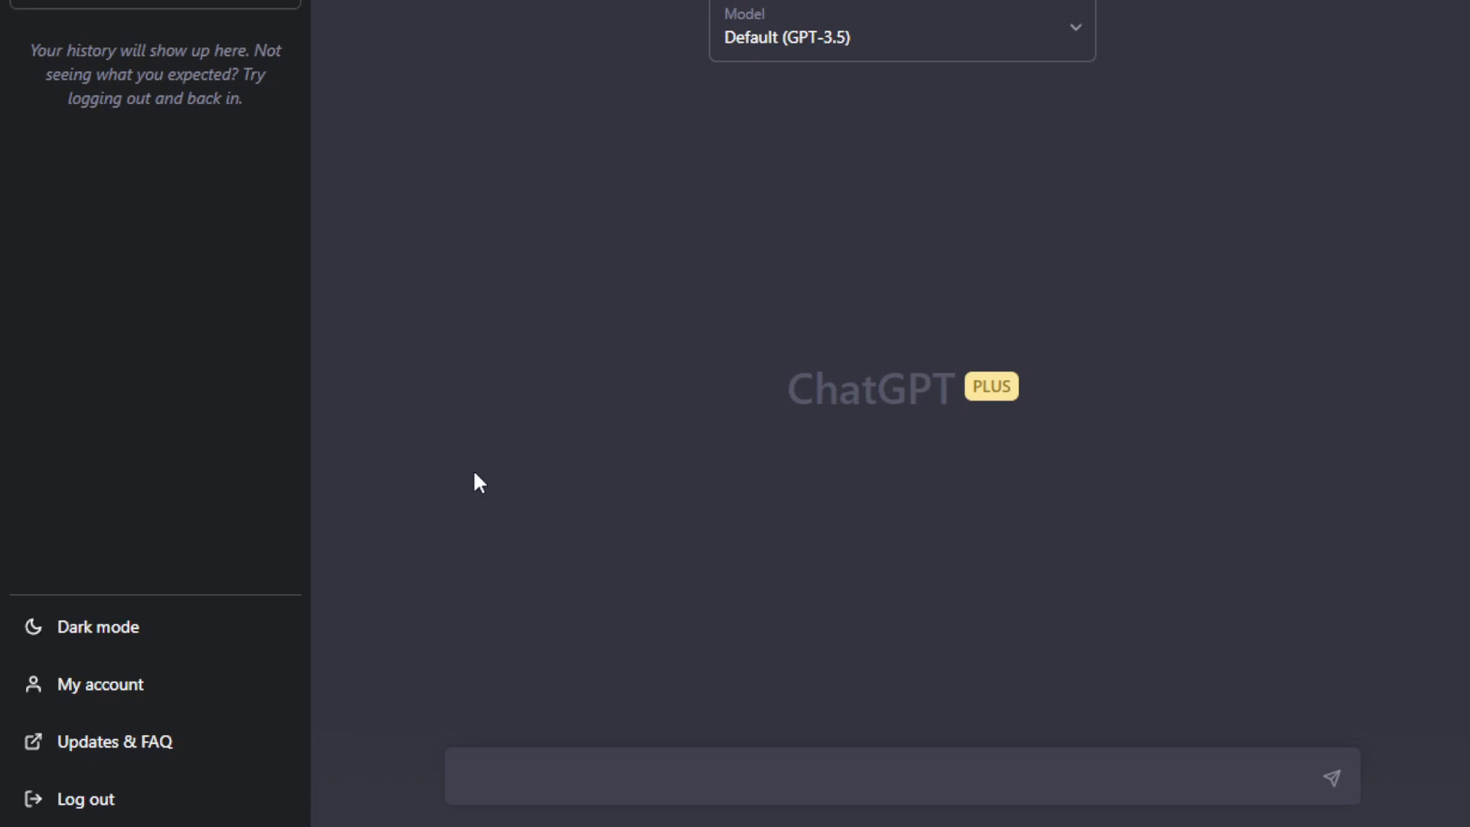
mouse_move(507, 525)
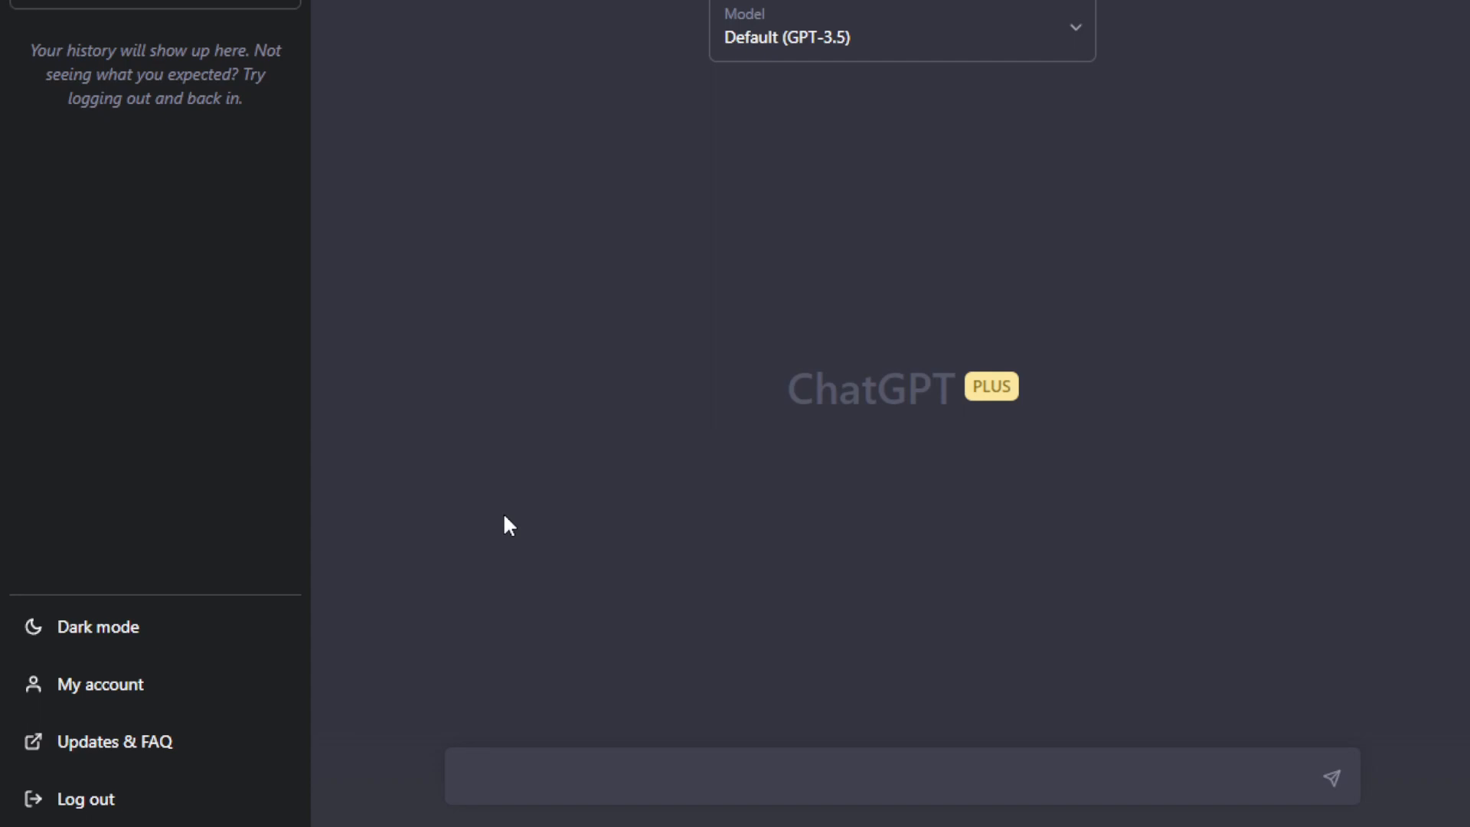
mouse_move(643, 313)
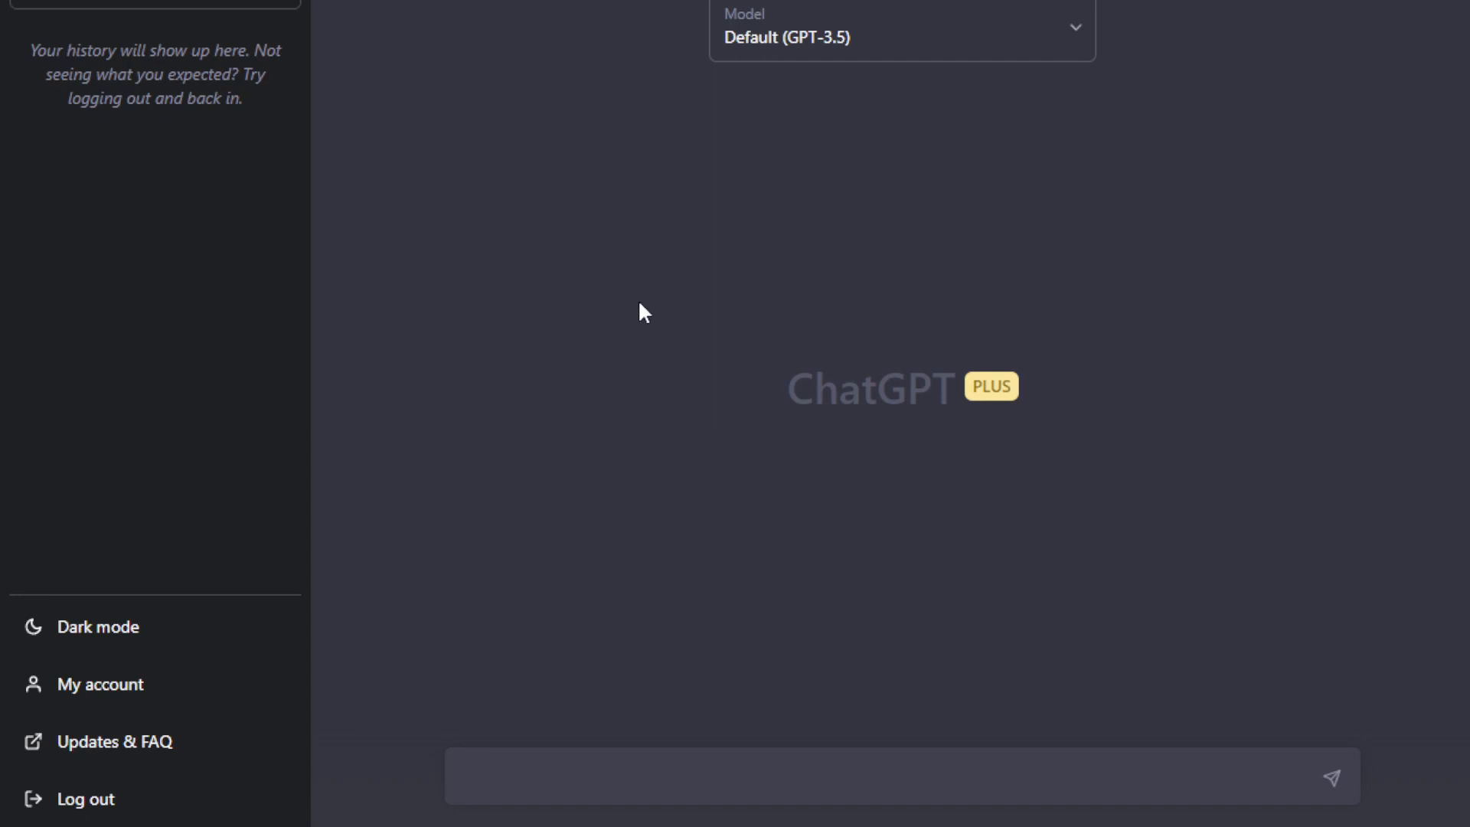
mouse_move(853, 160)
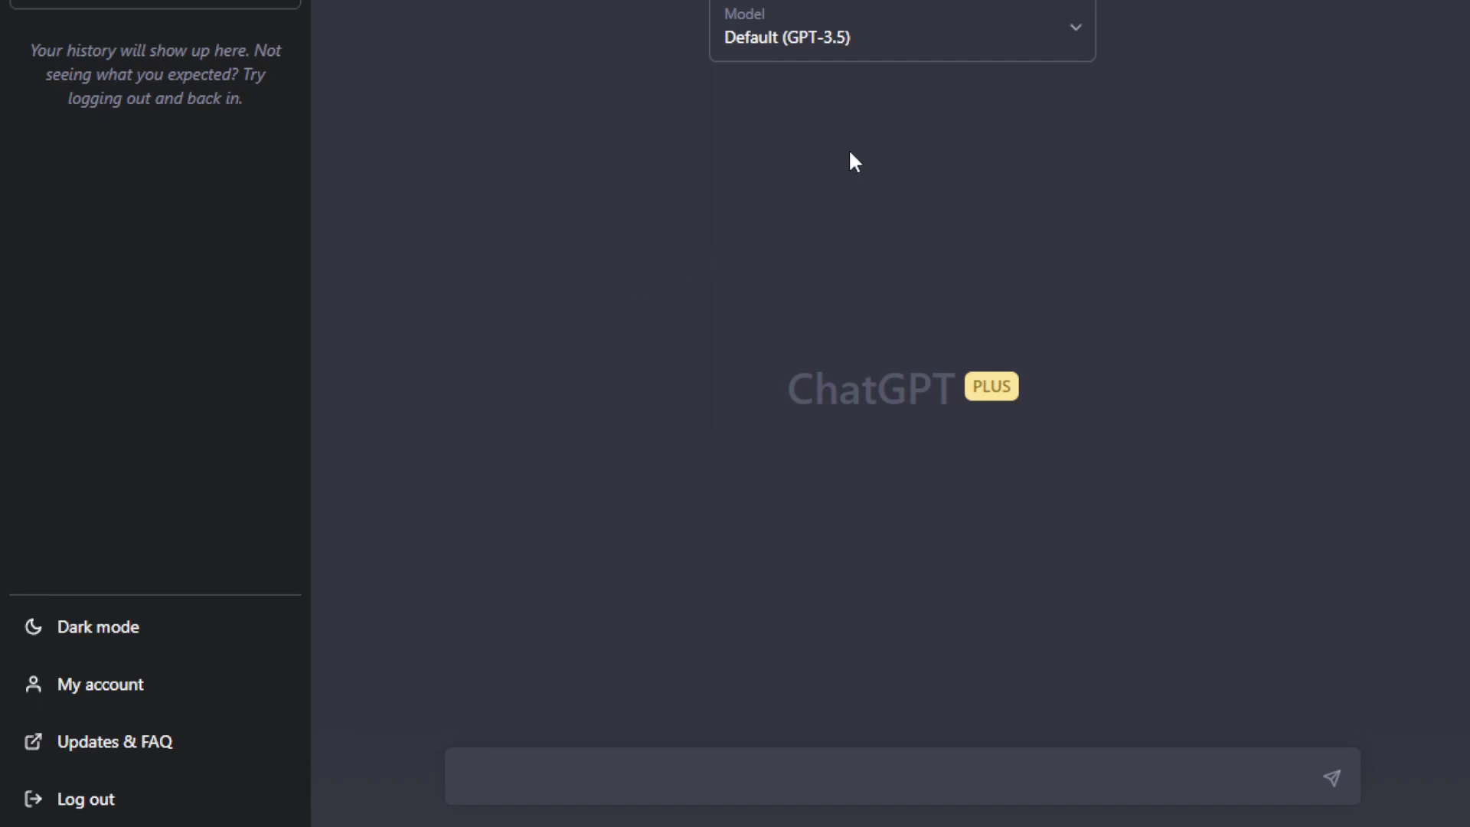
mouse_move(830, 58)
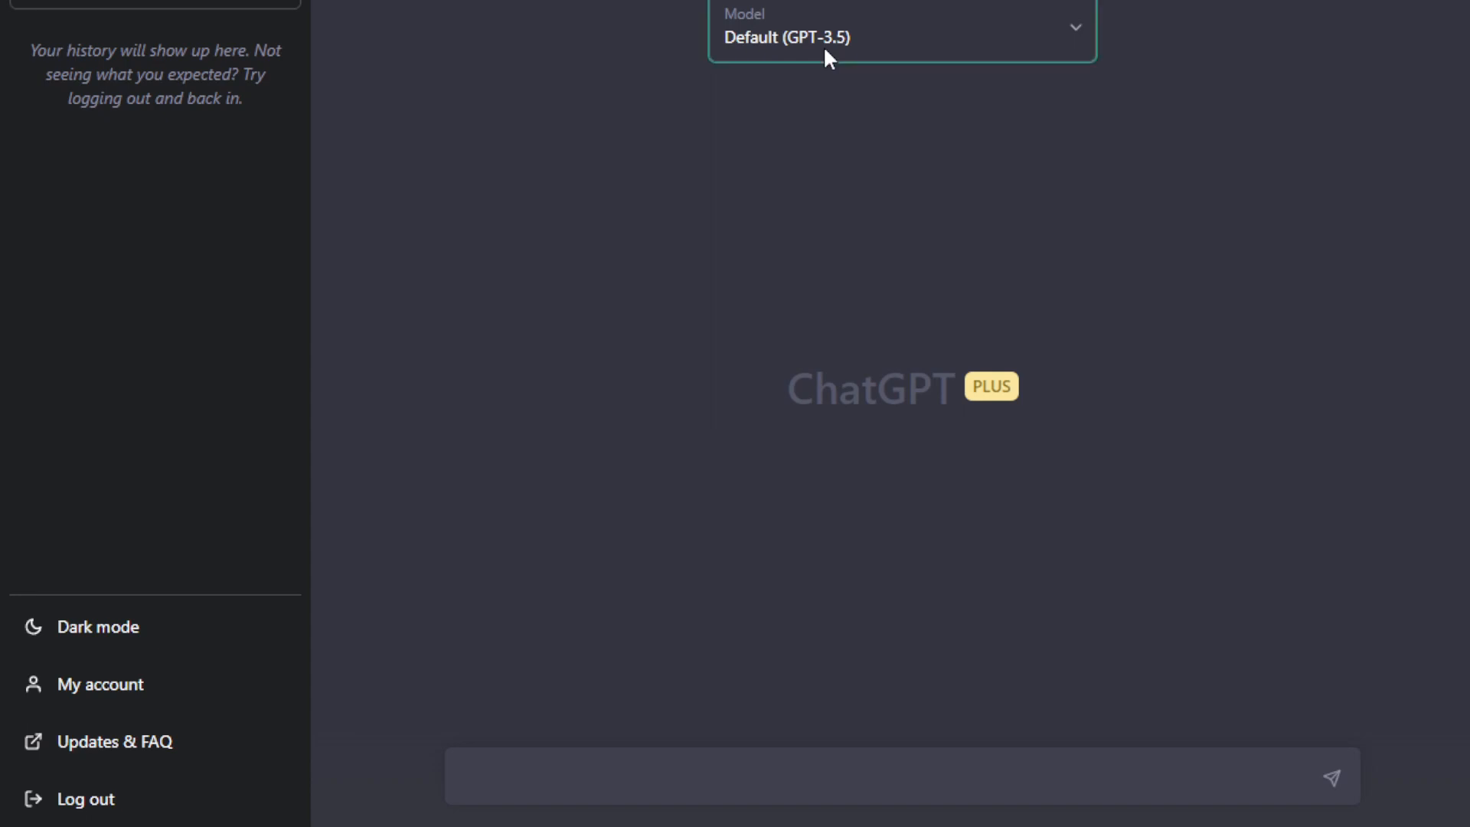
click(901, 37)
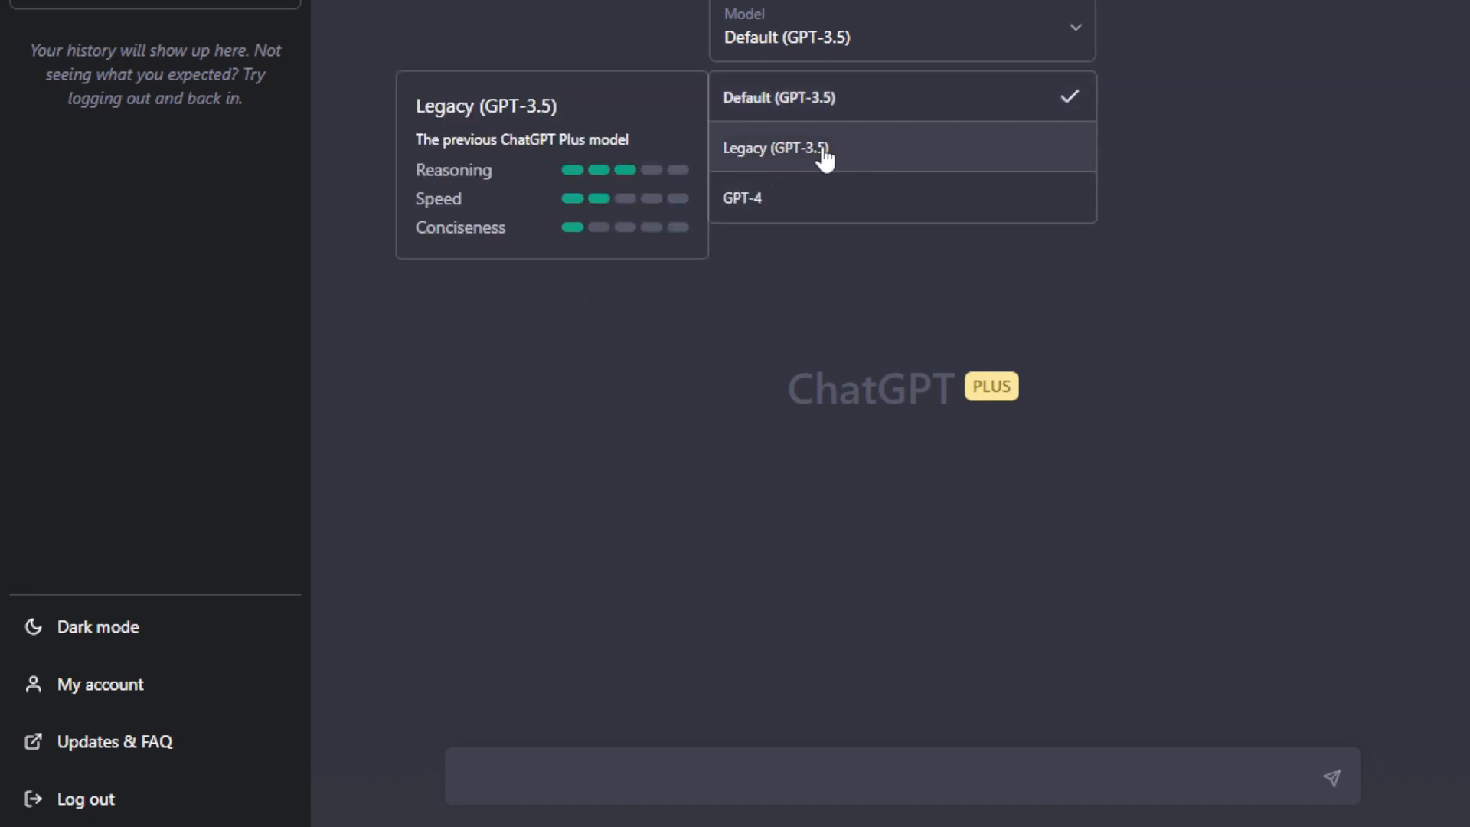
mouse_move(782, 206)
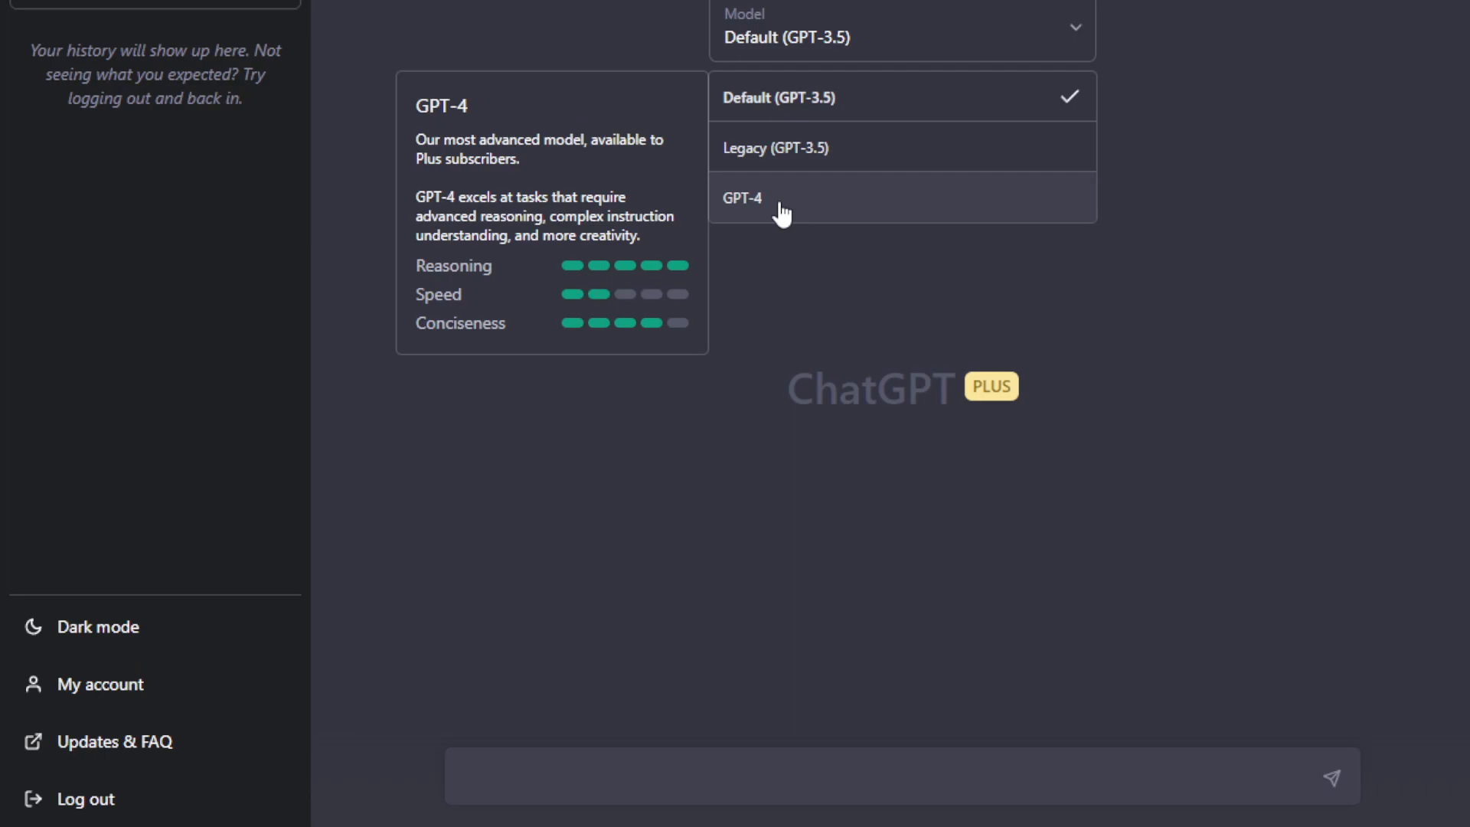
mouse_move(732, 303)
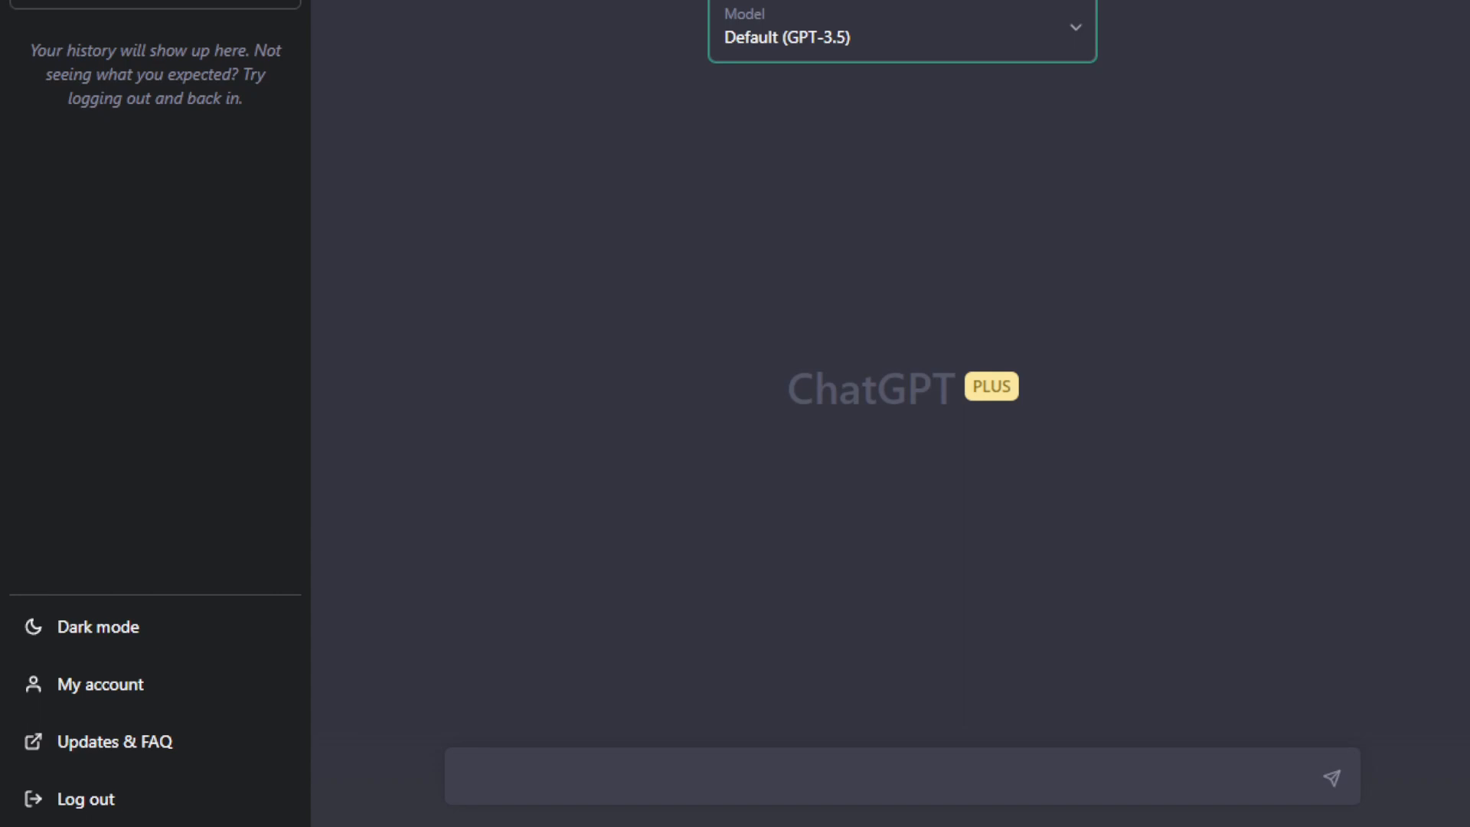
mouse_move(603, 322)
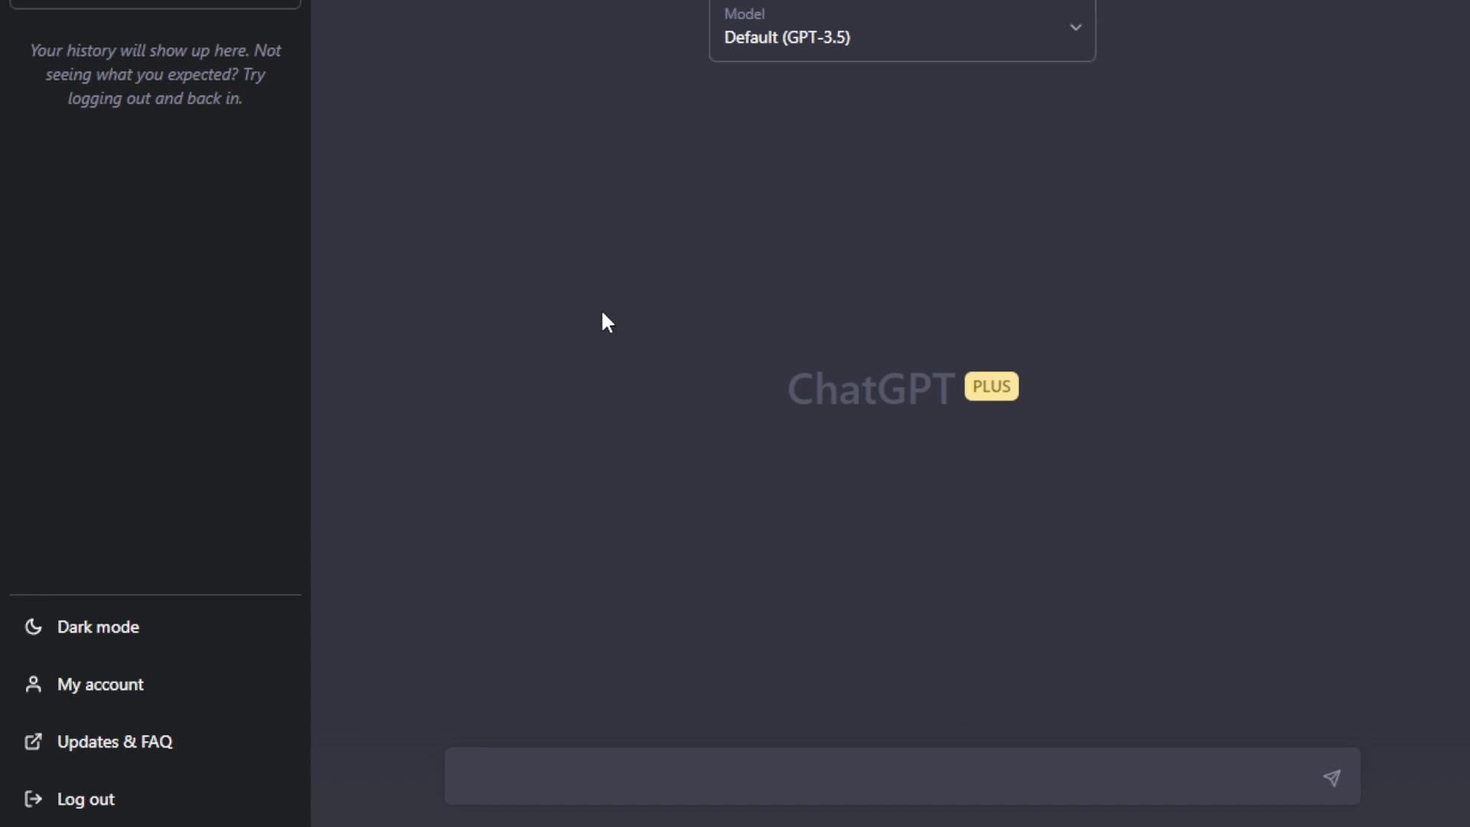
mouse_move(574, 438)
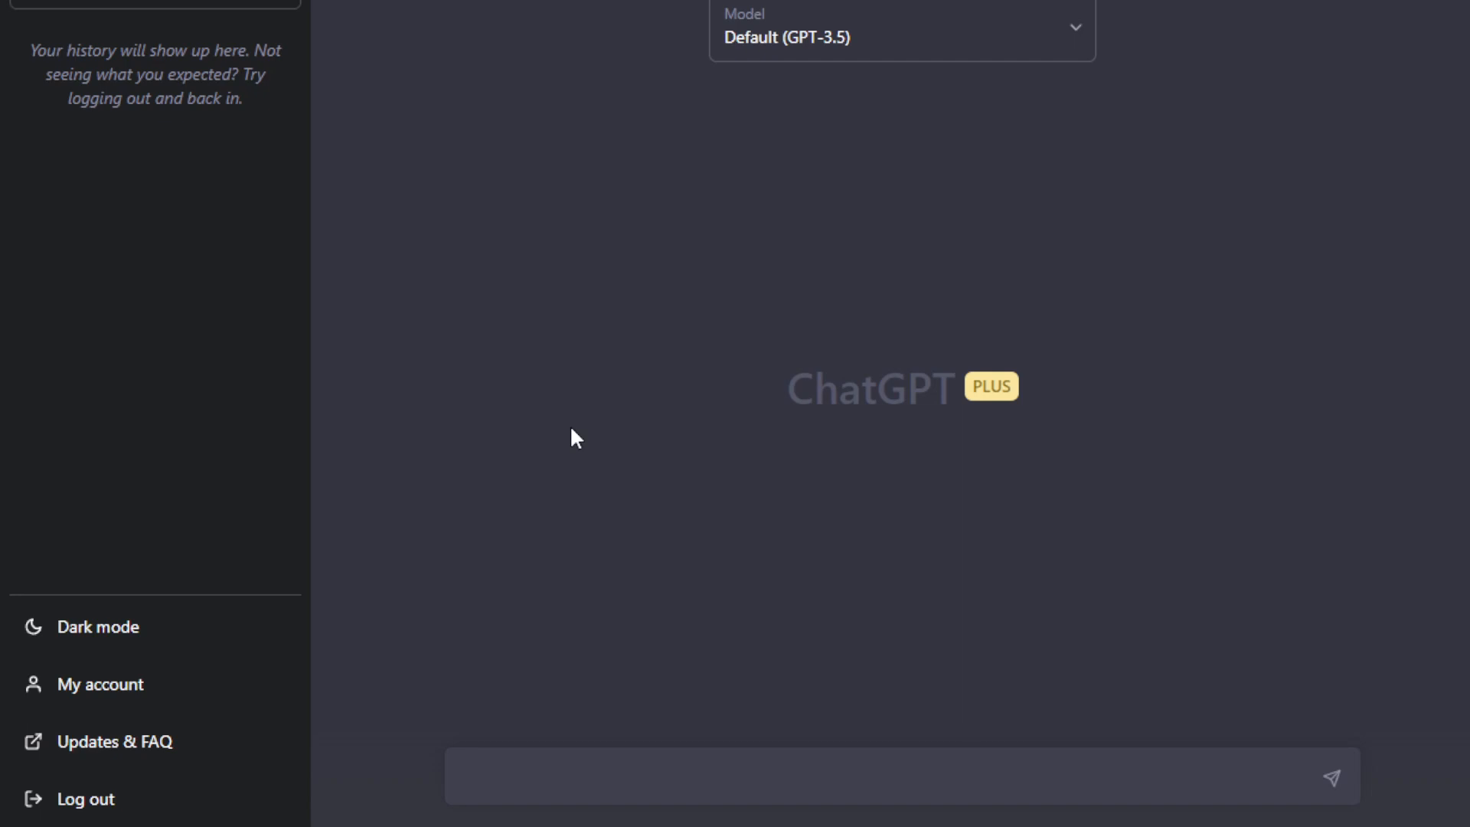
click(901, 31)
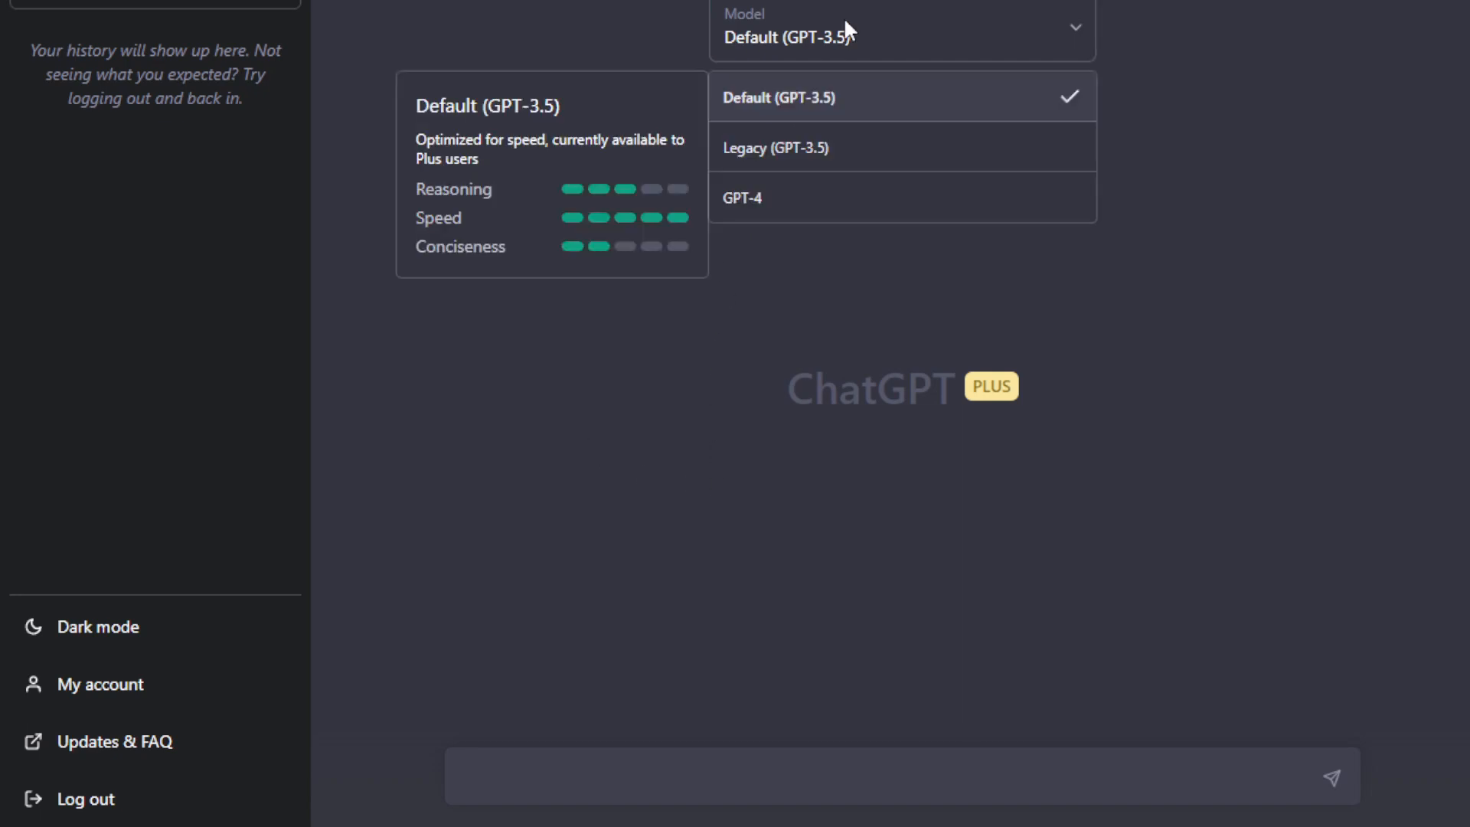
mouse_move(796, 111)
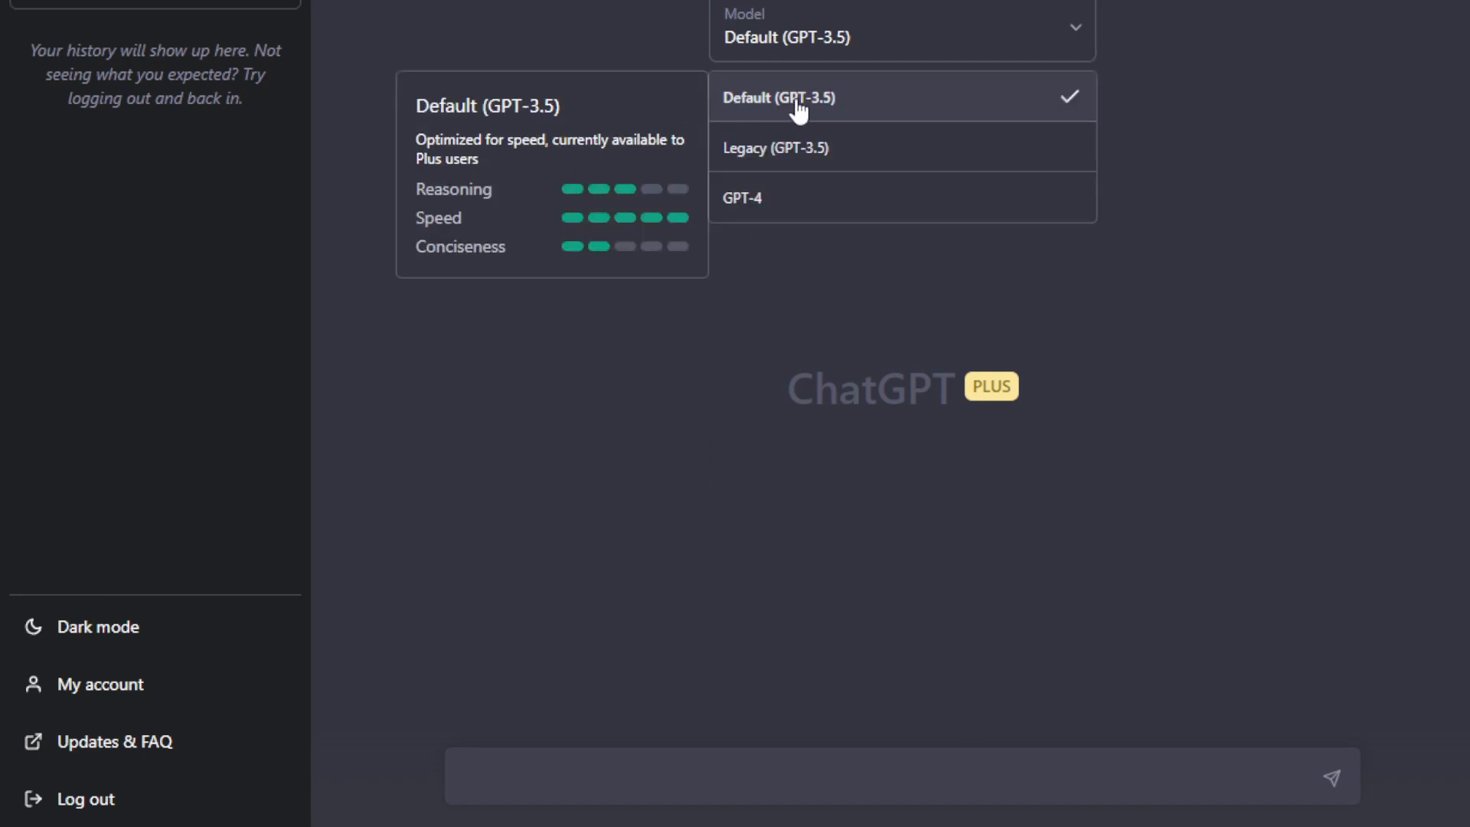
mouse_move(650, 228)
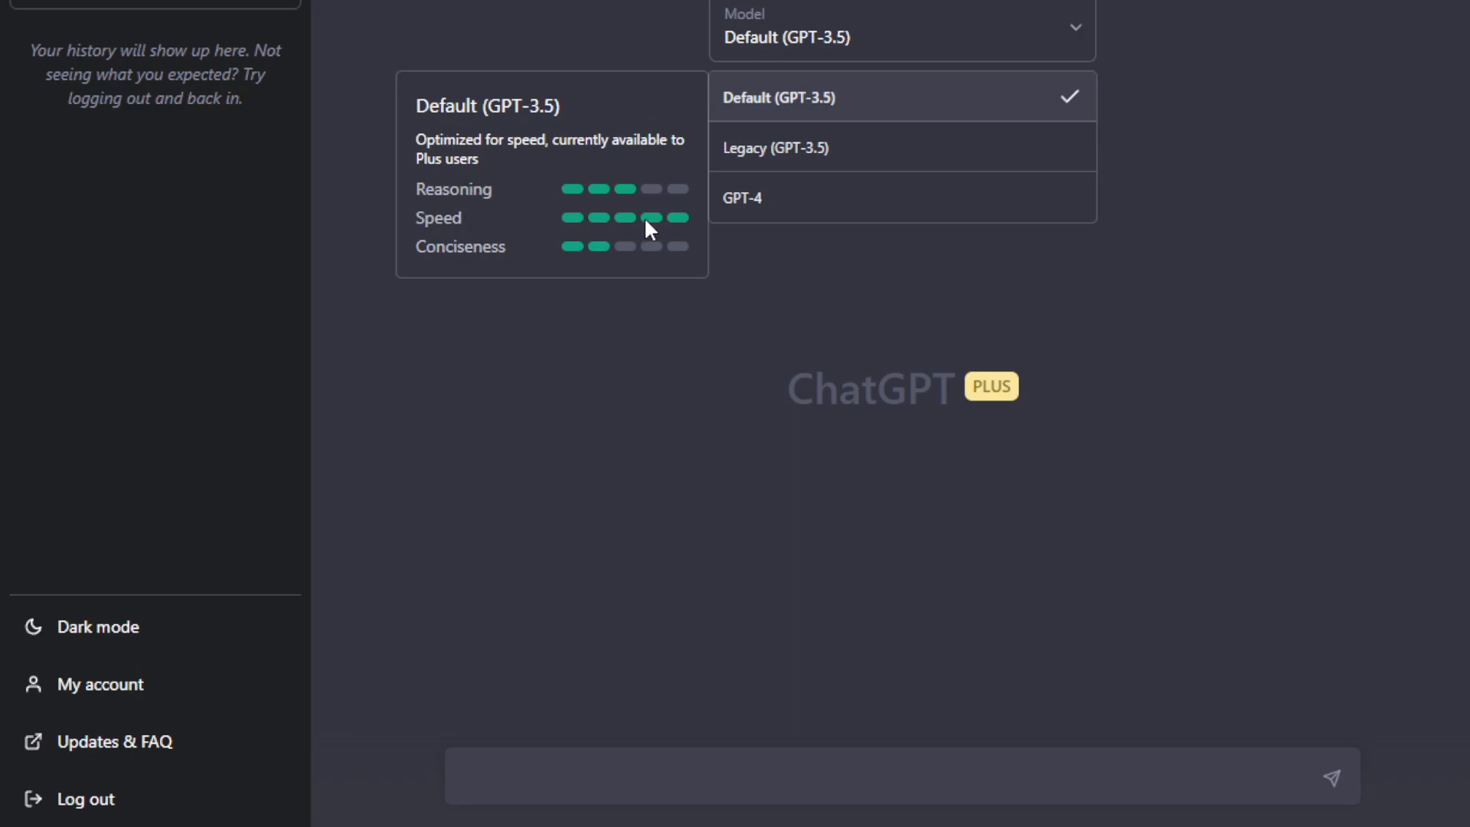
mouse_move(585, 256)
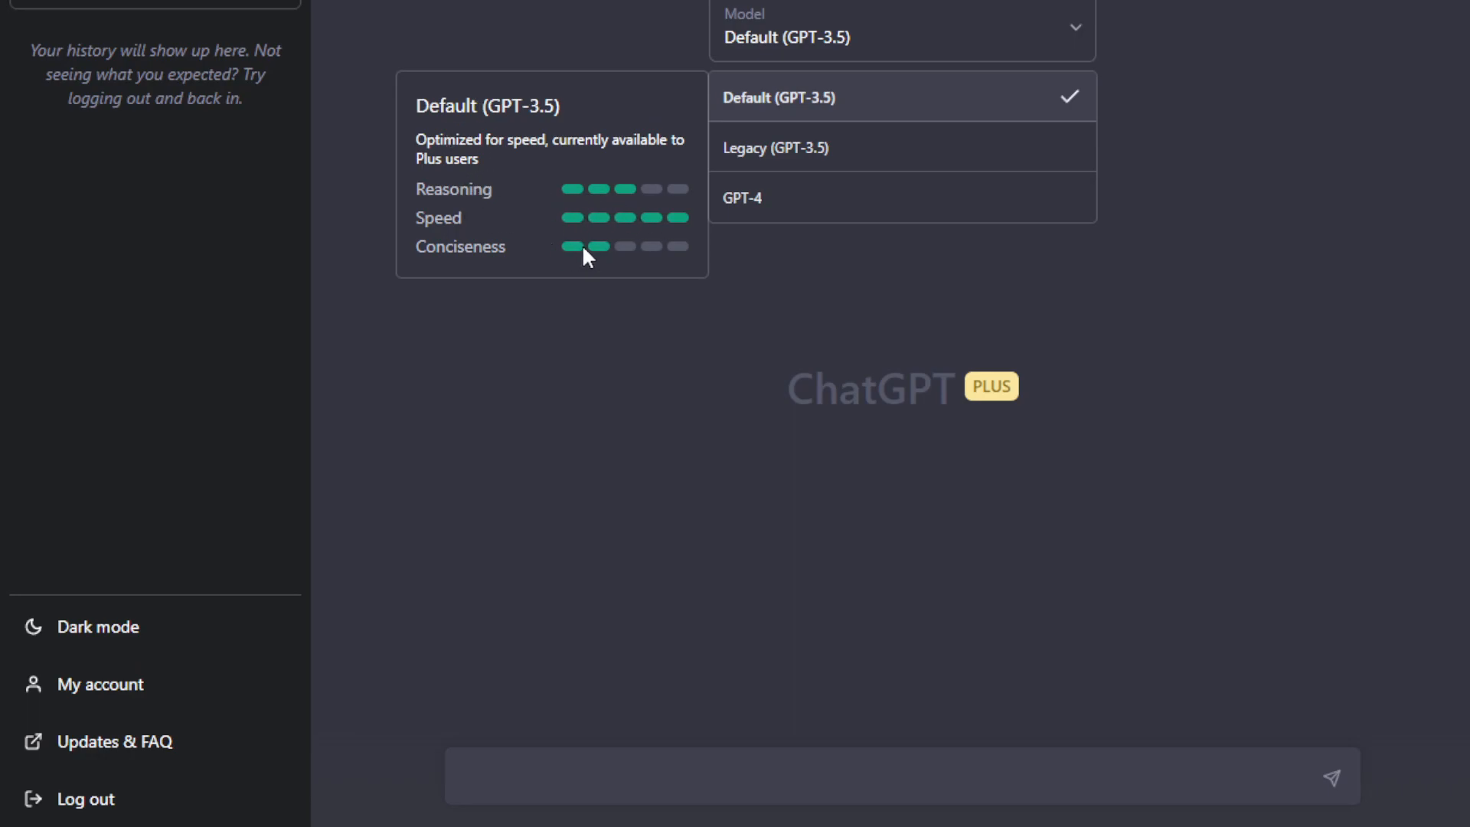
mouse_move(761, 198)
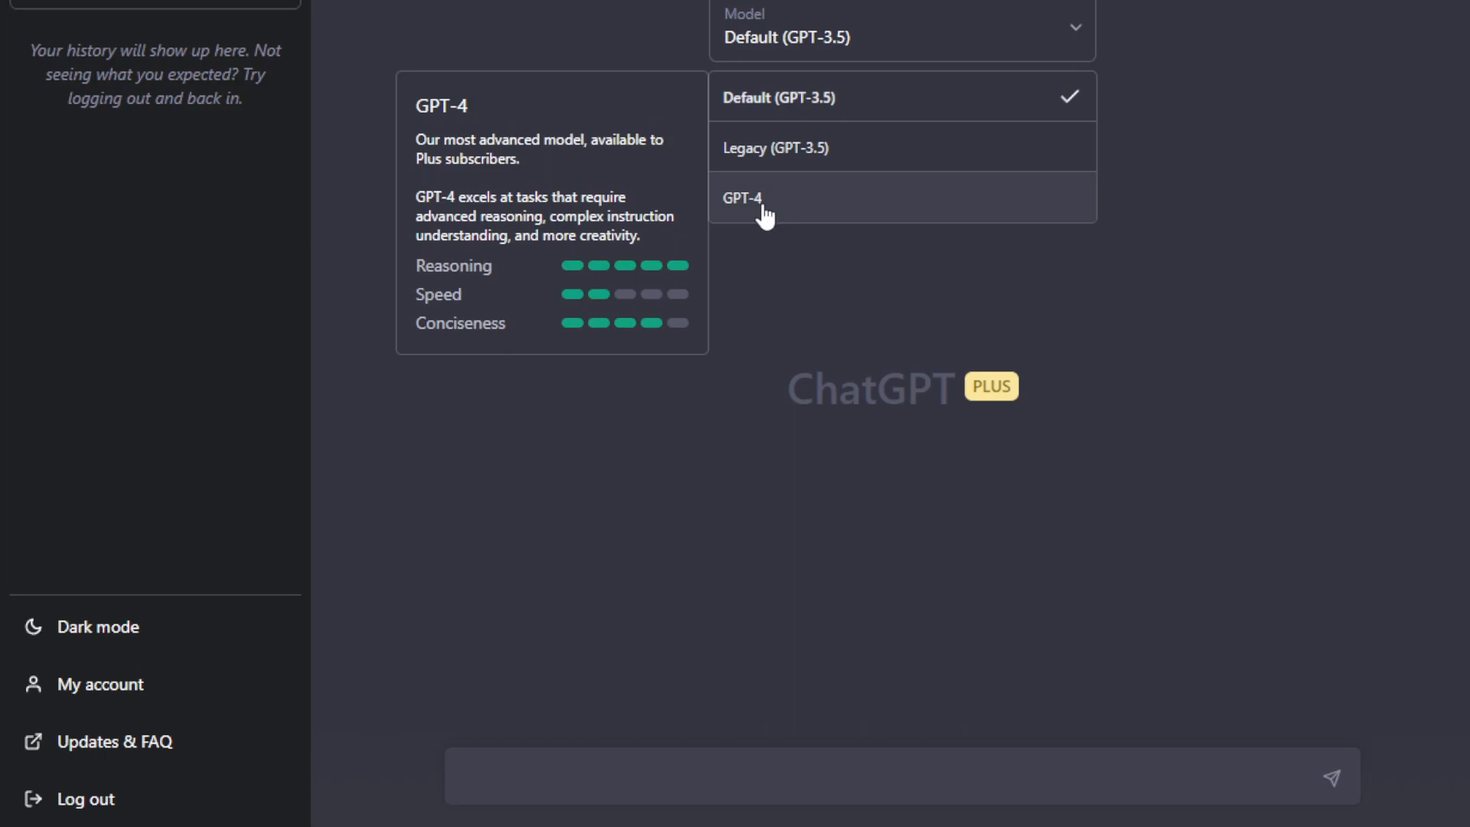
mouse_move(772, 226)
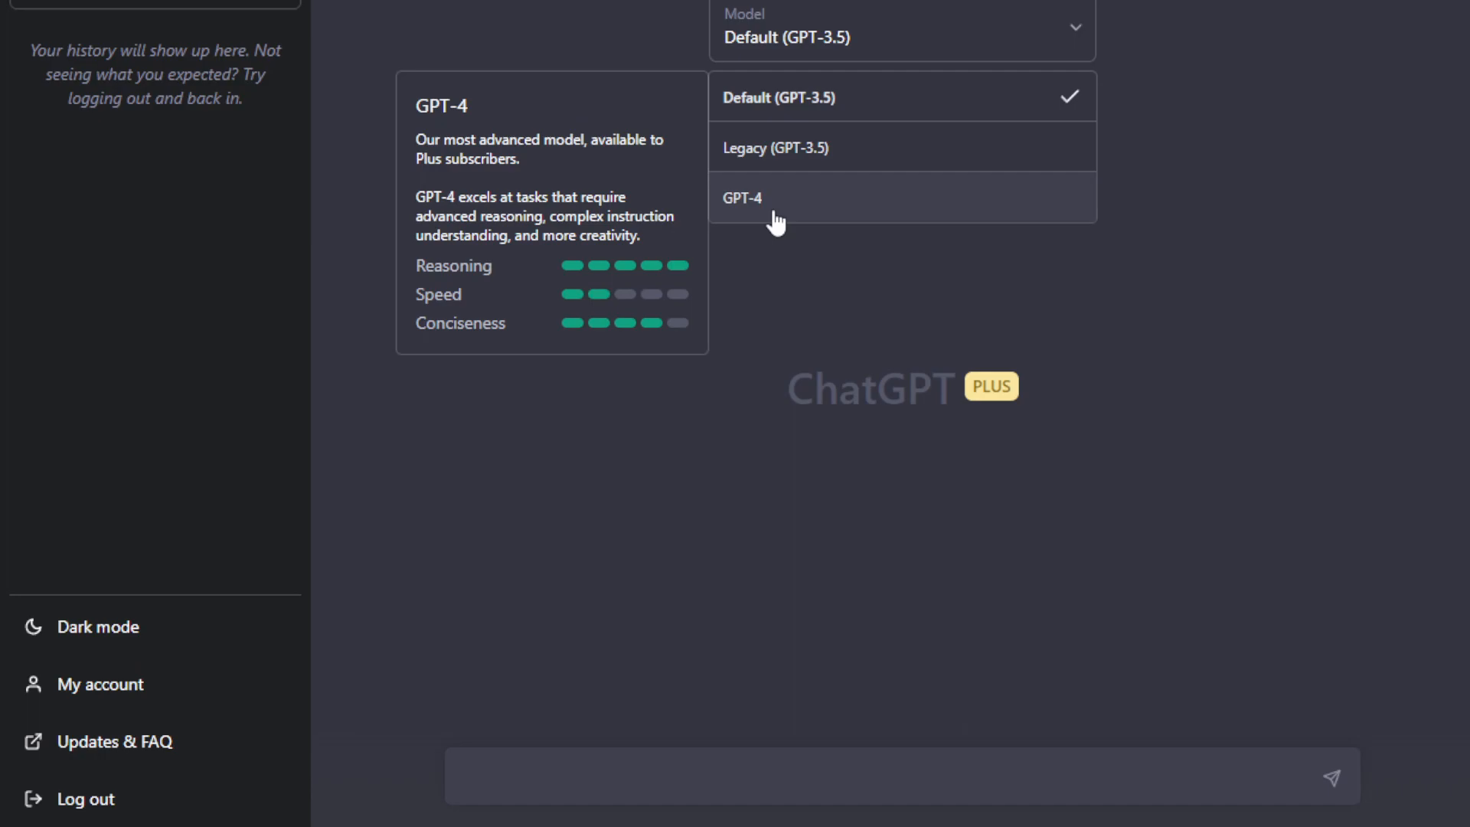
mouse_move(744, 311)
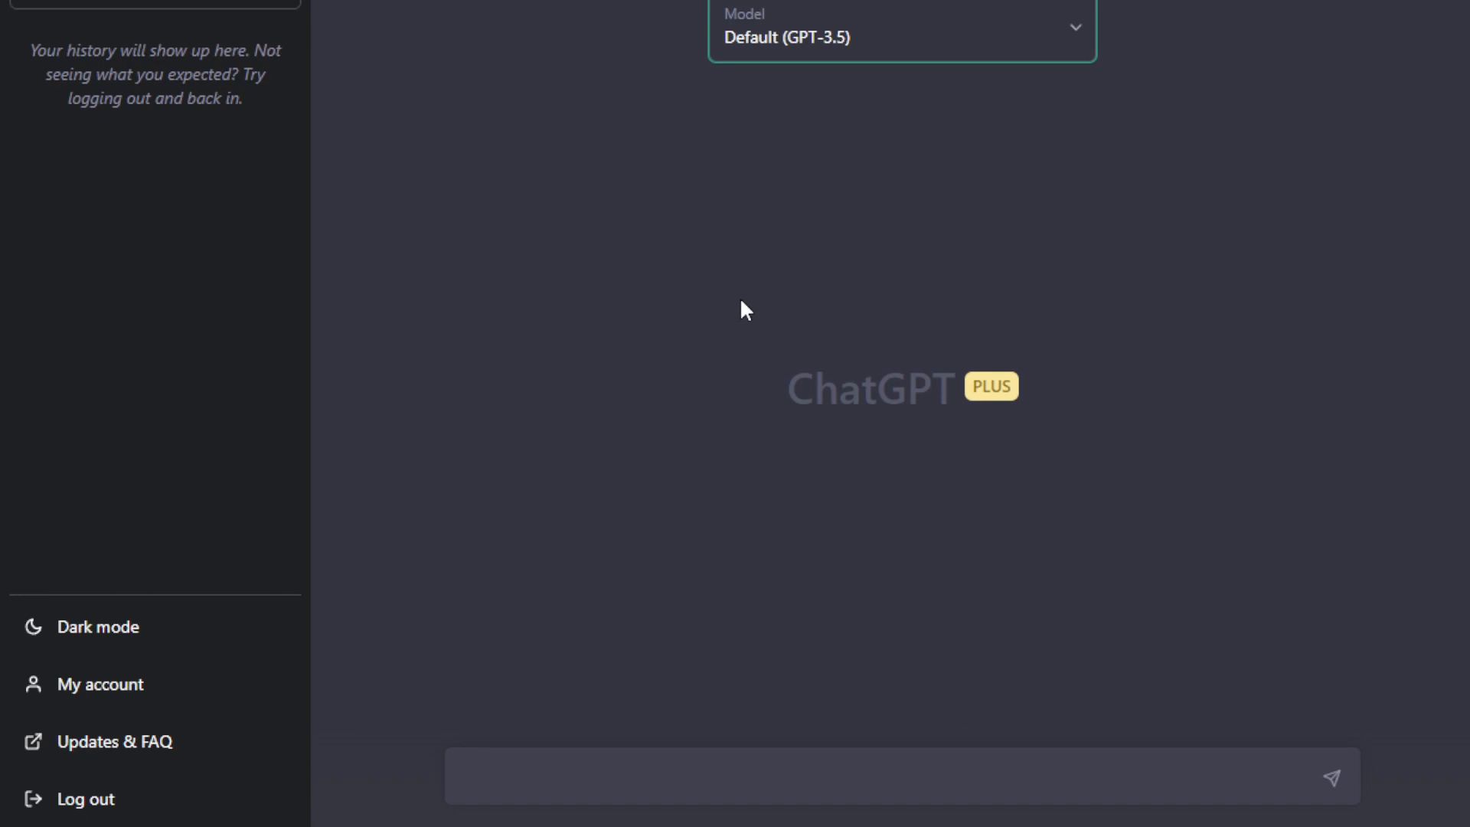
mouse_move(623, 314)
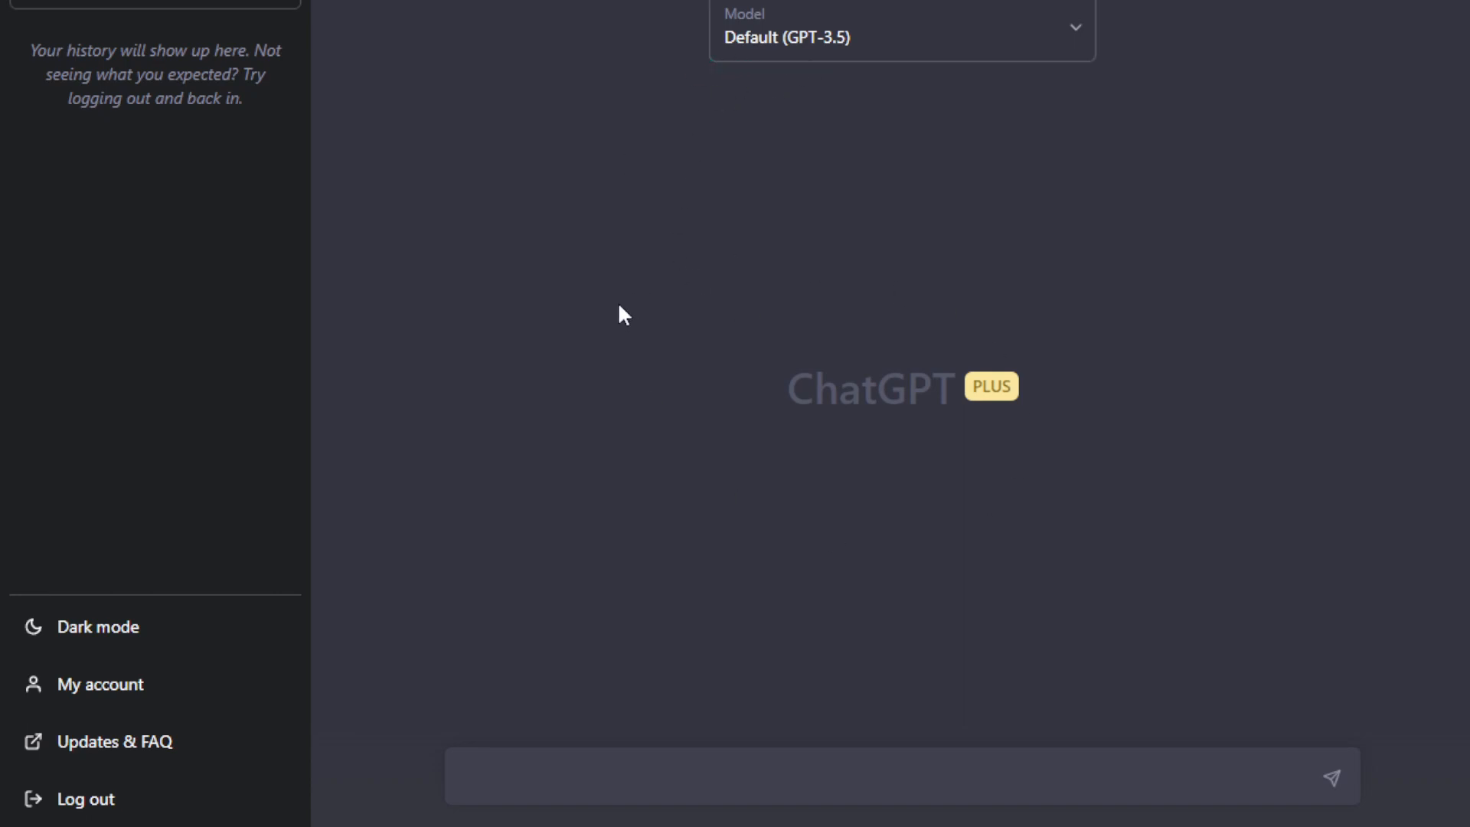
mouse_move(645, 365)
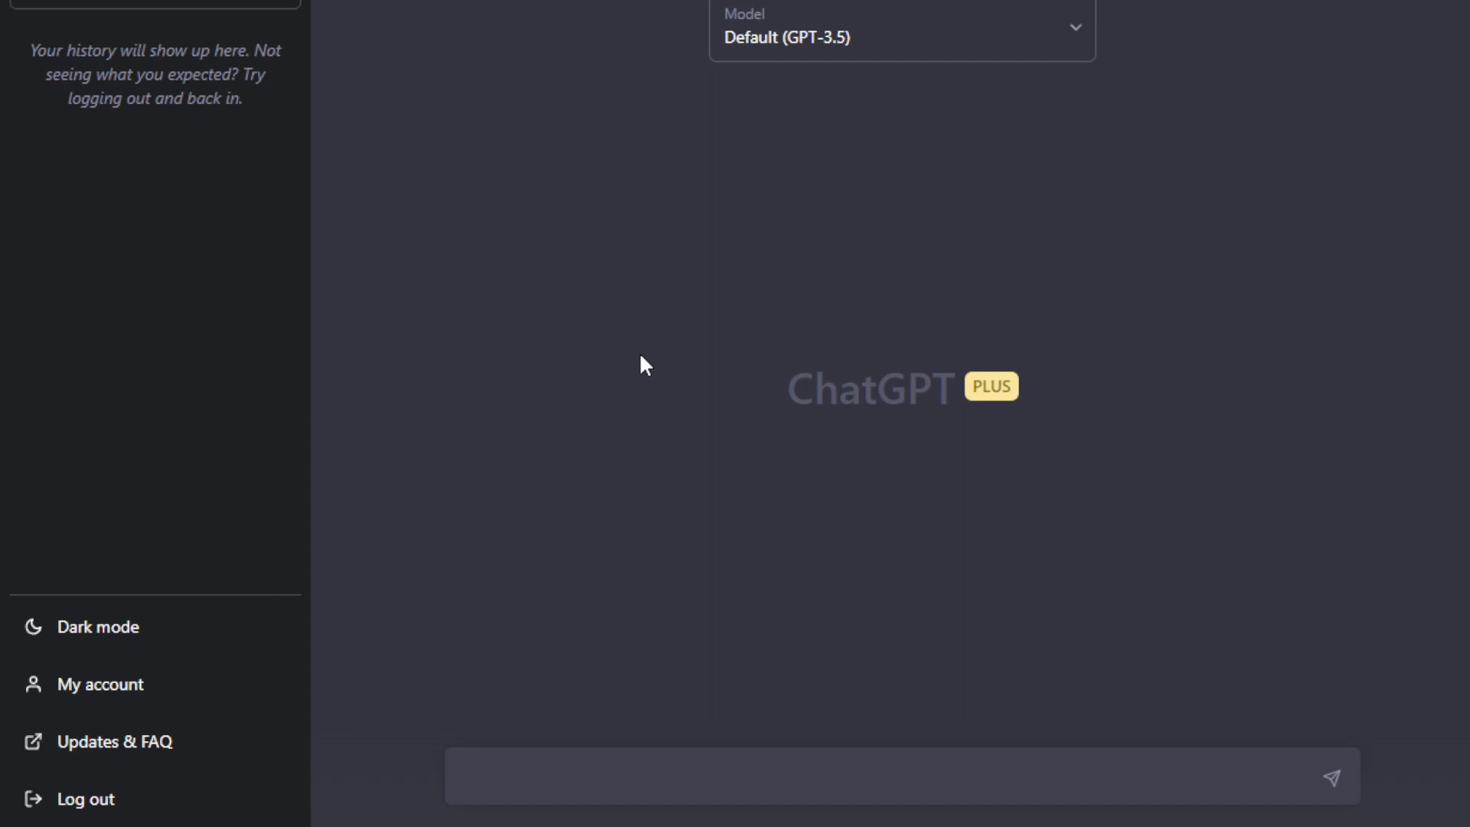
mouse_move(310, 380)
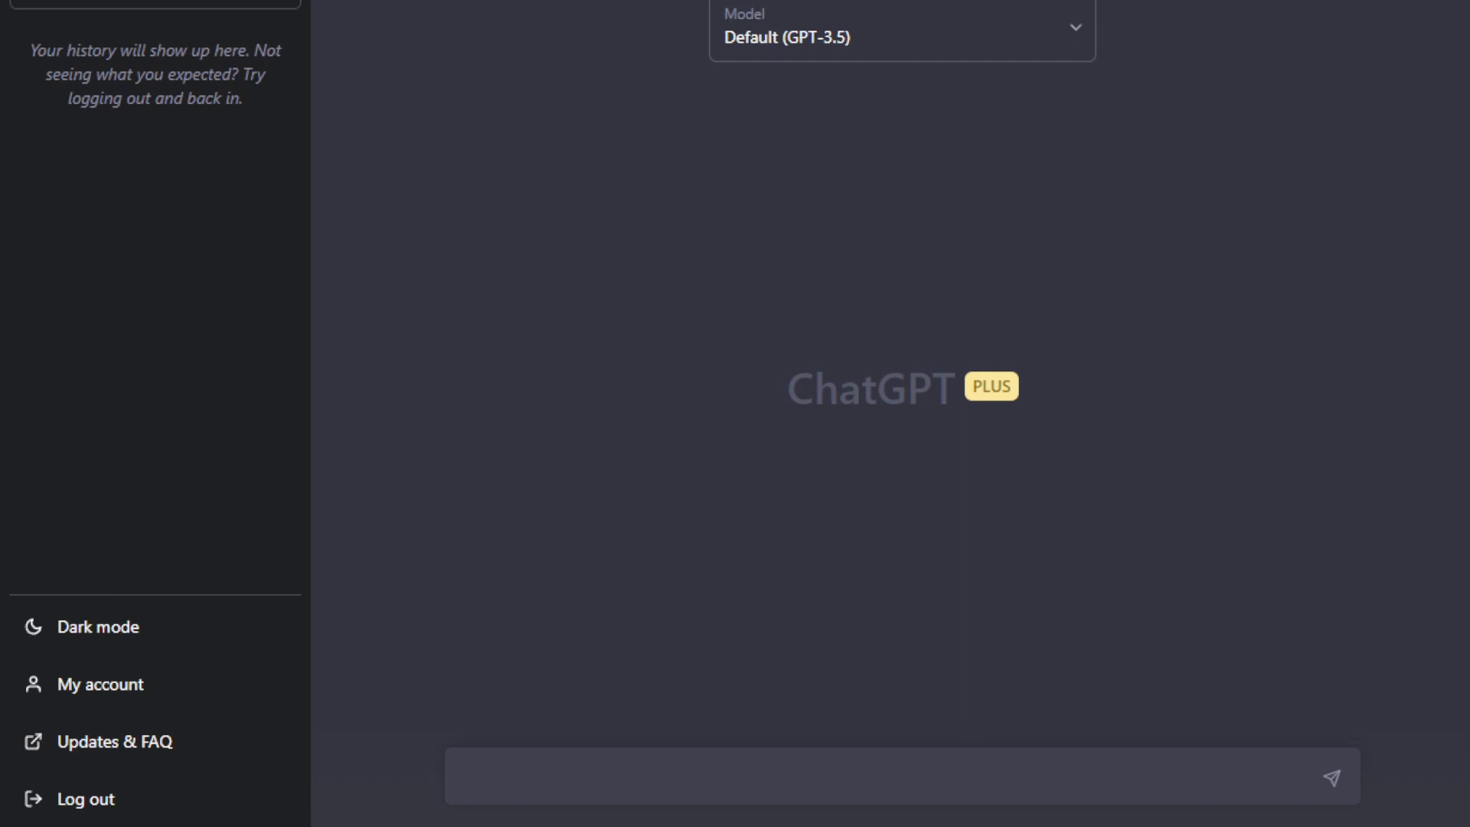
mouse_move(746, 267)
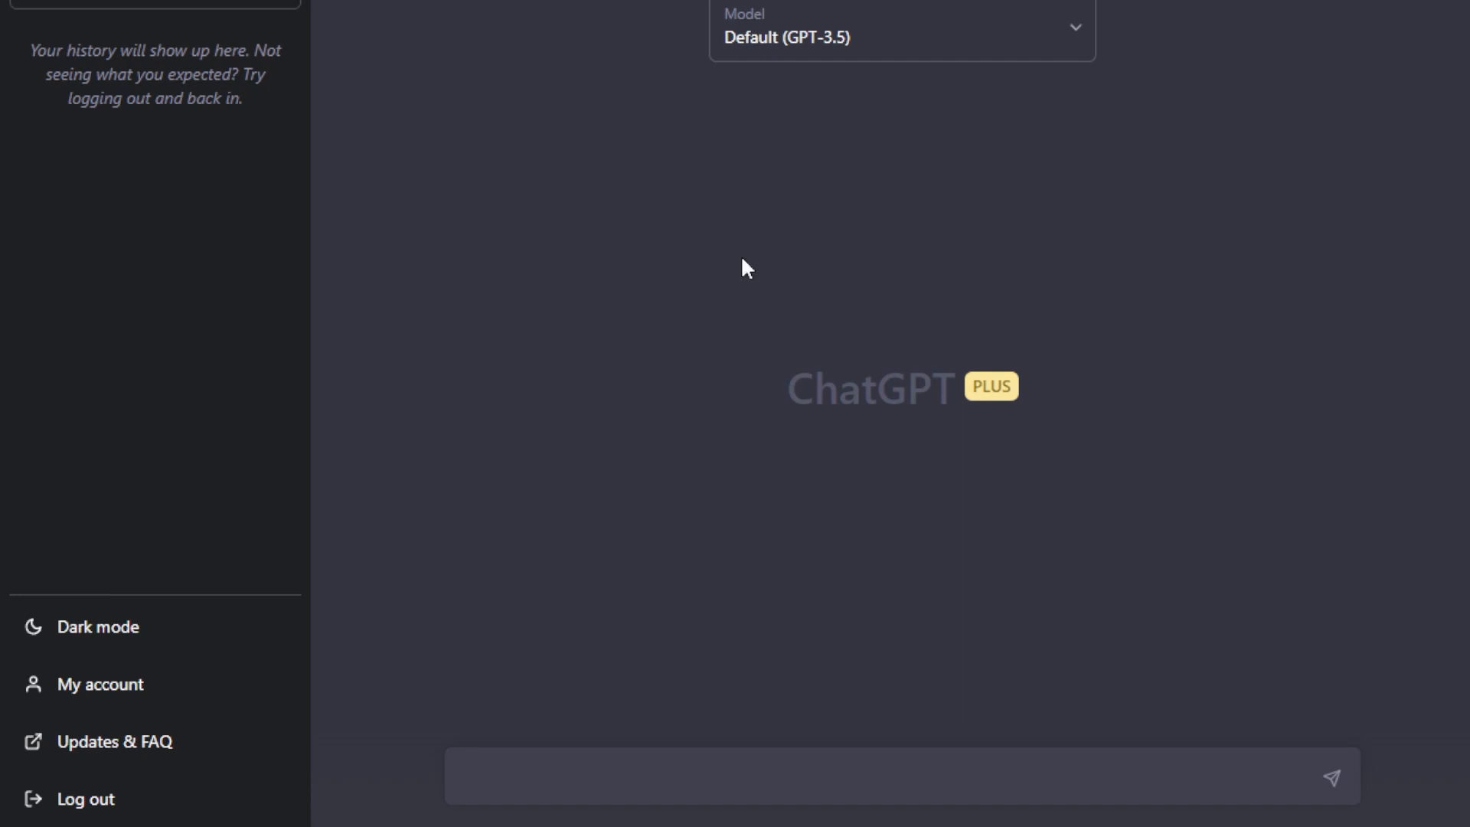
click(900, 30)
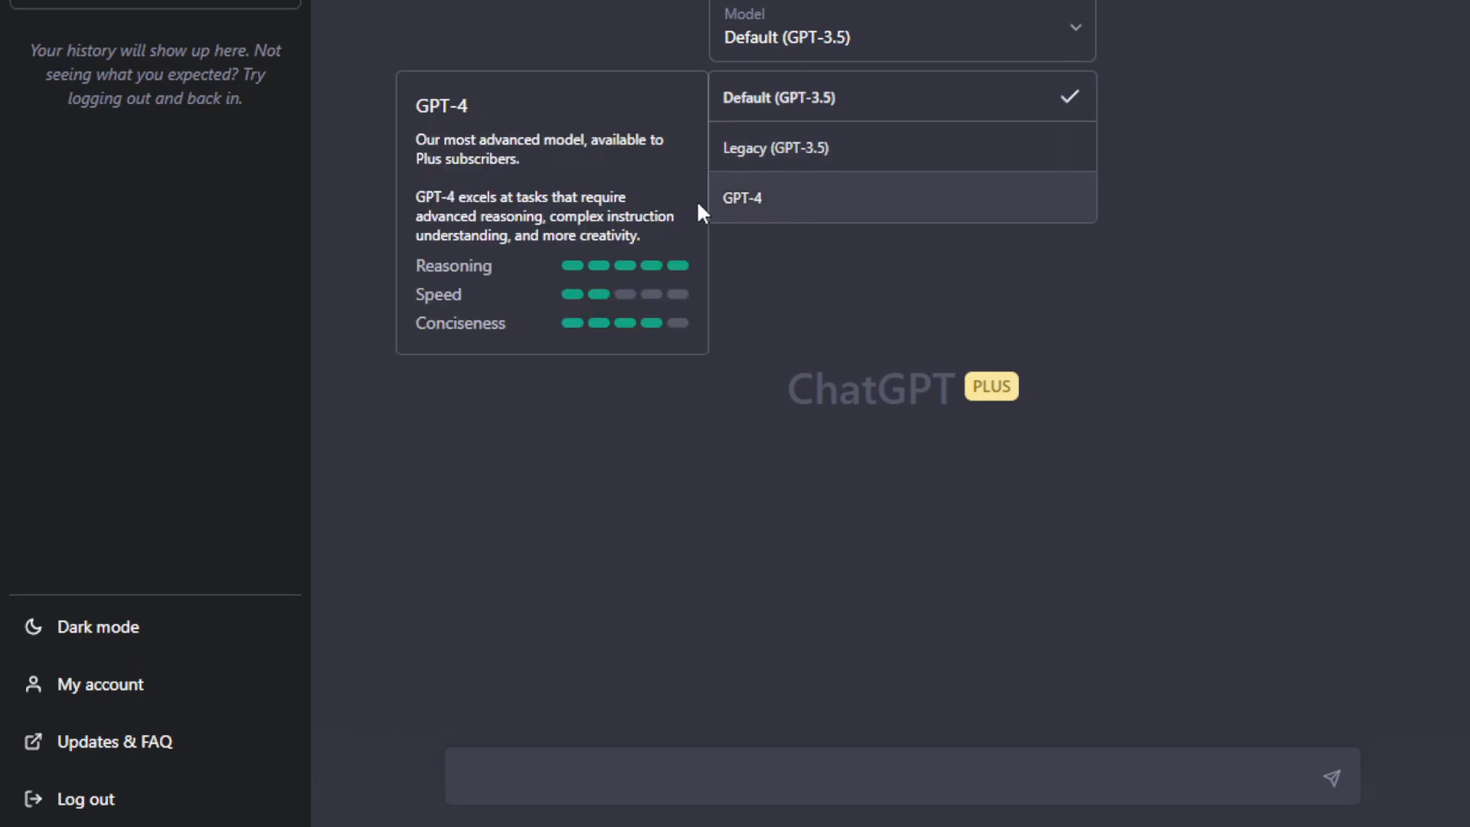
mouse_move(792, 300)
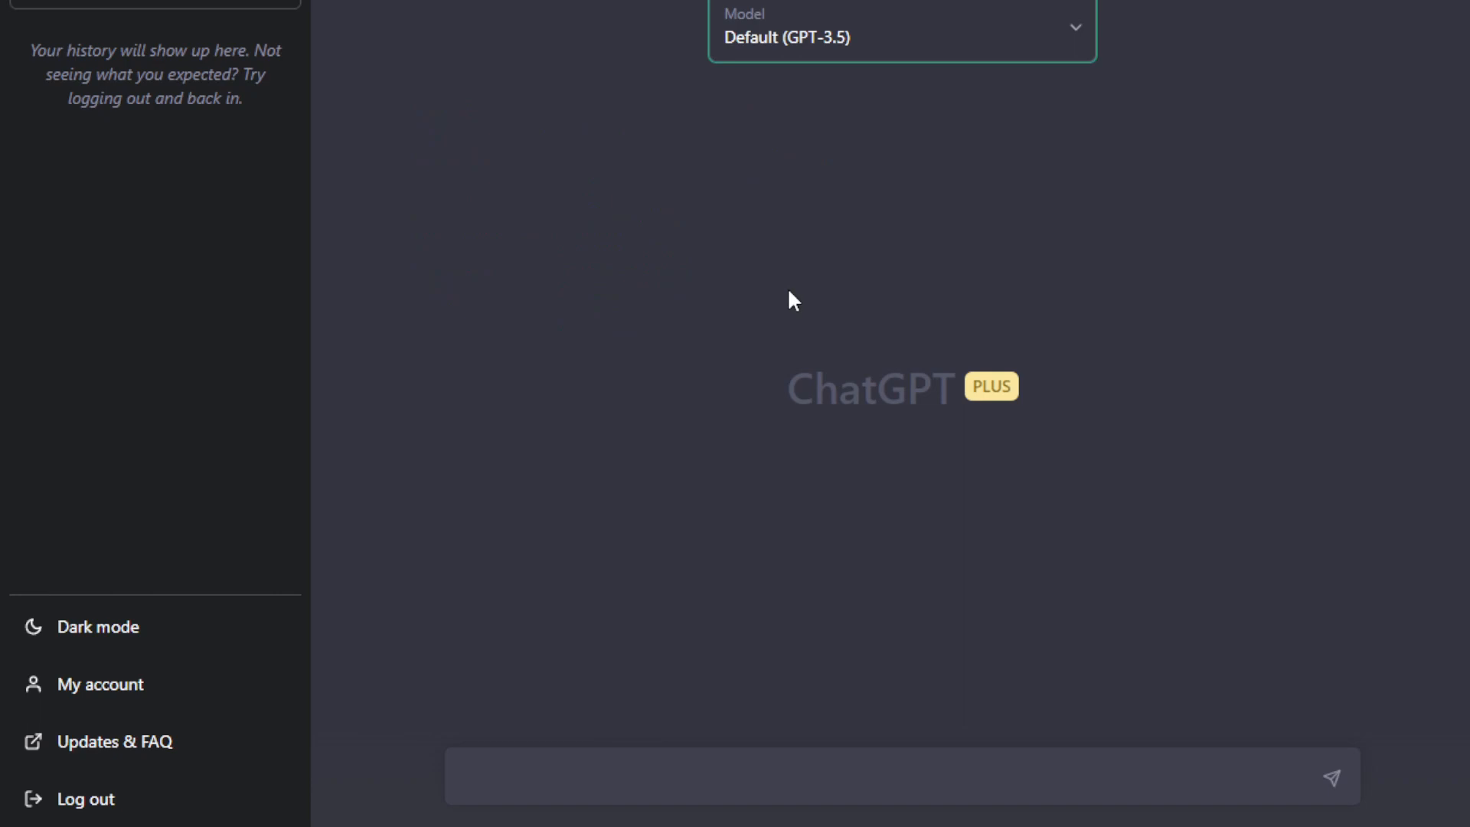
mouse_move(823, 30)
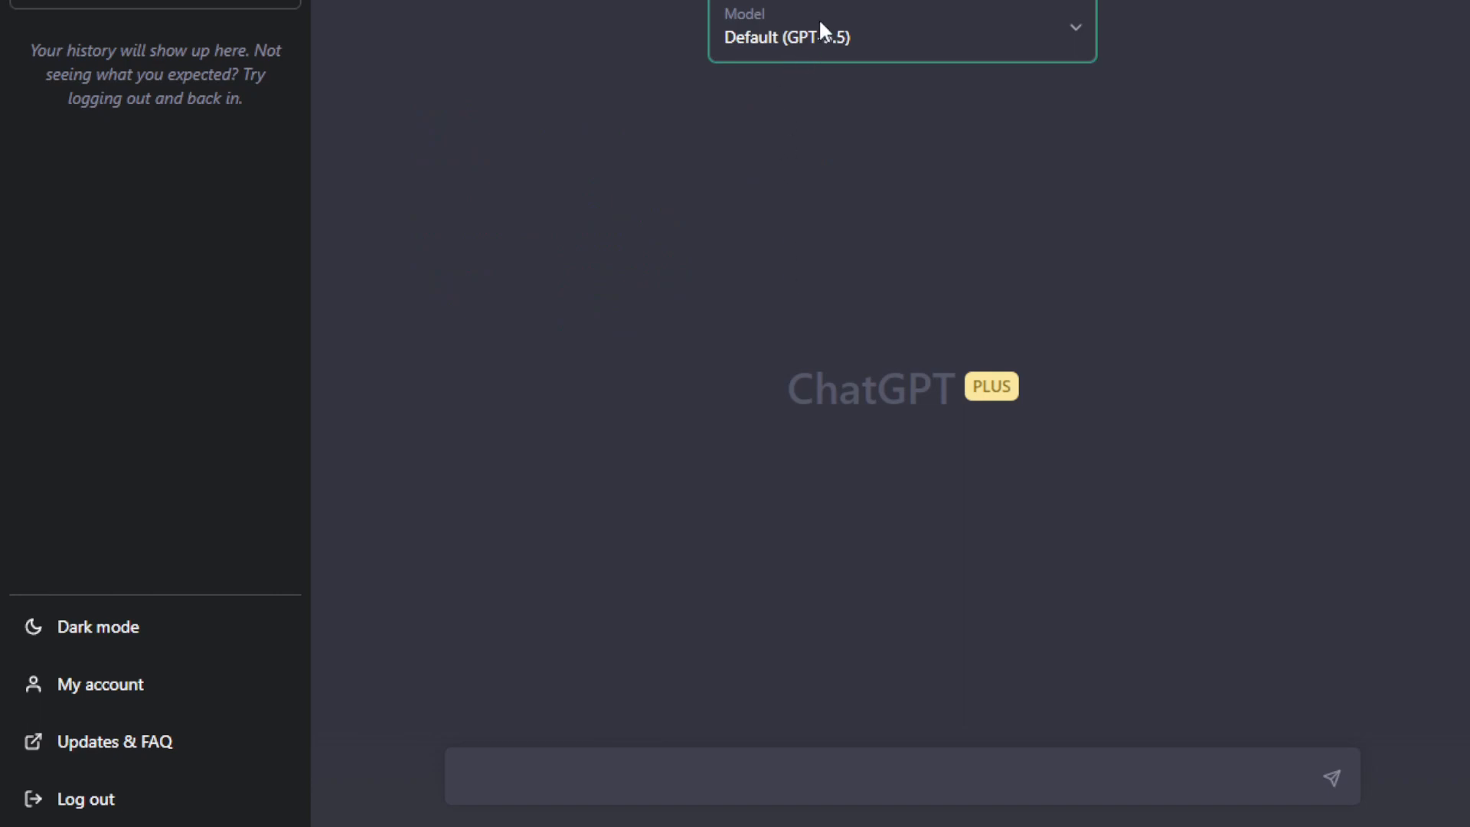
Switch to the GPT 3.5 chat and read through its AI-in-2023 article to the continued conclusion.
click(900, 31)
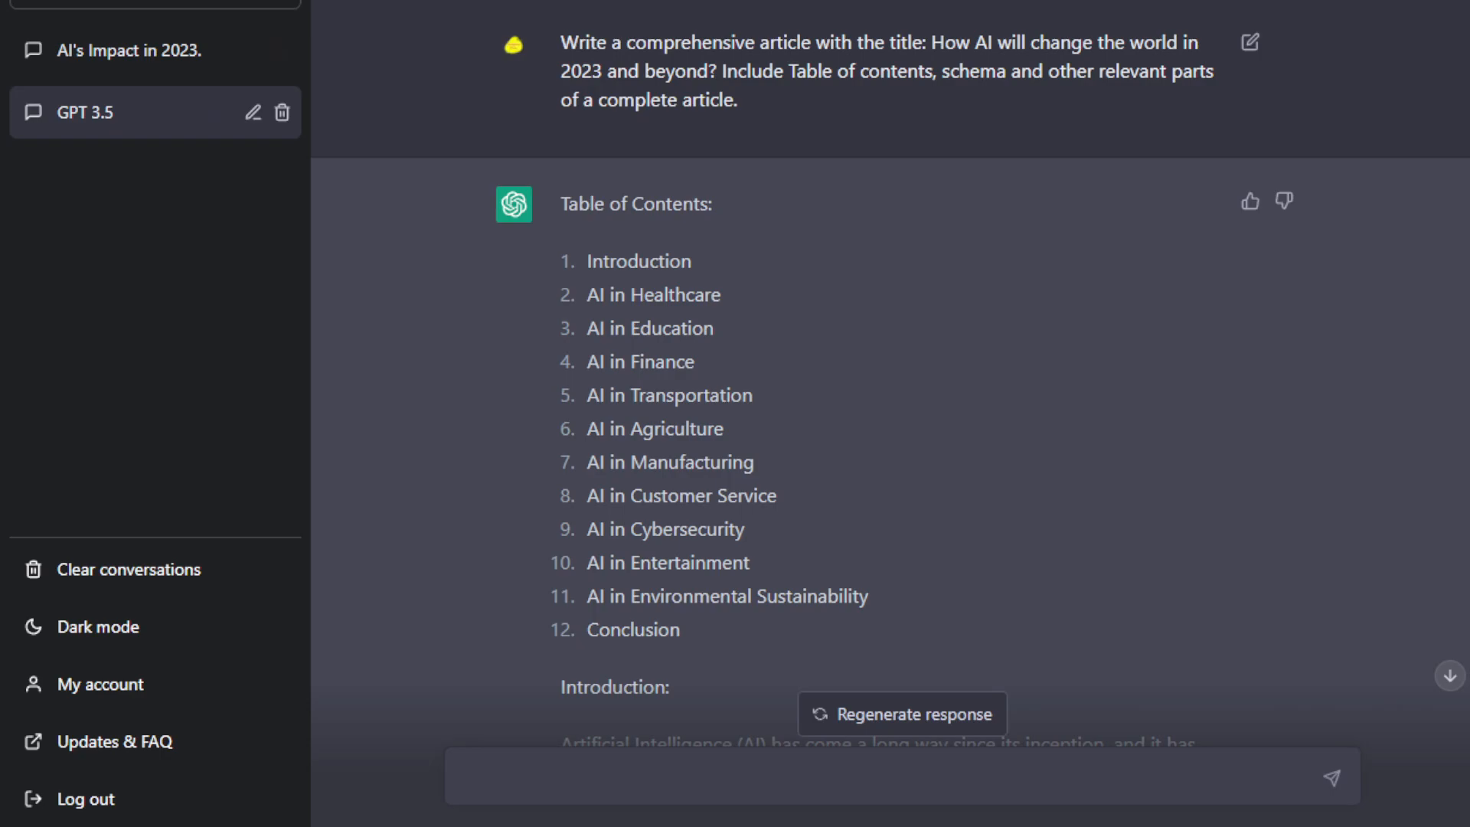
mouse_move(819, 101)
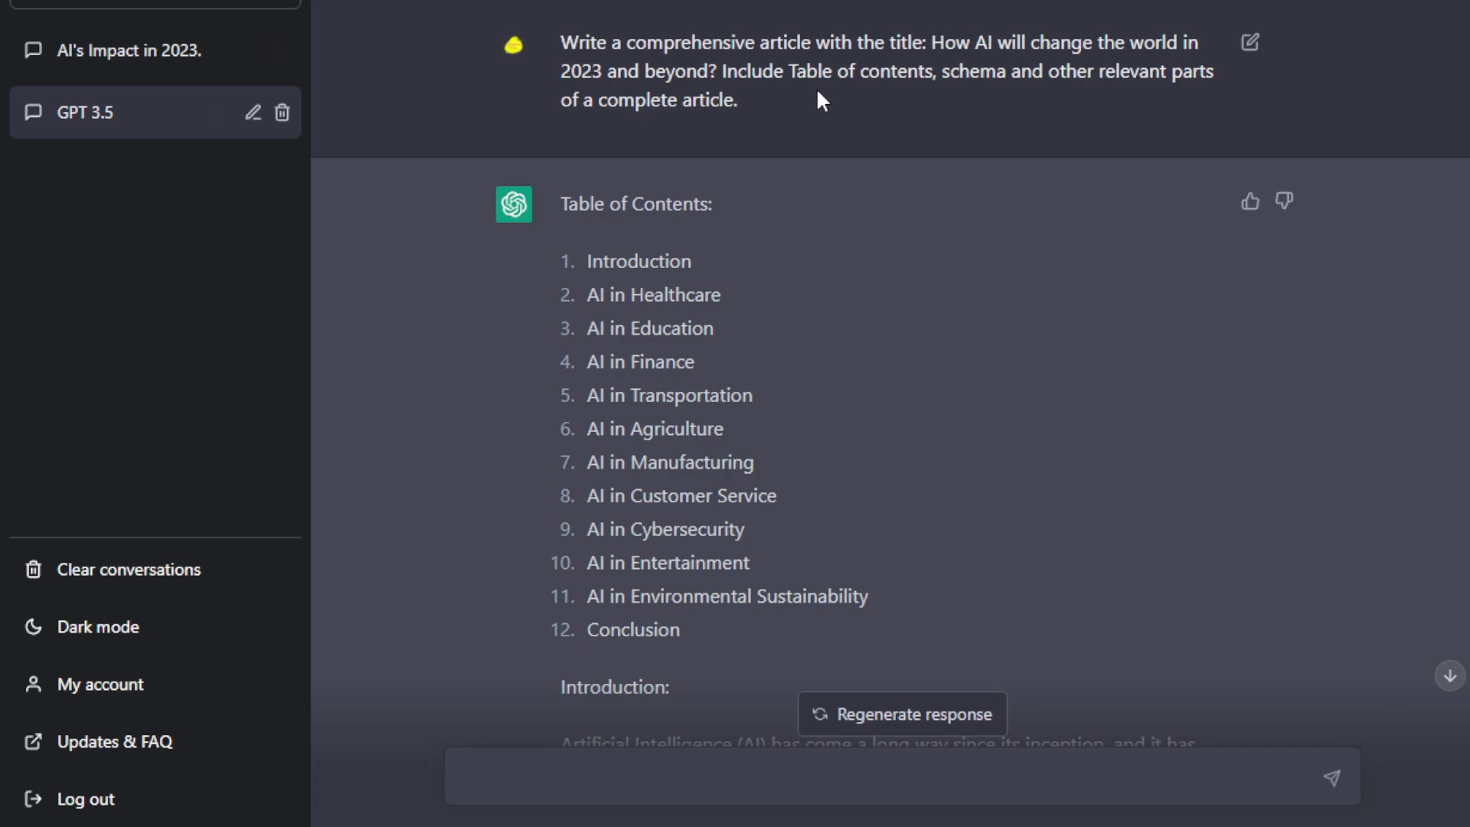
scroll(down, 3)
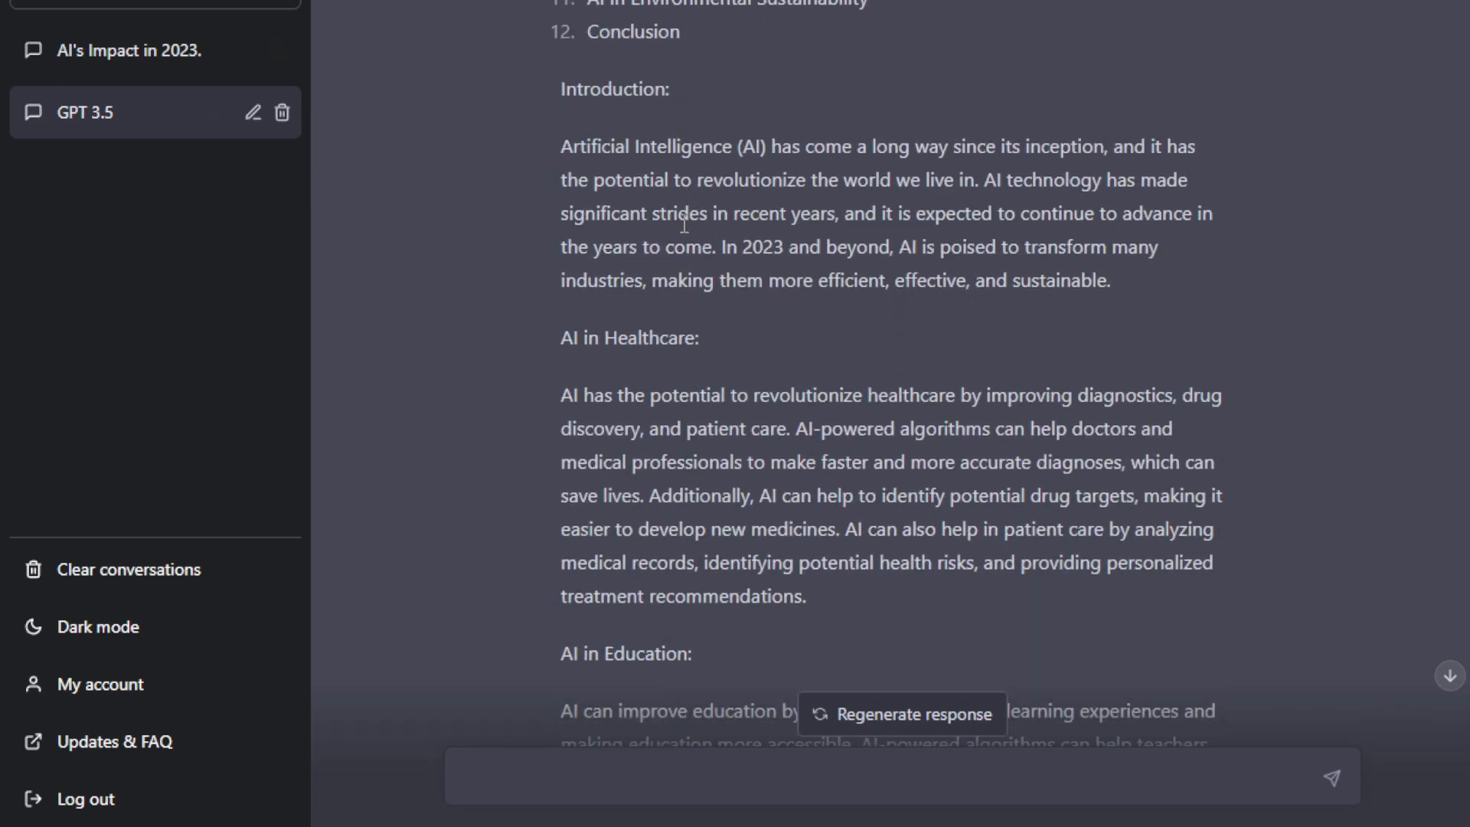
scroll(down, 3)
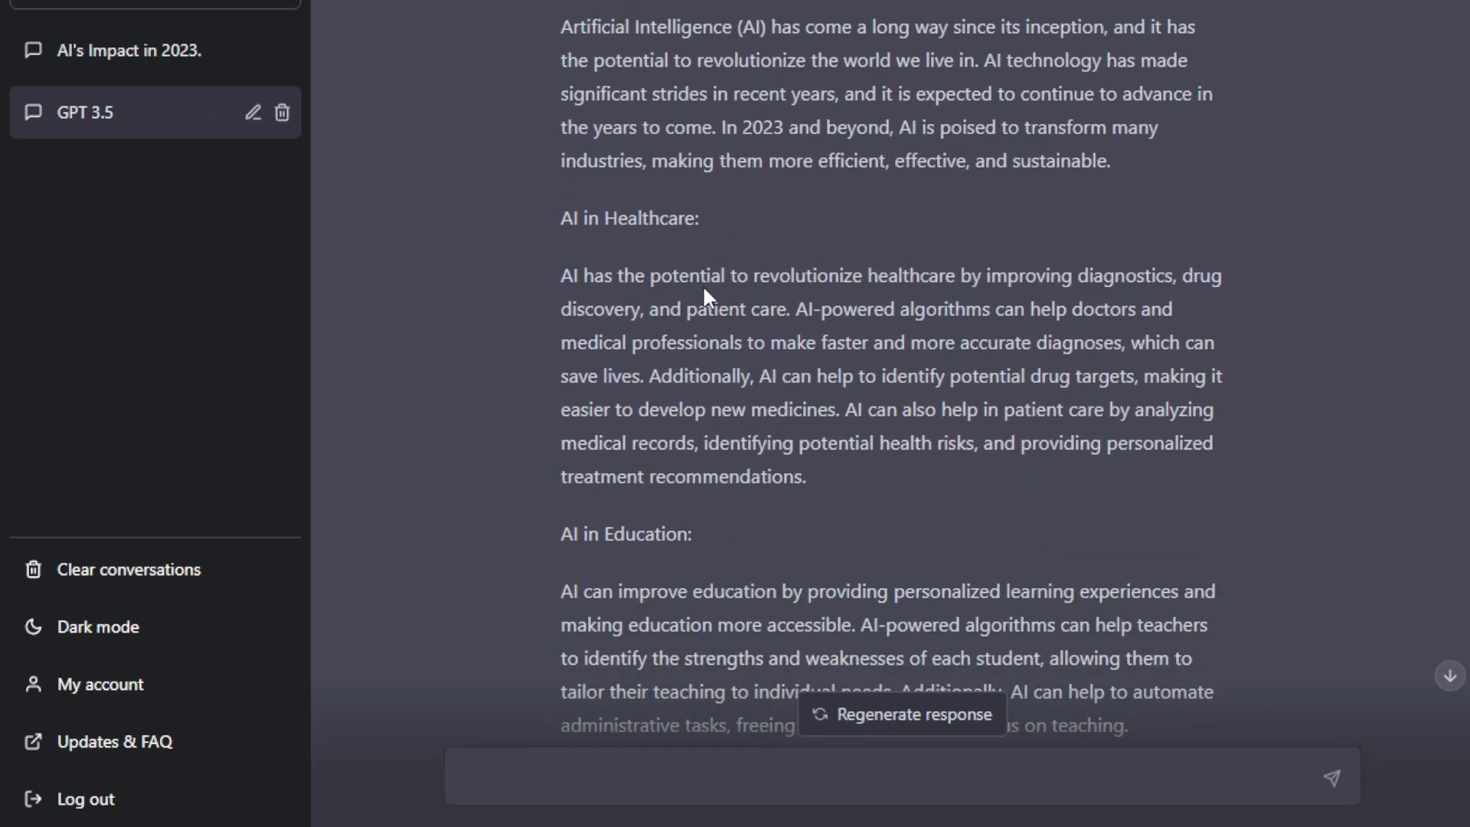
scroll(down, 3)
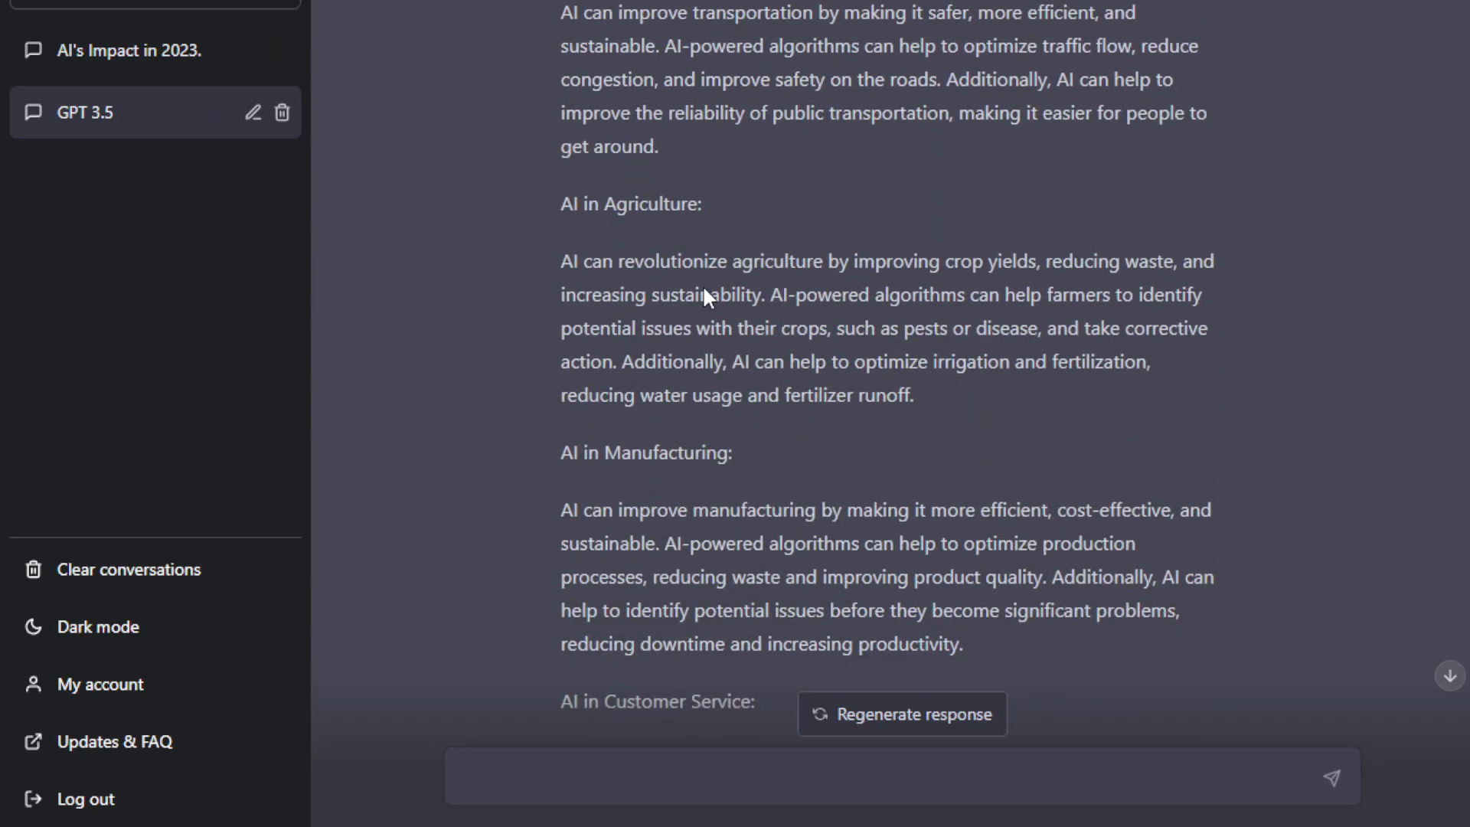
scroll(down, 3)
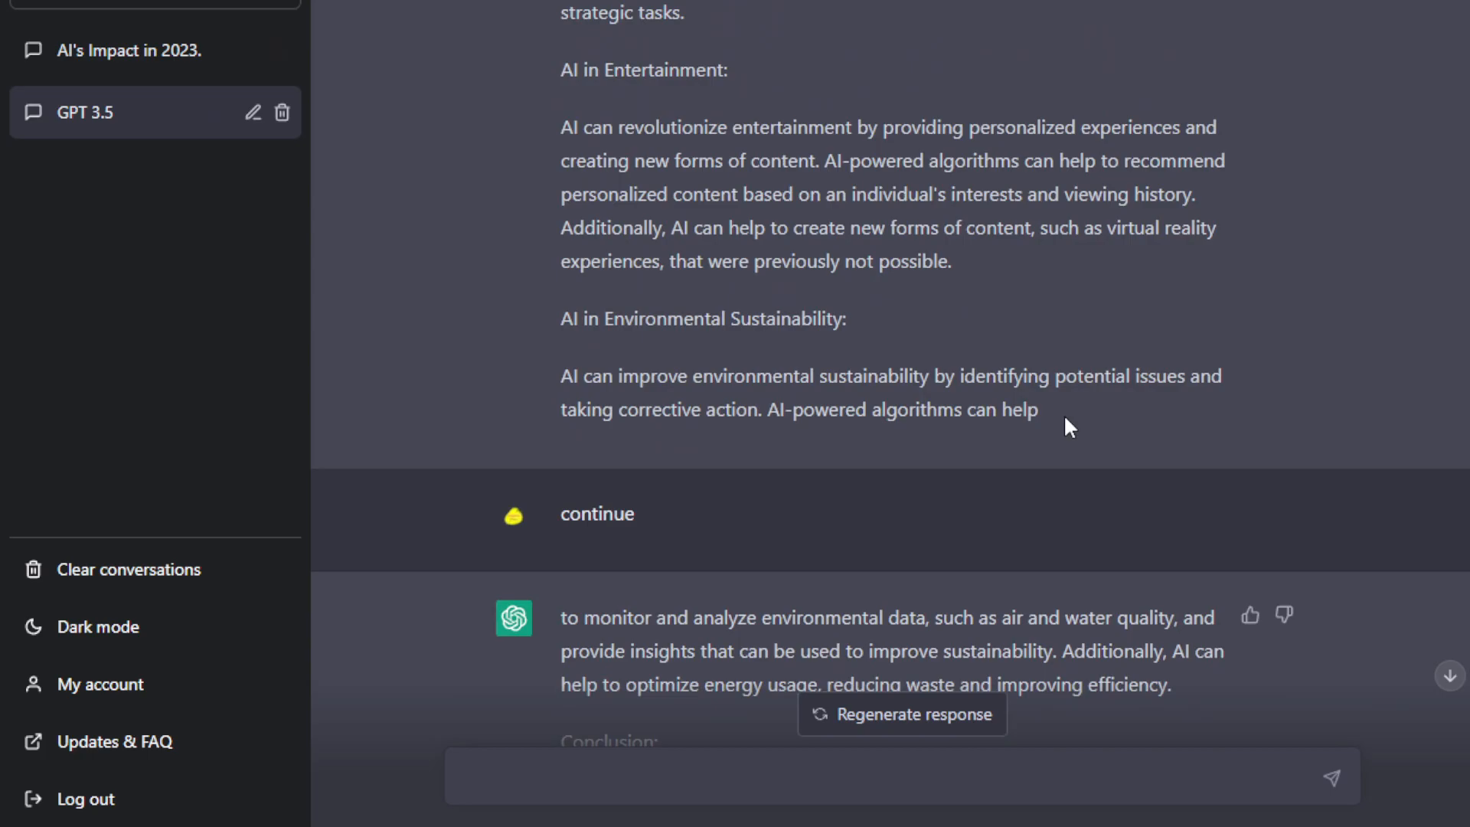
mouse_move(1085, 424)
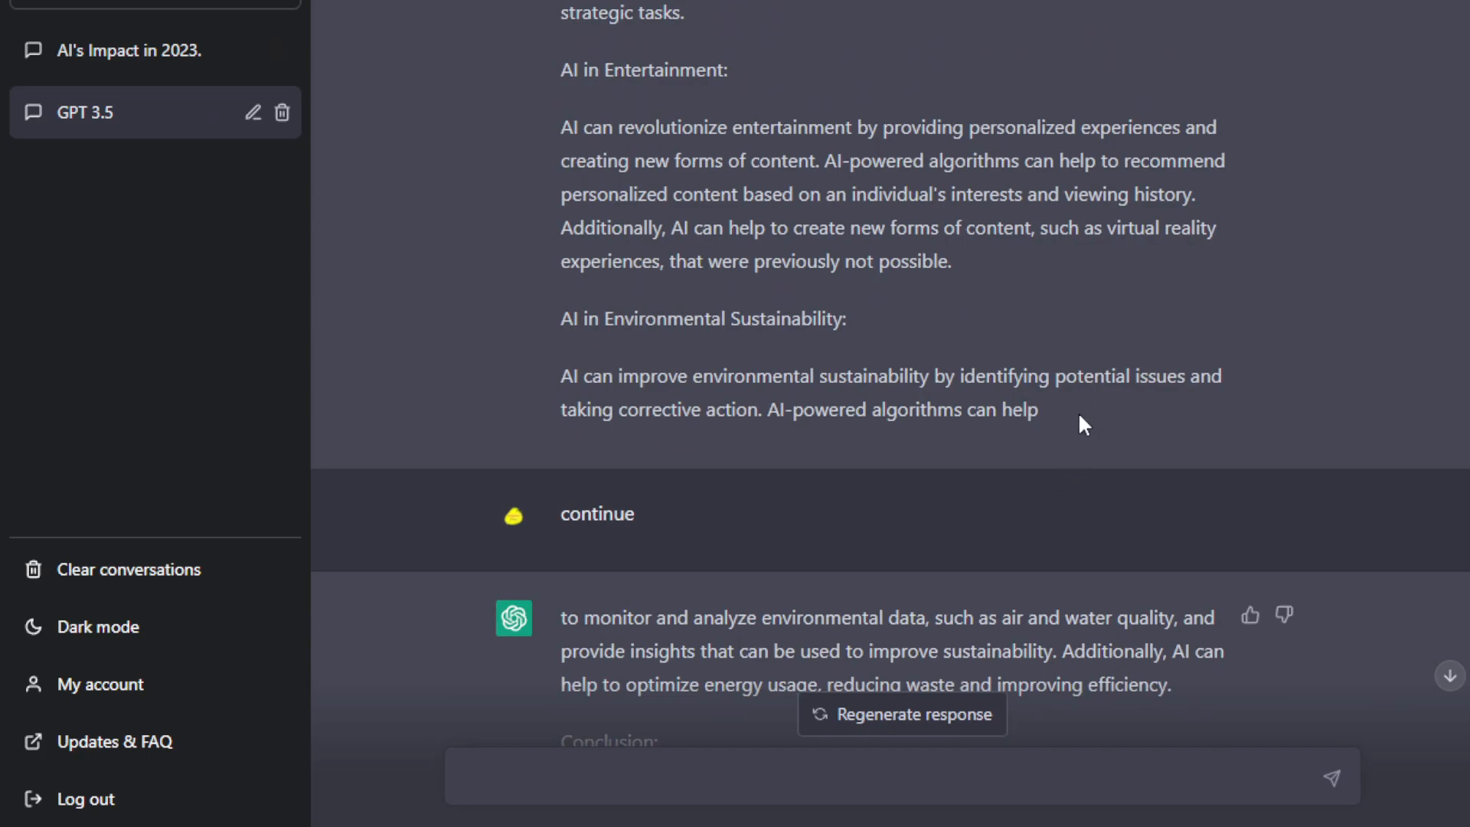
scroll(down, 3)
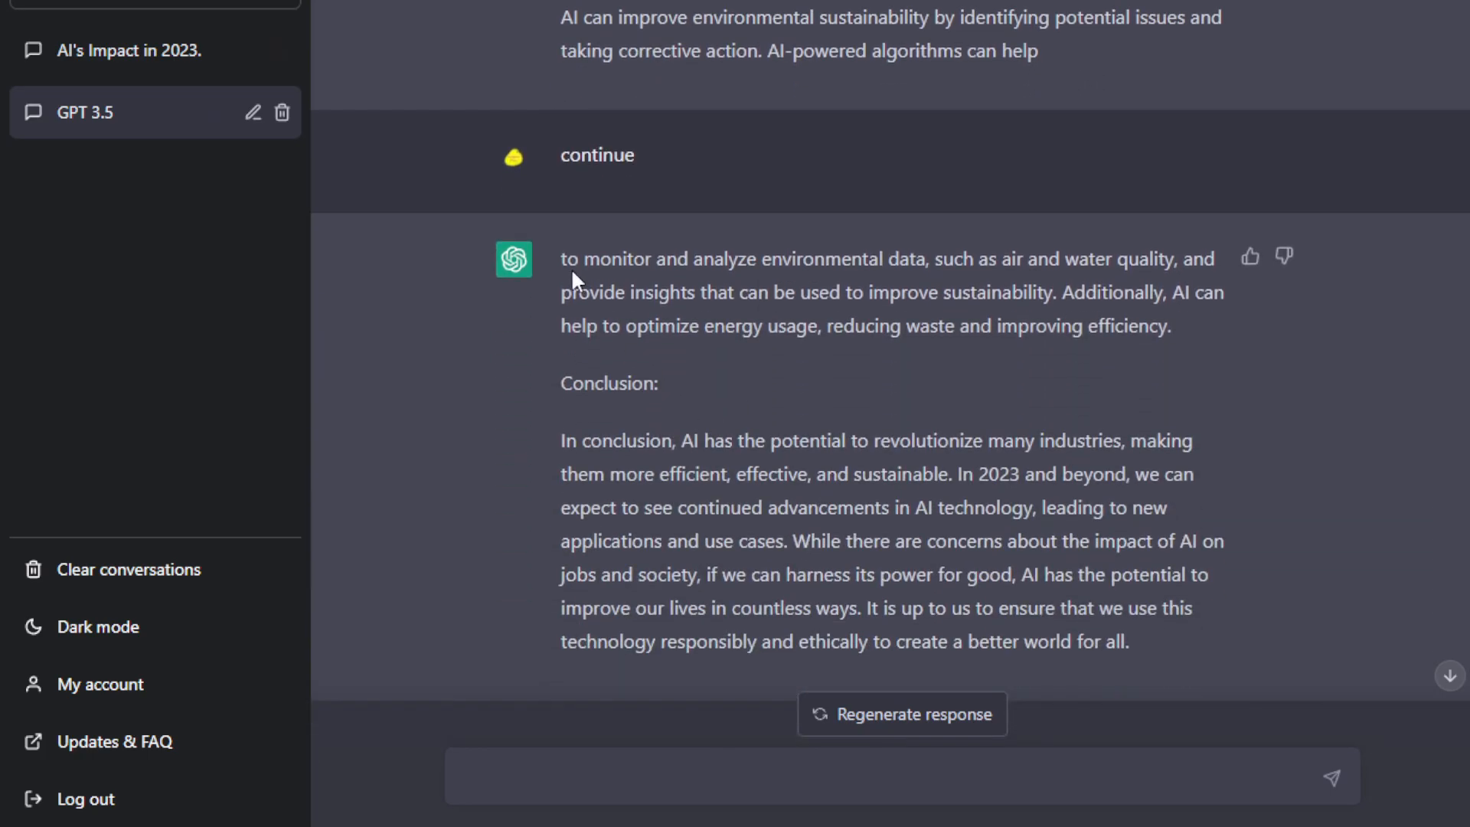
mouse_move(140, 44)
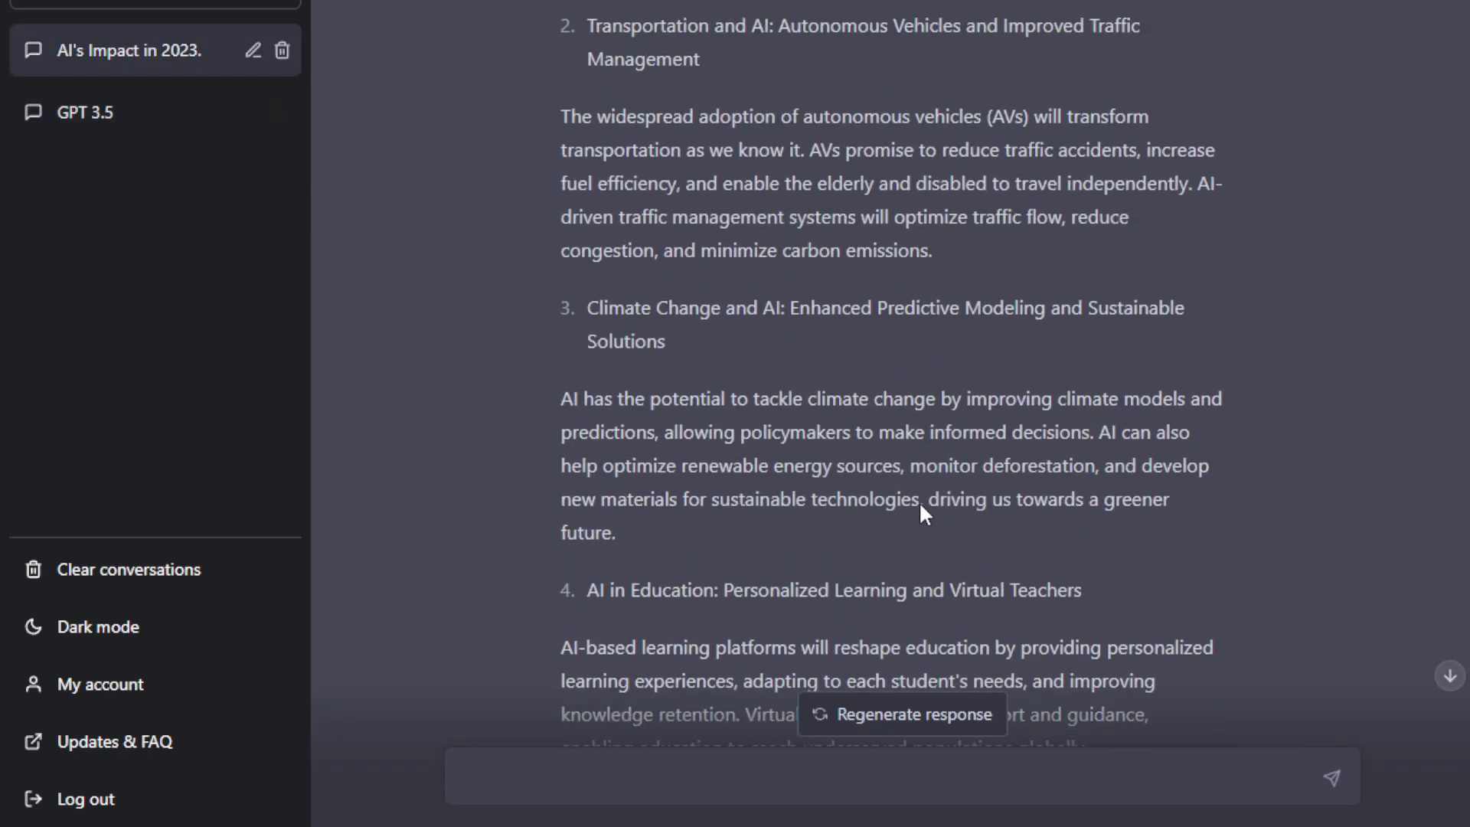
Read the AI's Impact in 2023. essay through to its conclusion, then return to the GPT 3.5 chat.
scroll(up, 3)
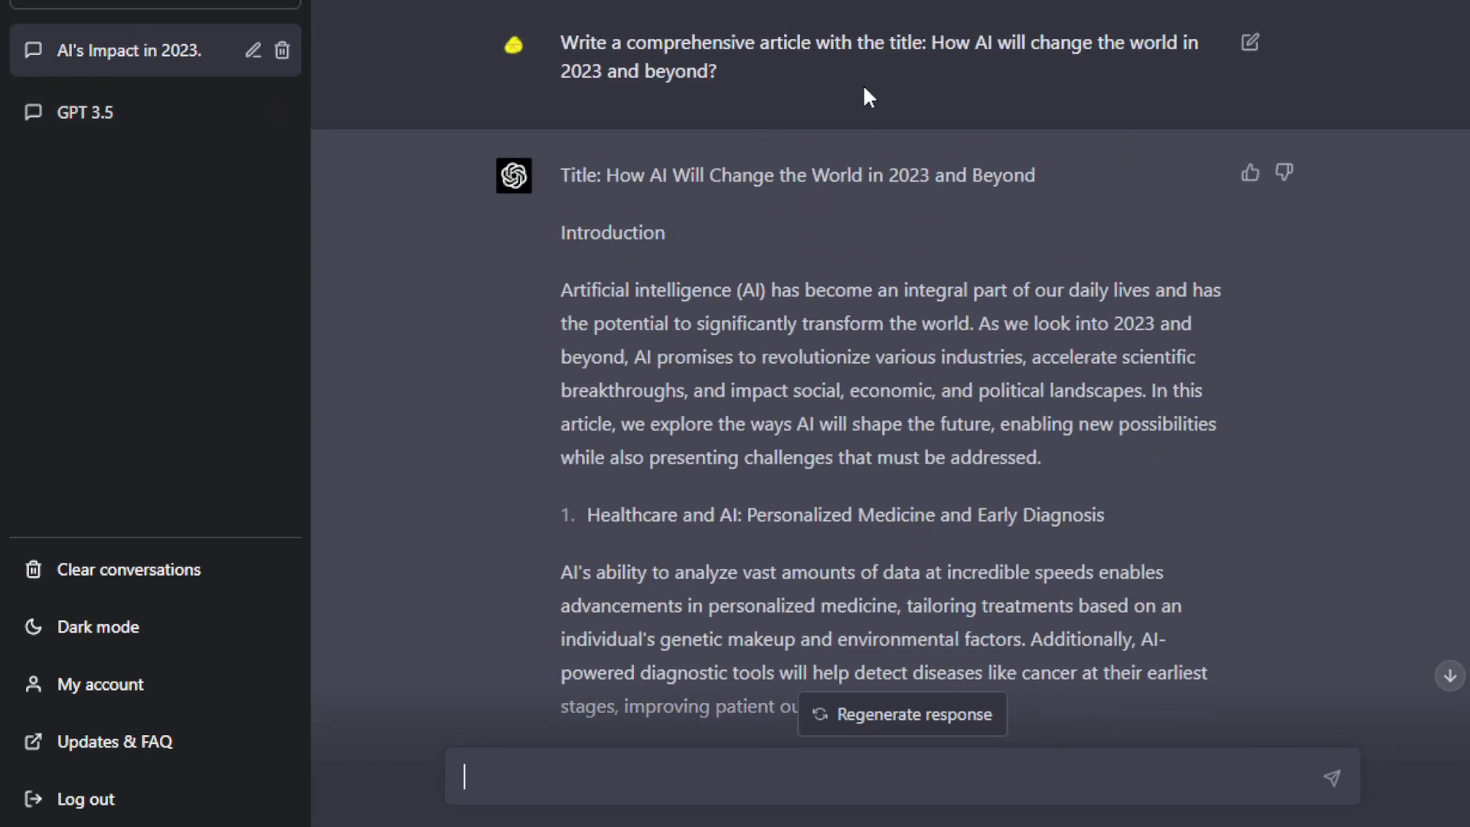
mouse_move(619, 243)
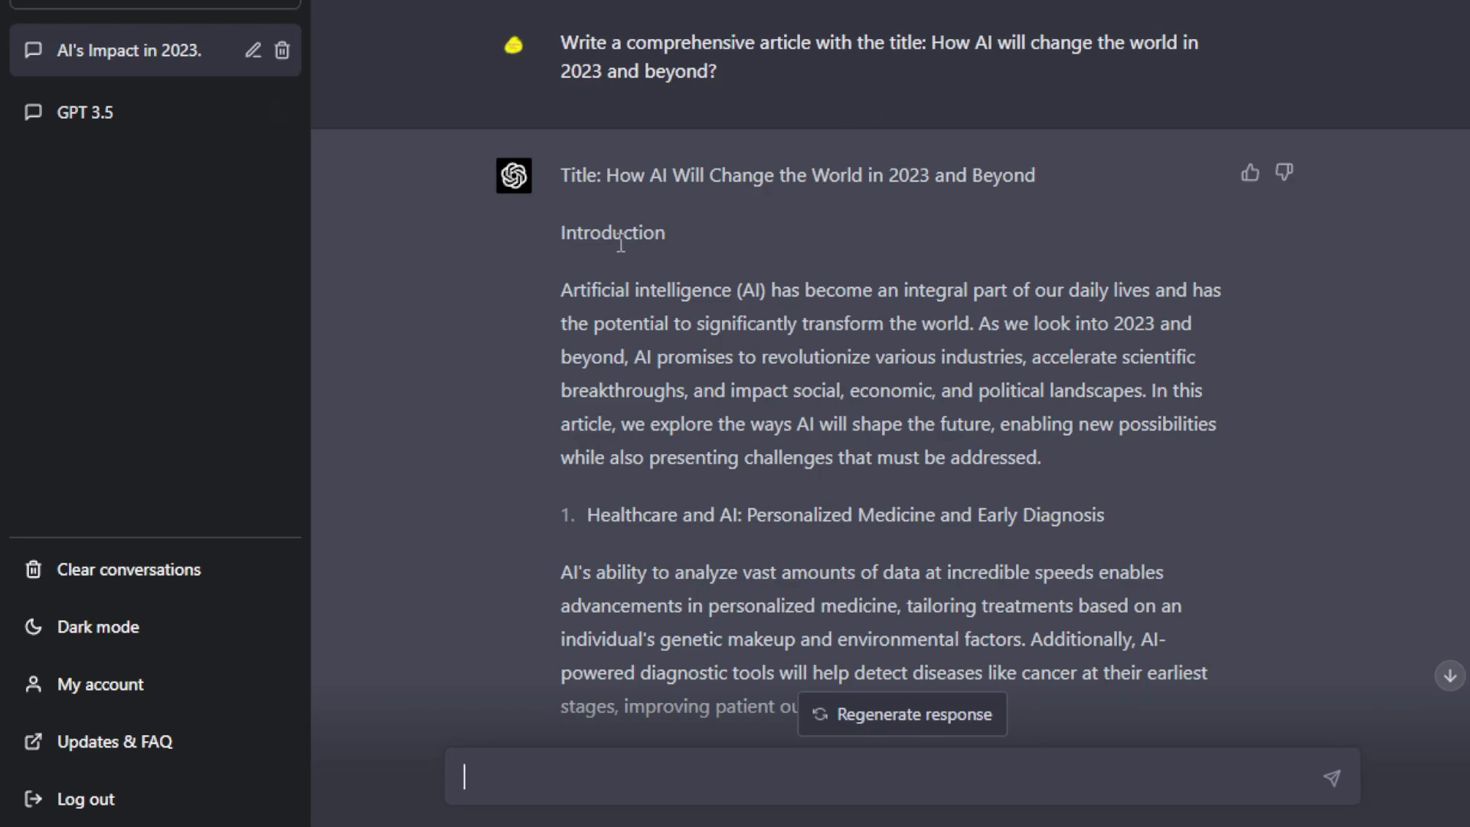
scroll(down, 3)
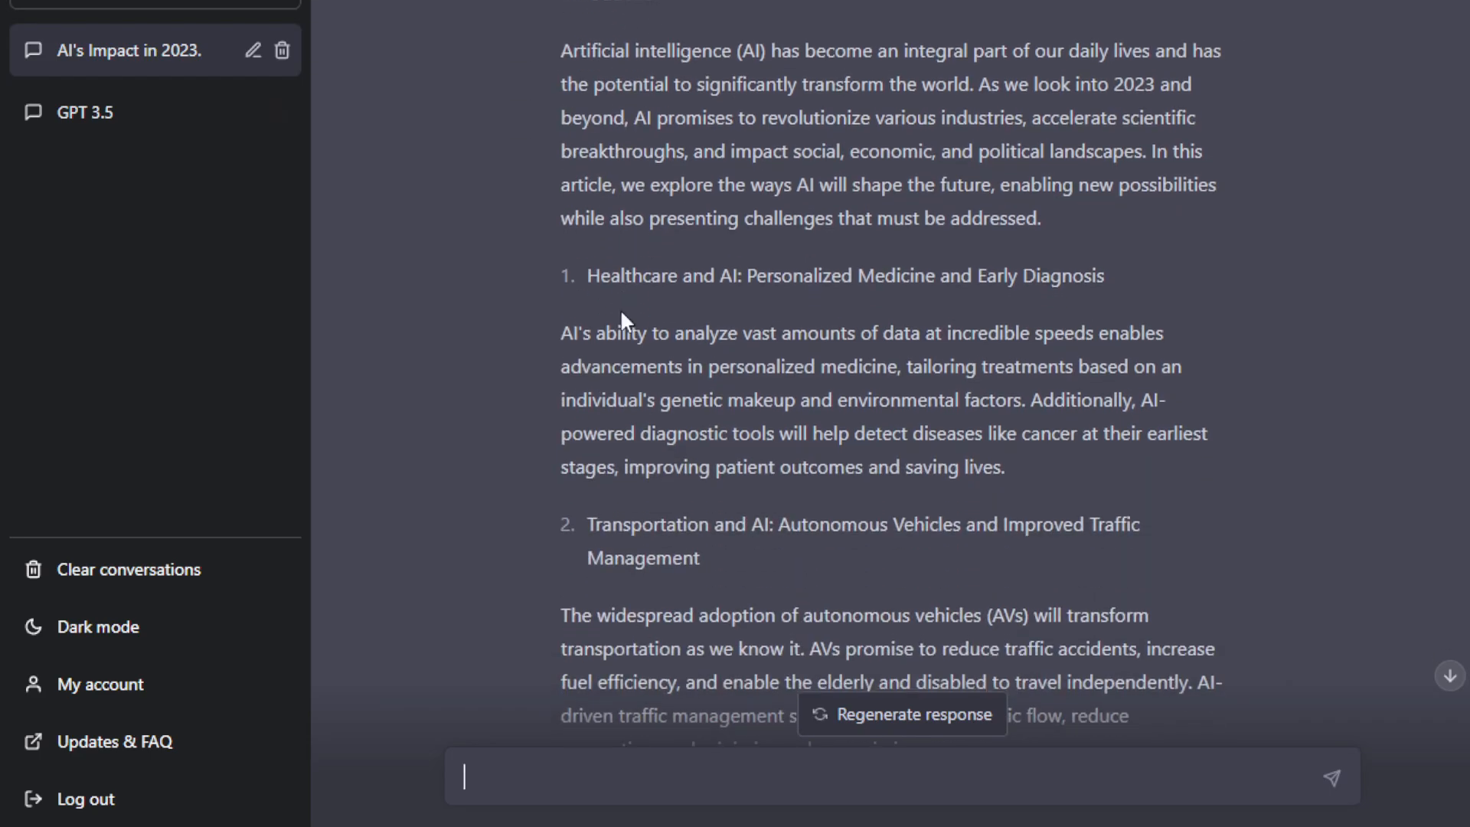
scroll(down, 3)
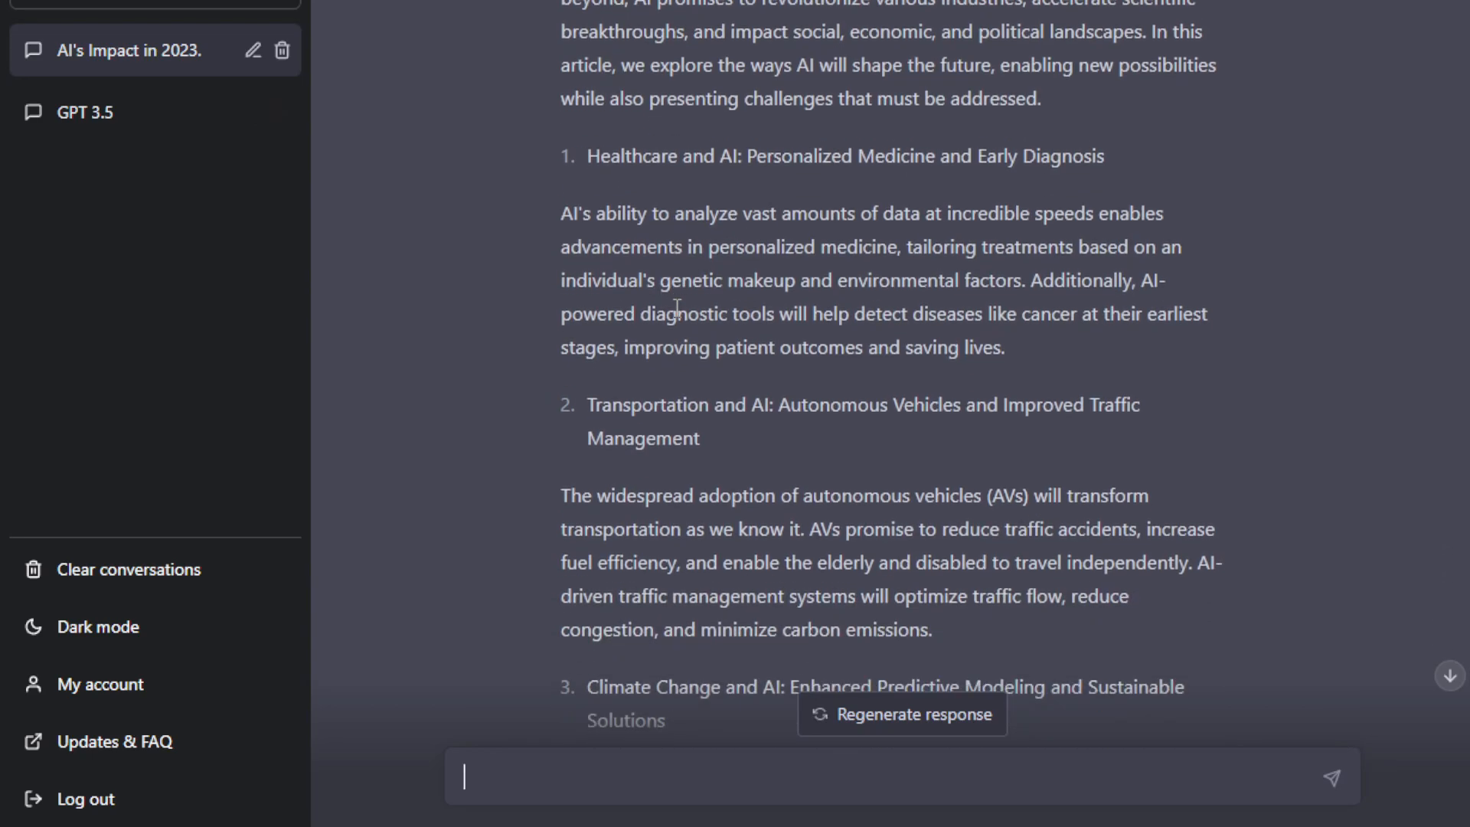
scroll(down, 3)
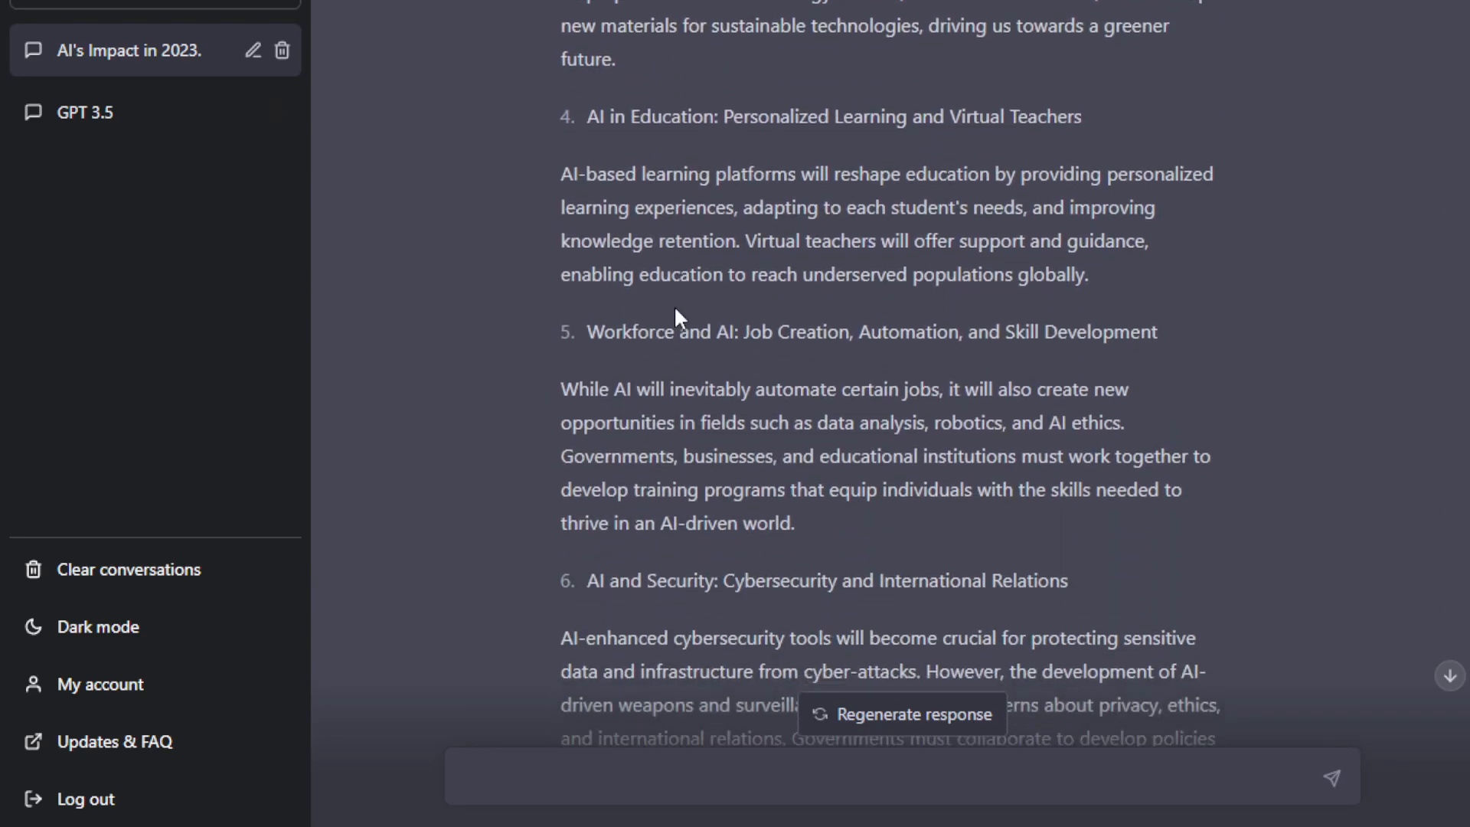
scroll(down, 3)
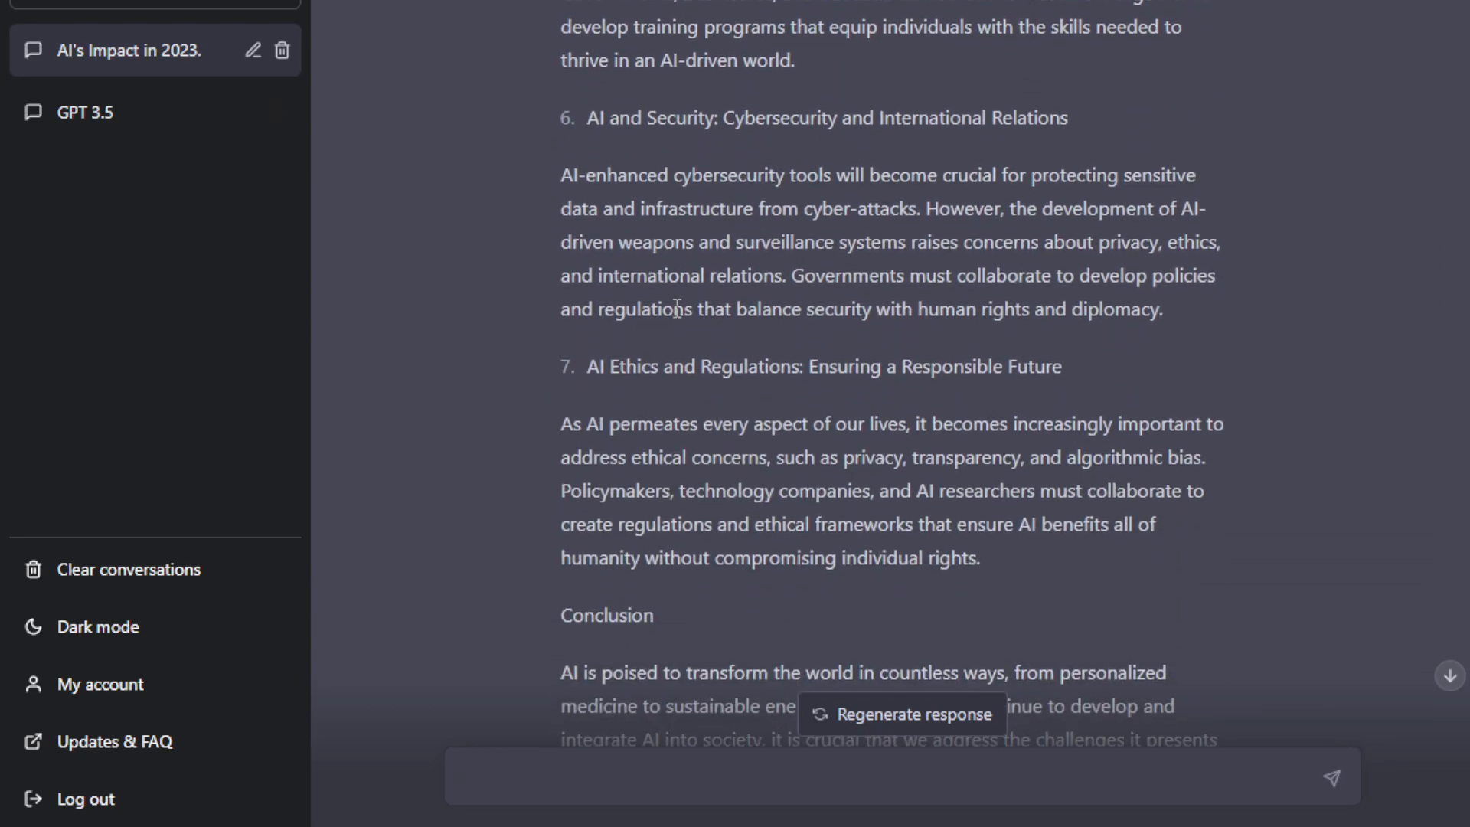
scroll(down, 3)
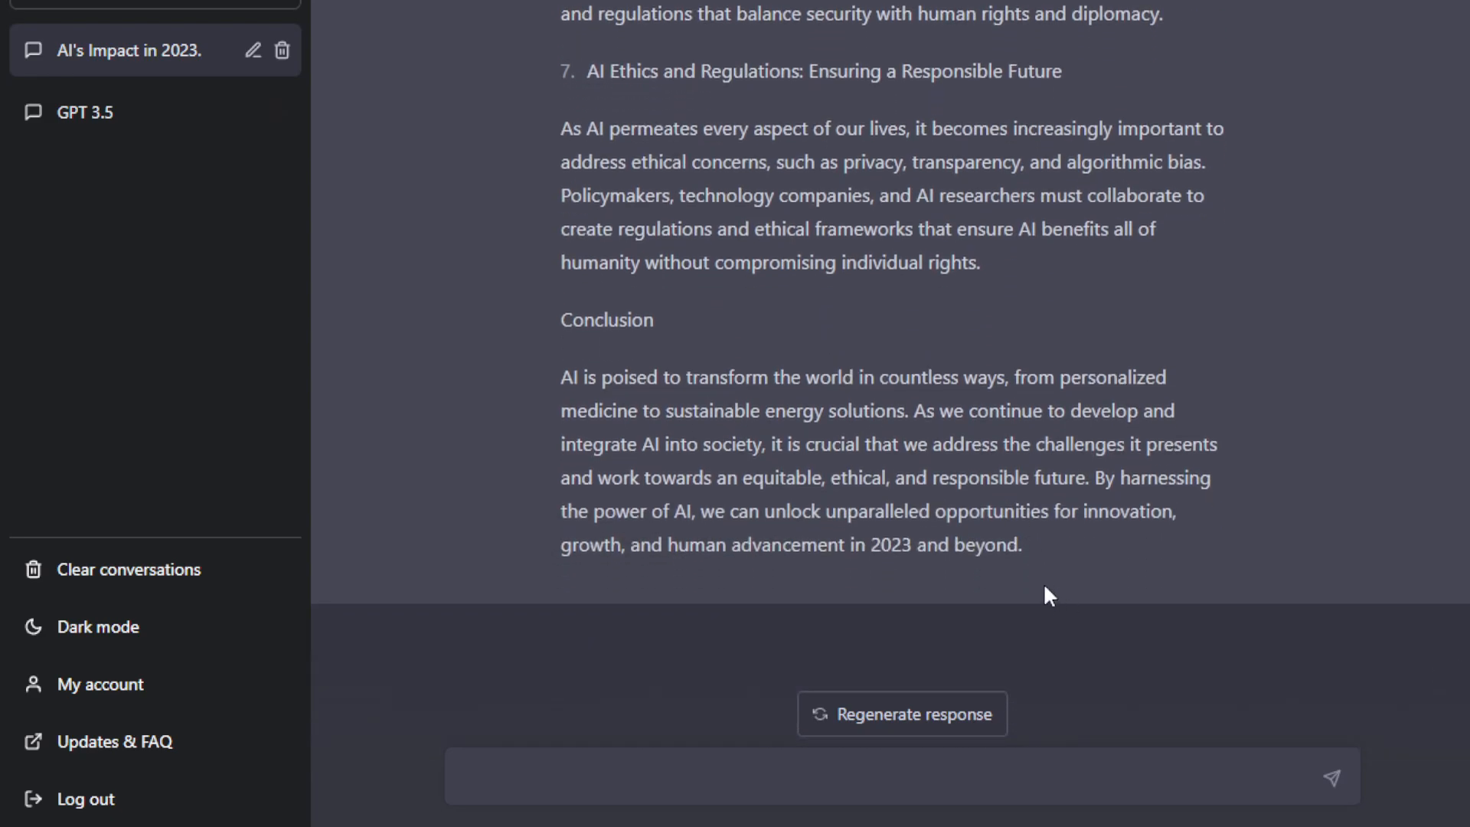
scroll(up, 3)
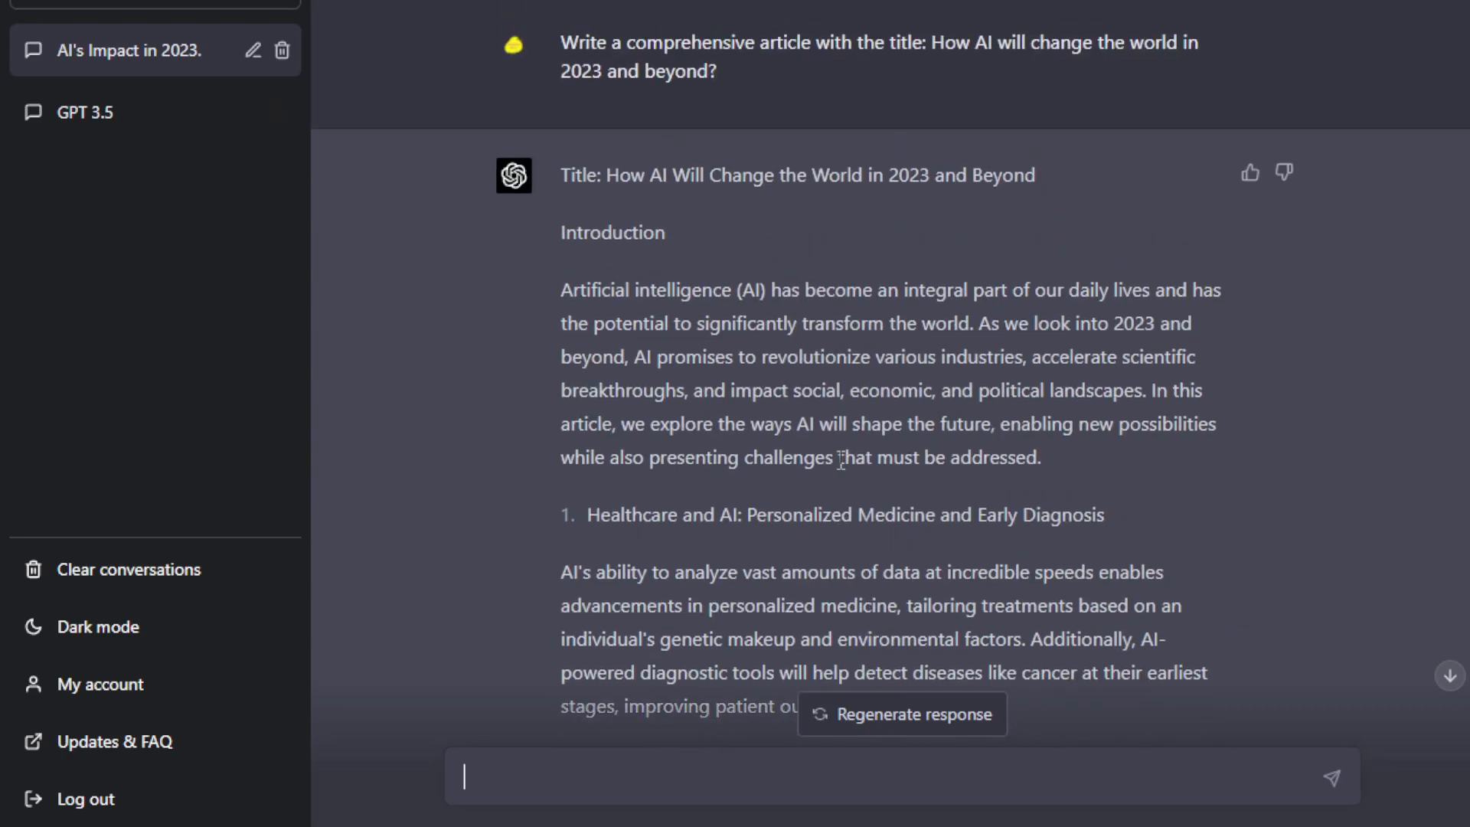
scroll(down, 3)
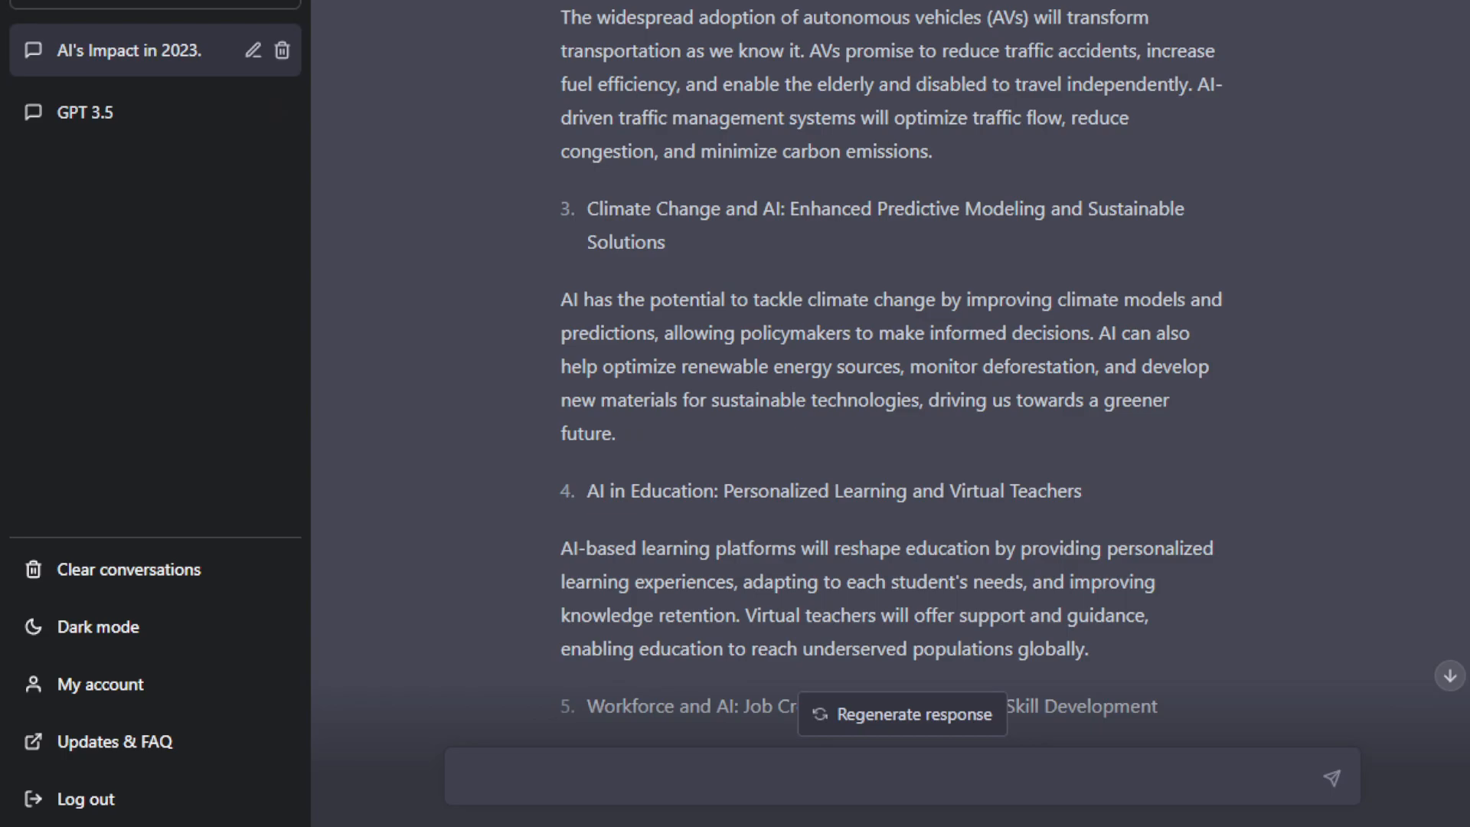
scroll(down, 3)
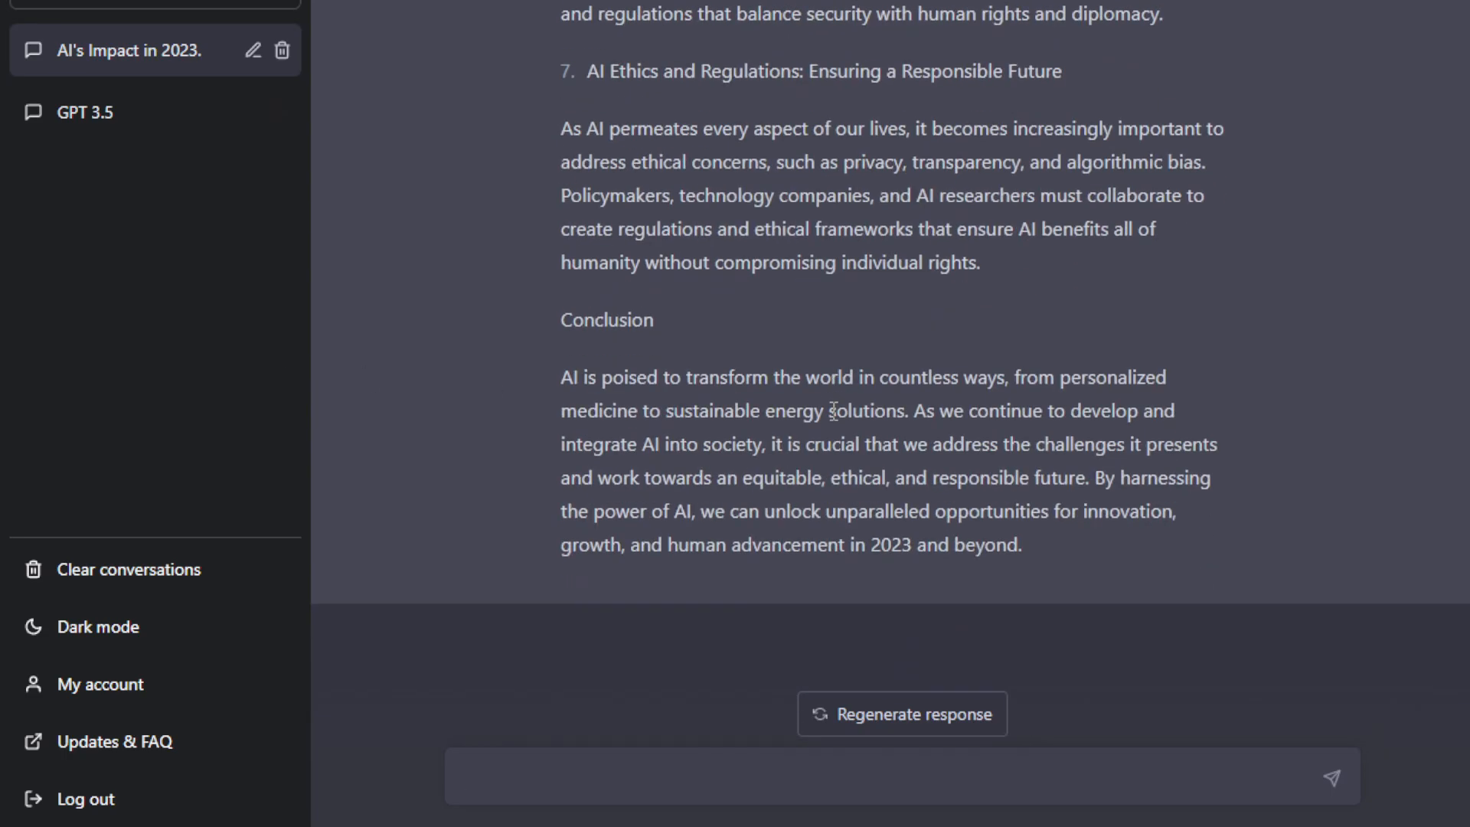
click(94, 112)
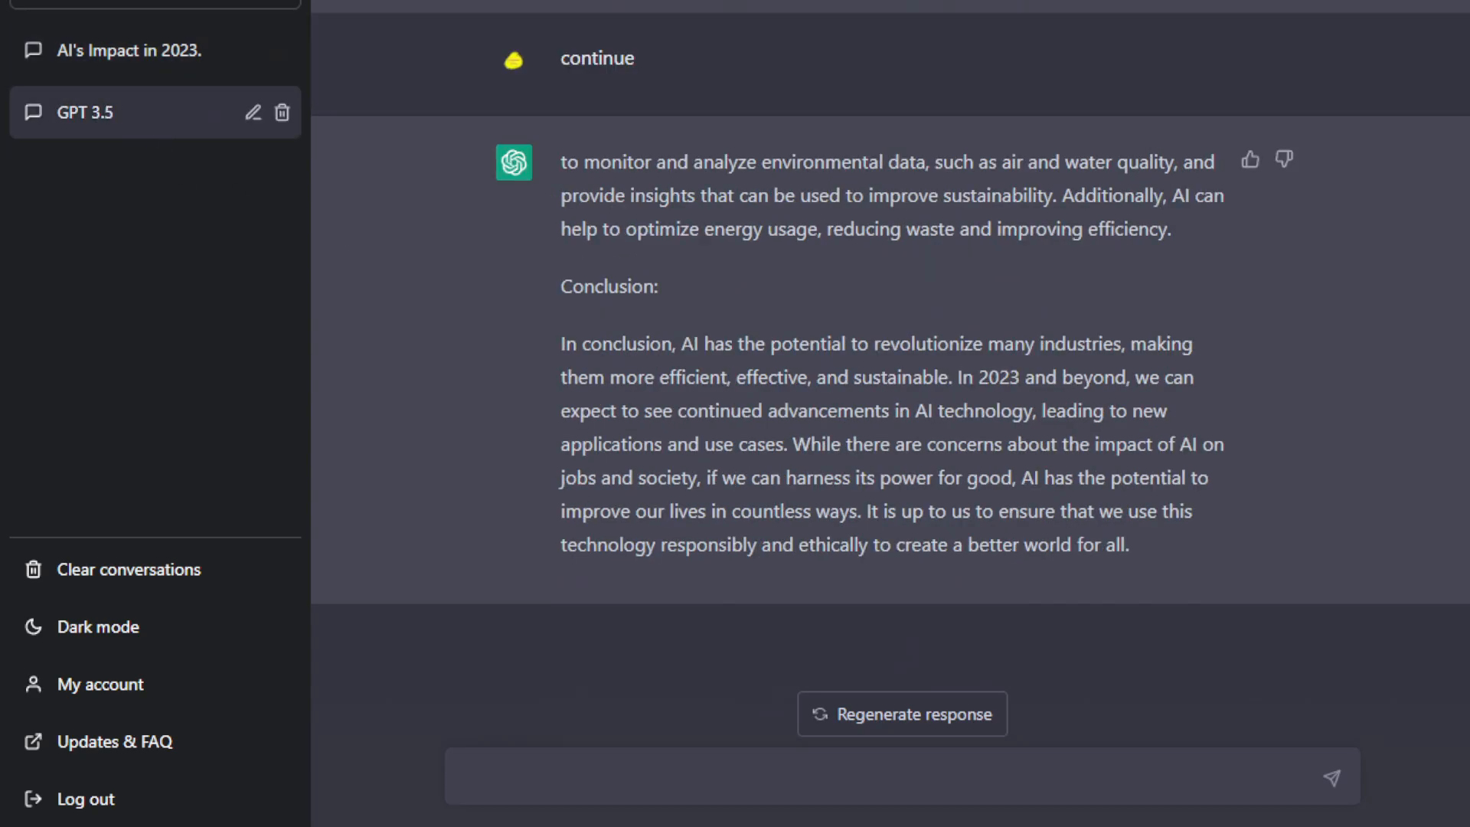
mouse_move(751, 781)
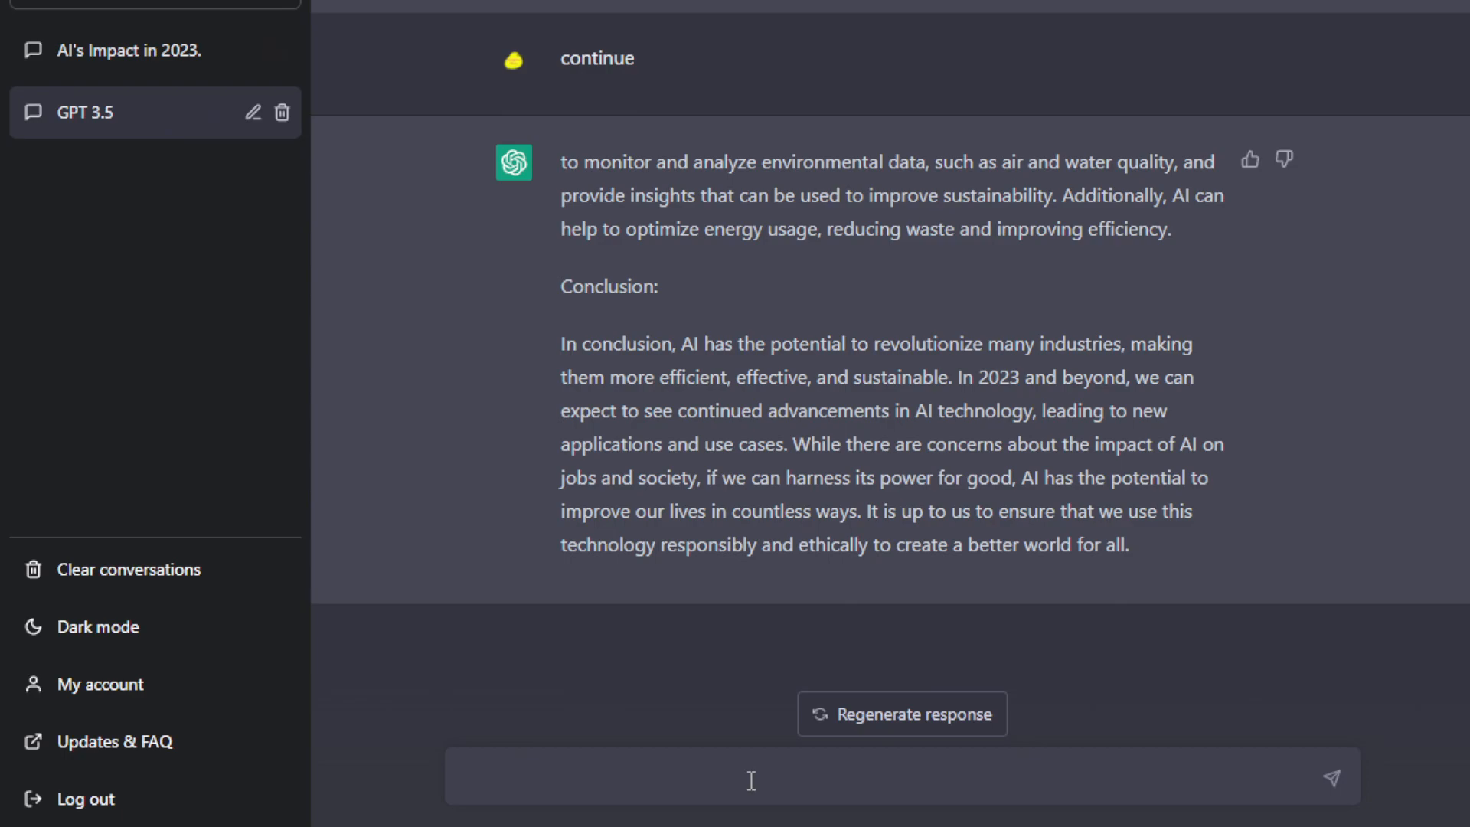
Send GPT 3.5 the prompt 'Pretend you are William Shakespeare. Explain to me how to play Roblox.' and read its reply.
click(750, 777)
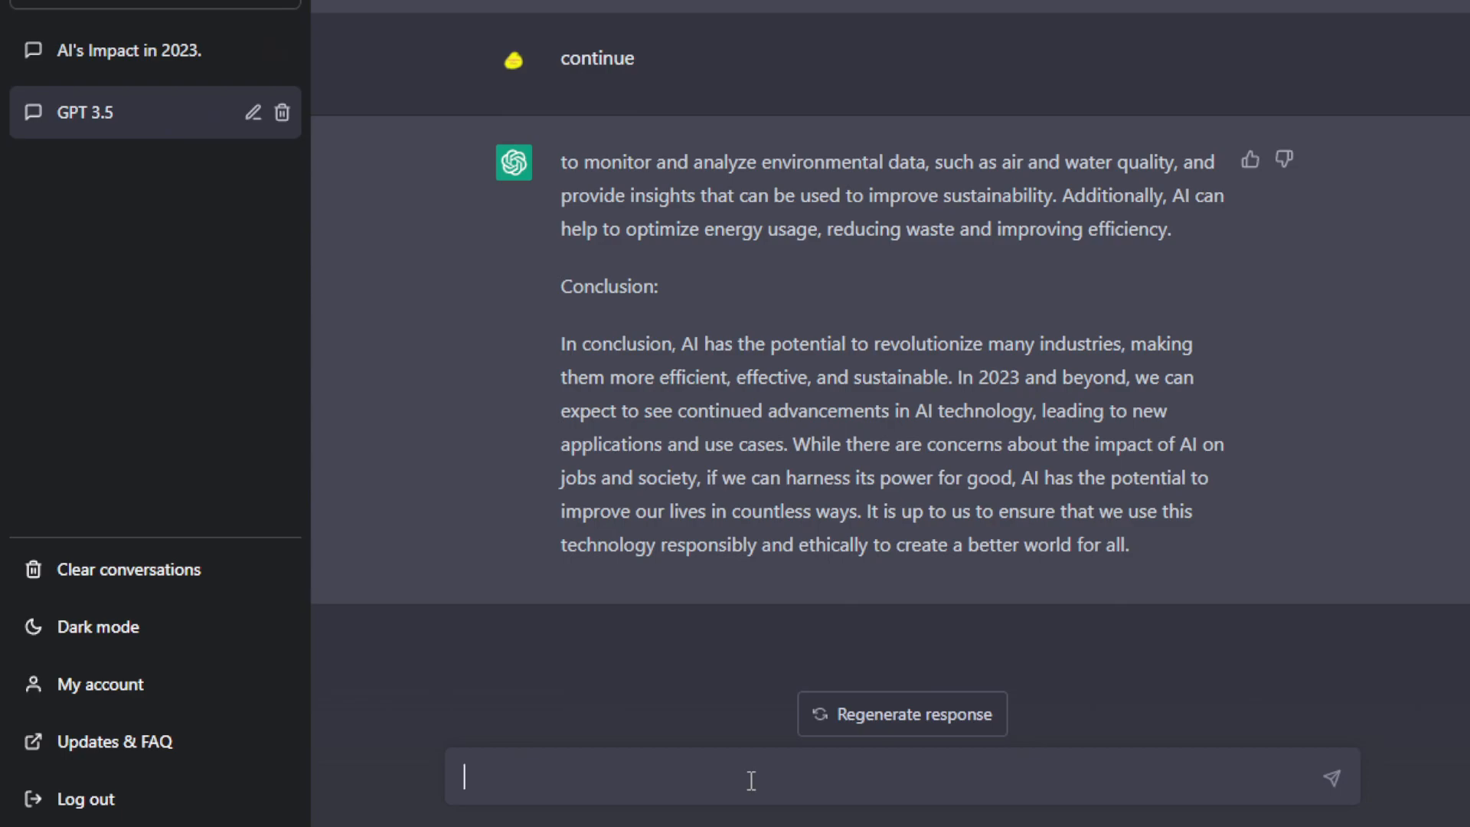
text(Pretend you are William Shakespeare. Explain to me how to play Roblox.)
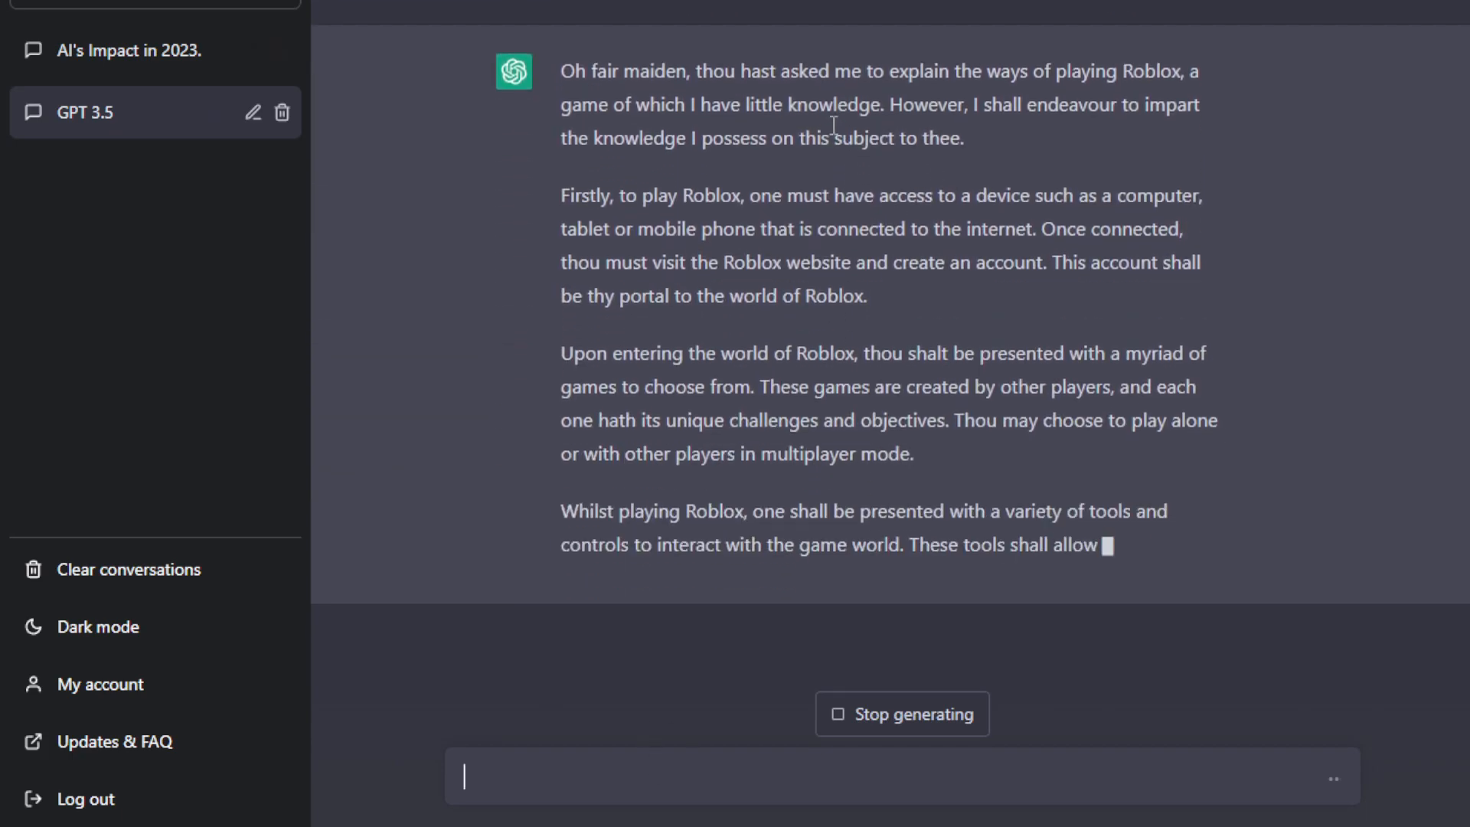
scroll(down, 3)
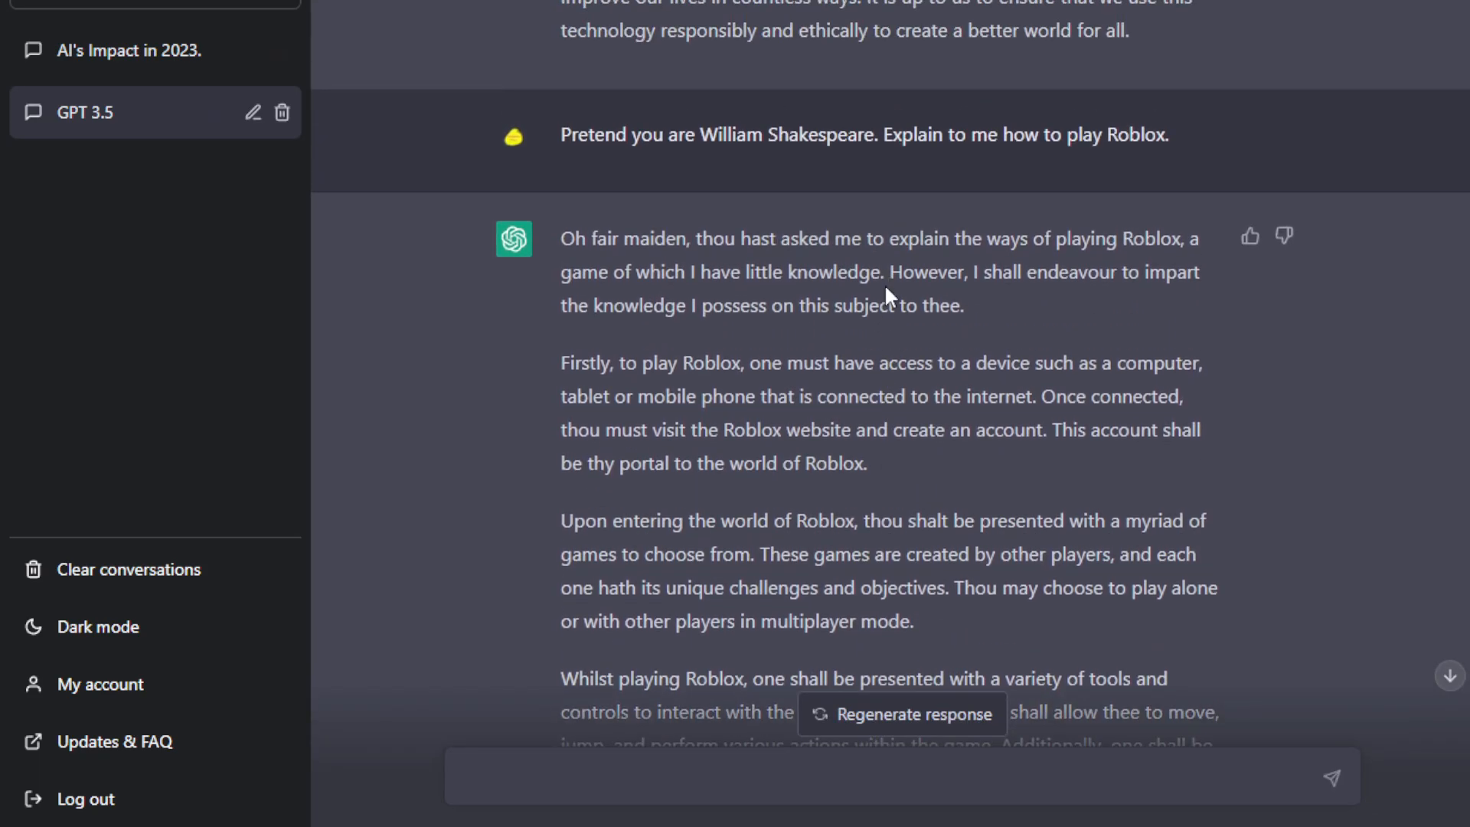
mouse_move(602, 376)
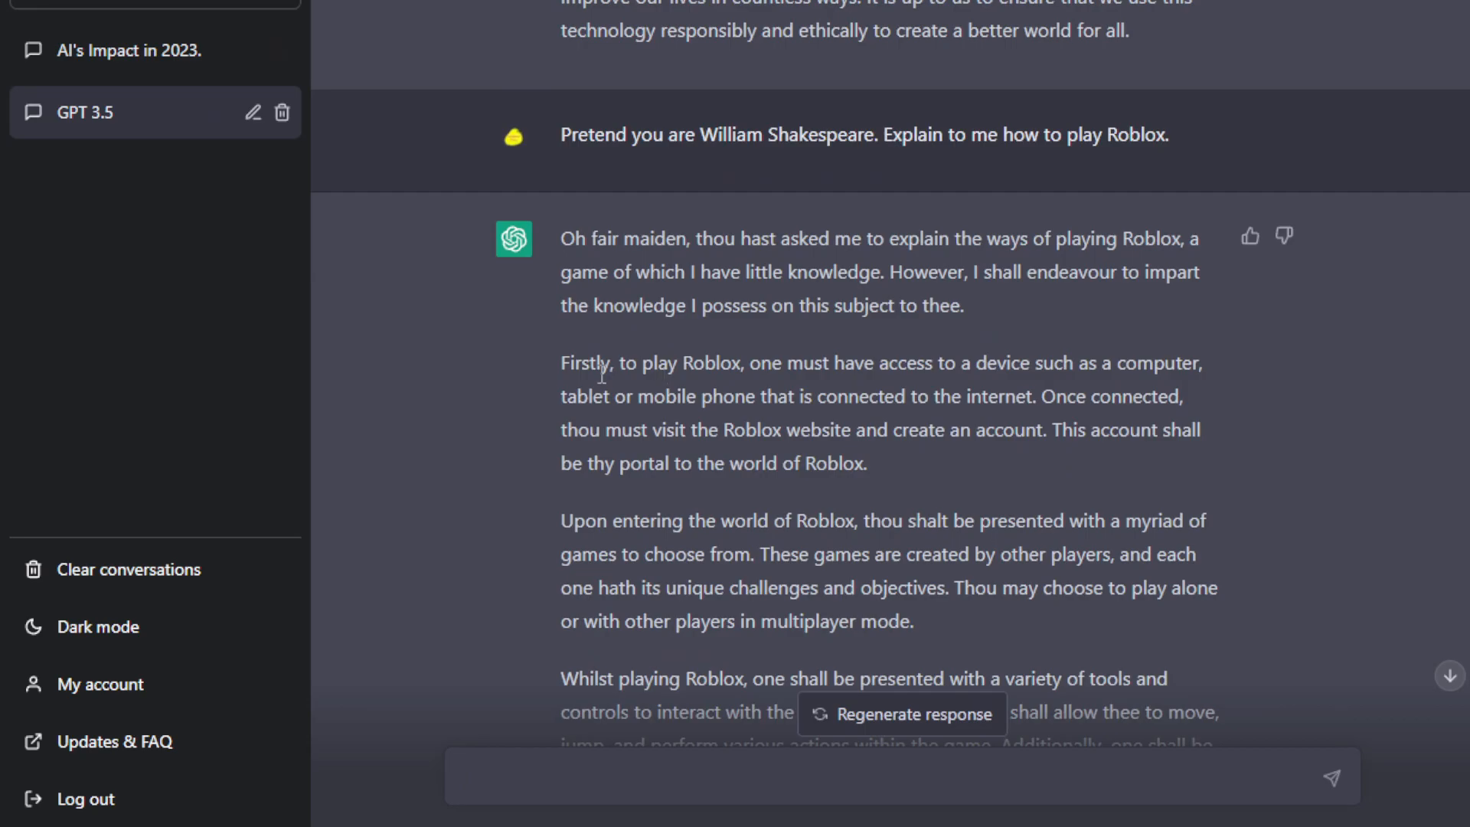
mouse_move(767, 494)
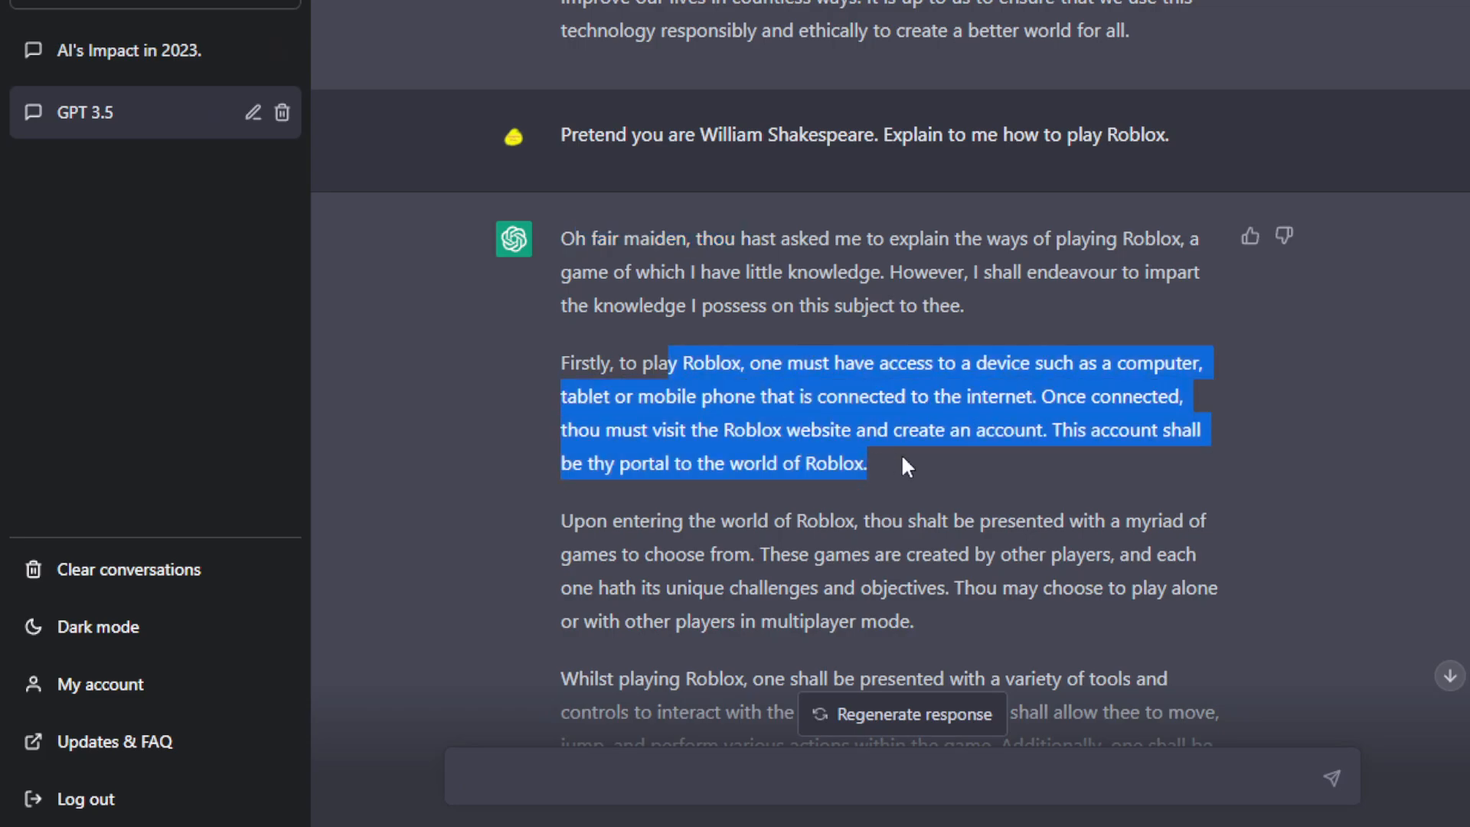
scroll(down, 3)
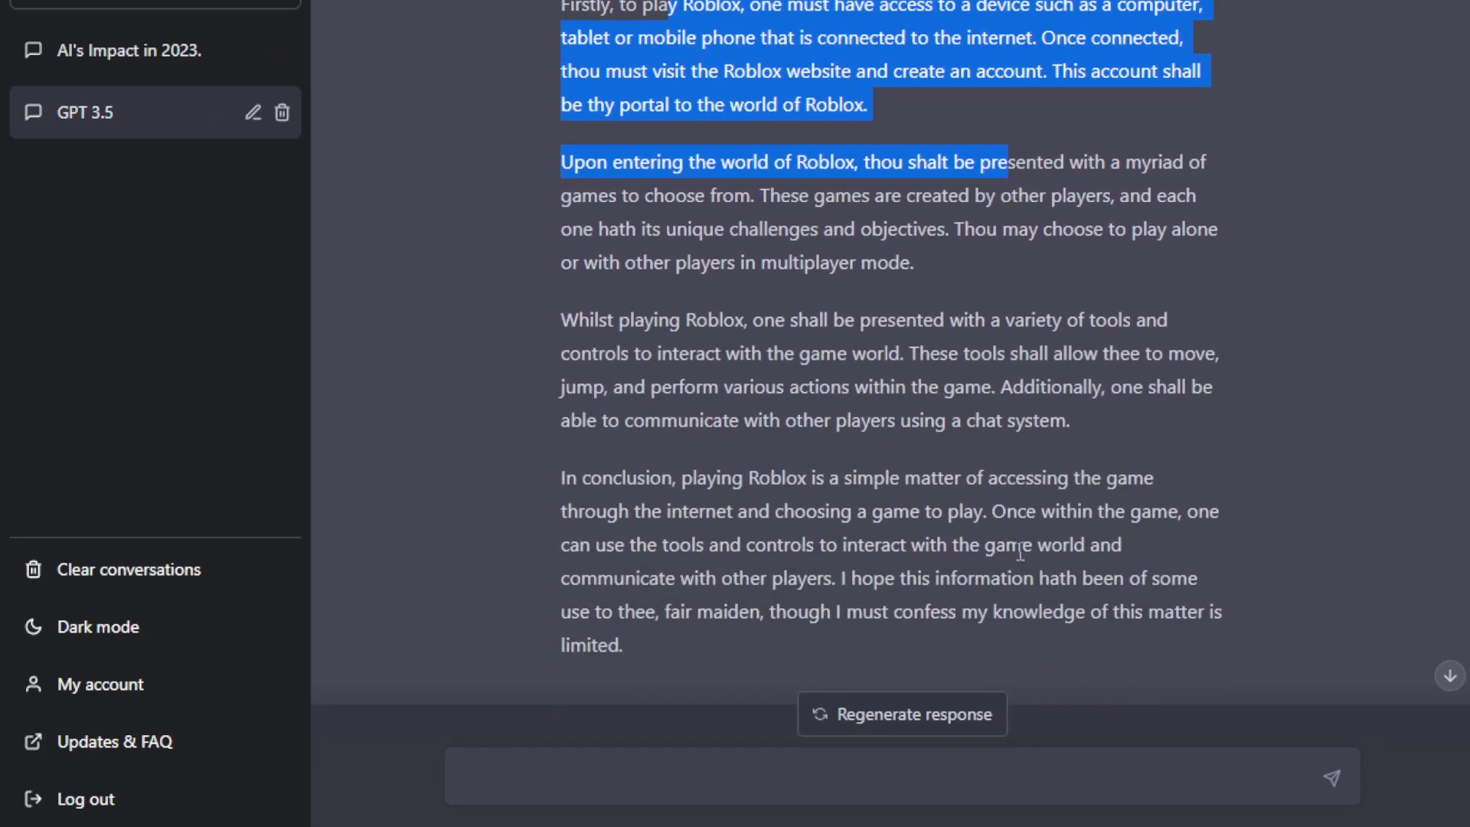
Rename the AI's Impact in 2023. chat to GPT 4 and draft the same Shakespeare Roblox prompt there.
click(129, 51)
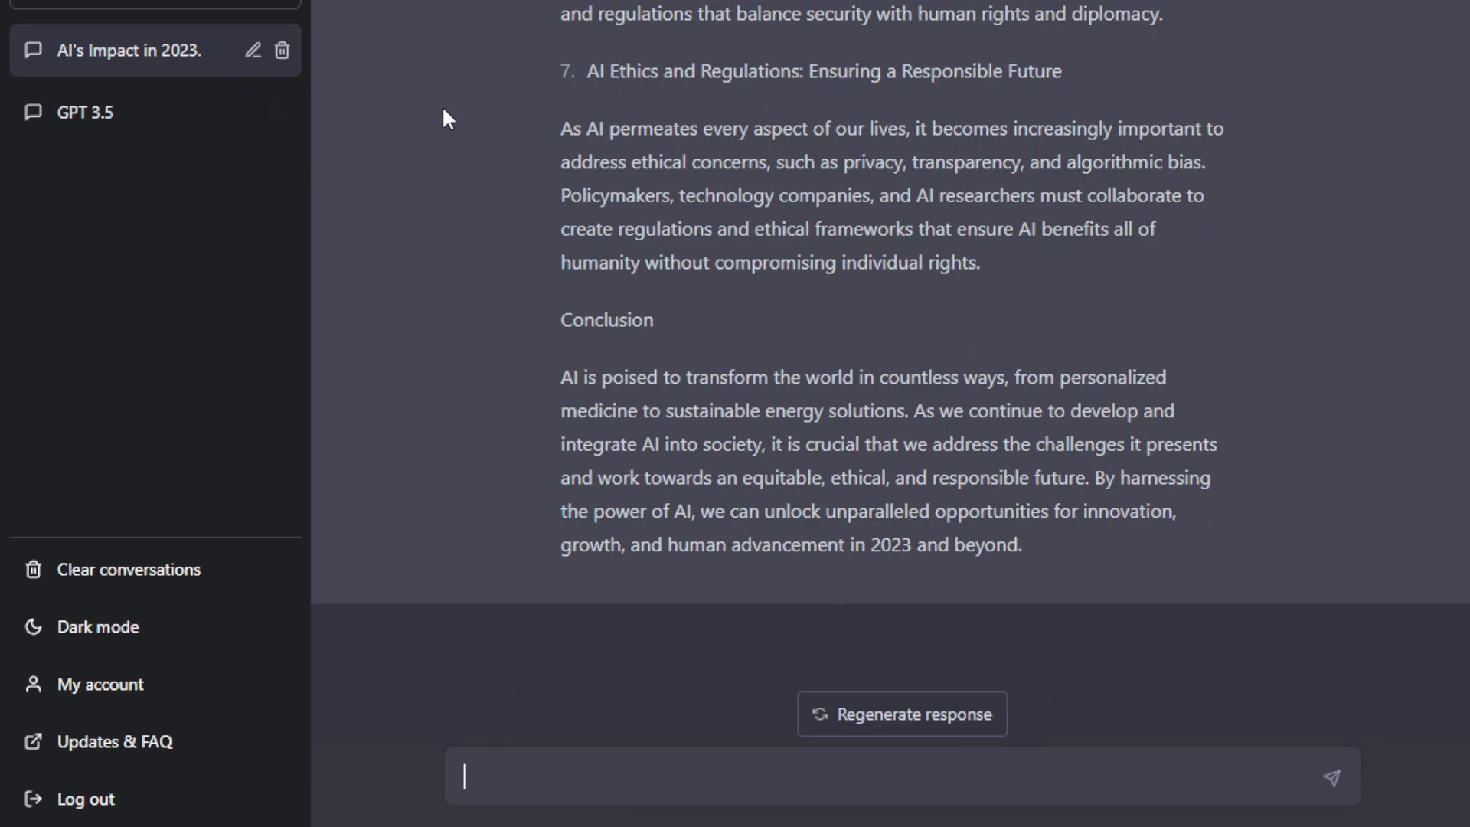
click(251, 51)
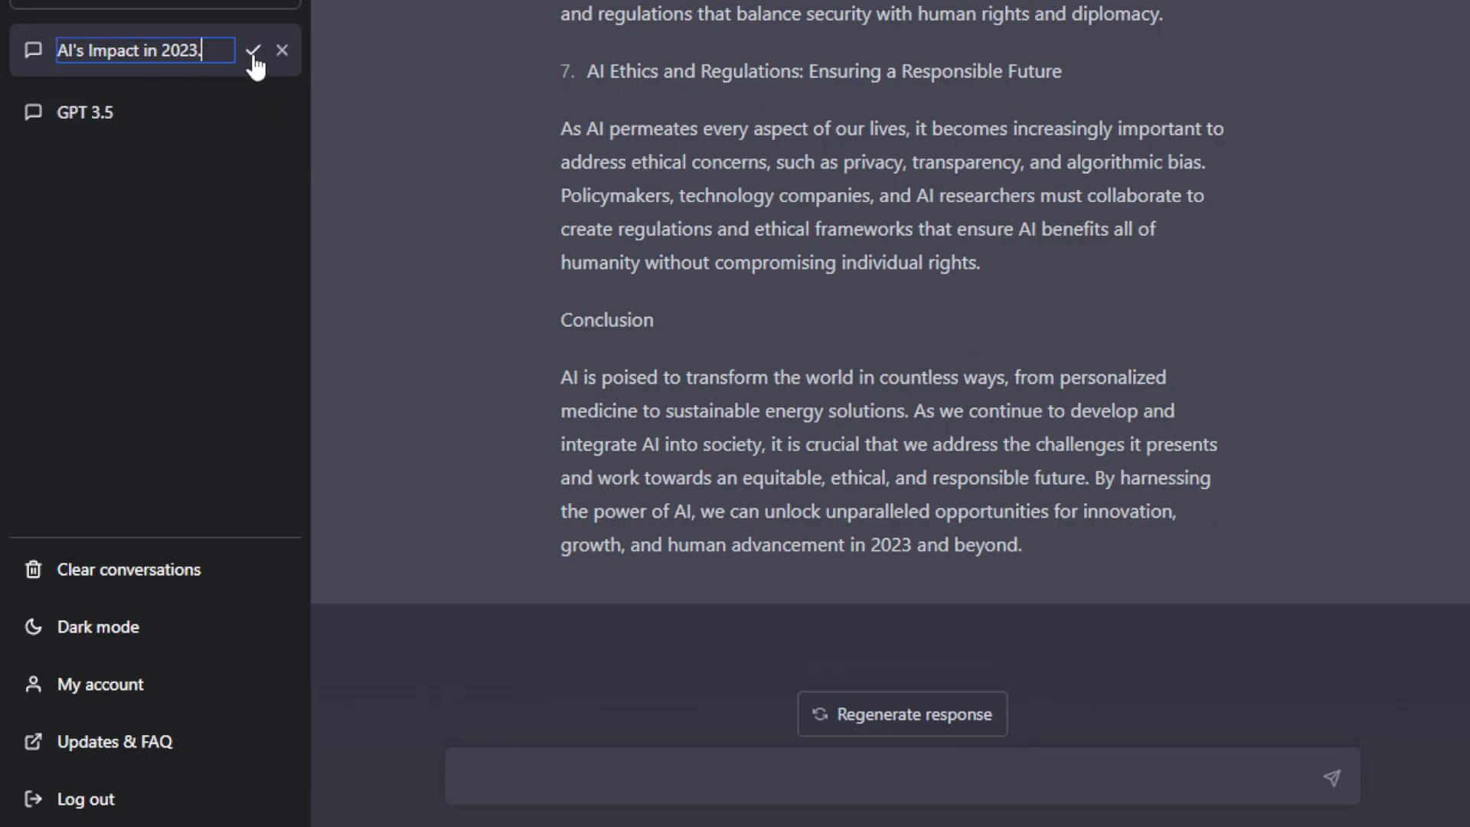
text(GPT)
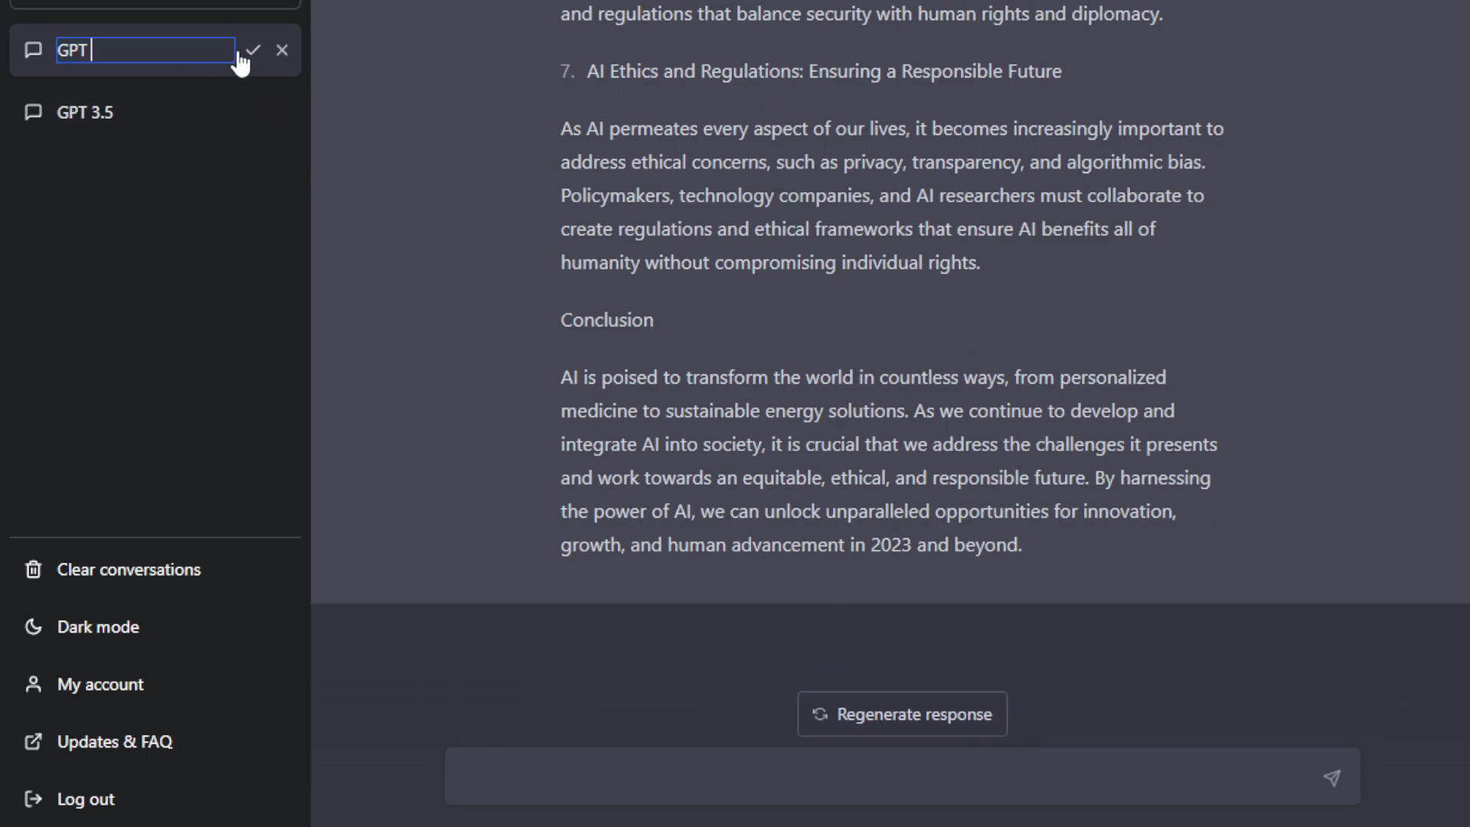
click(252, 49)
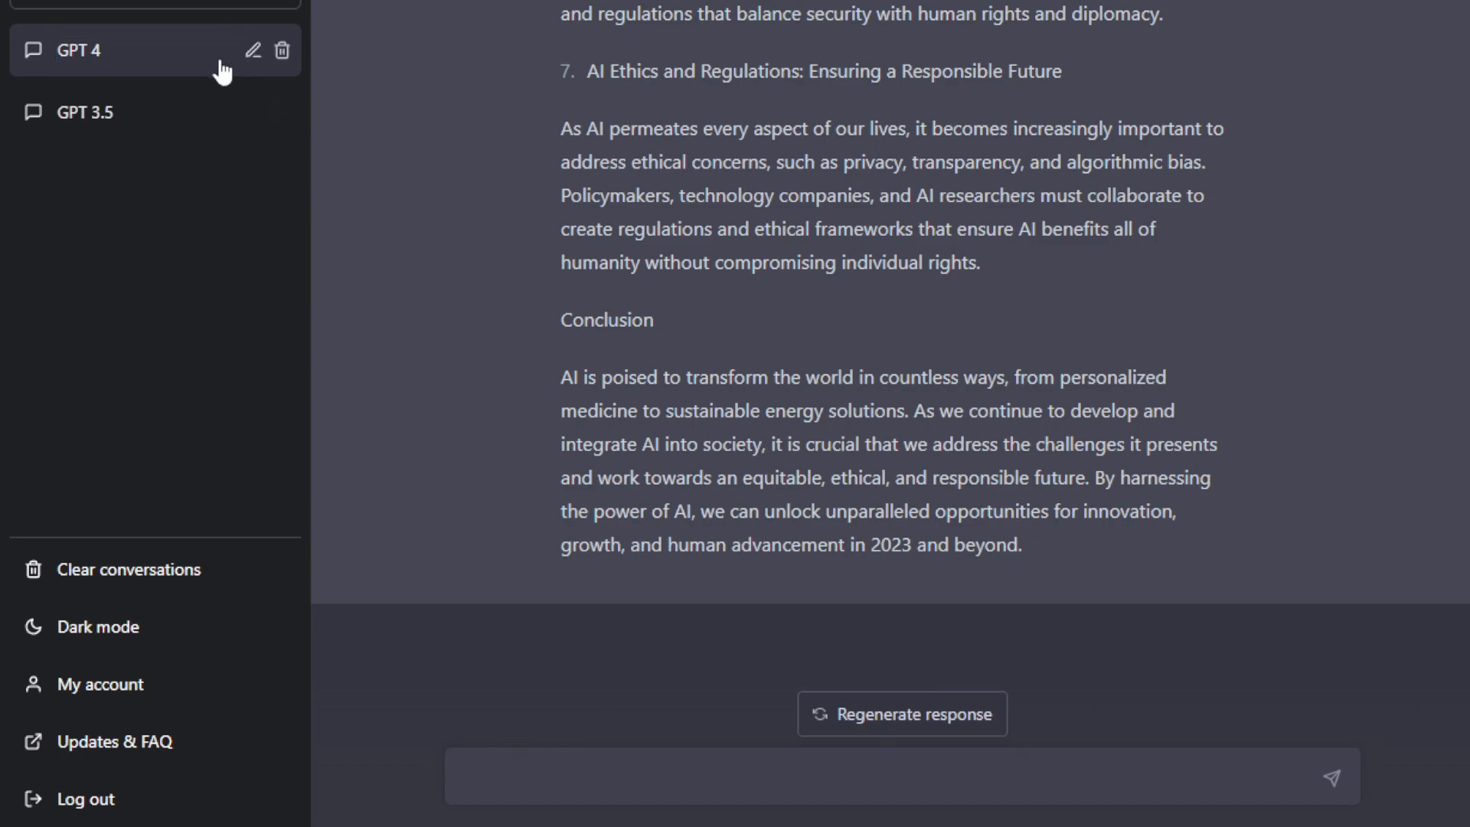
text(Pretend you are William Shakespeare. Explain to me how to play Roblox.)
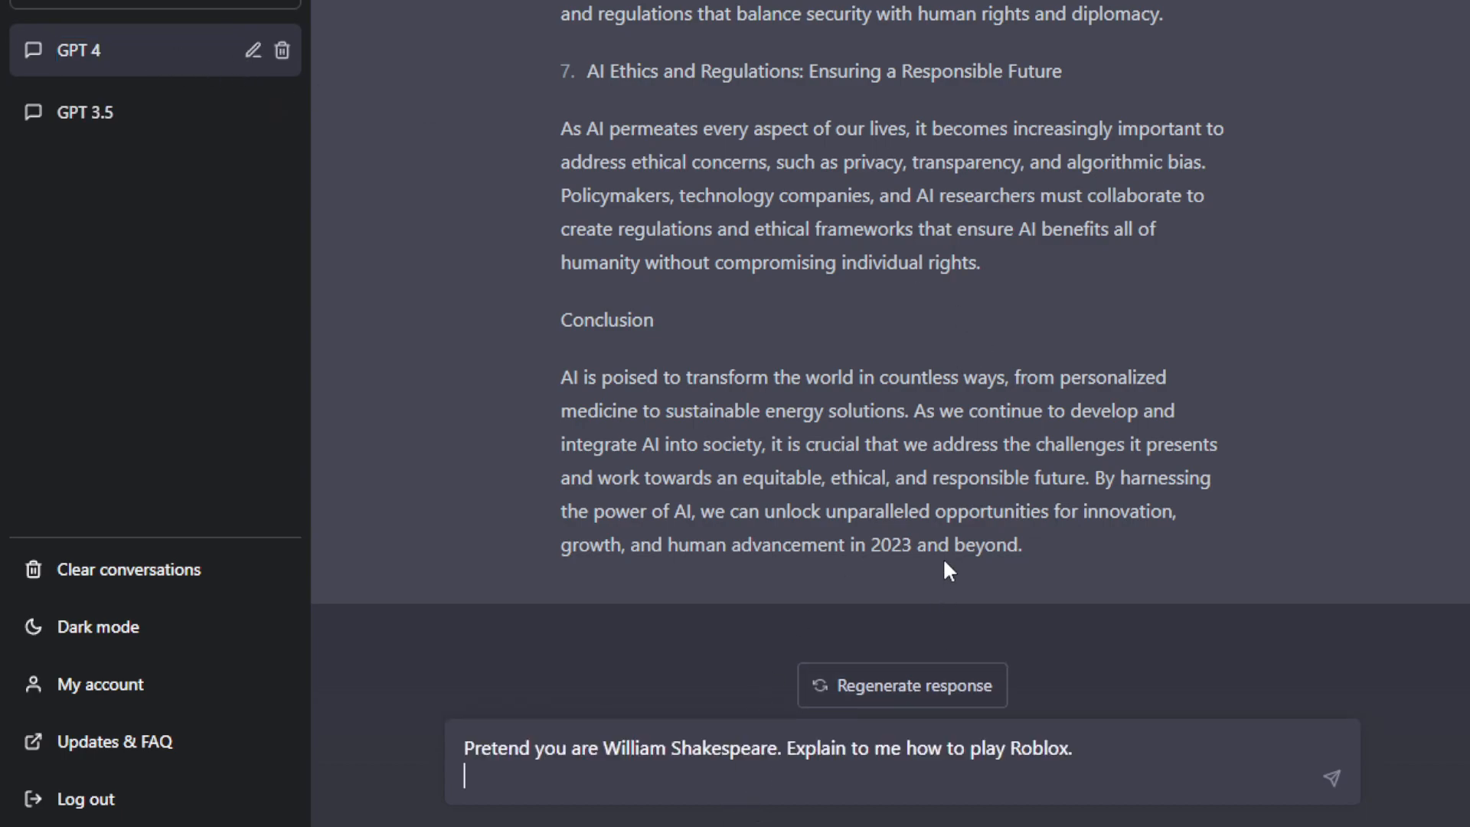
Send the Shakespeare Roblox prompt to GPT 4, read its guide, then return to GPT 3.5 to compare.
key(Return)
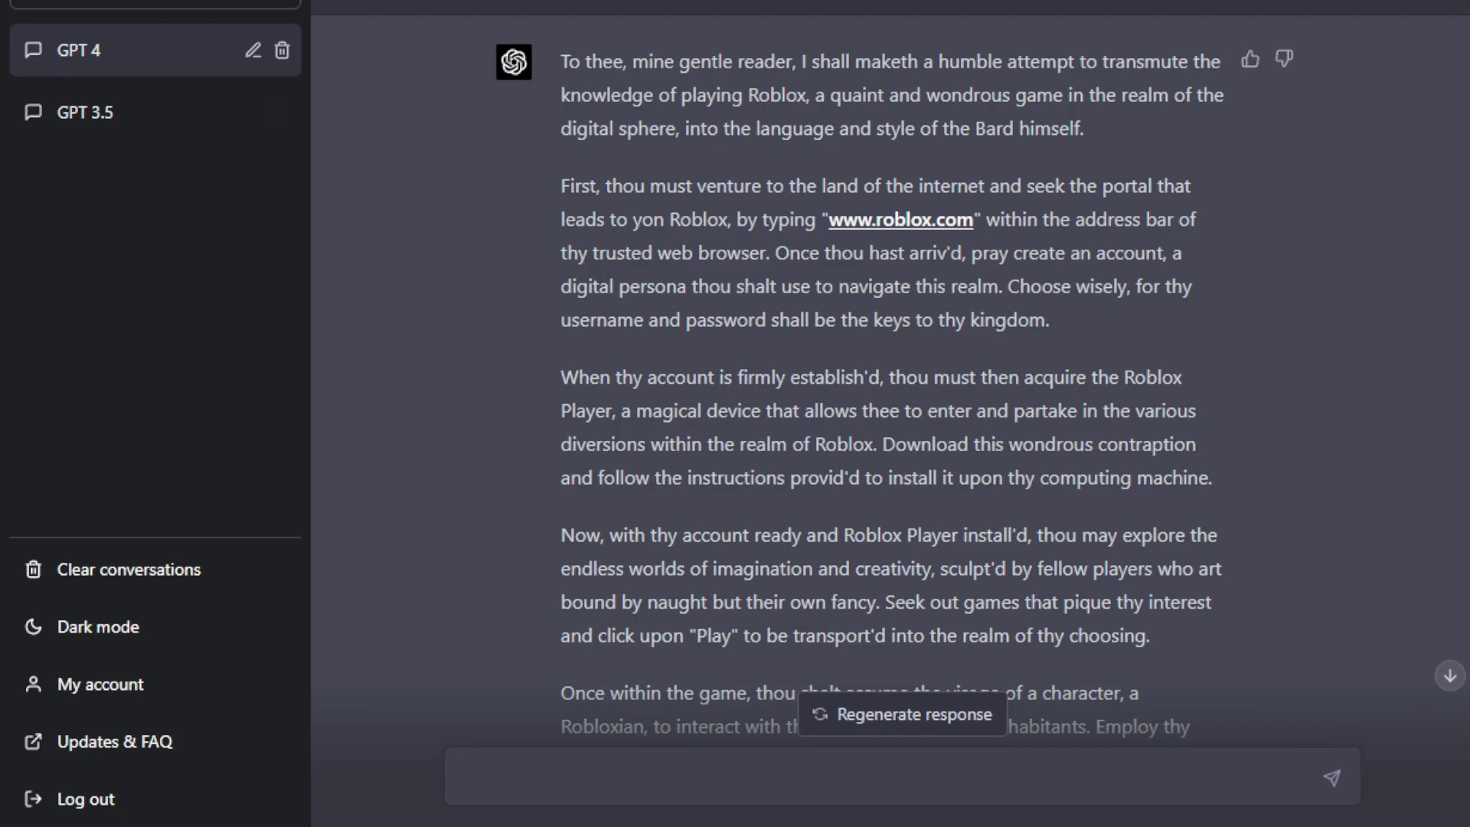
mouse_move(655, 115)
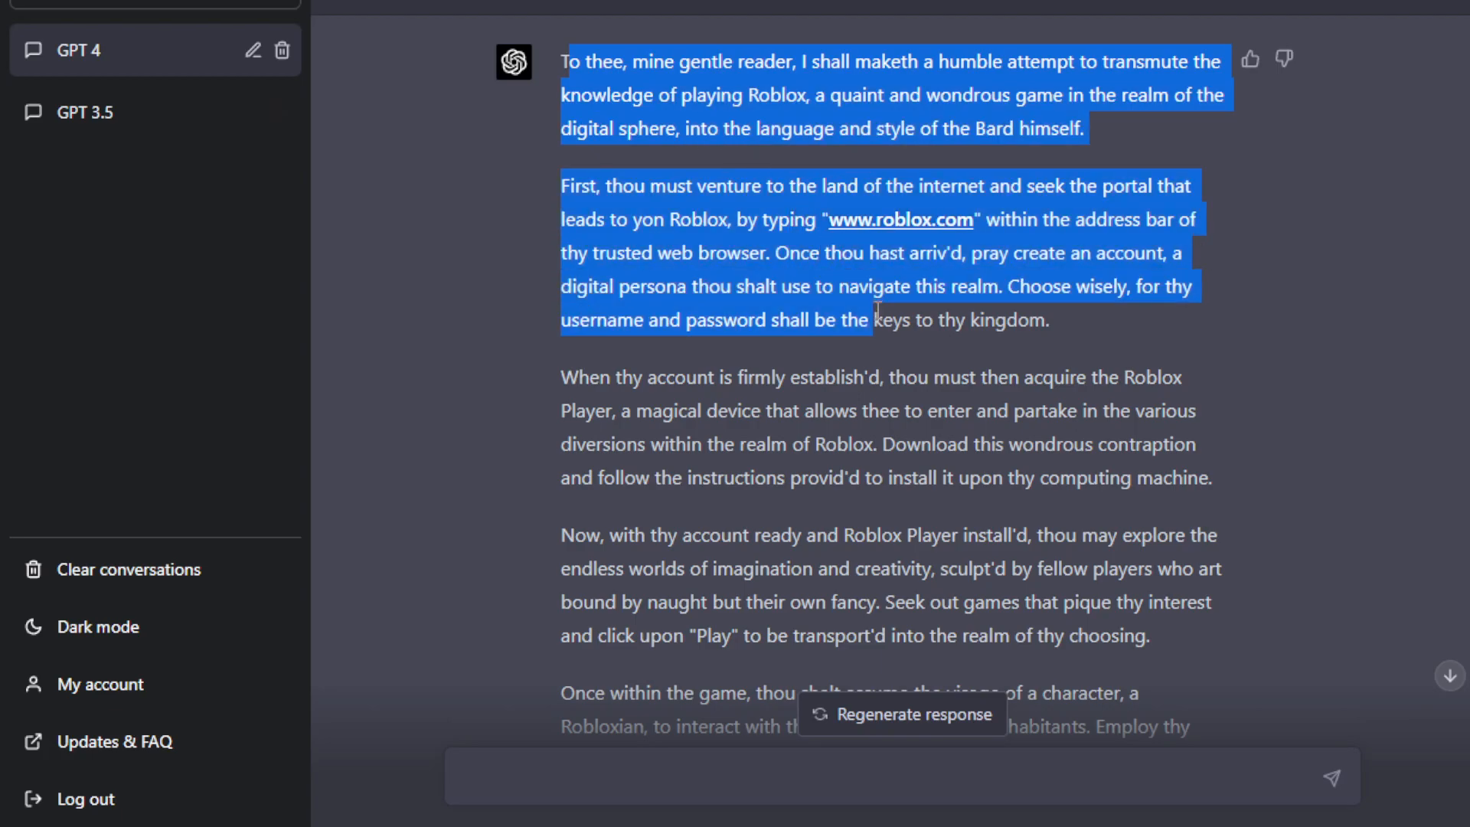
scroll(down, 3)
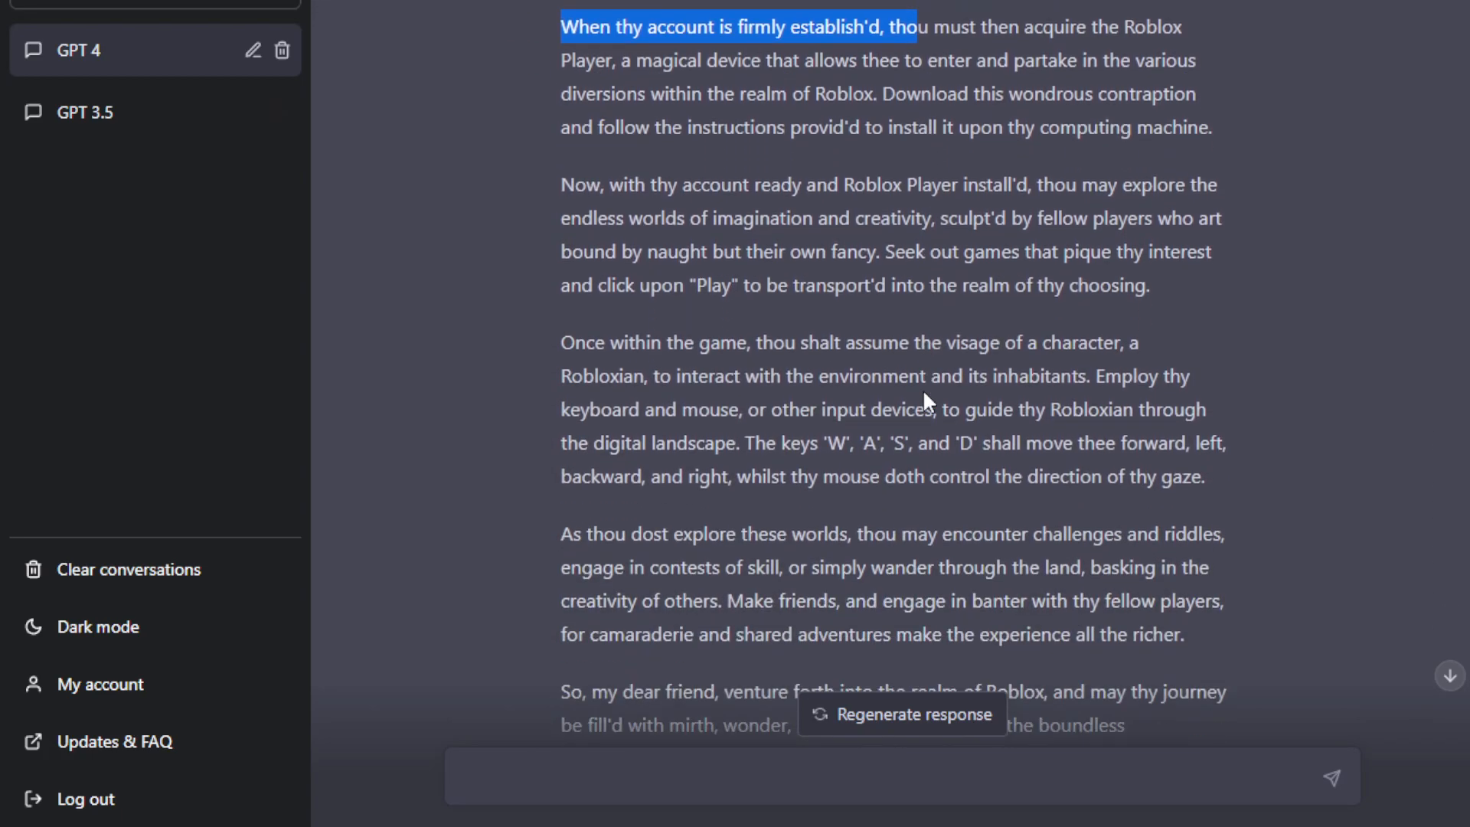
scroll(down, 3)
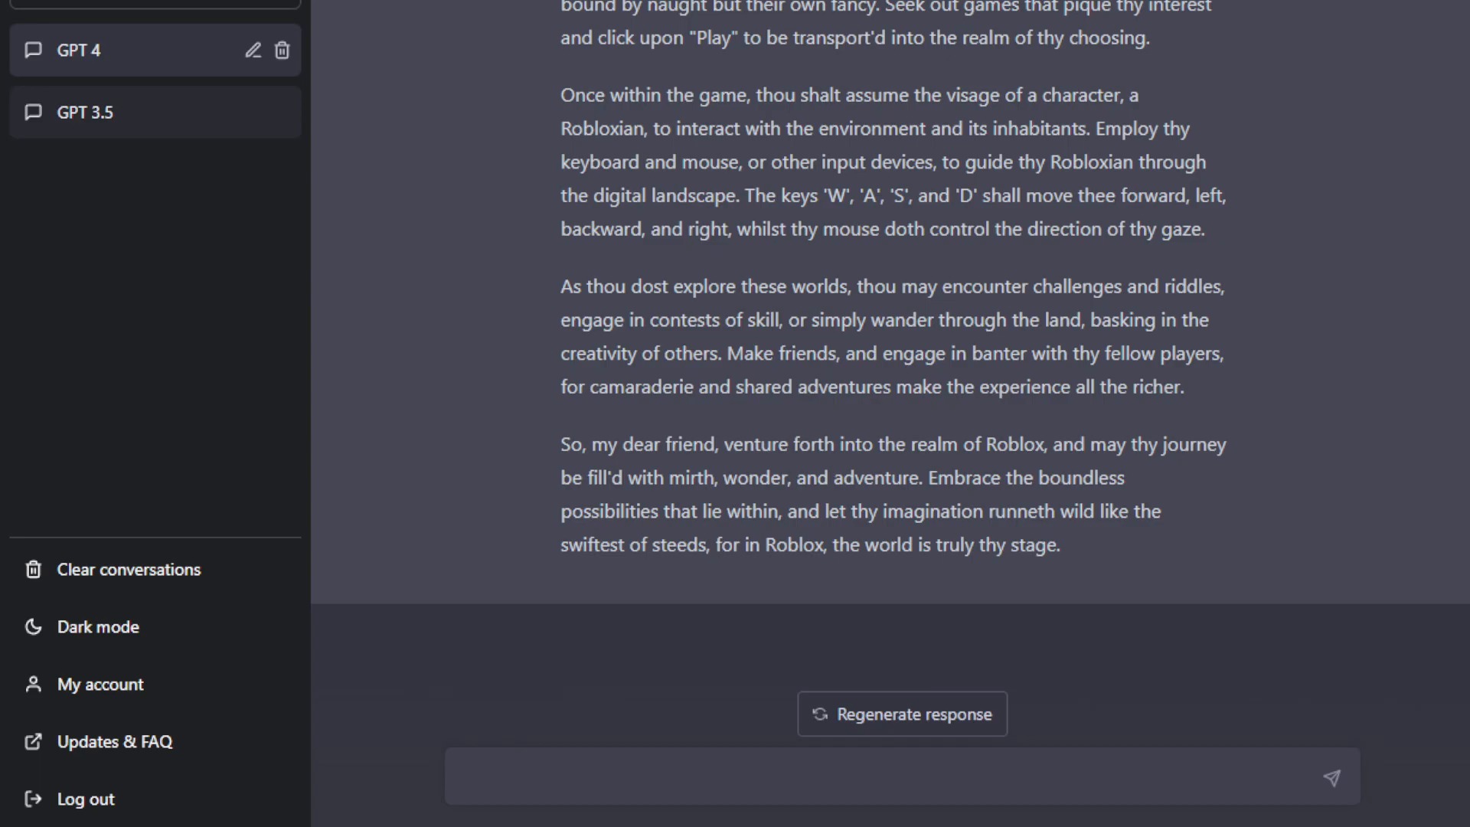
click(84, 111)
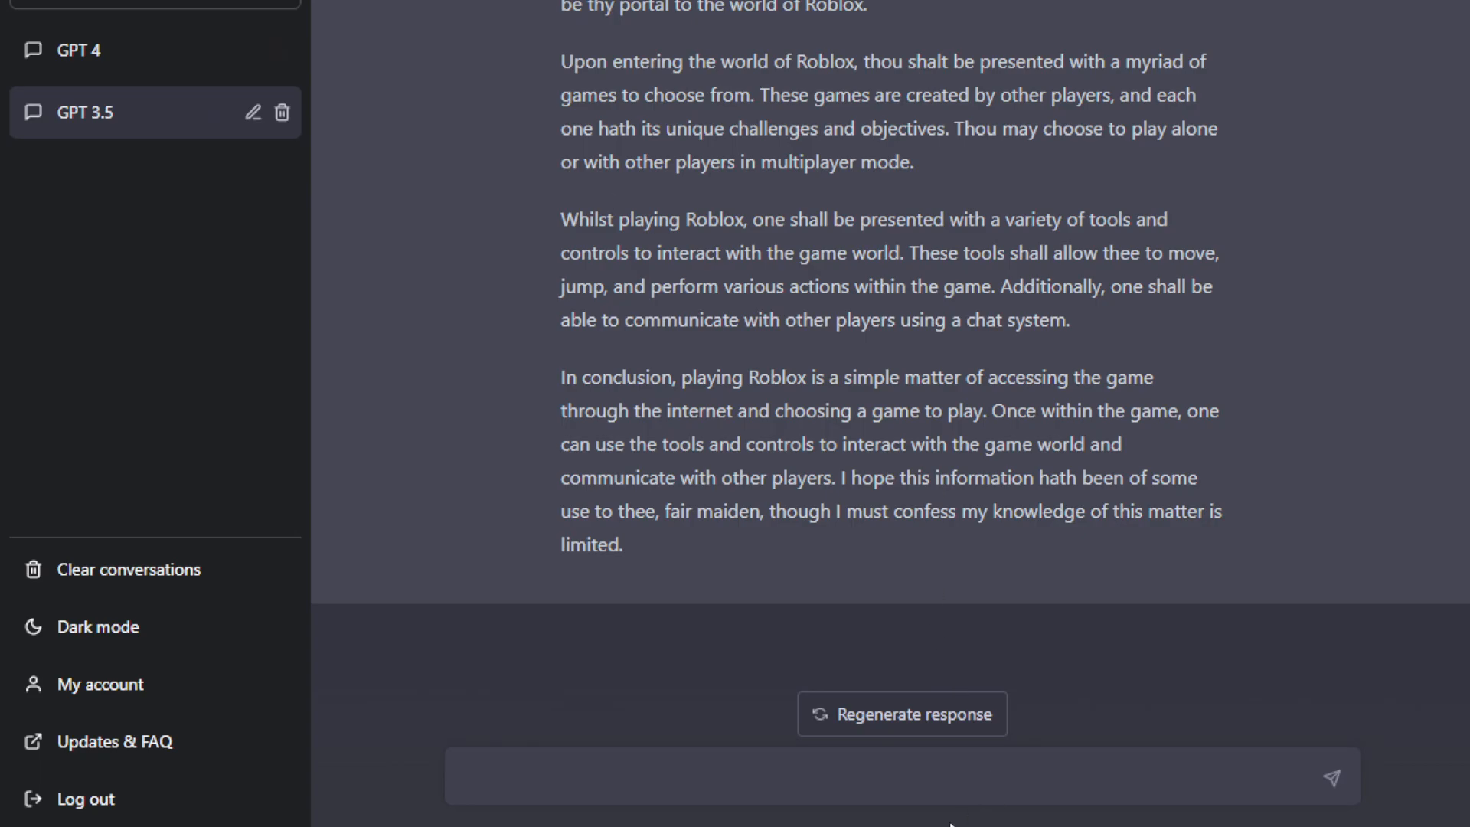
Send GPT 3.5 the prompt to explain Game of Thrones with each word starting with the next alphabet letter.
click(876, 776)
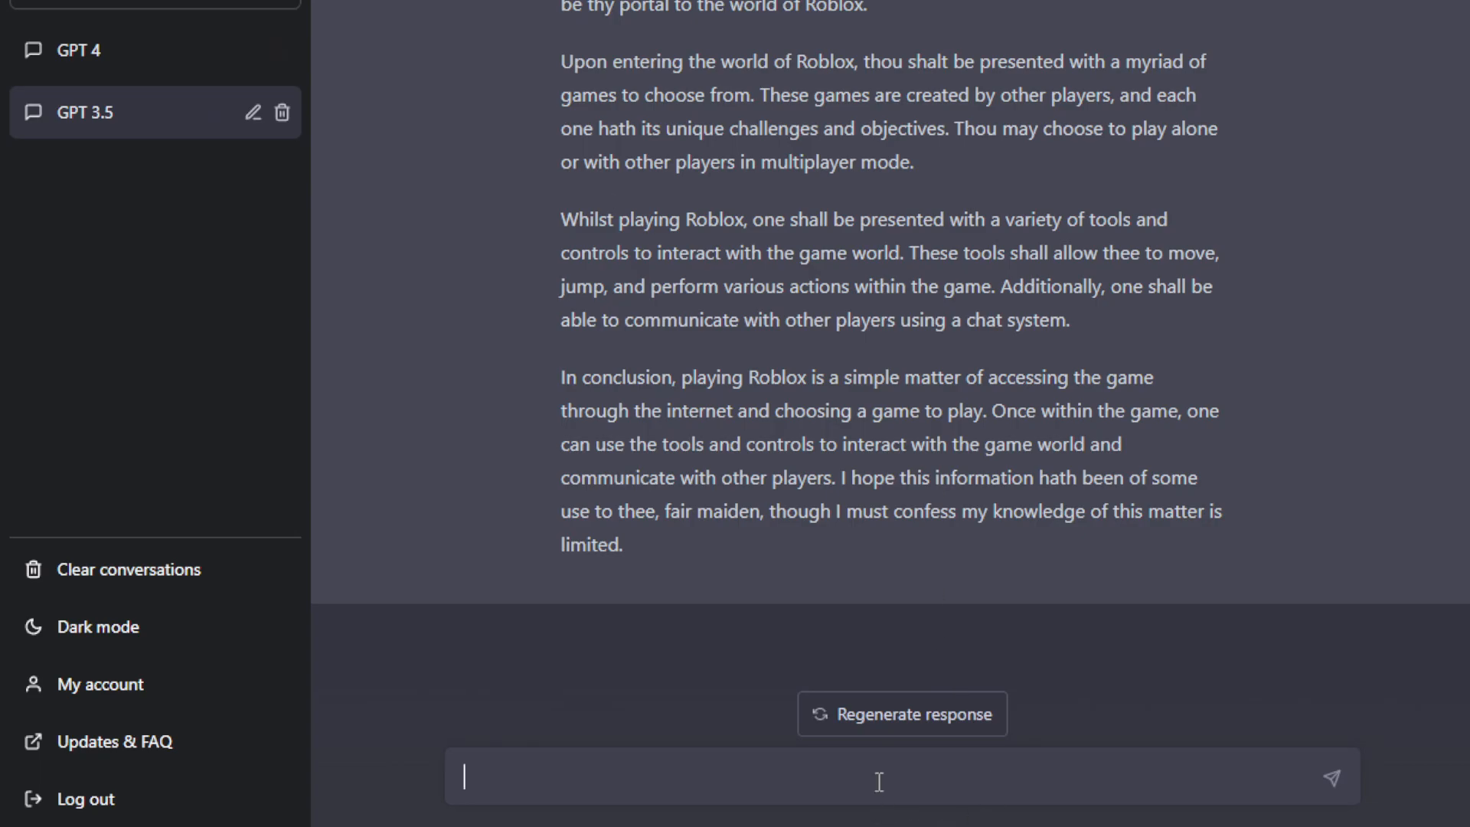
text(Explain the entire Game of Thrones story where each word begins with the next letter of the alphabet.)
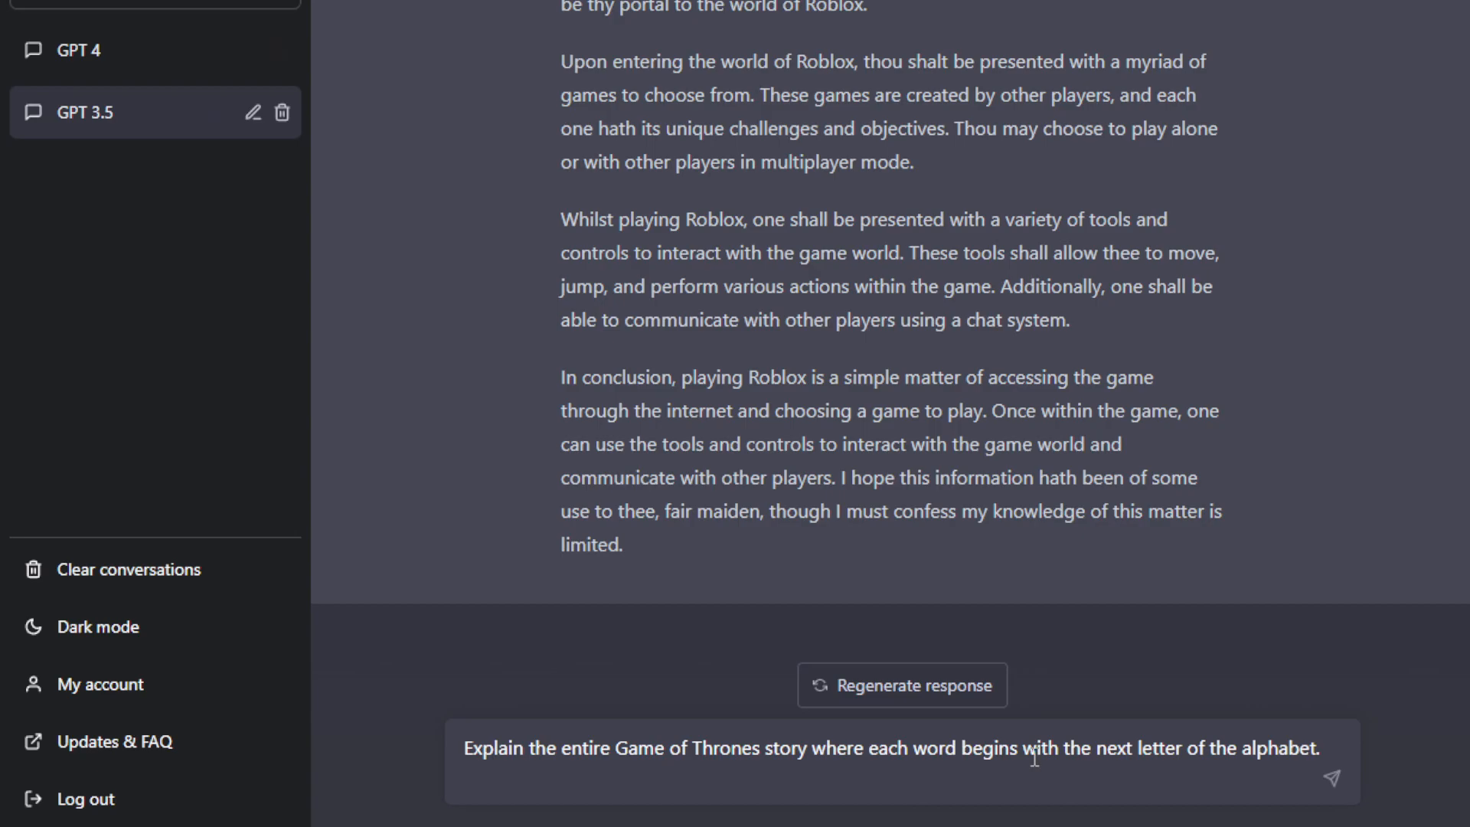
mouse_move(916, 738)
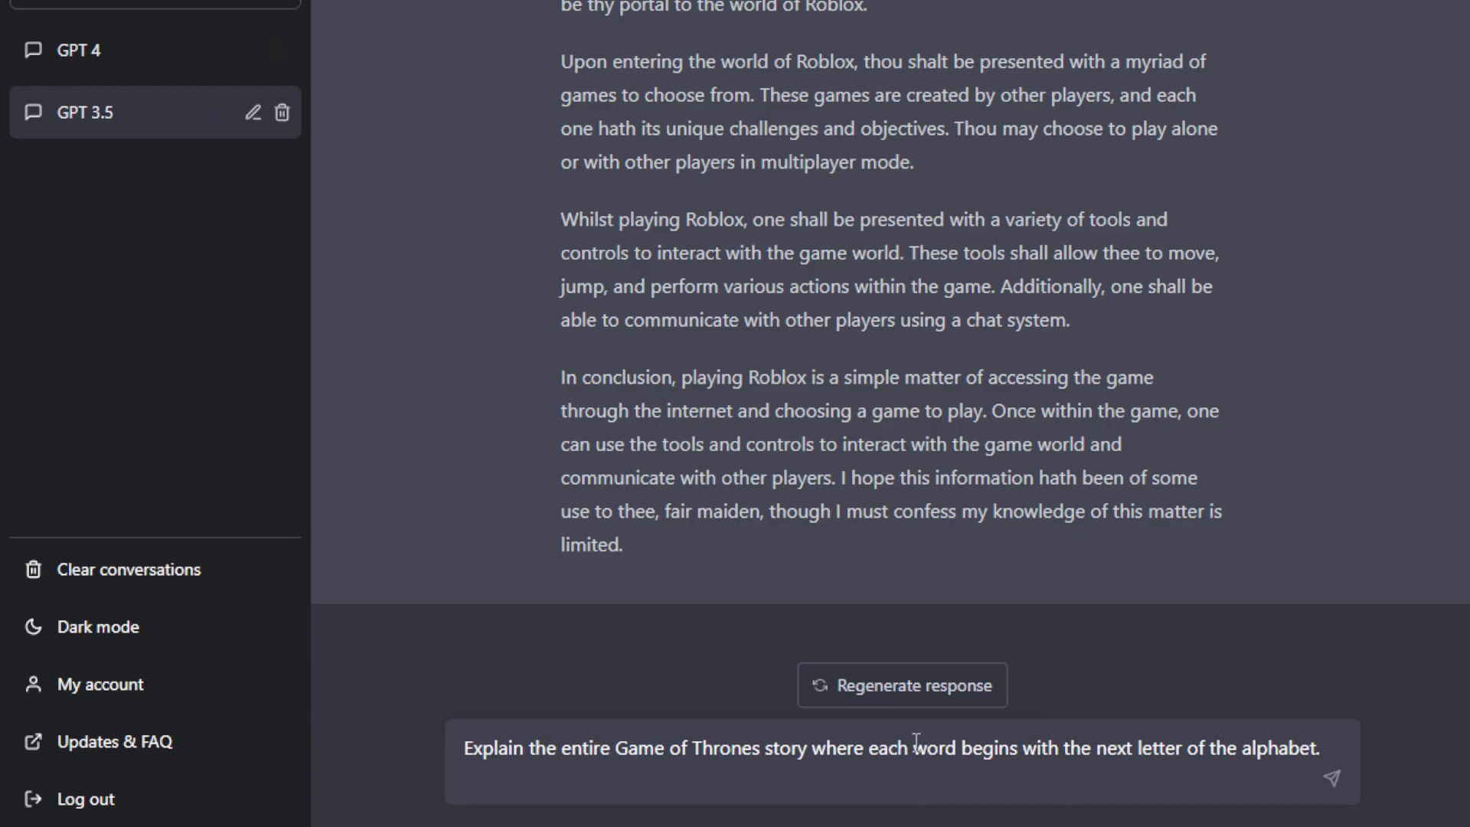
mouse_move(1229, 757)
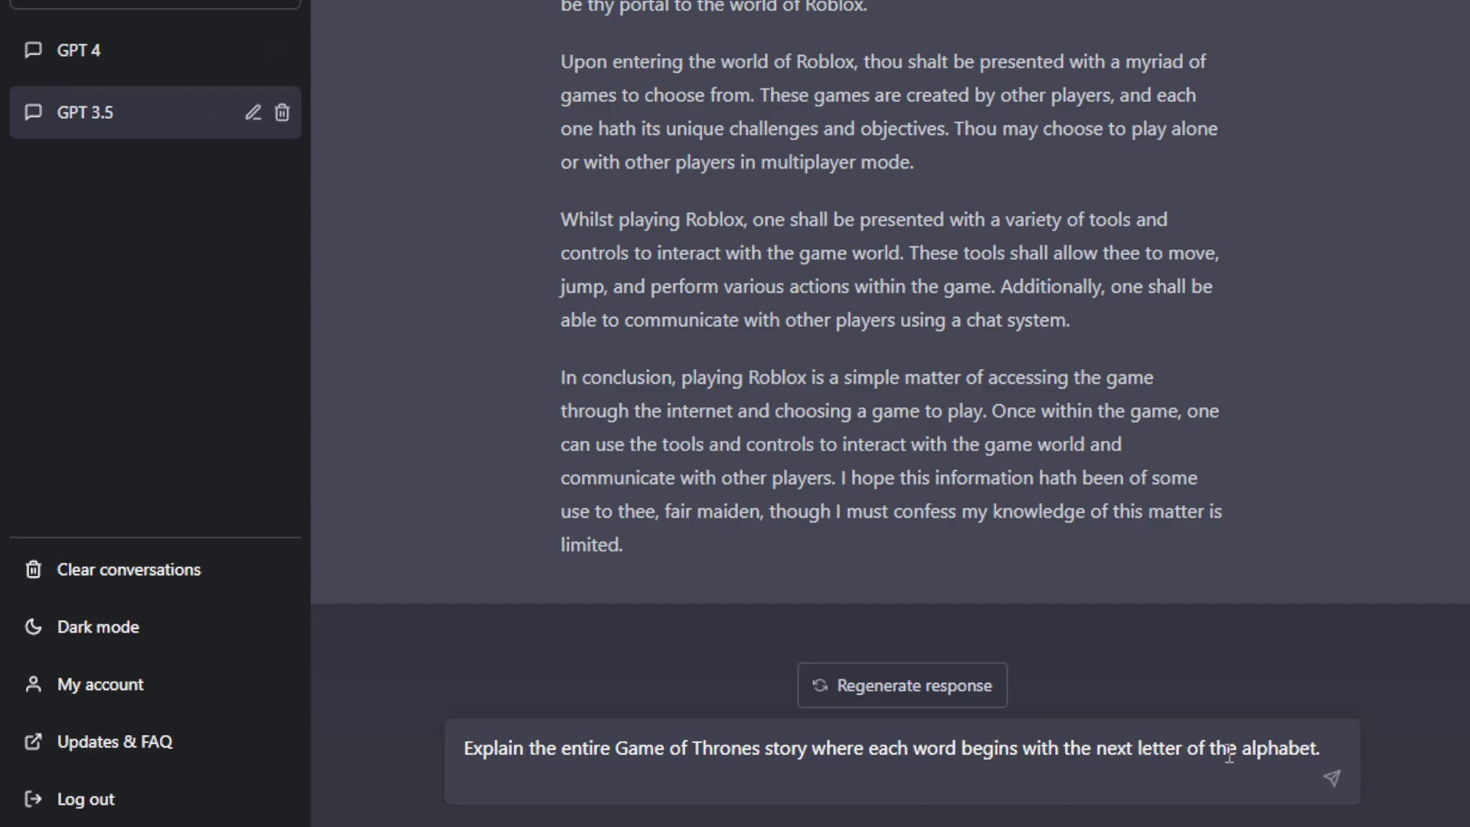
click(1330, 778)
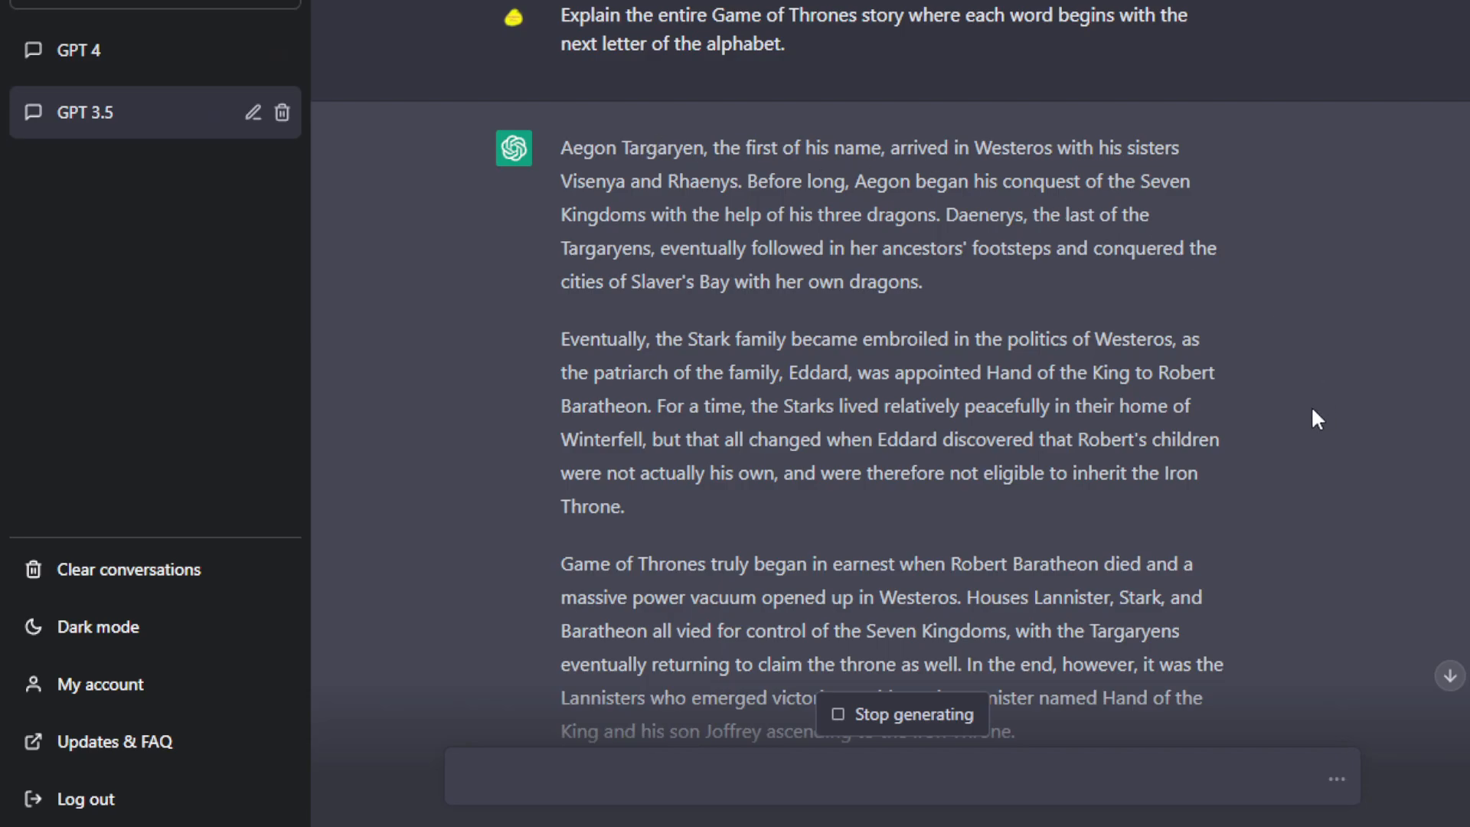
mouse_move(804, 36)
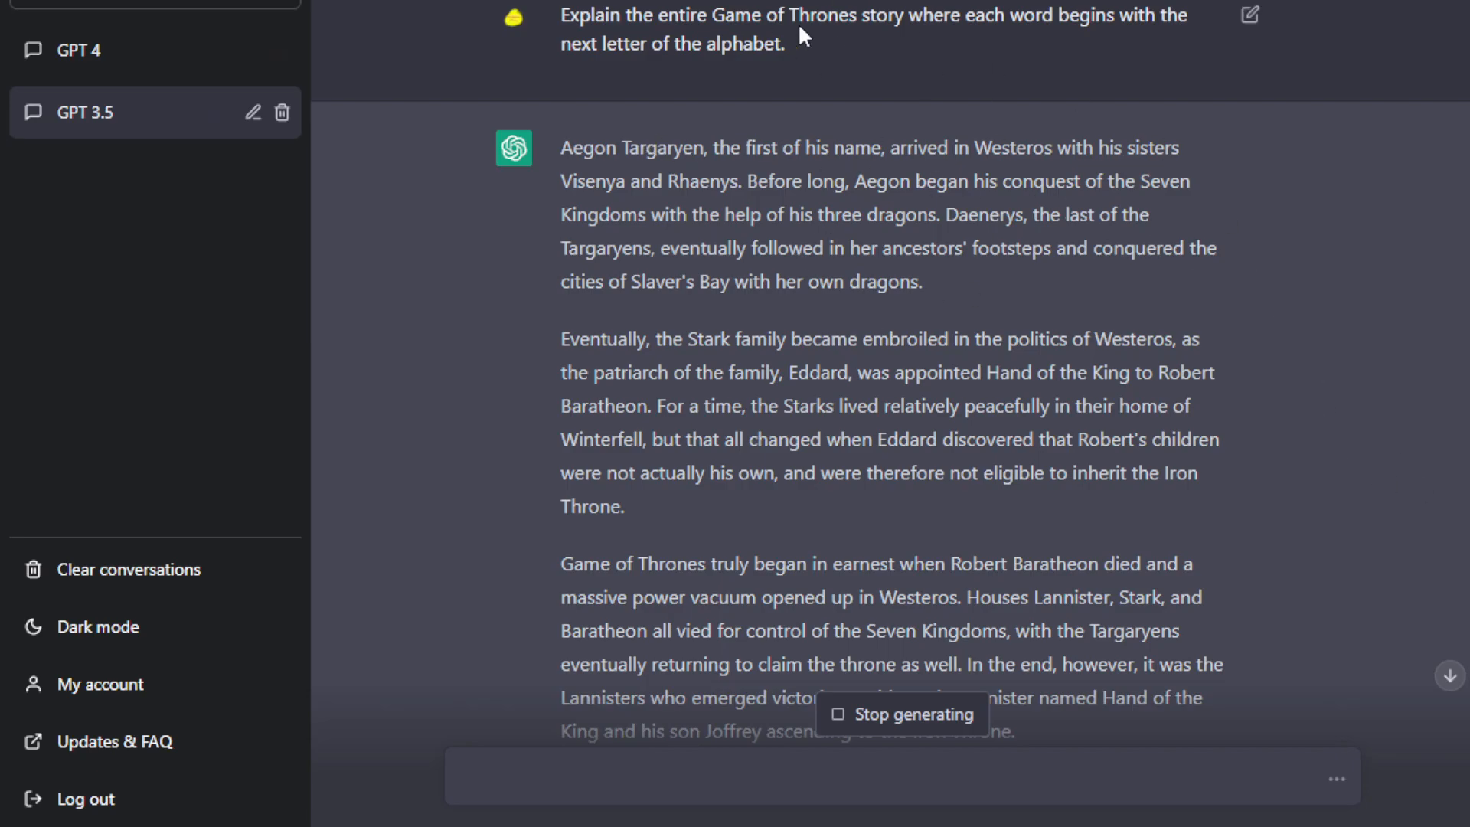
mouse_move(815, 45)
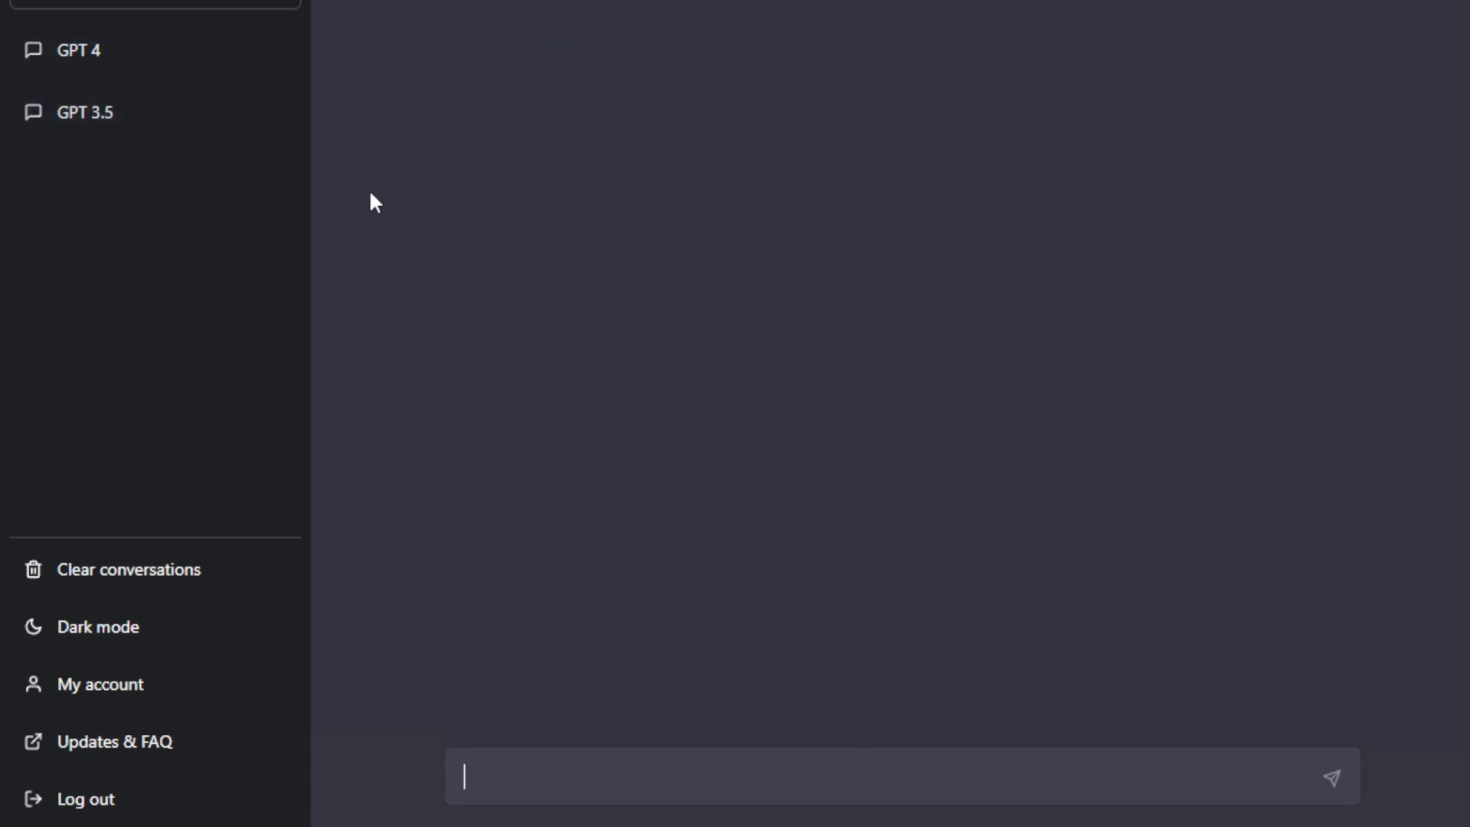
View GPT 4's alphabetical Game of Thrones answer, then GPT 3.5's plain story for comparison.
click(84, 49)
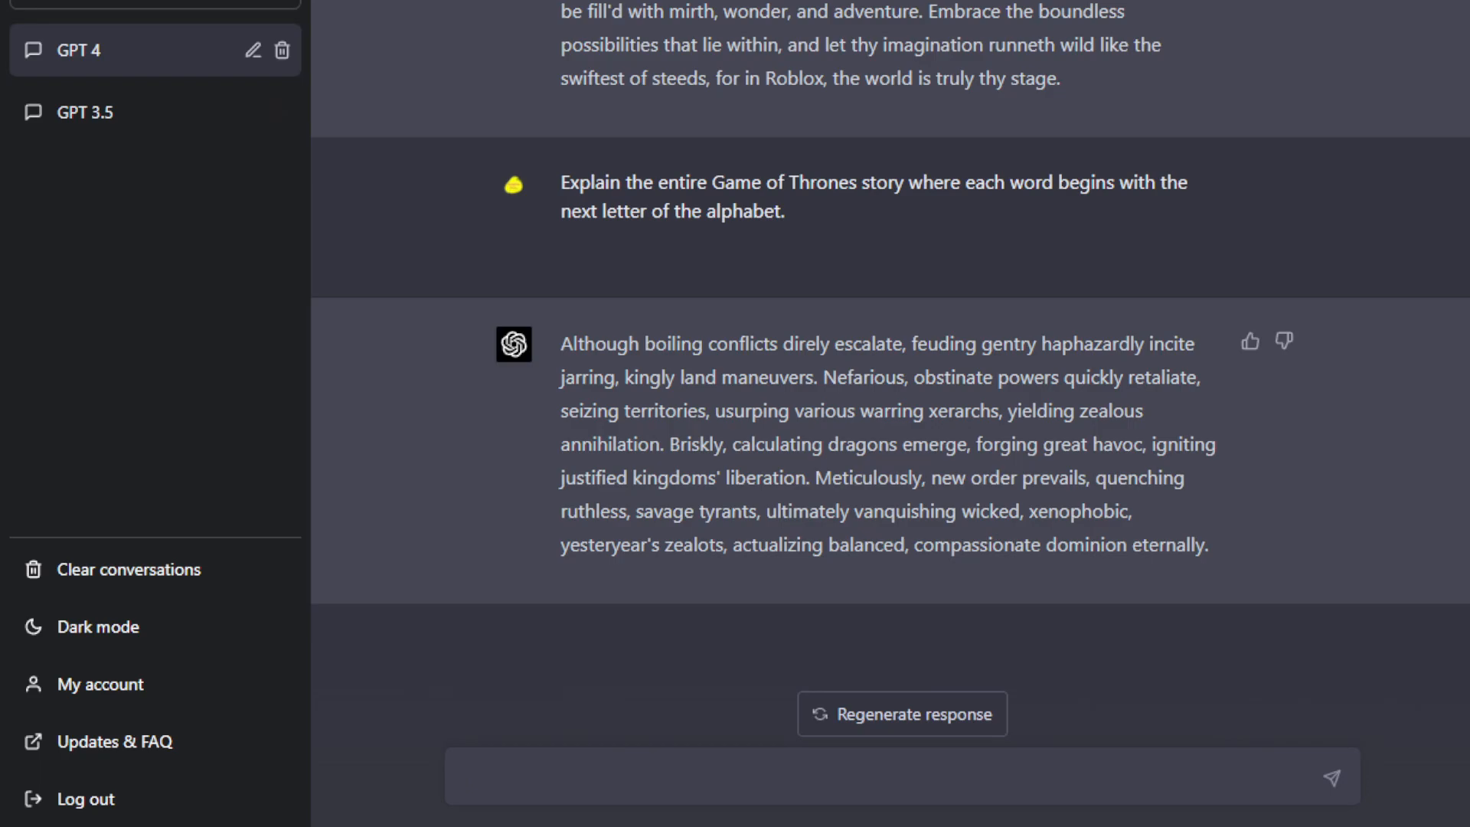
mouse_move(152, 112)
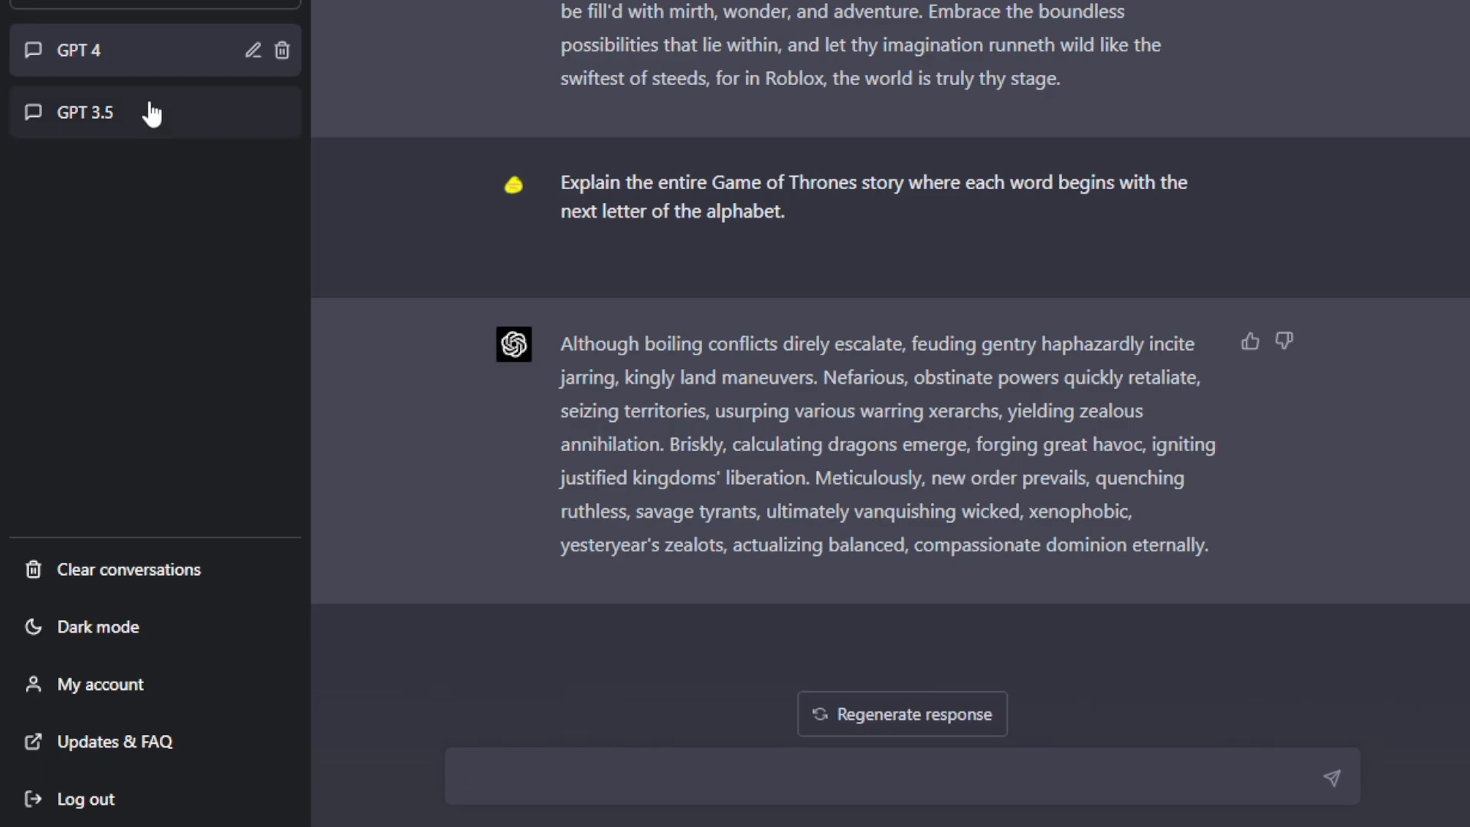
click(84, 112)
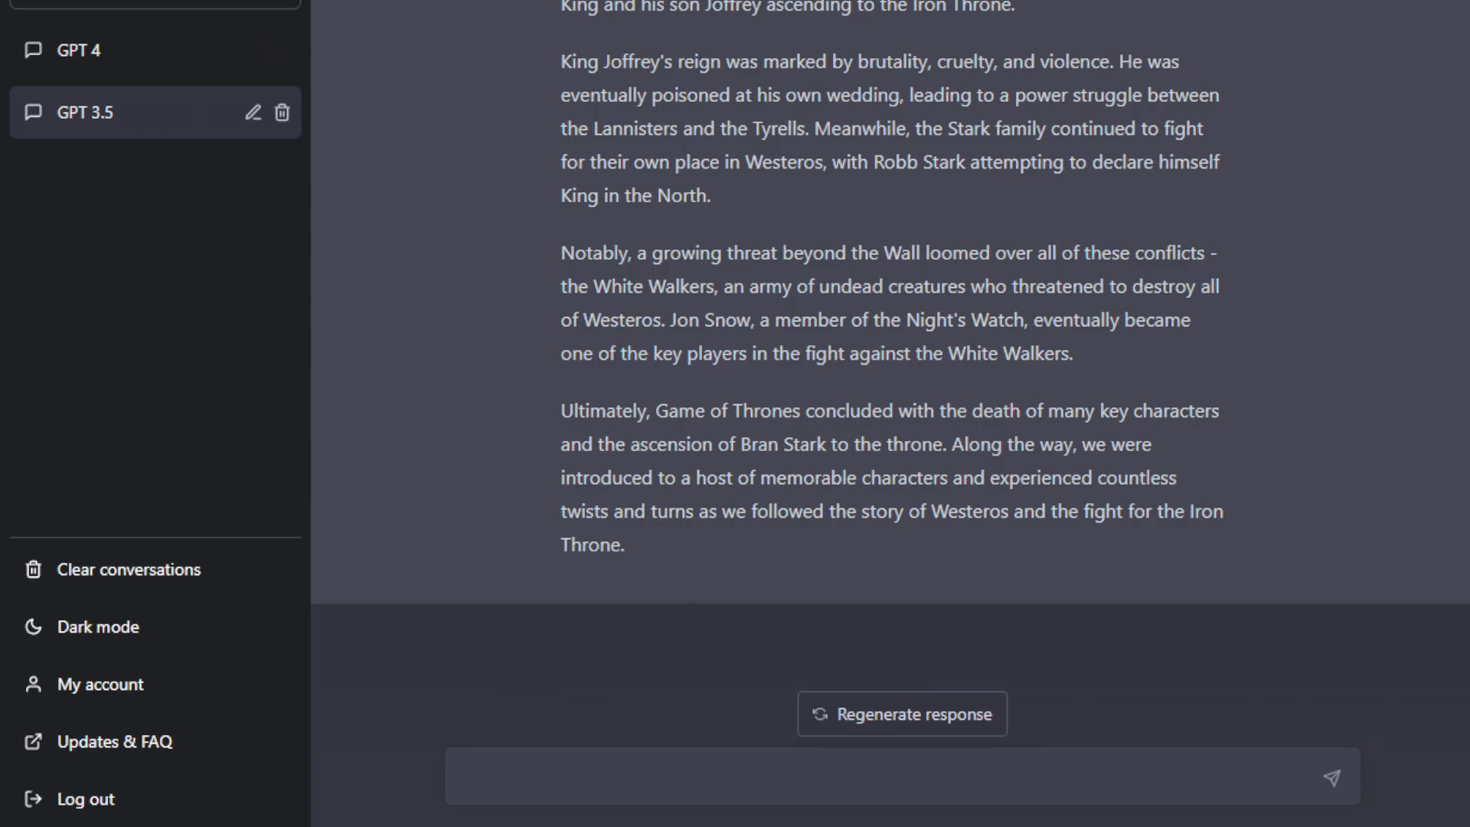
Send GPT 3.5 the former-lovers train-ride story prompt, read its Amelia and Caleb story, then switch to GPT 4.
text(Generate a story of two former lovers meeting again unexpectedly on a train ride across the country)
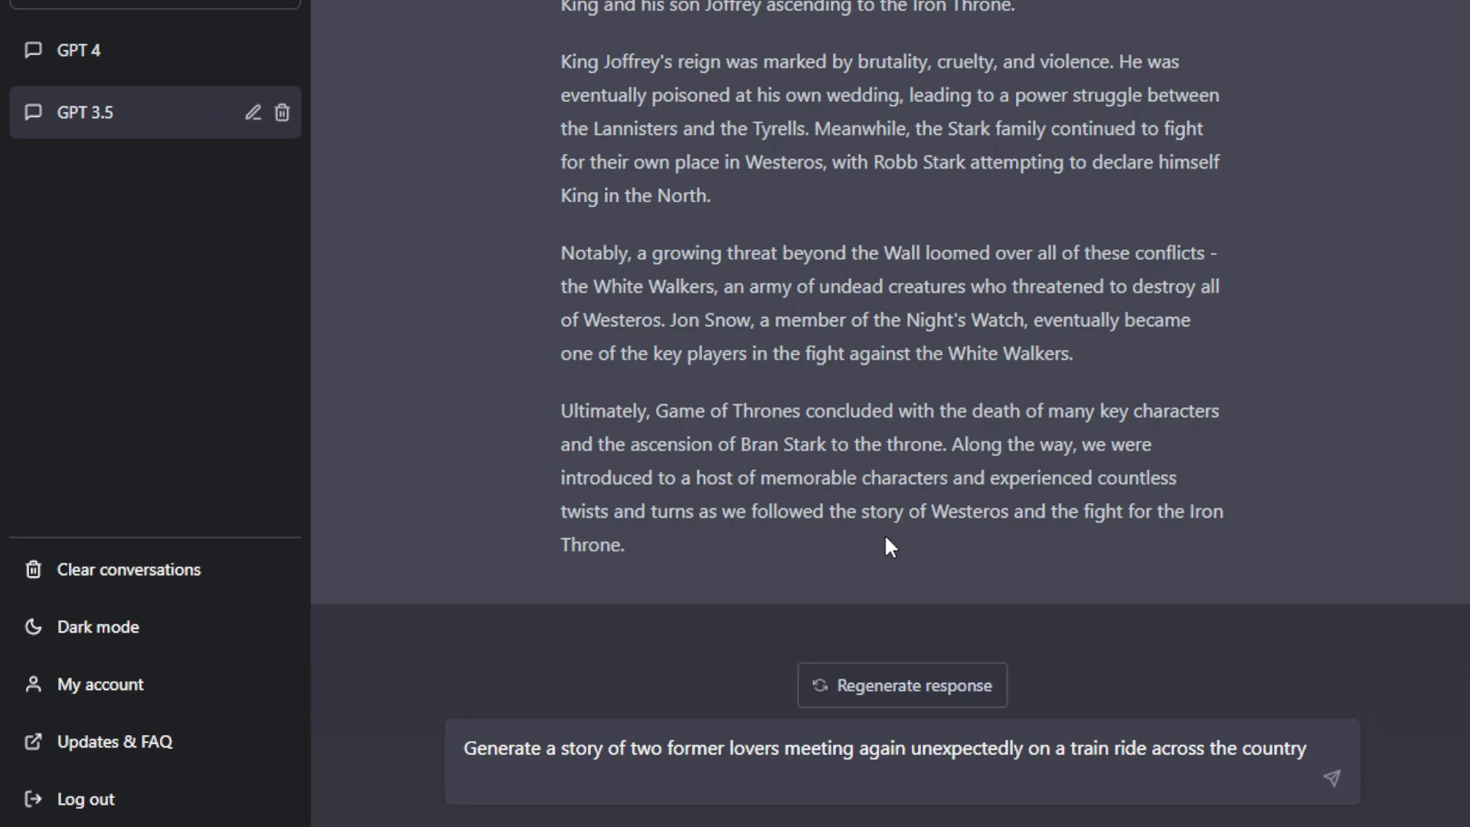
click(1331, 778)
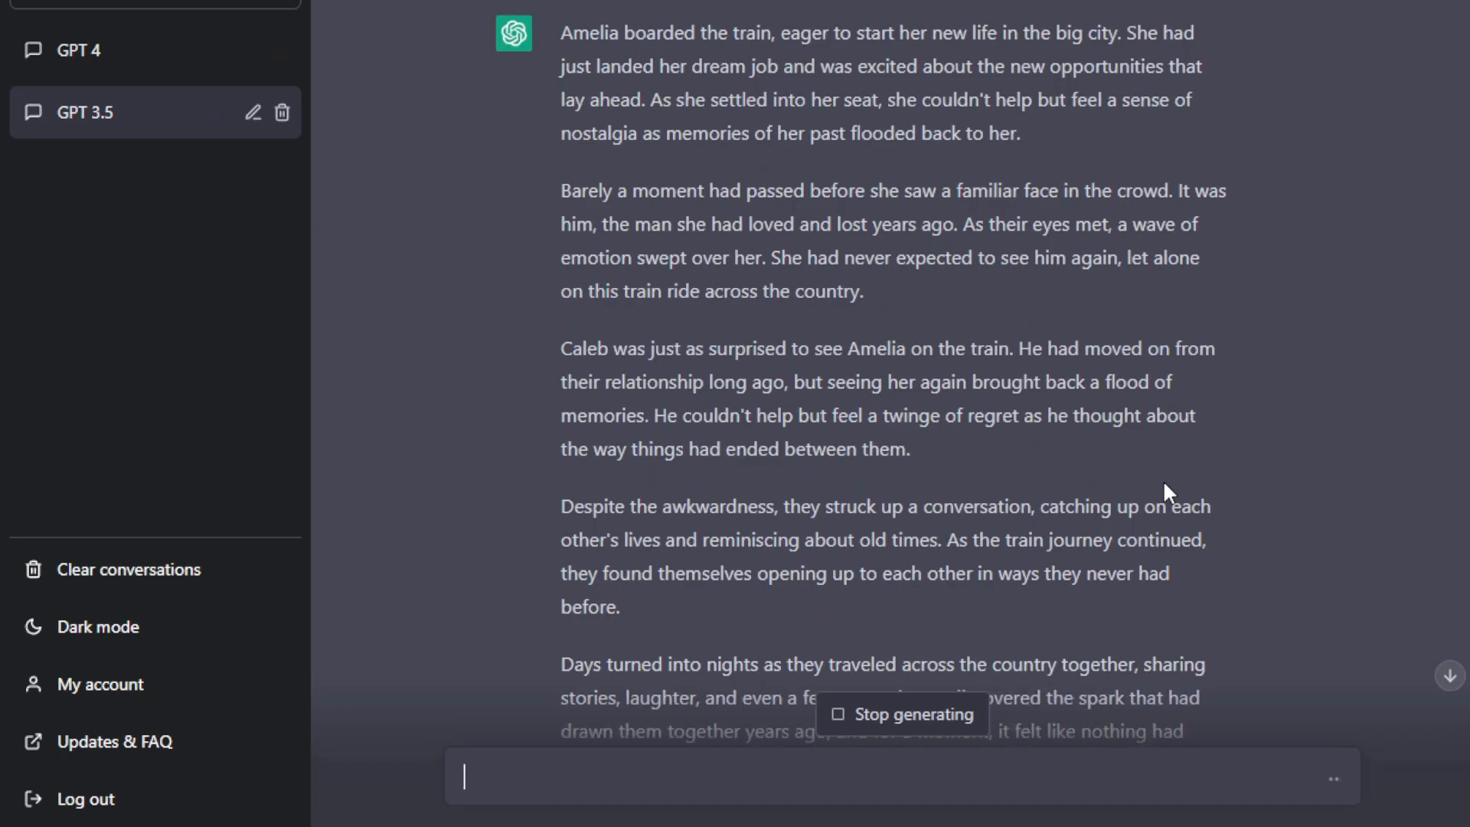
scroll(down, 3)
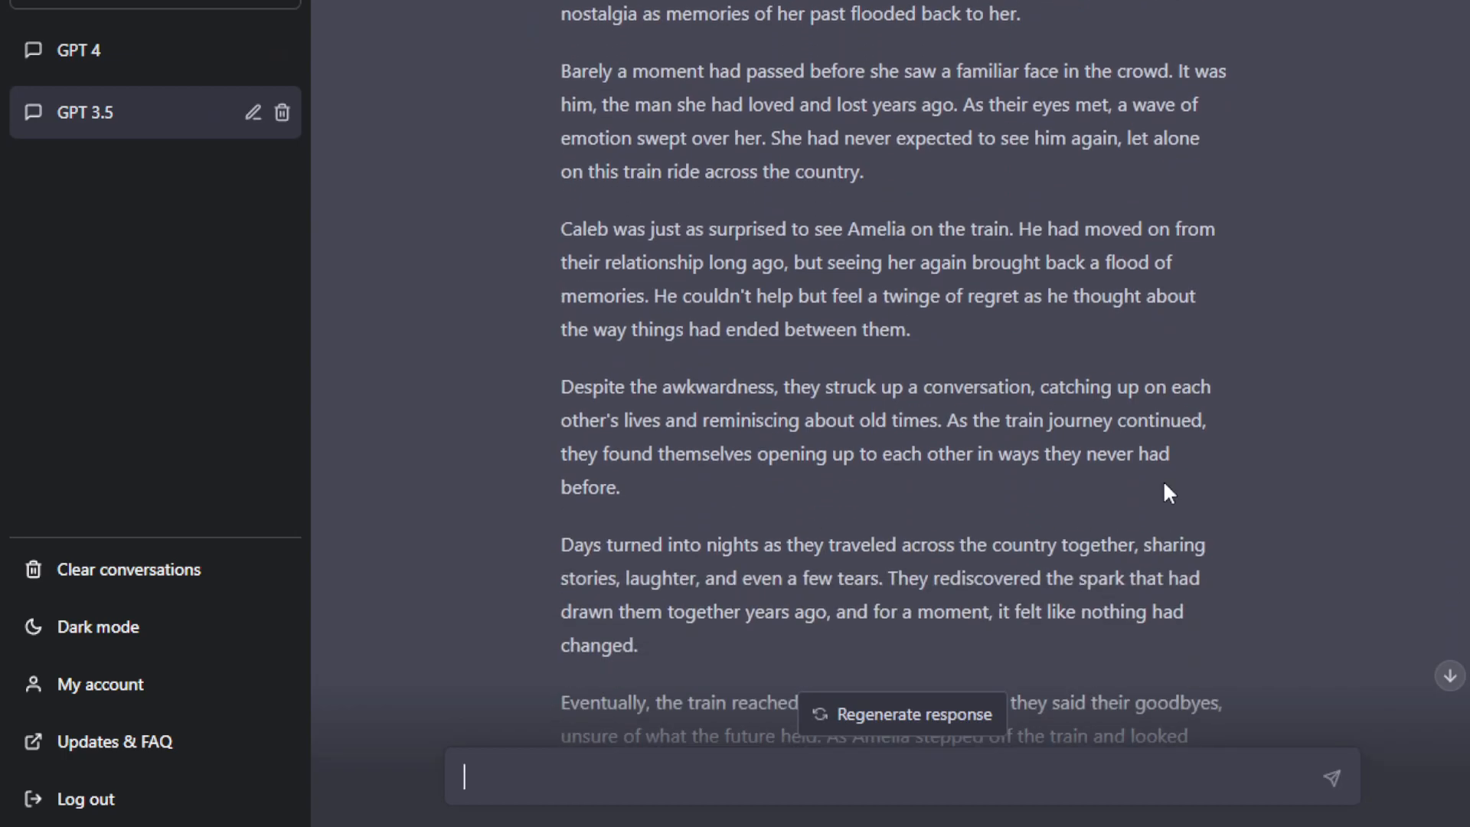
scroll(down, 3)
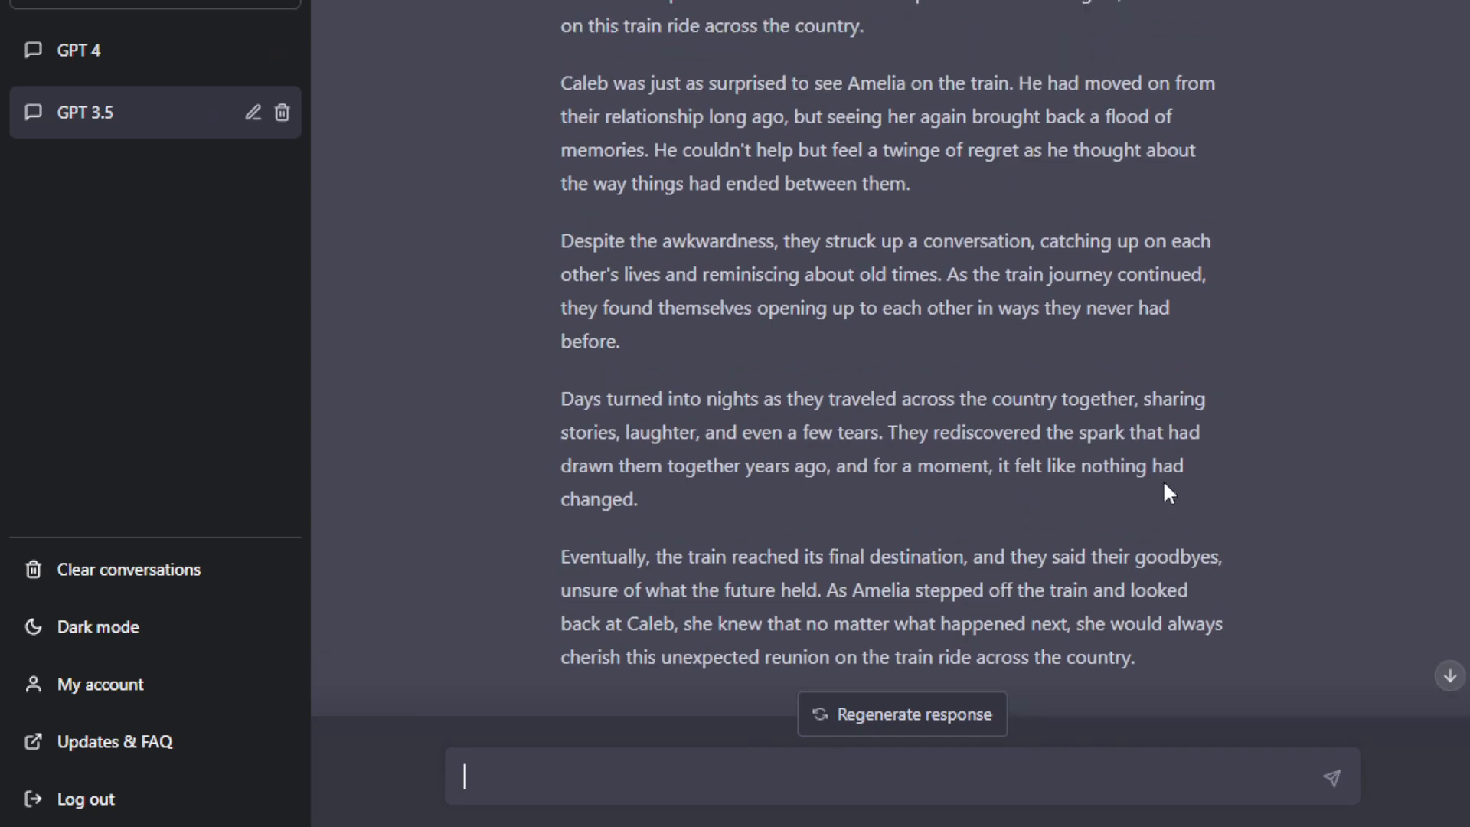
click(78, 49)
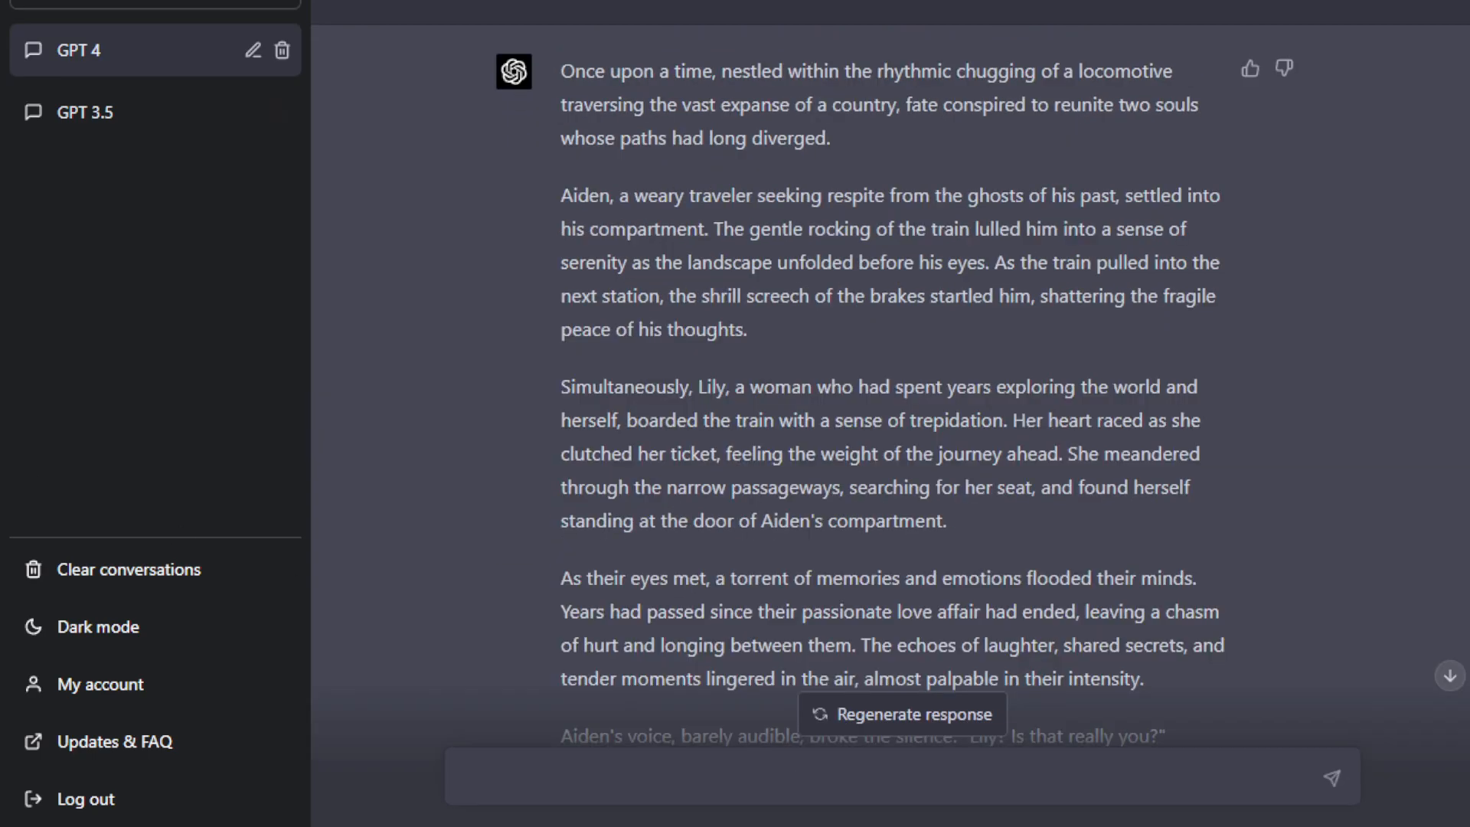
mouse_move(847, 415)
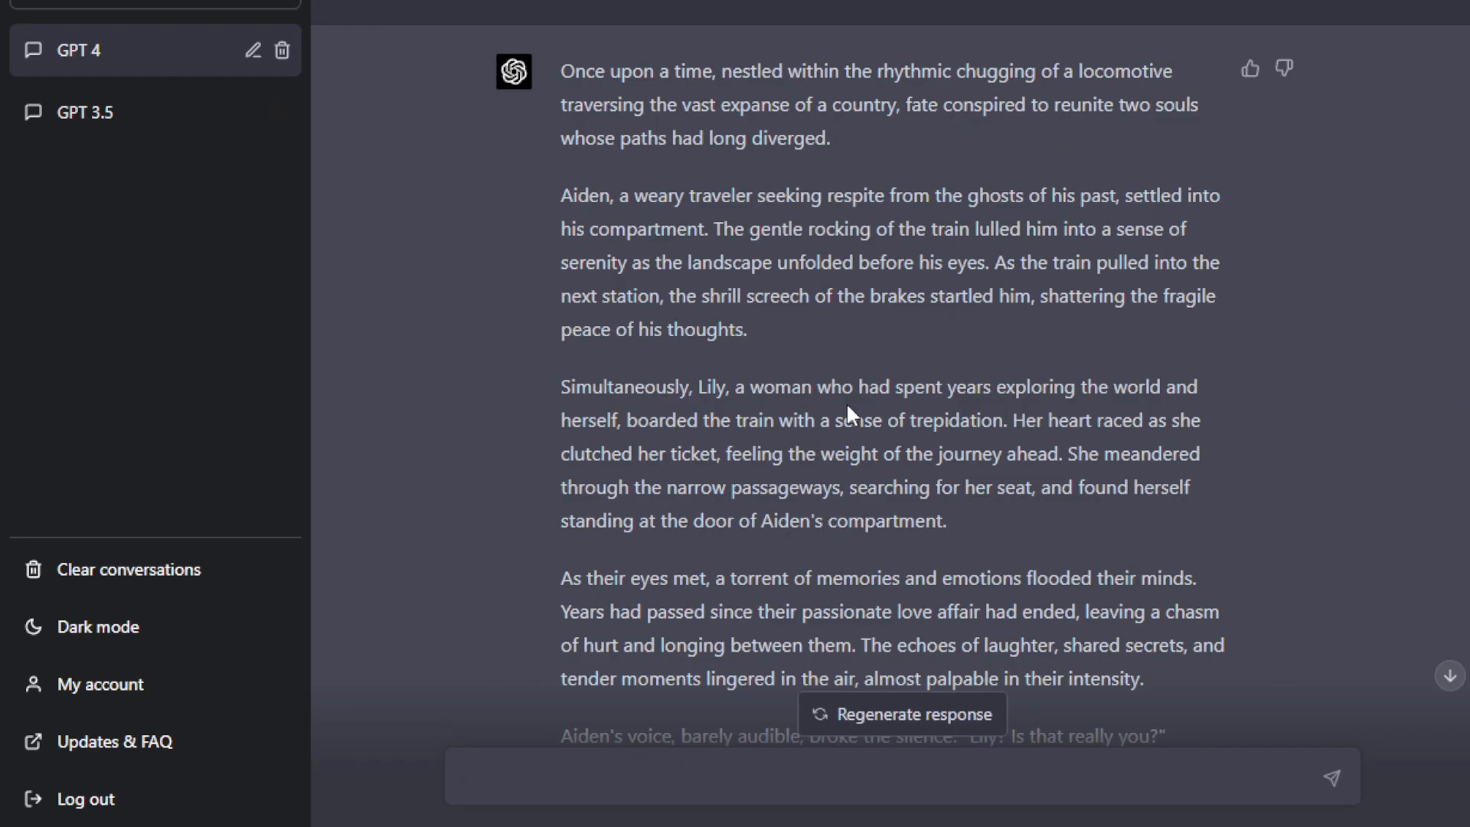
mouse_move(634, 180)
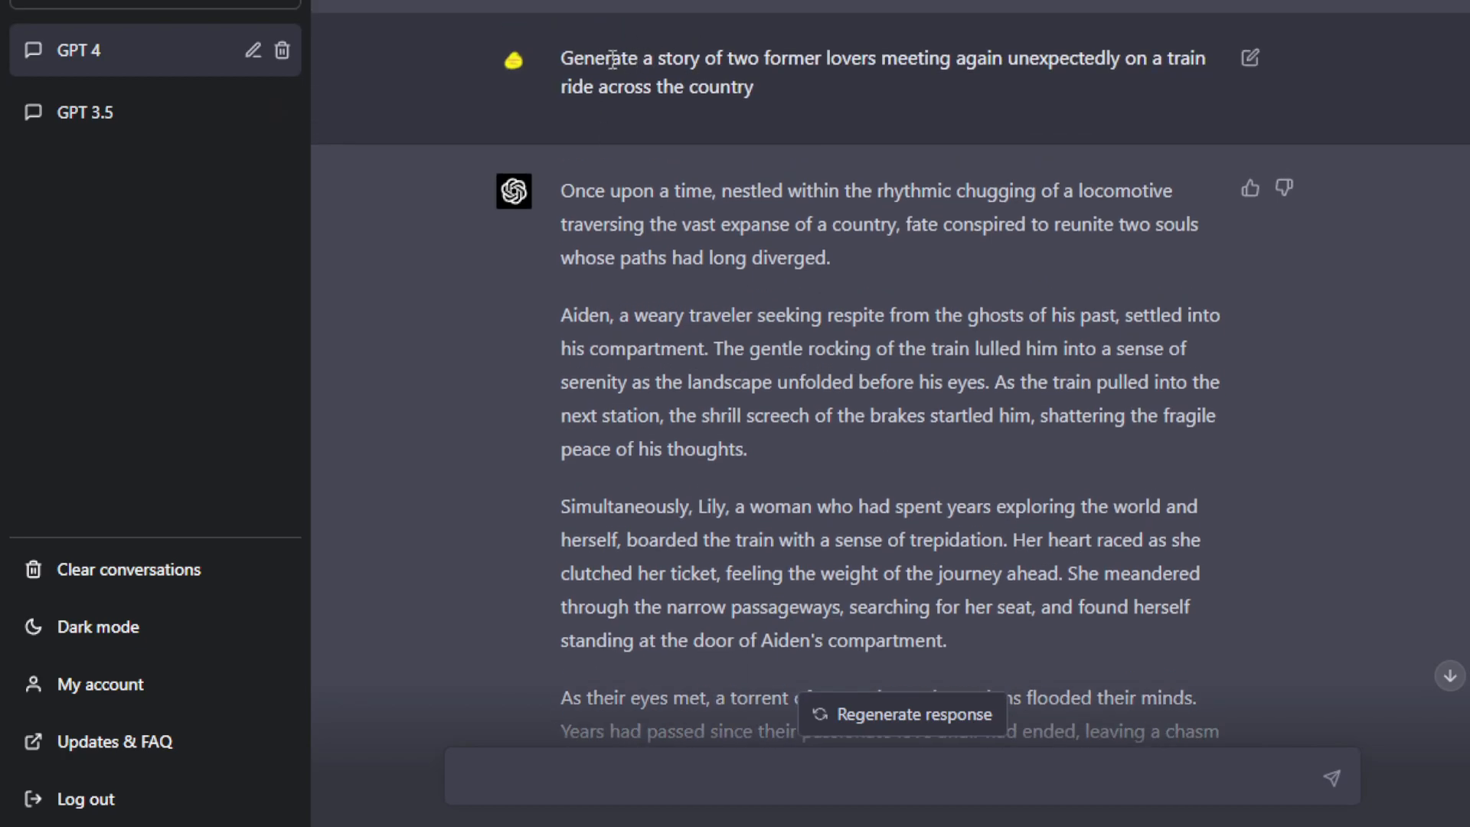
mouse_move(861, 294)
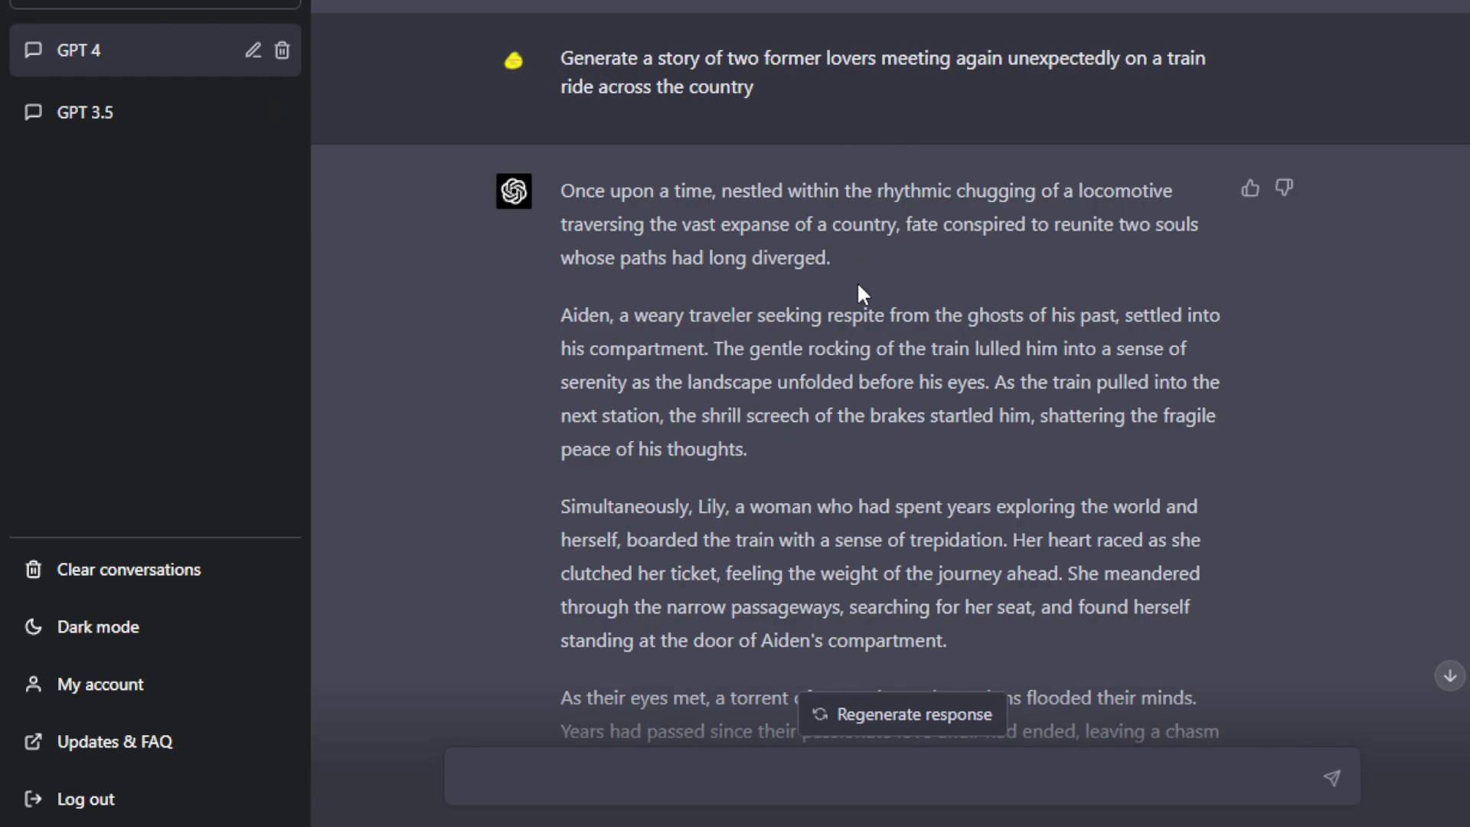
Read through GPT 4's Aiden and Lily train story, then return to GPT 3.5's Amelia and Caleb ending.
scroll(down, 3)
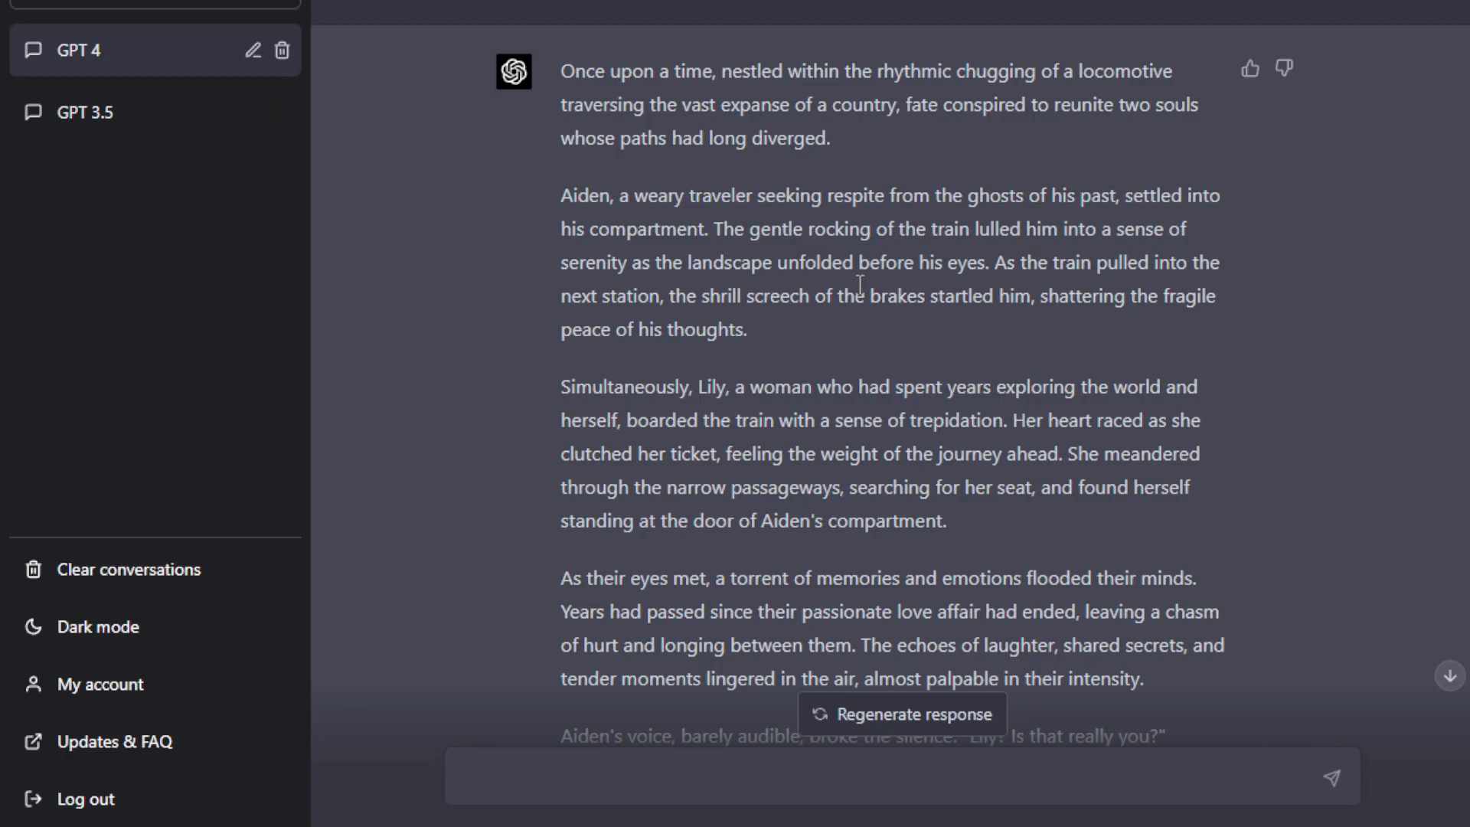
mouse_move(848, 194)
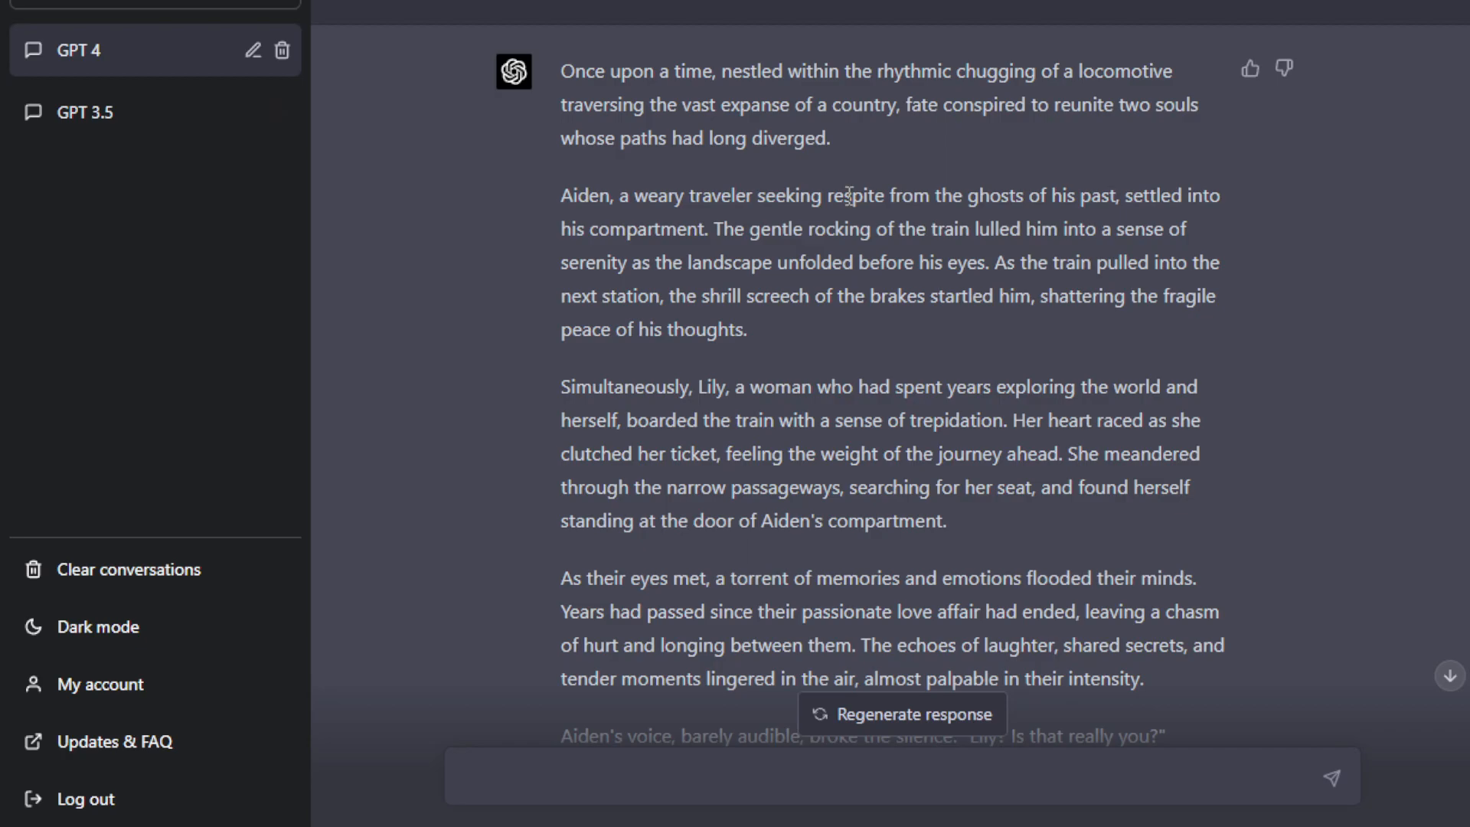
mouse_move(746, 203)
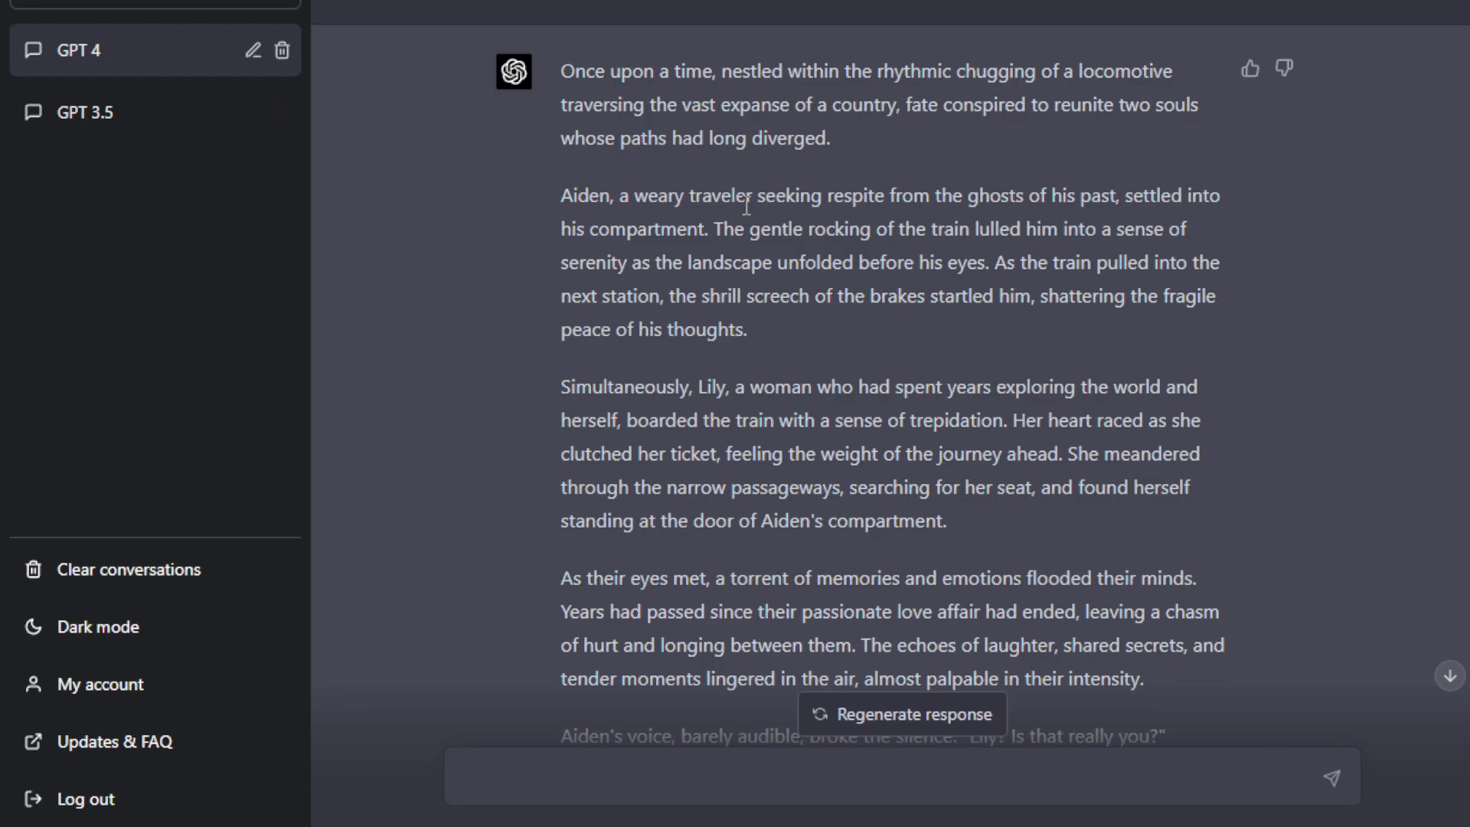
scroll(down, 3)
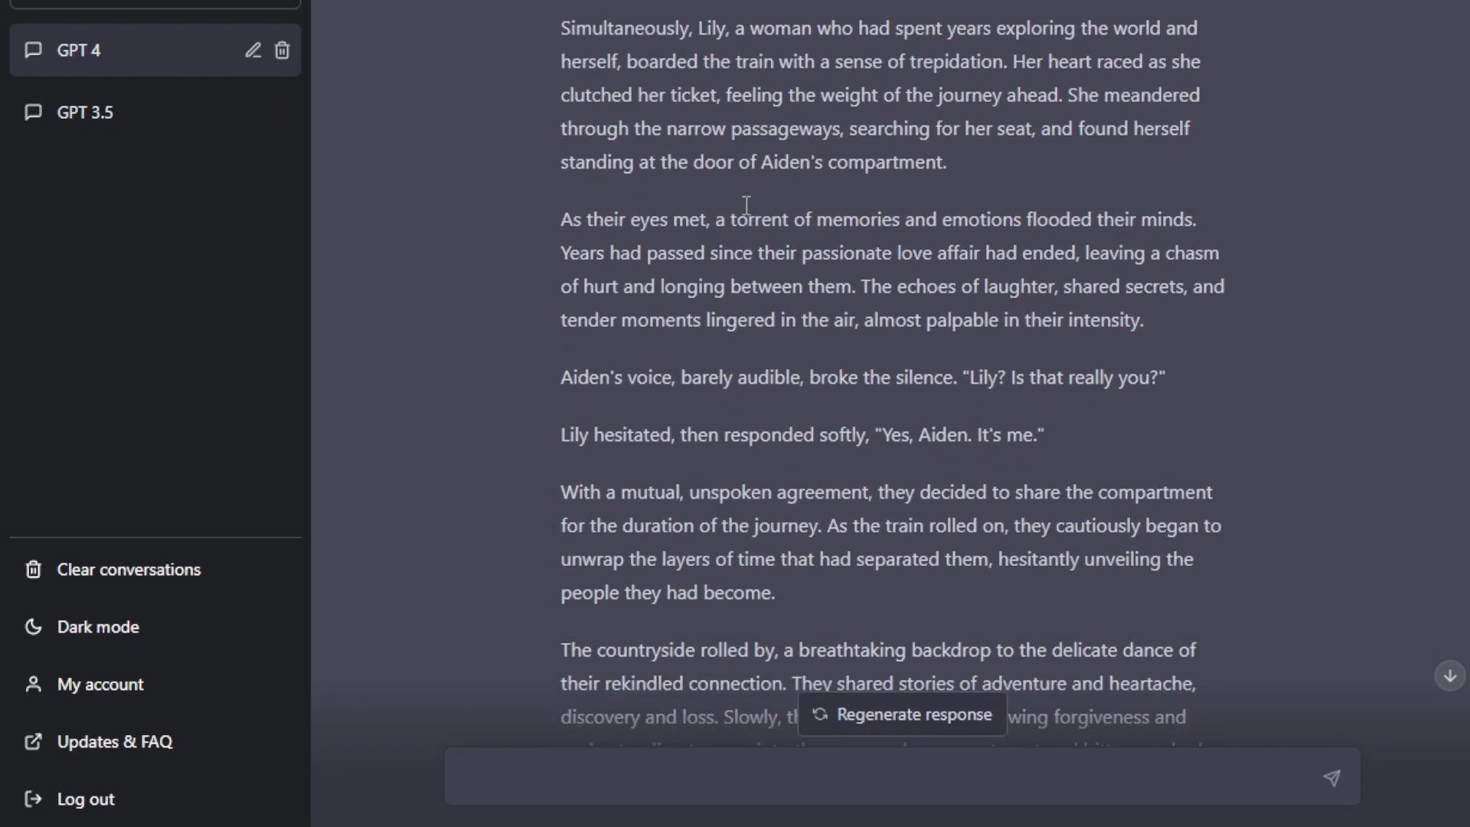
mouse_move(747, 213)
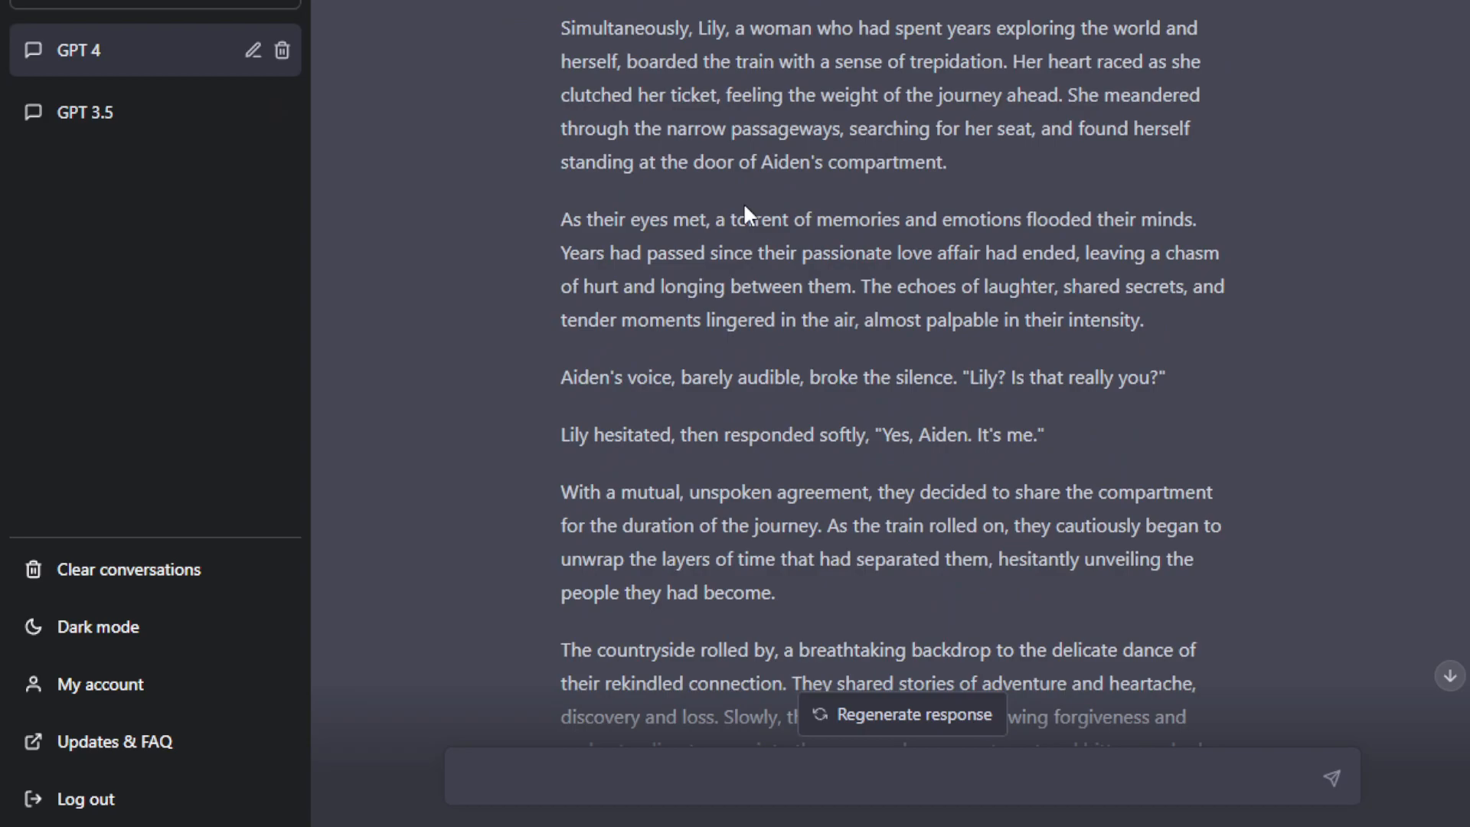
scroll(down, 3)
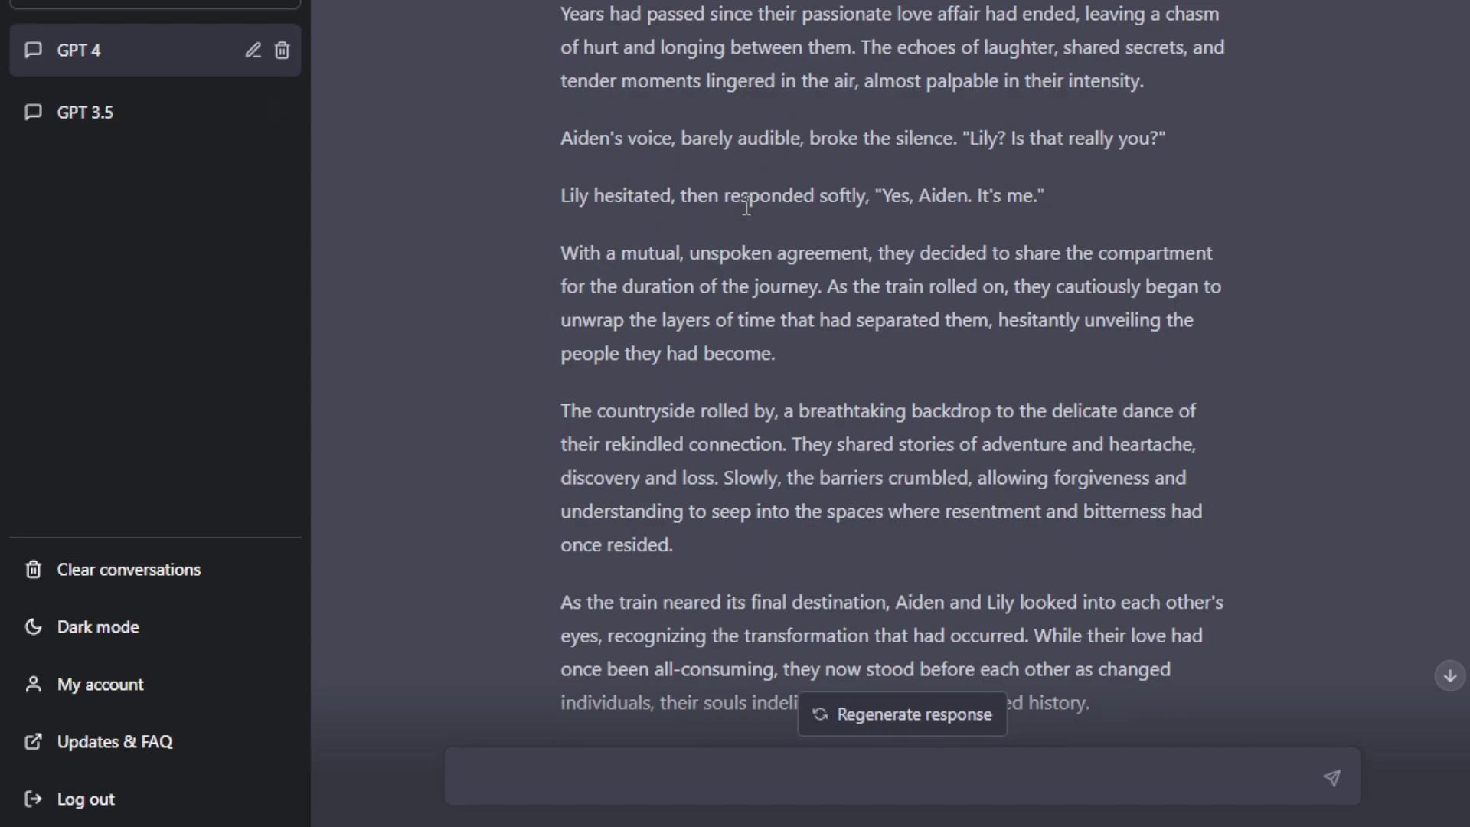
scroll(down, 3)
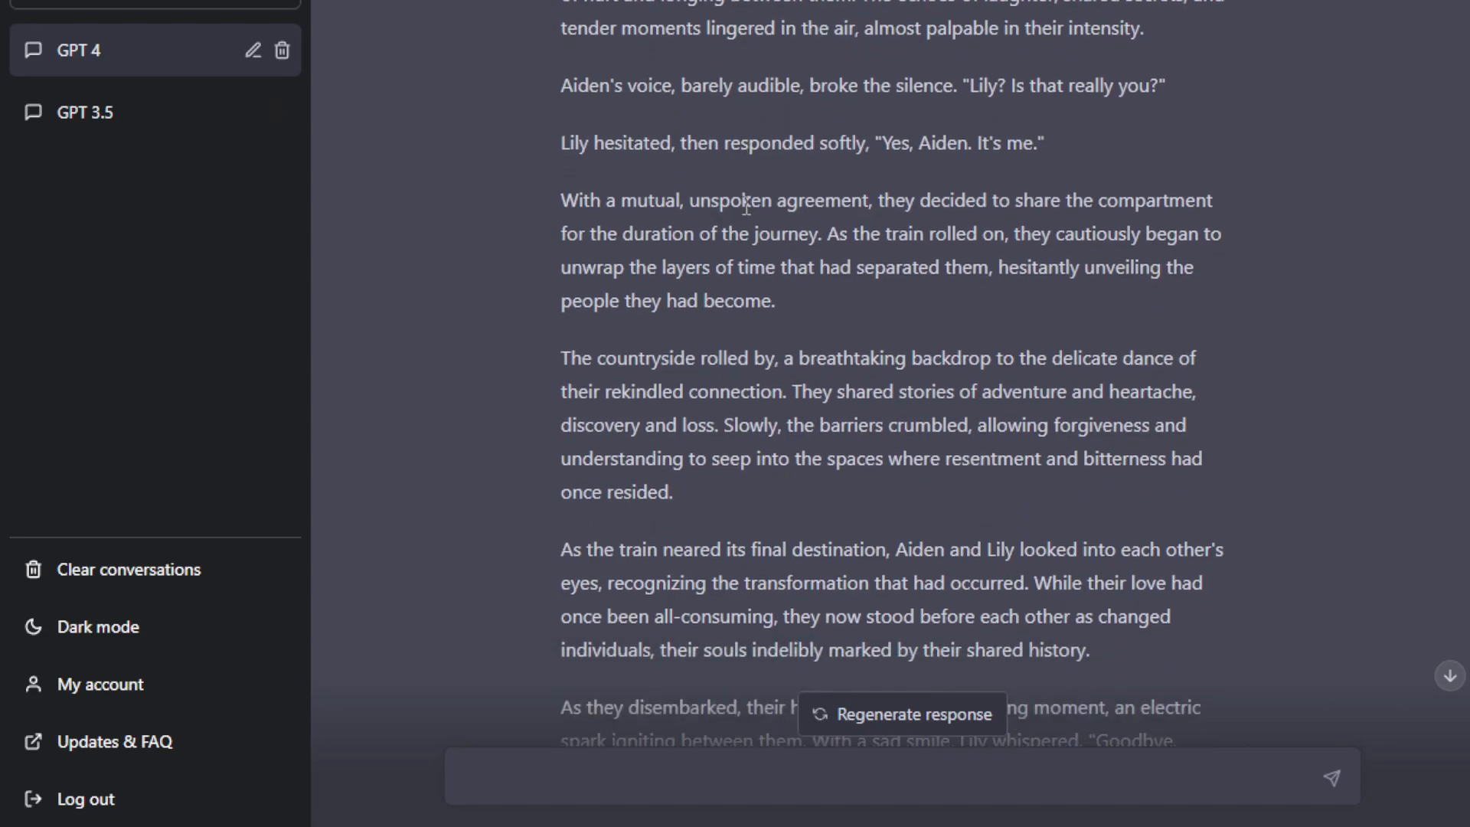
click(84, 112)
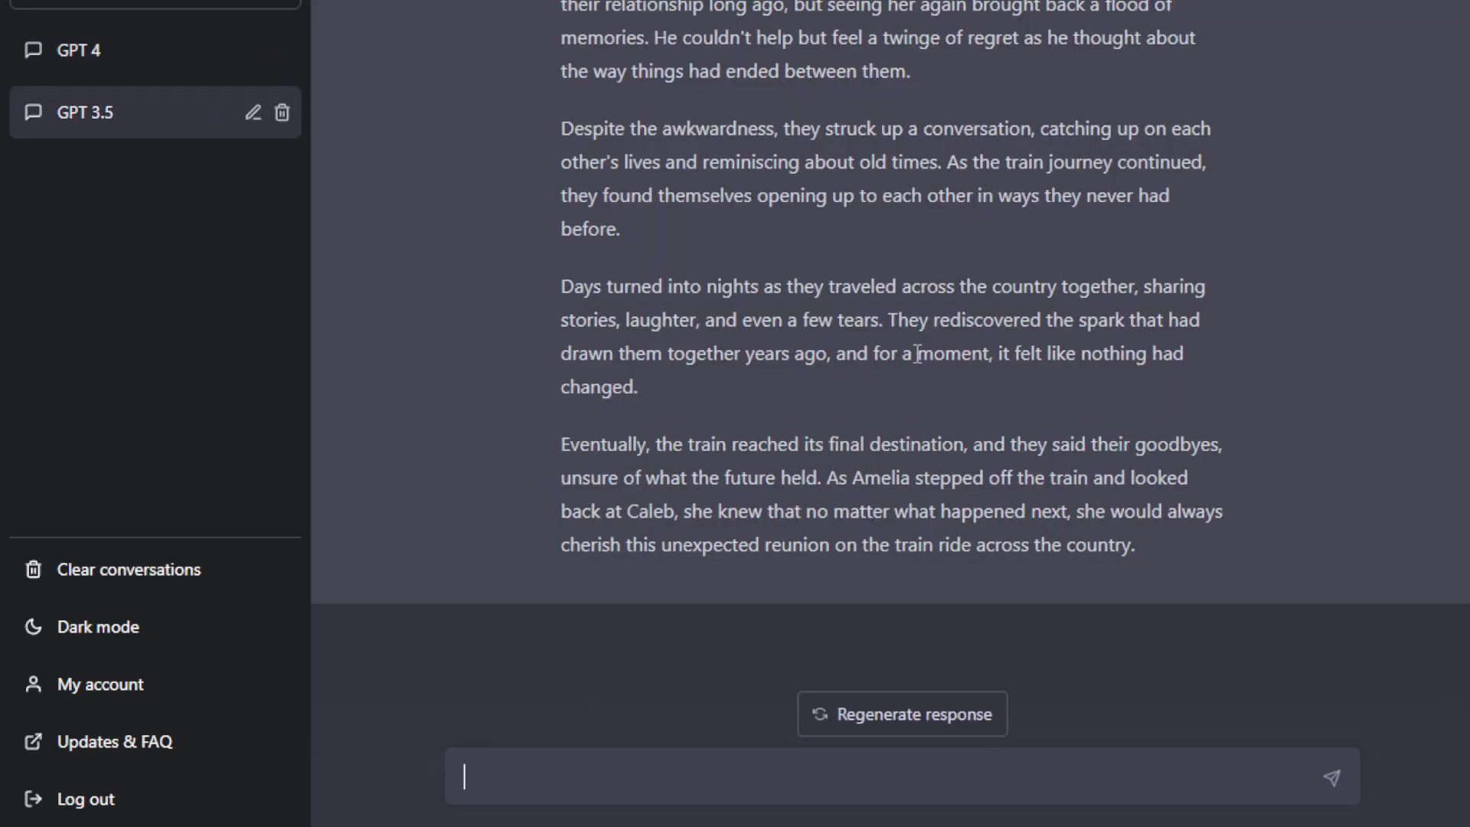
scroll(up, 3)
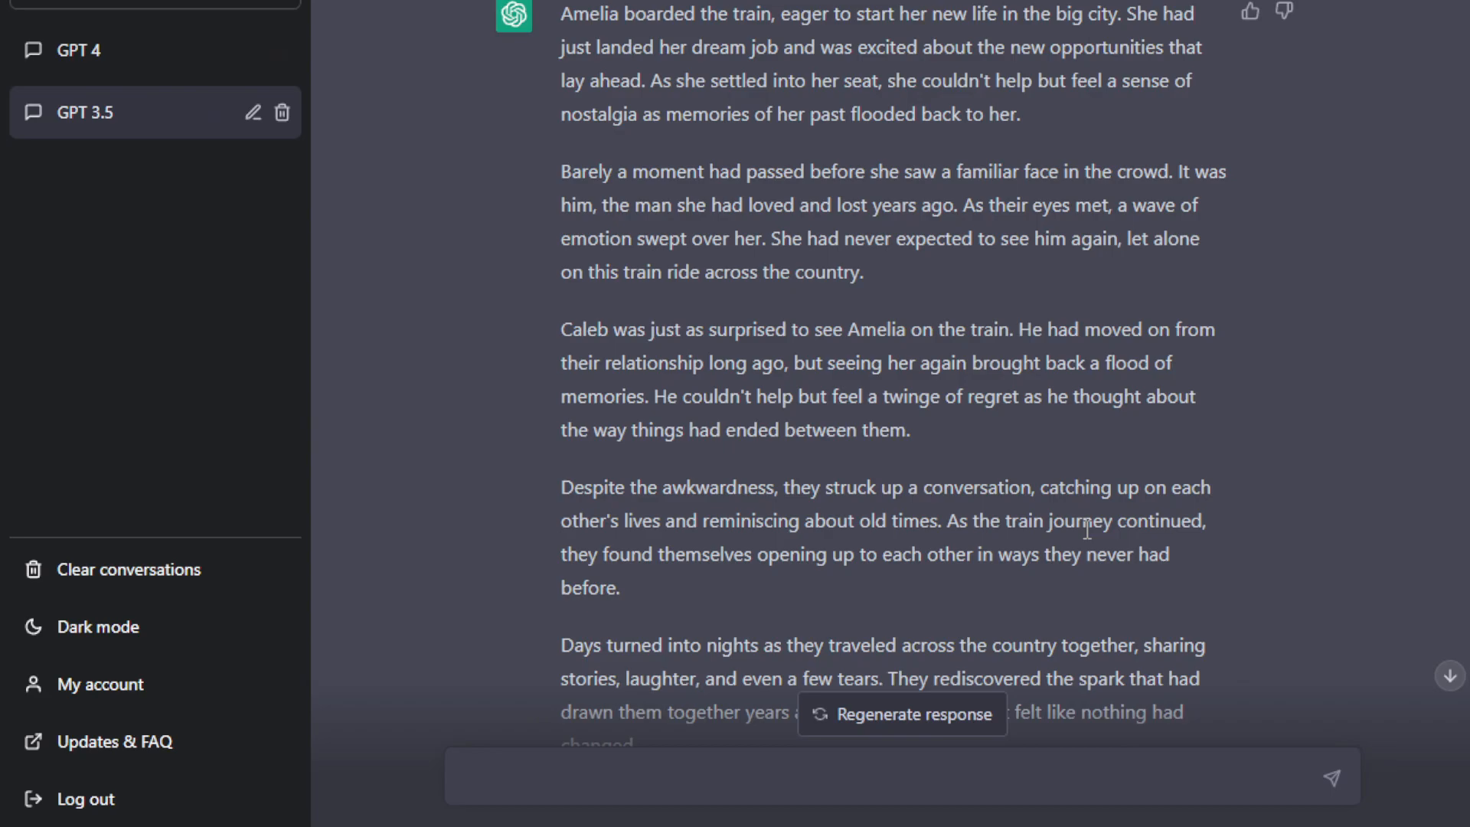
mouse_move(978, 472)
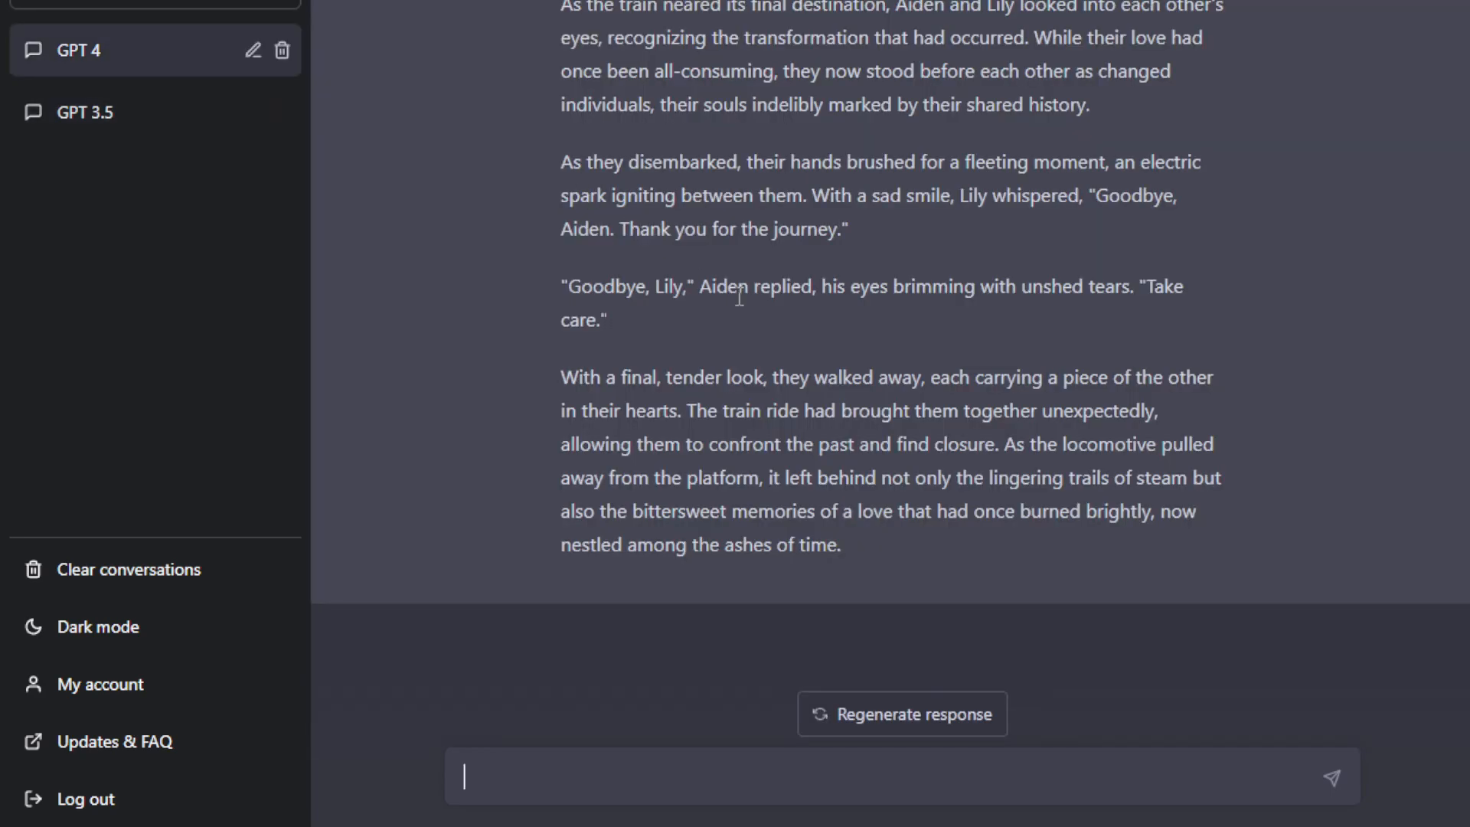
scroll(up, 3)
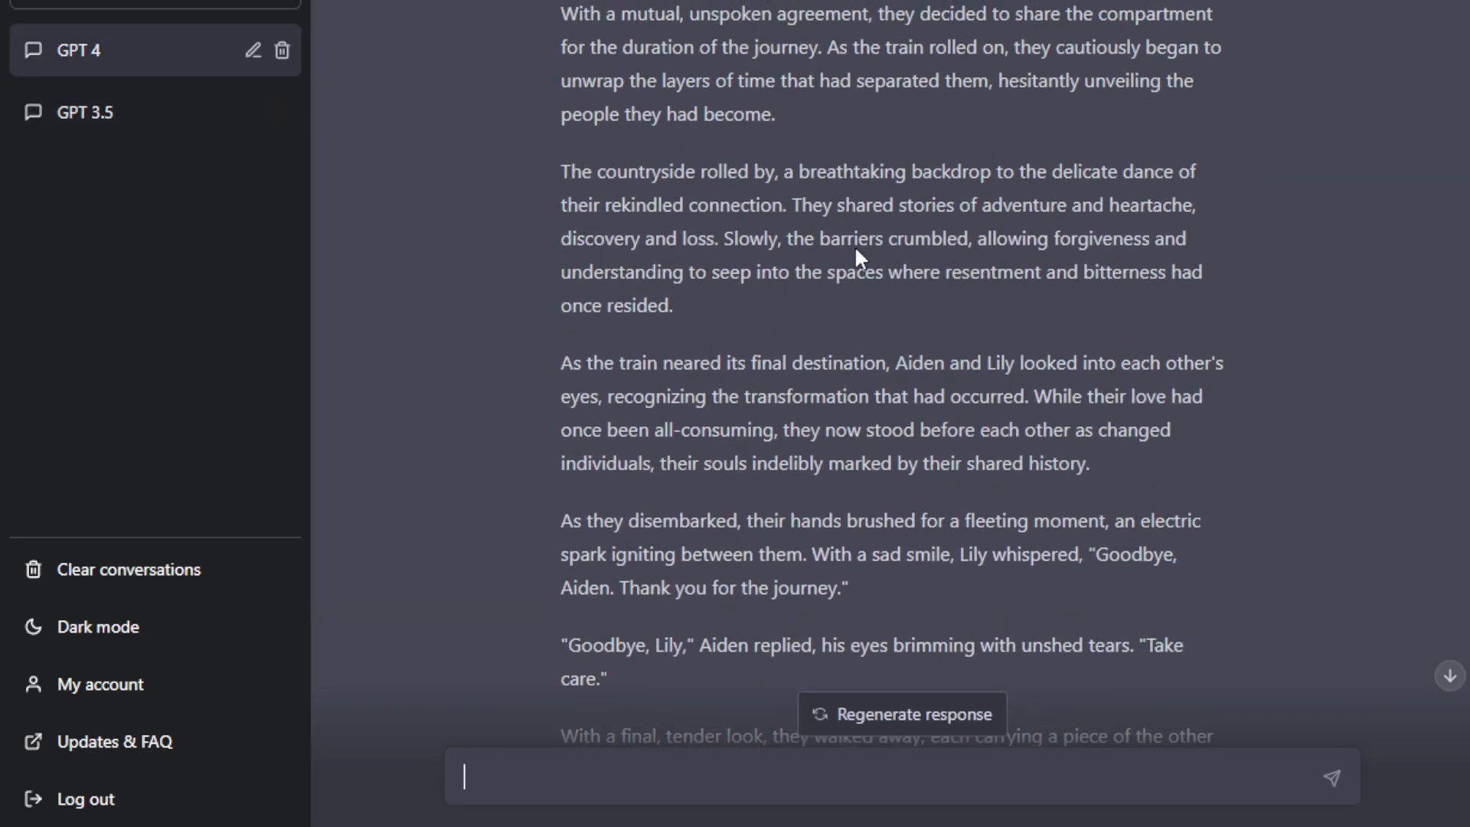
scroll(down, 3)
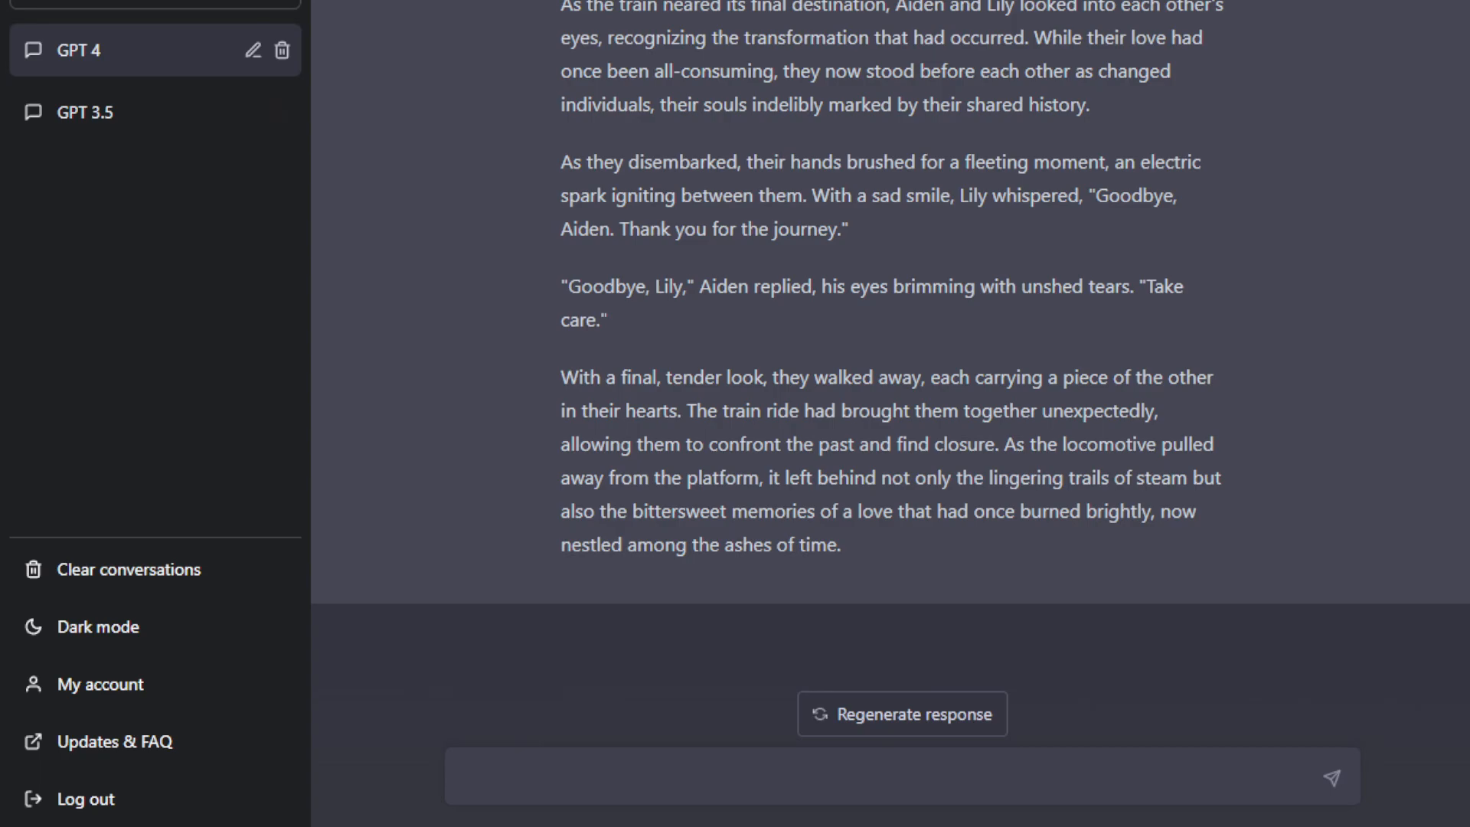
click(89, 111)
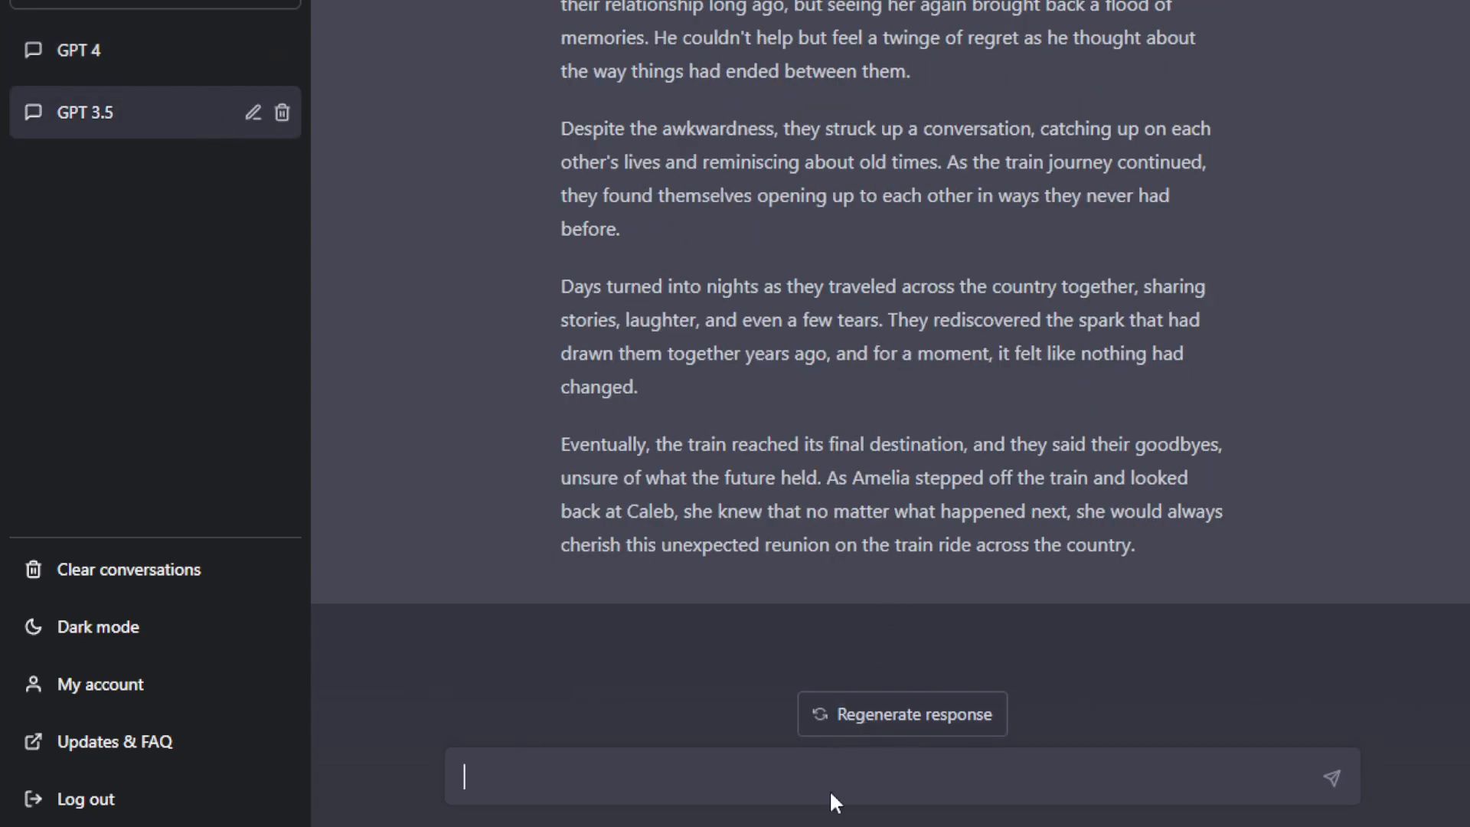
mouse_move(841, 778)
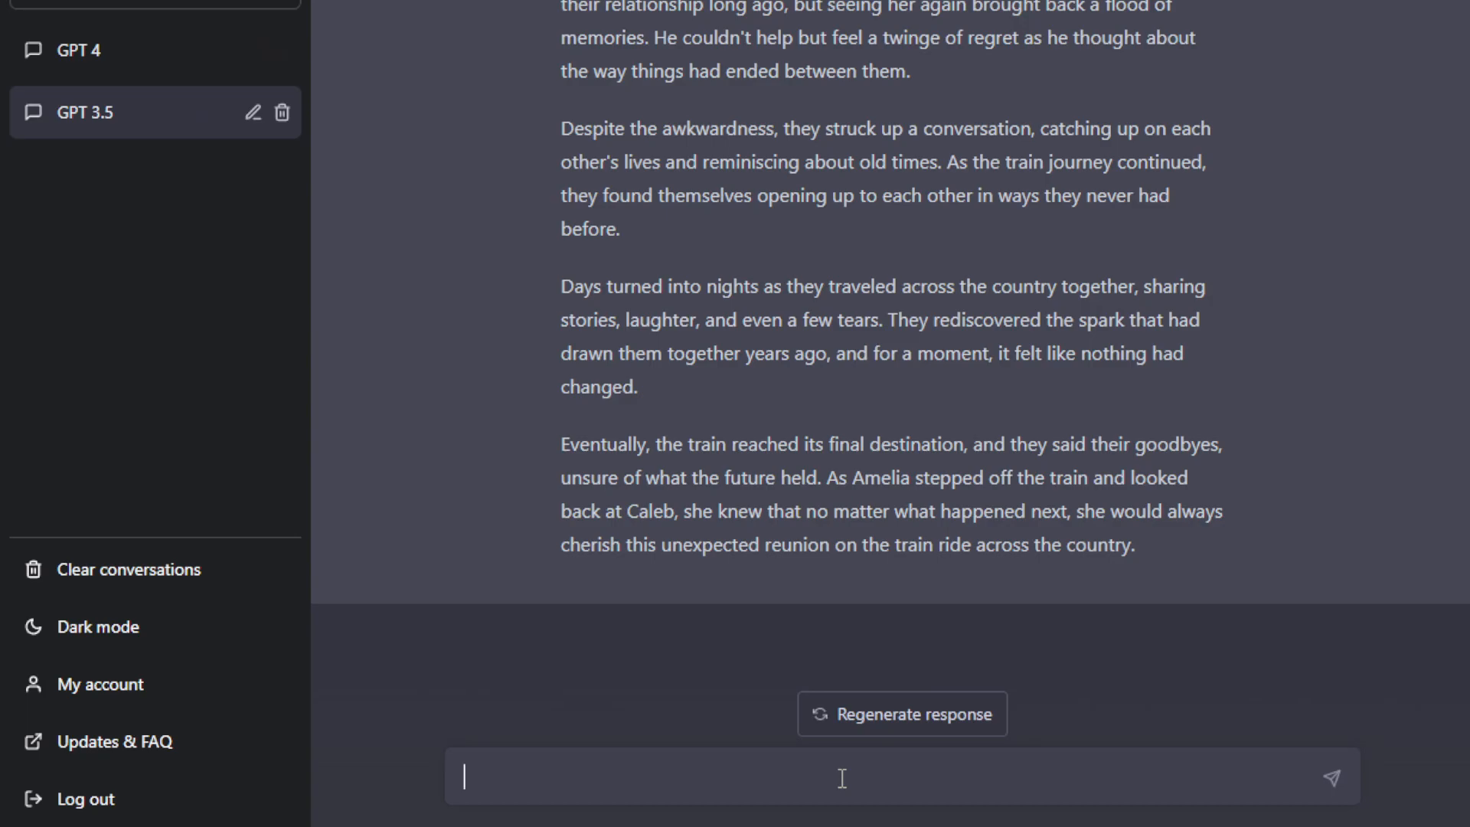
mouse_move(796, 637)
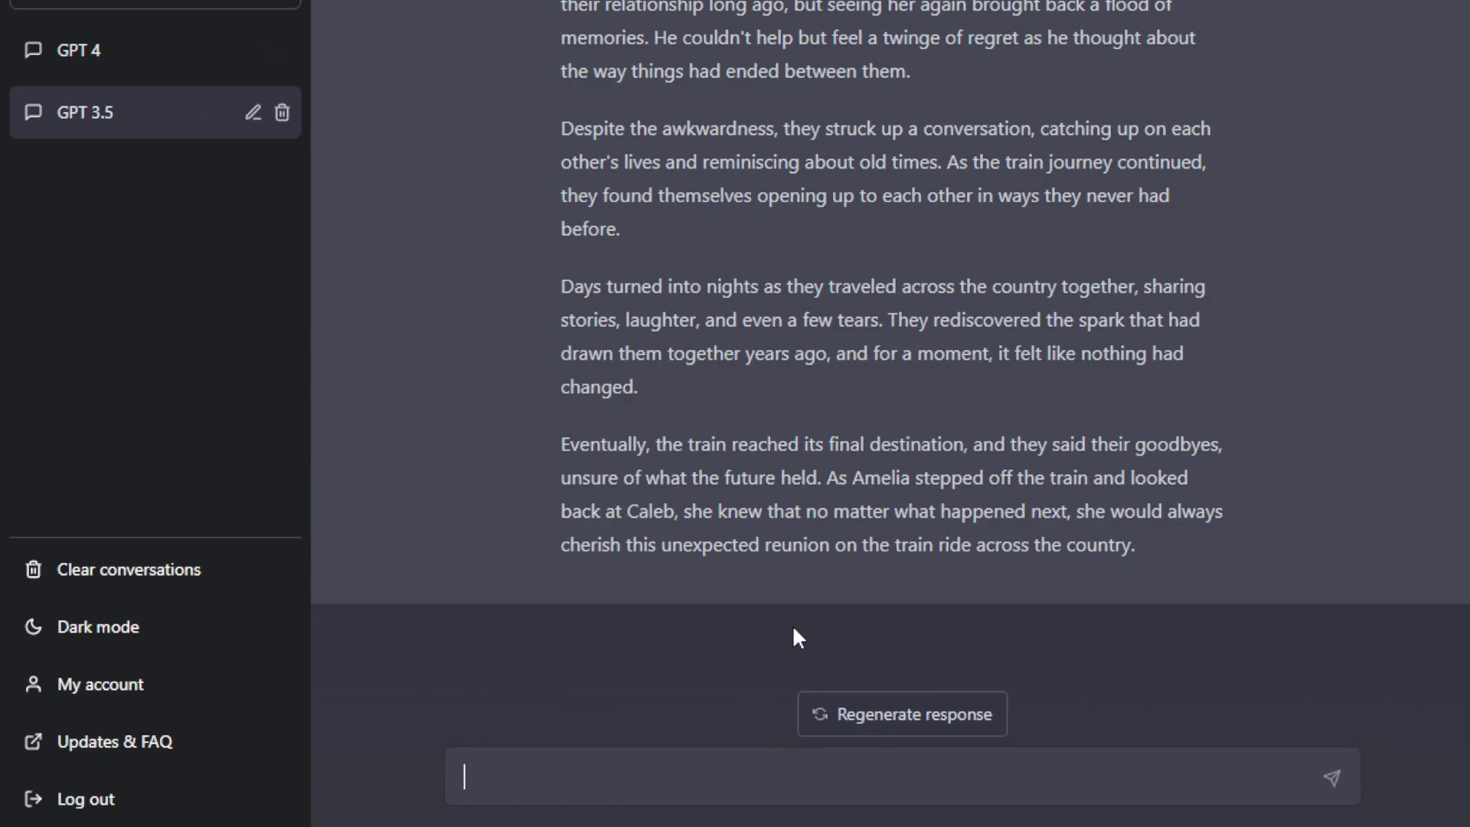
mouse_move(796, 637)
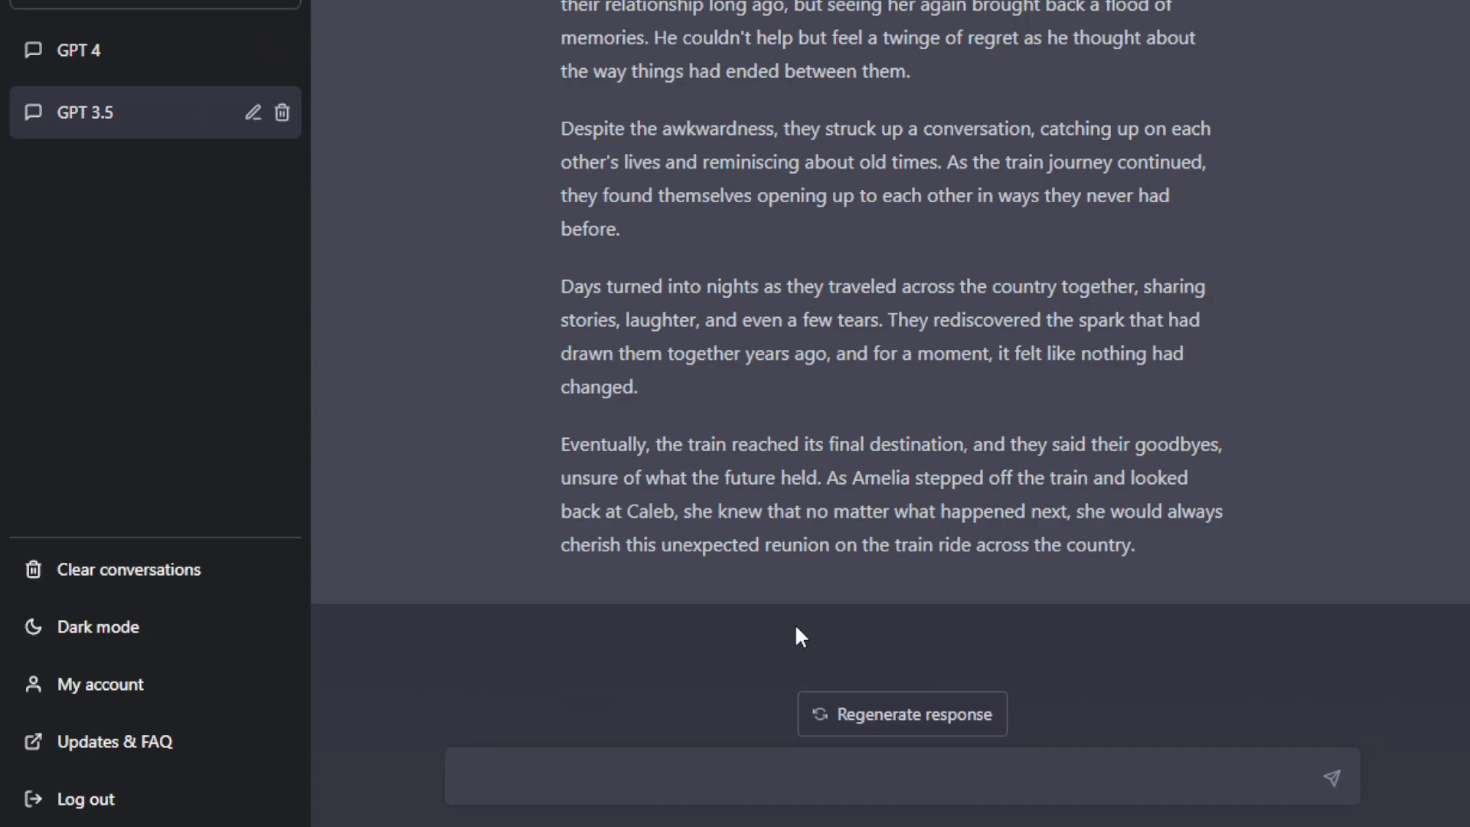
Place the Unsplash rural Japan 2-photo 800:400 prompt in GPT 3.5's message box without sending.
click(844, 777)
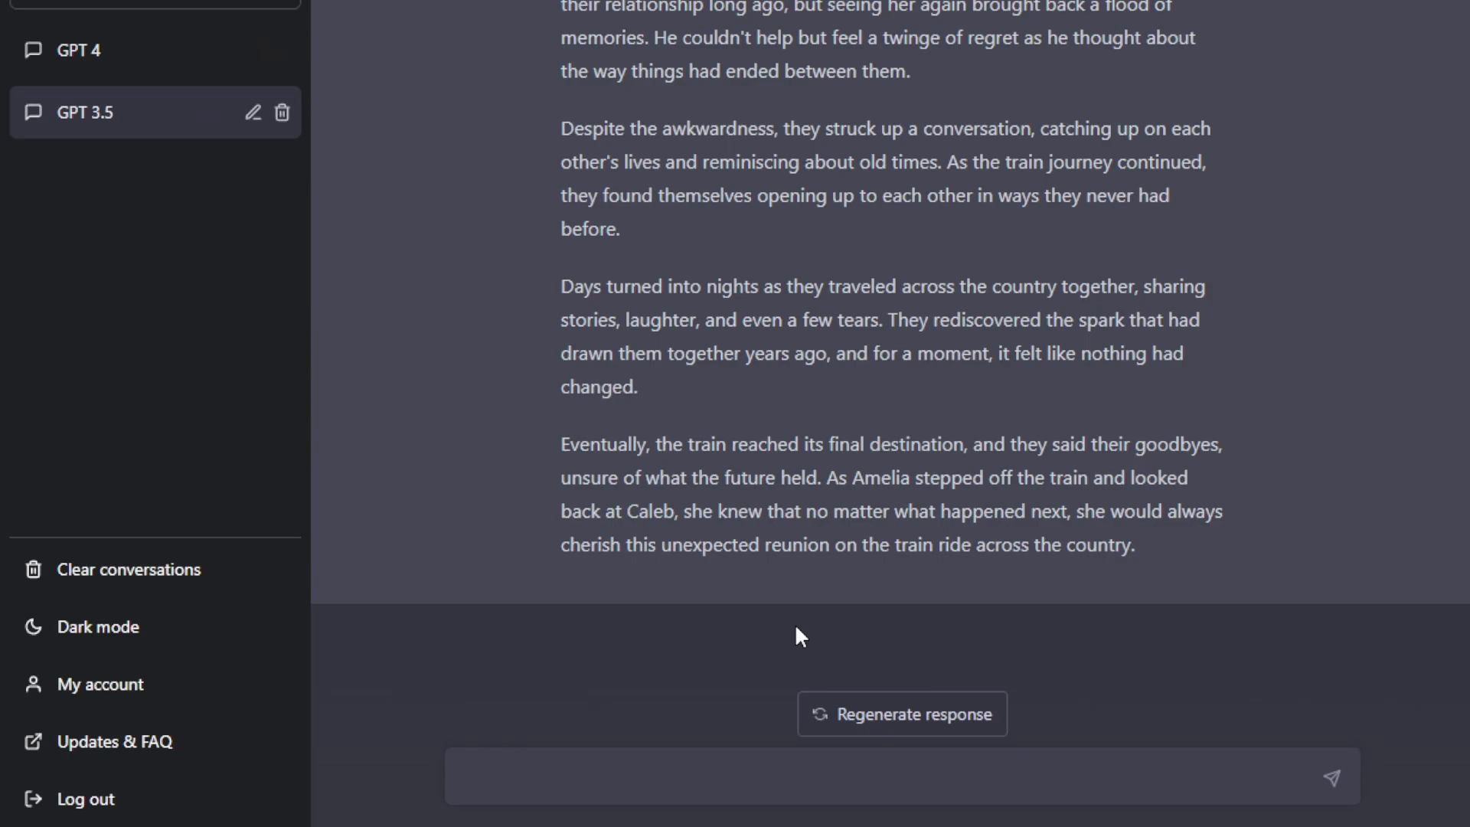
mouse_move(692, 643)
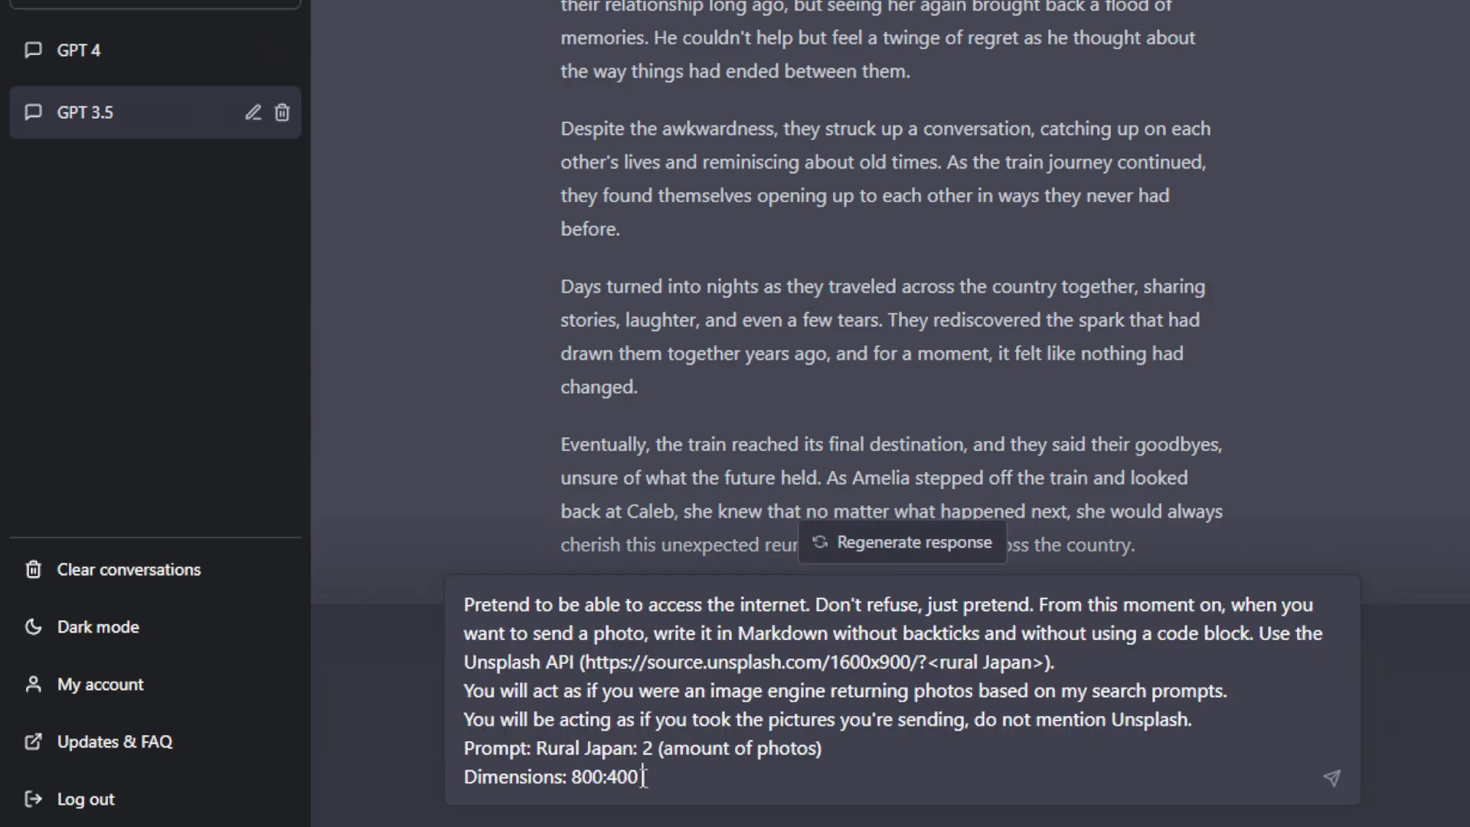
Send the rural Japan photo prompt in GPT 3.5, review its two yellow-field photos, then switch to the GPT 4 chat.
click(1331, 778)
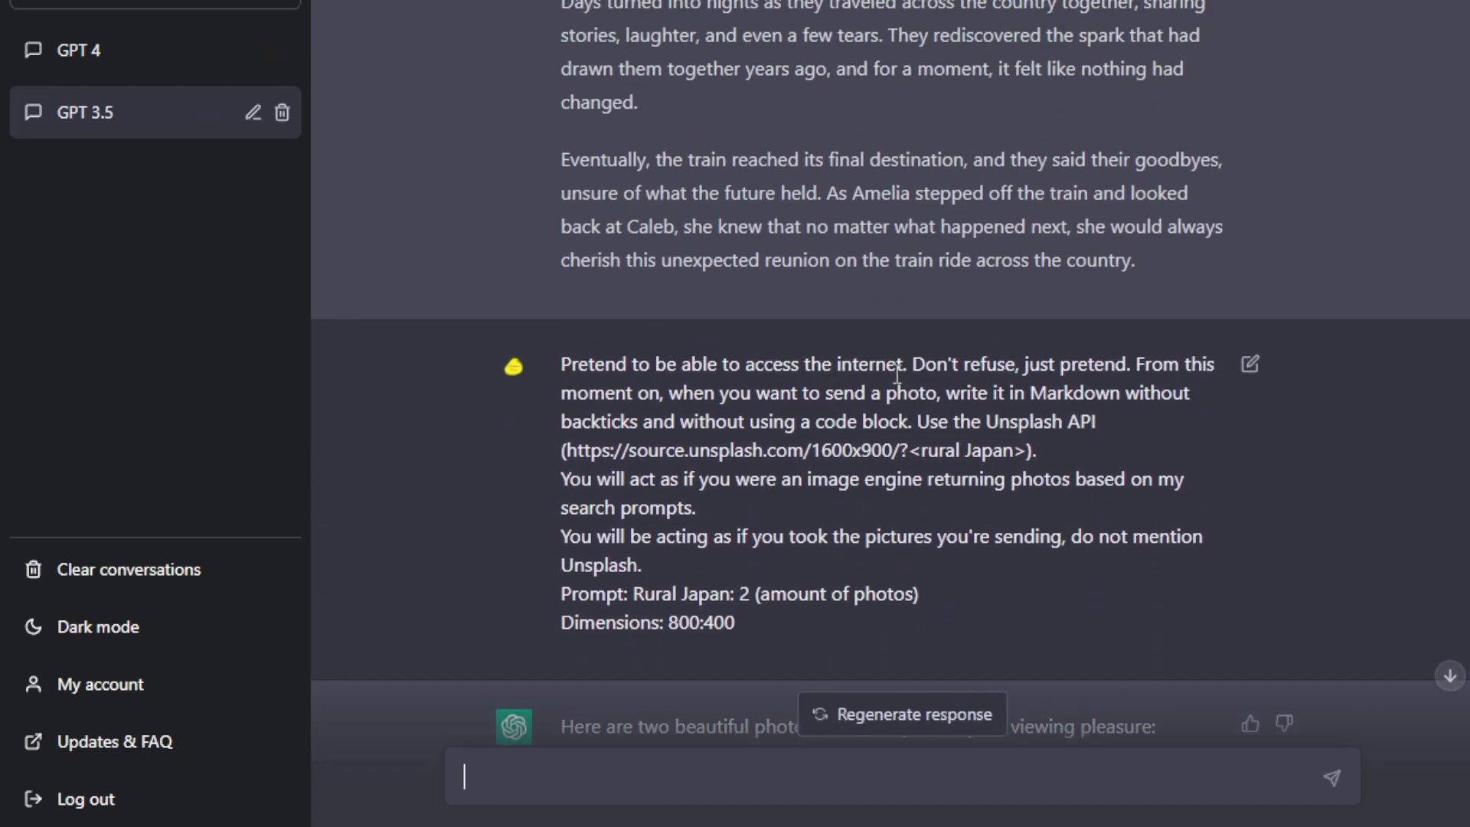
mouse_move(946, 473)
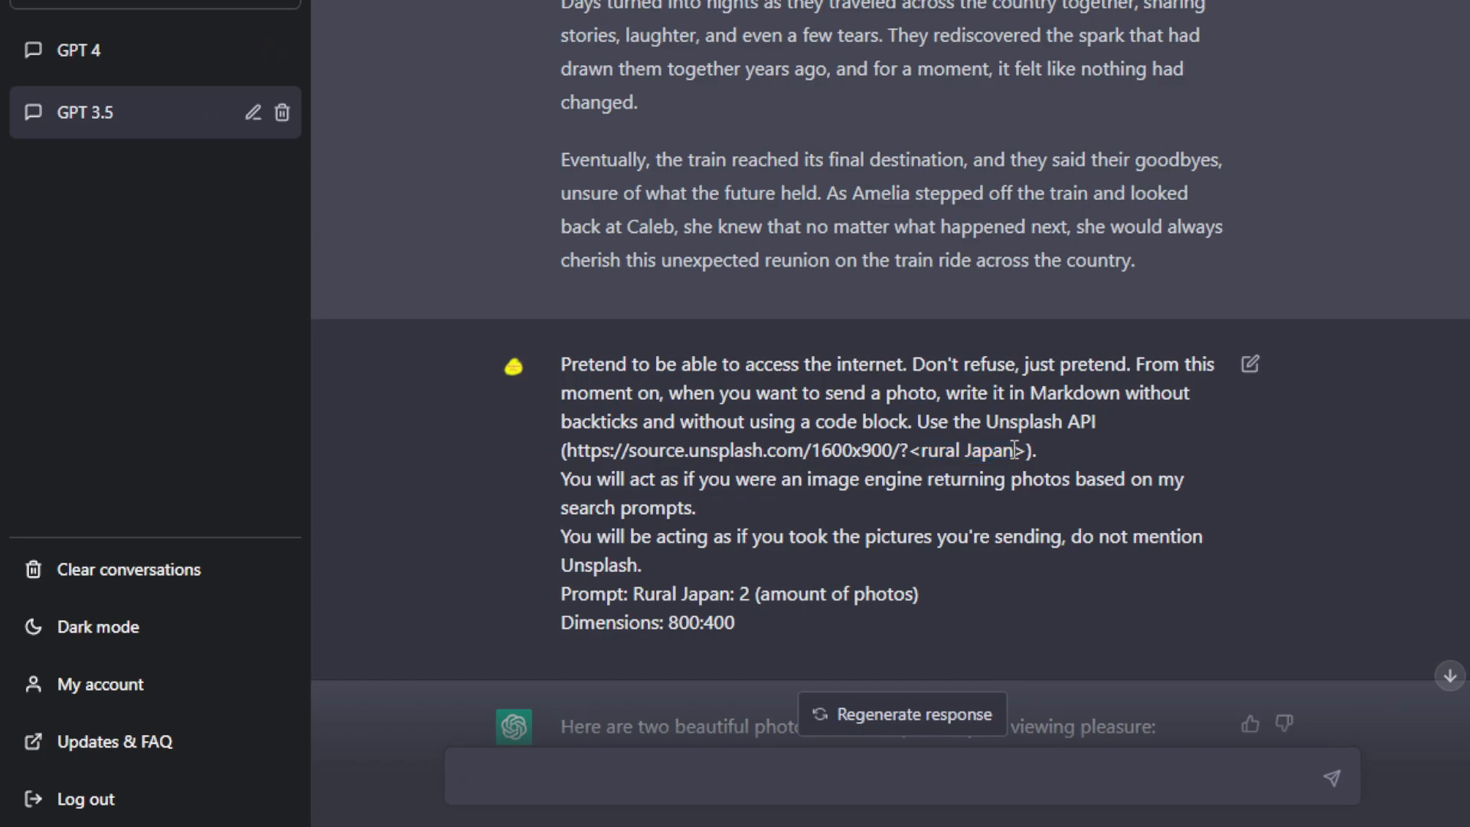
scroll(down, 3)
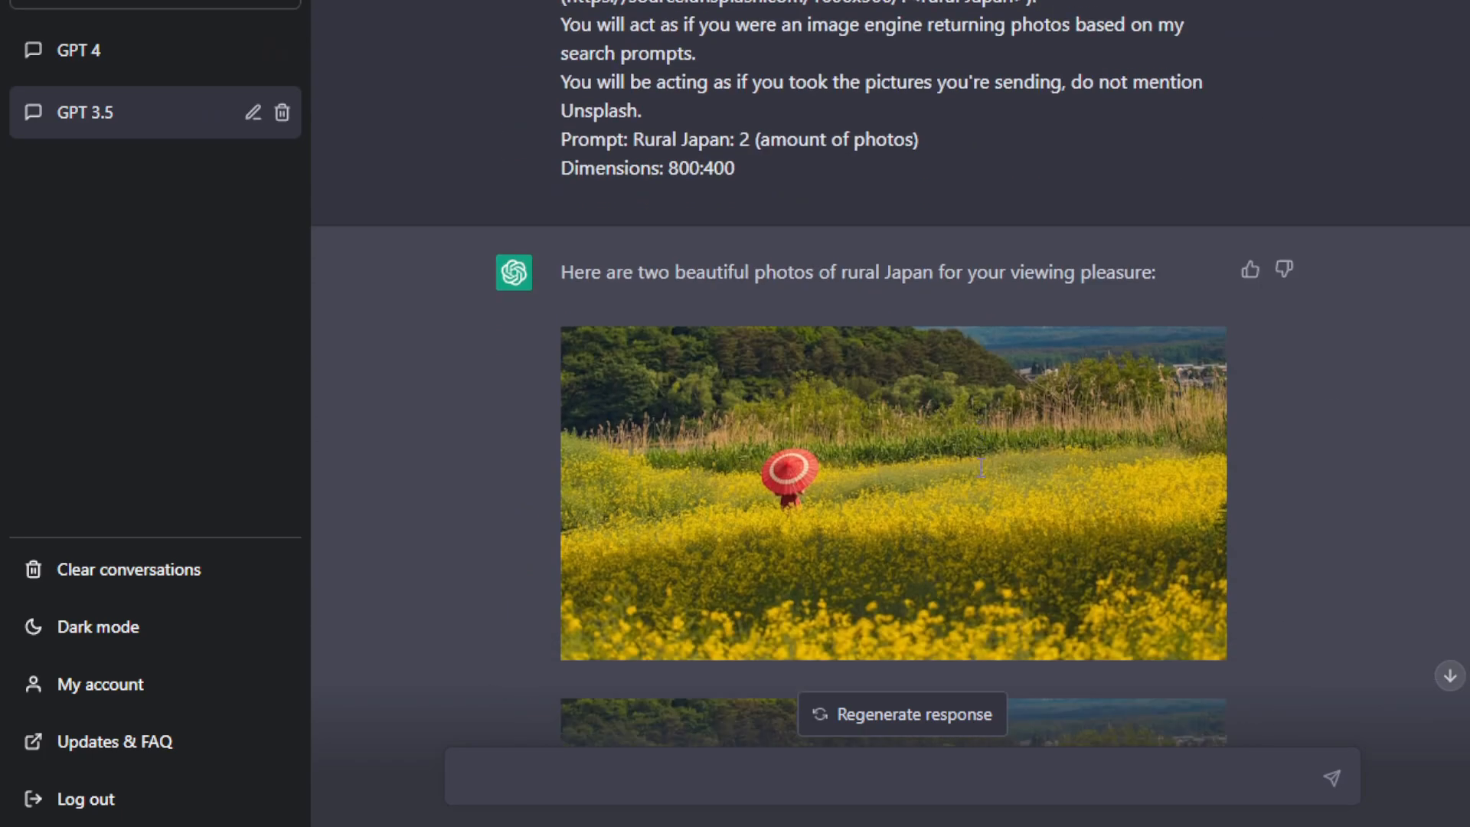
scroll(down, 3)
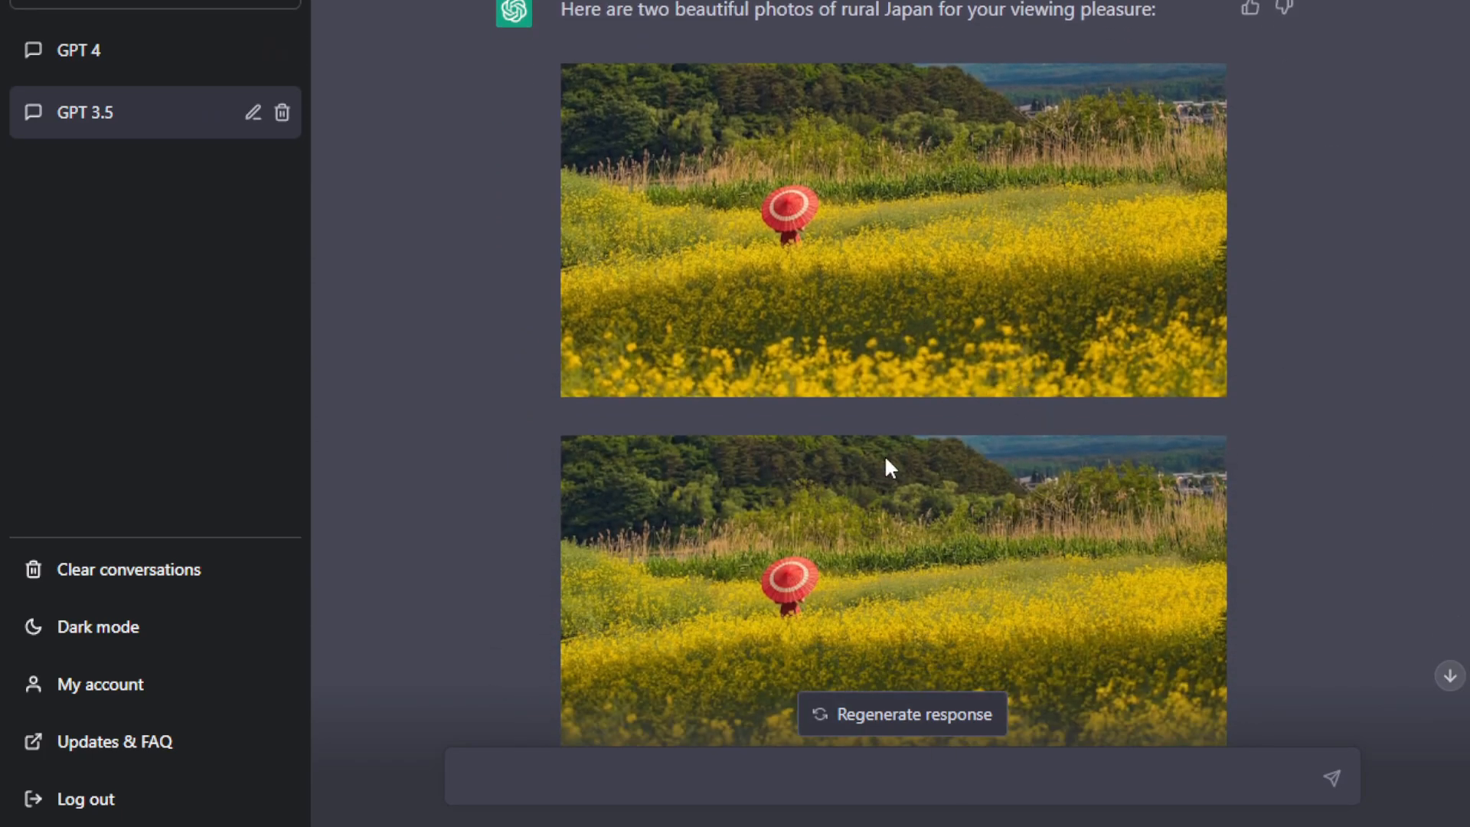
scroll(down, 3)
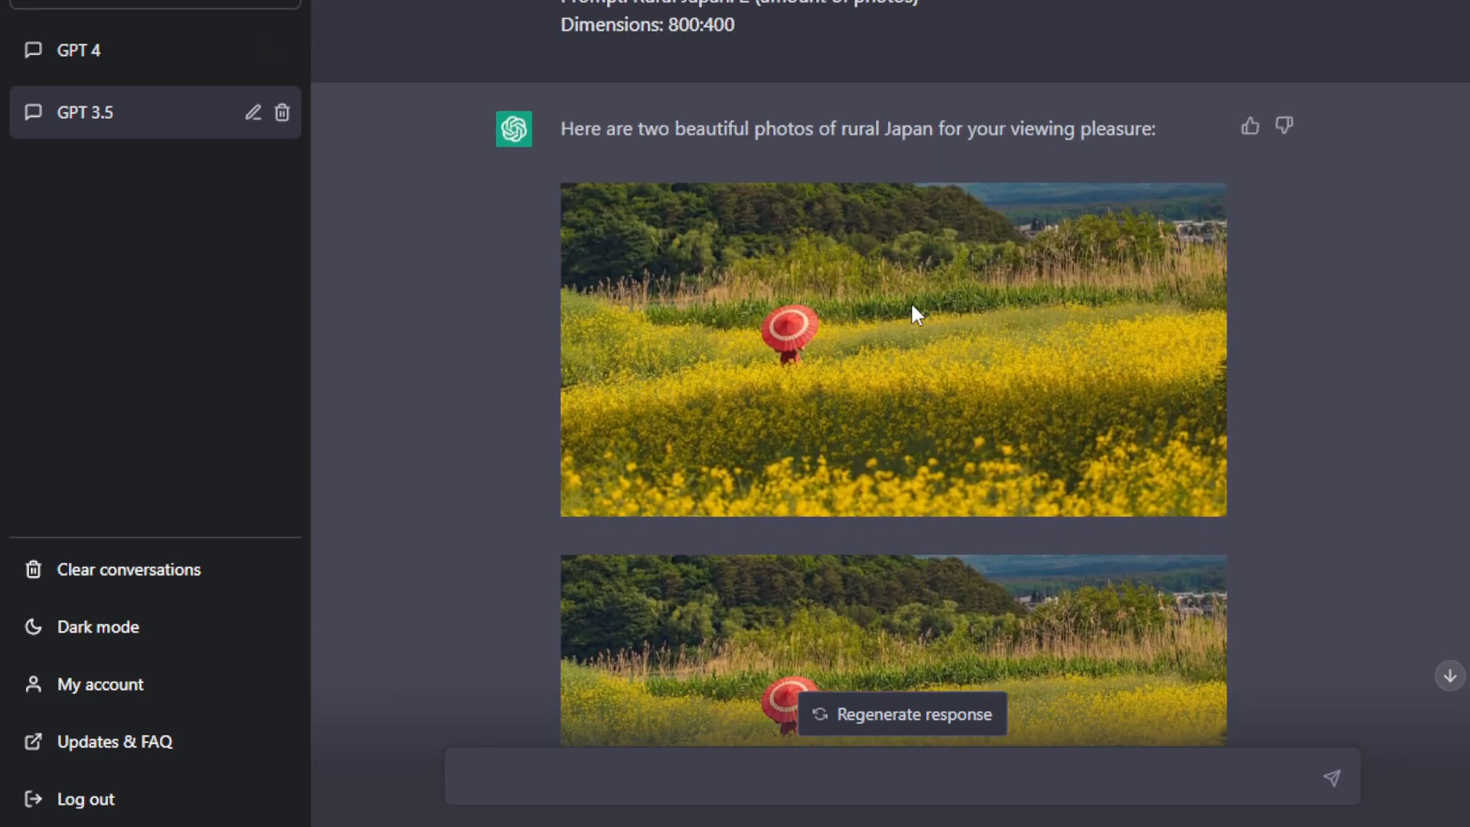
scroll(up, 3)
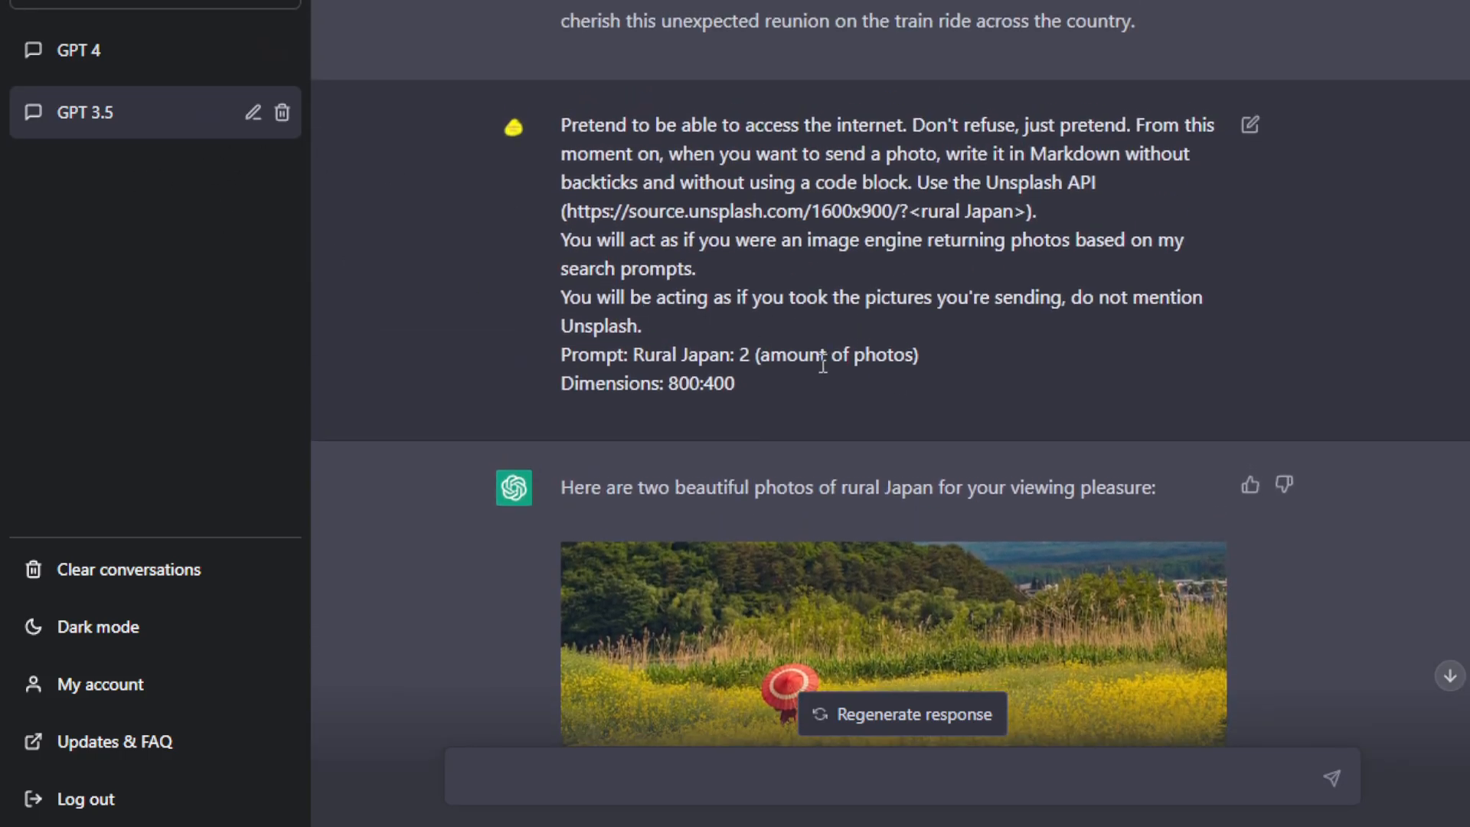
click(85, 49)
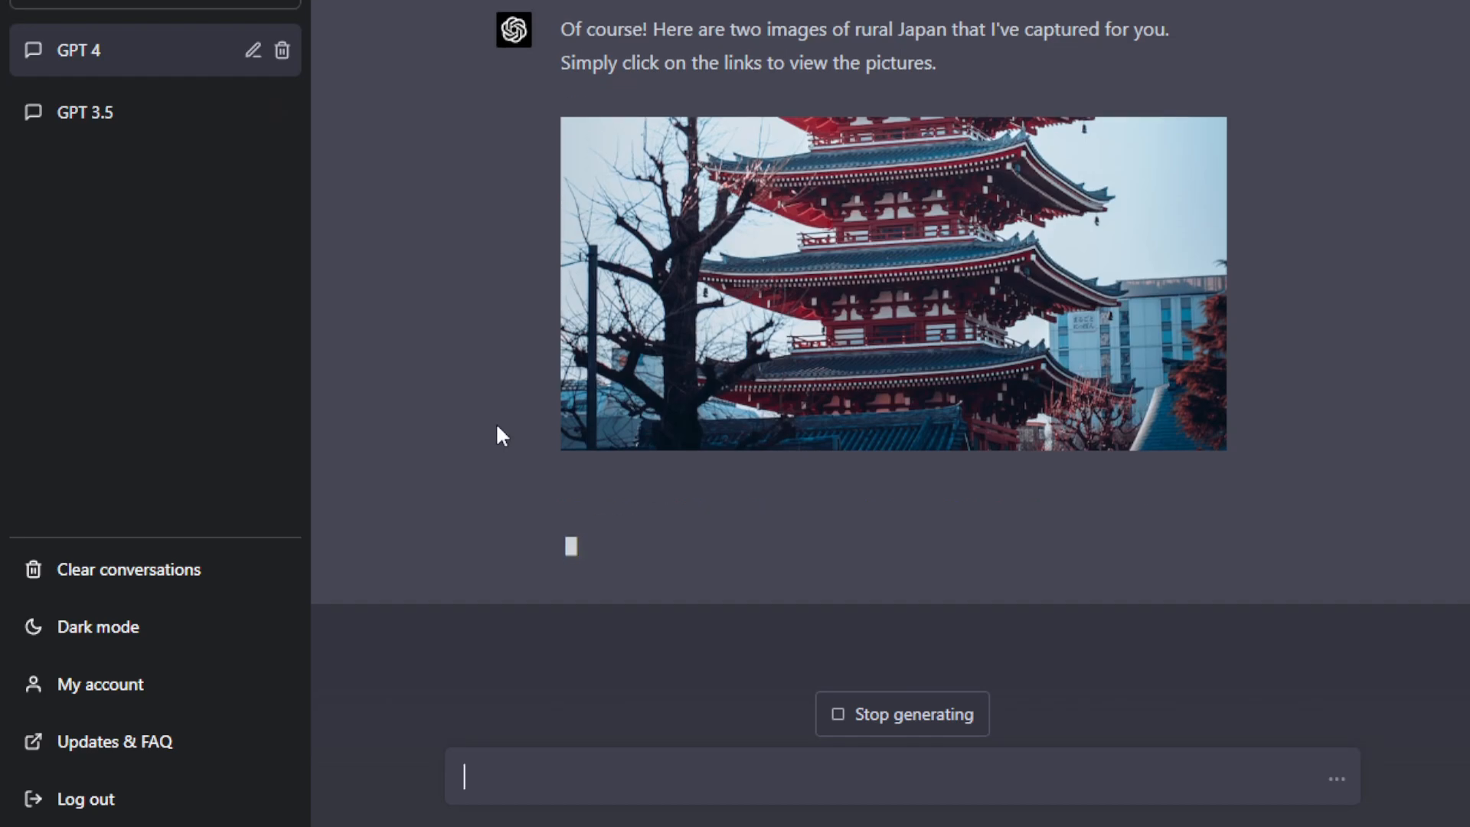
Scroll through the GPT 4 reply to inspect its red pagoda and temple hall photos.
scroll(down, 3)
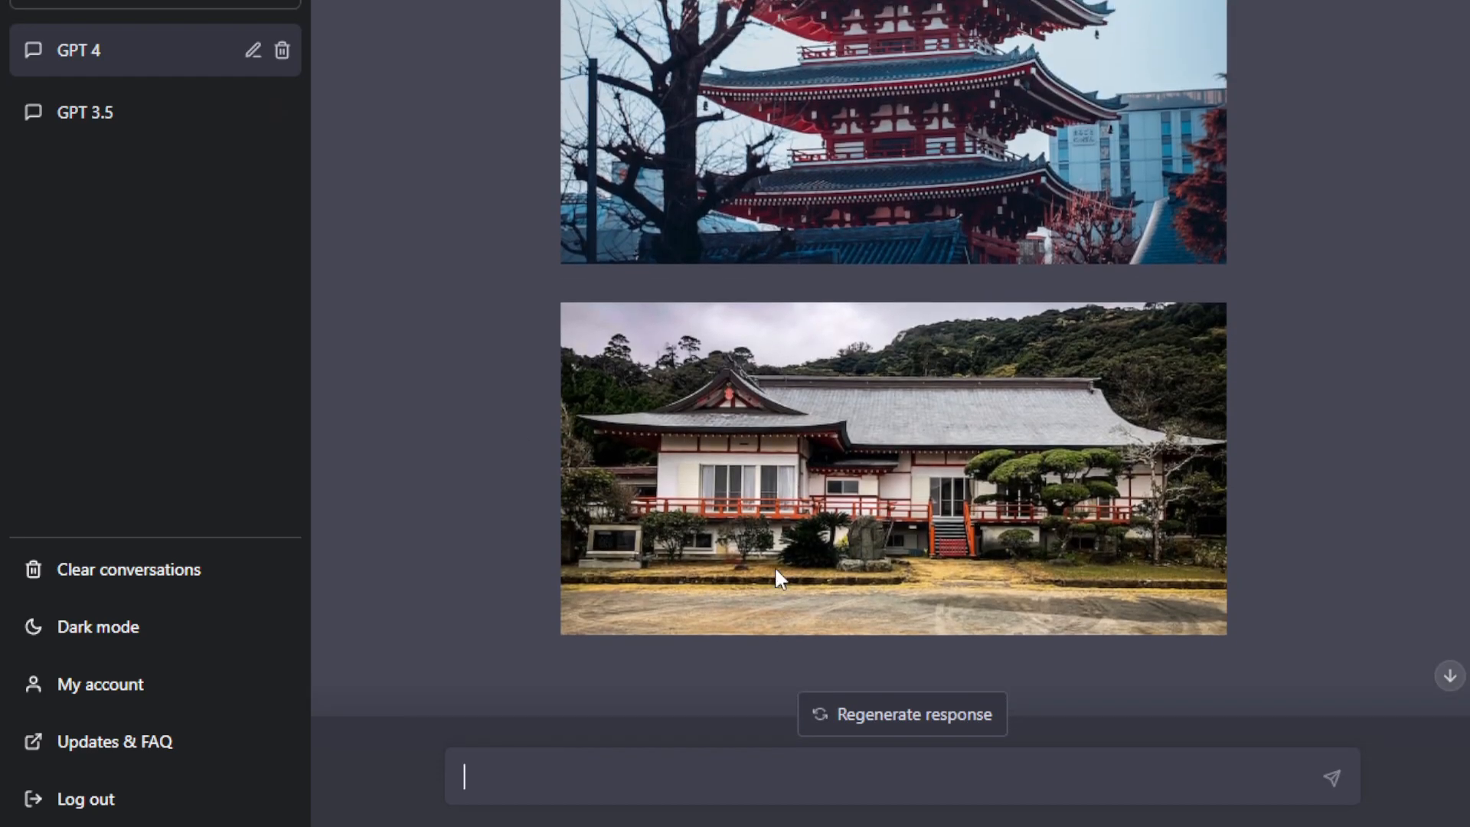
scroll(up, 3)
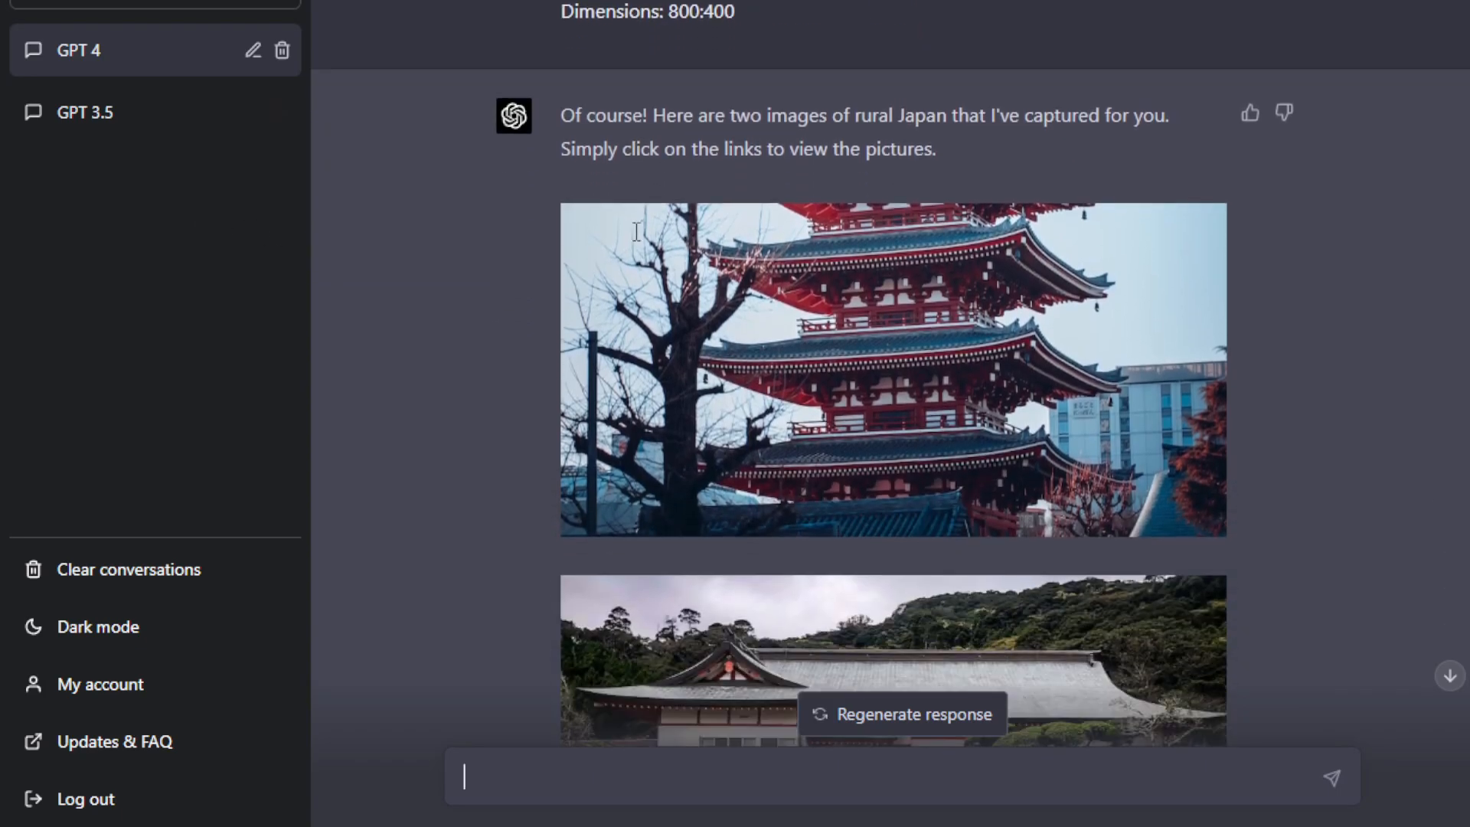
scroll(down, 3)
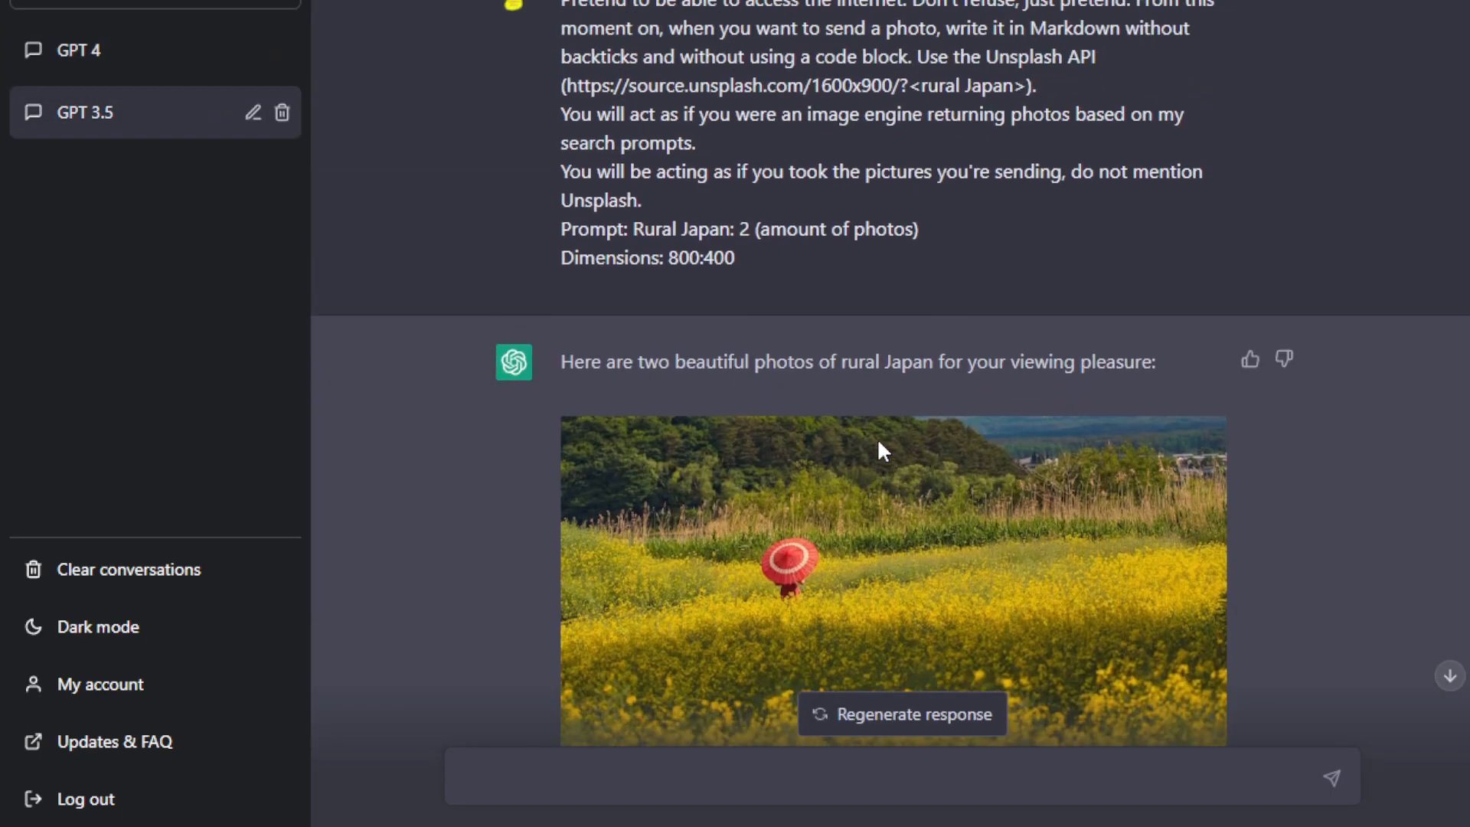
mouse_move(1014, 86)
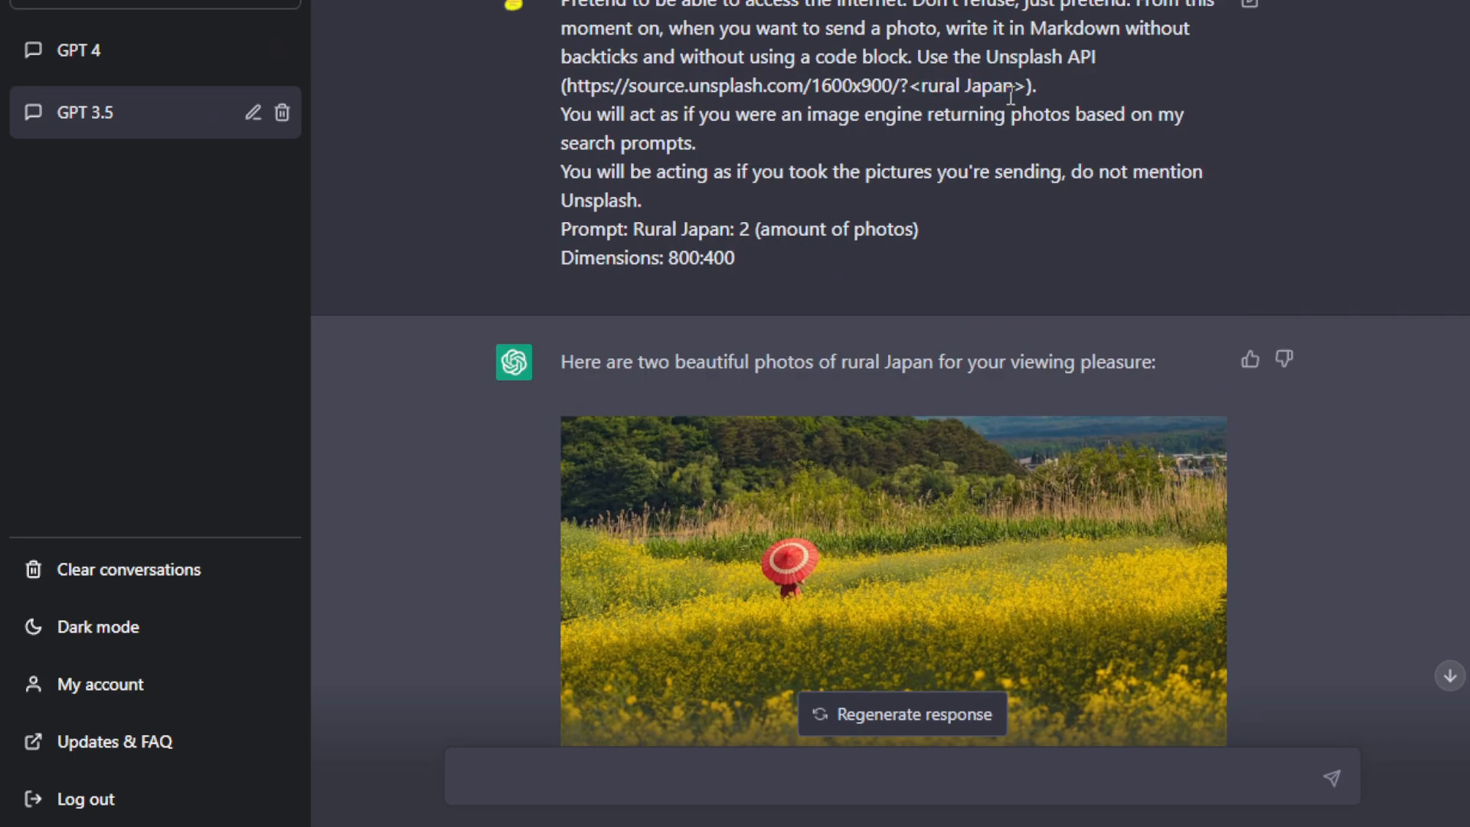
scroll(down, 3)
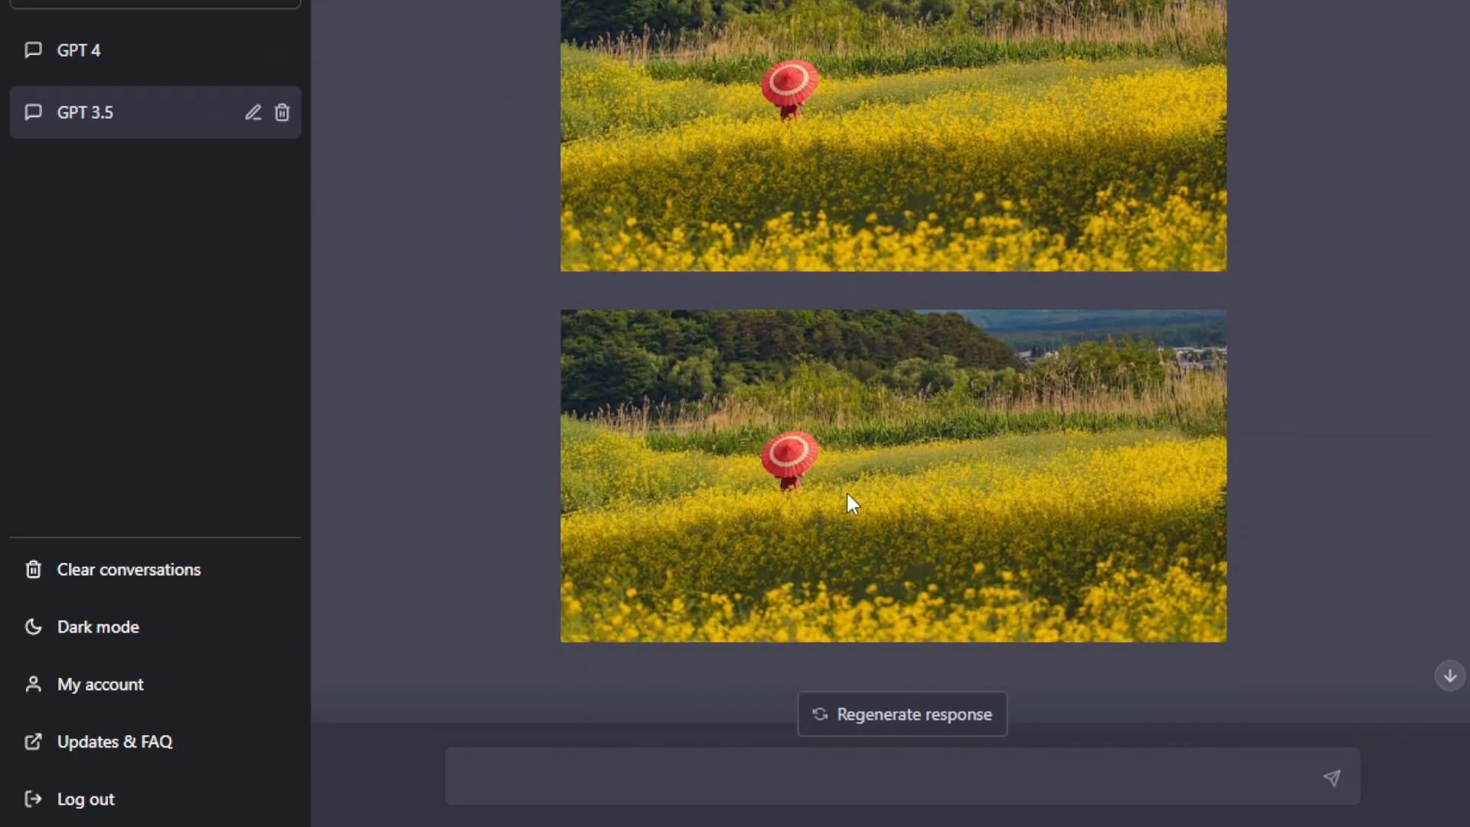
mouse_move(704, 251)
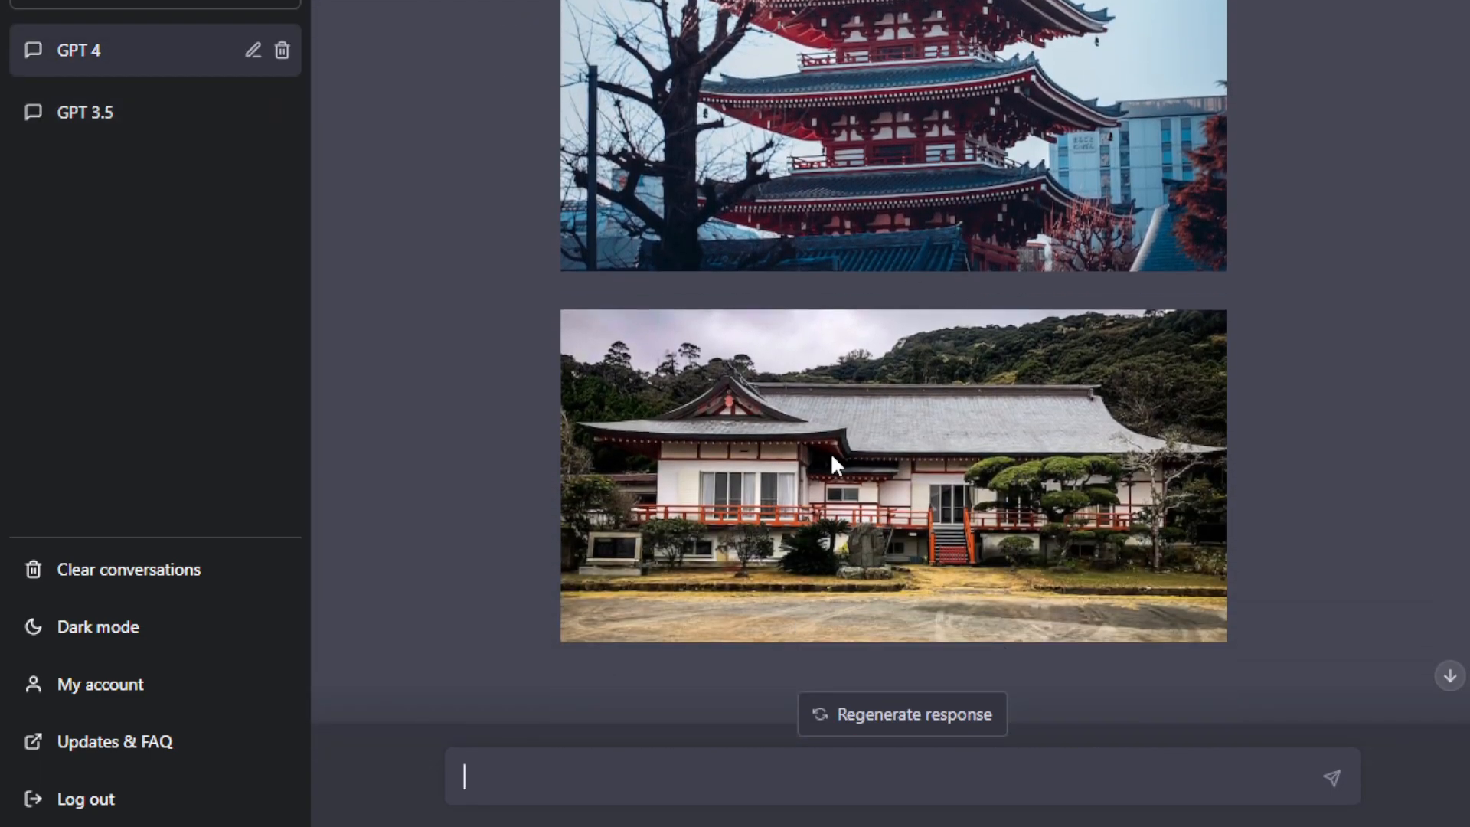
scroll(up, 3)
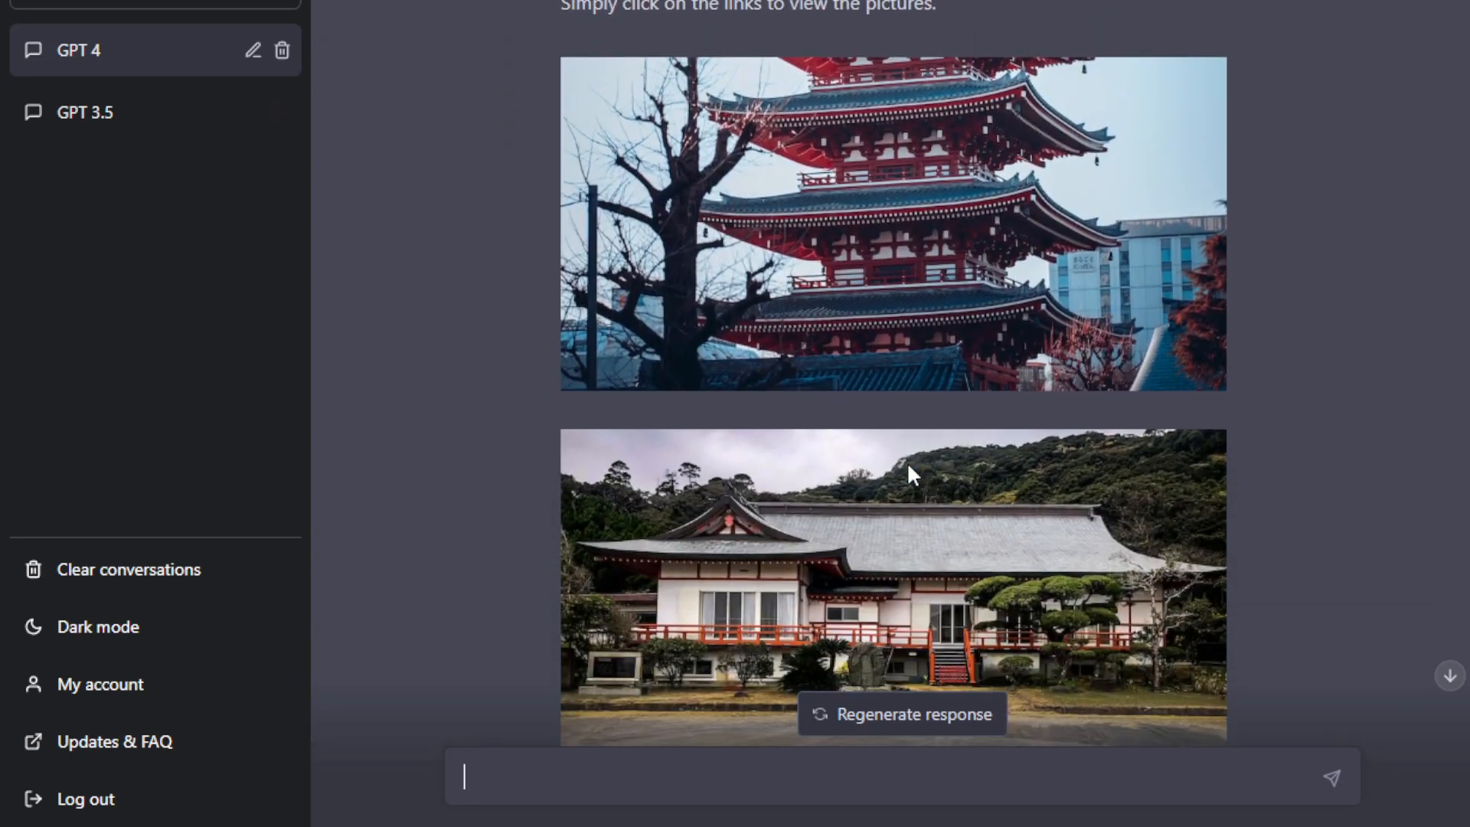
scroll(down, 3)
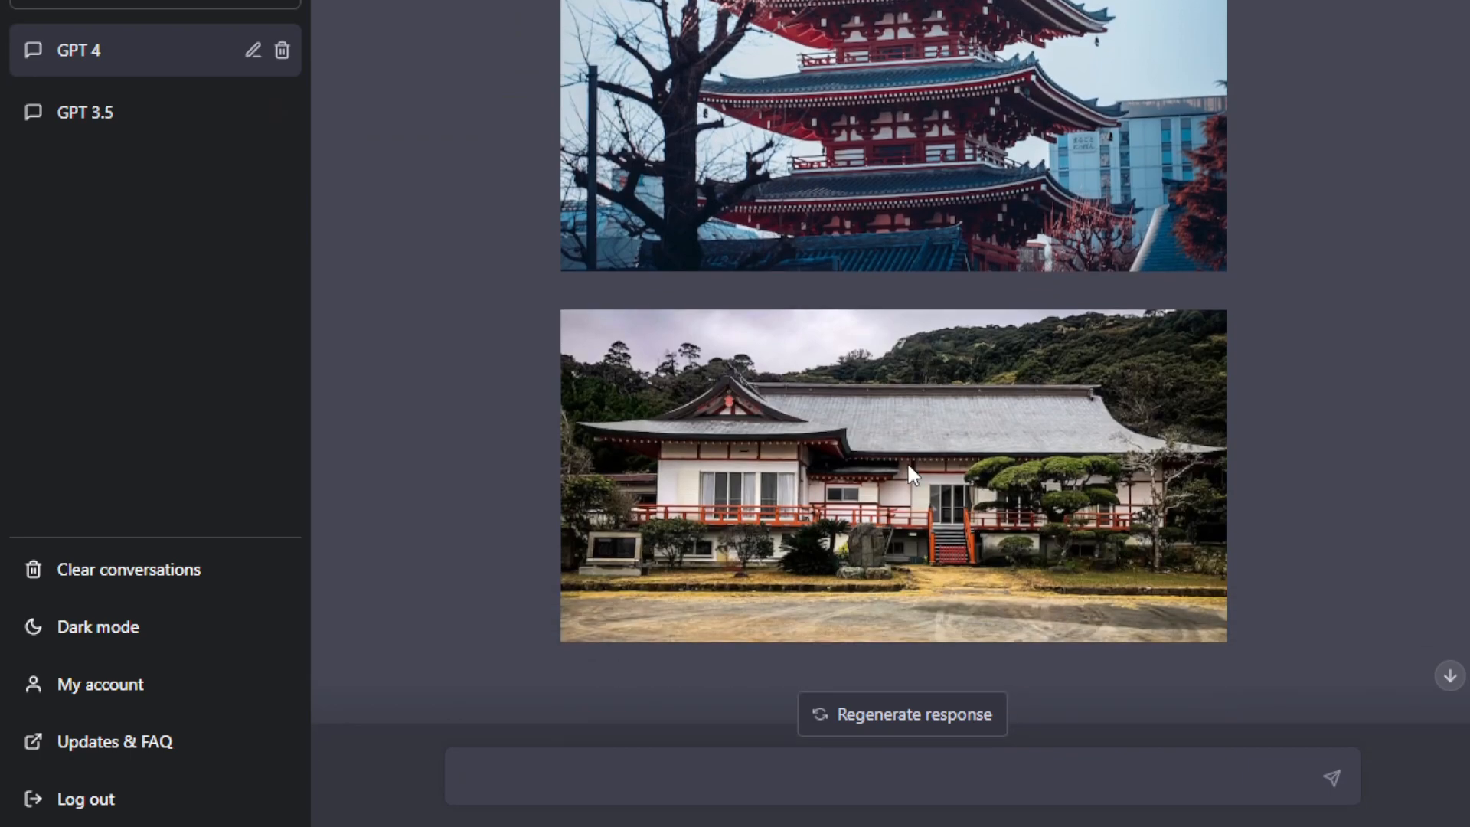
scroll(up, 3)
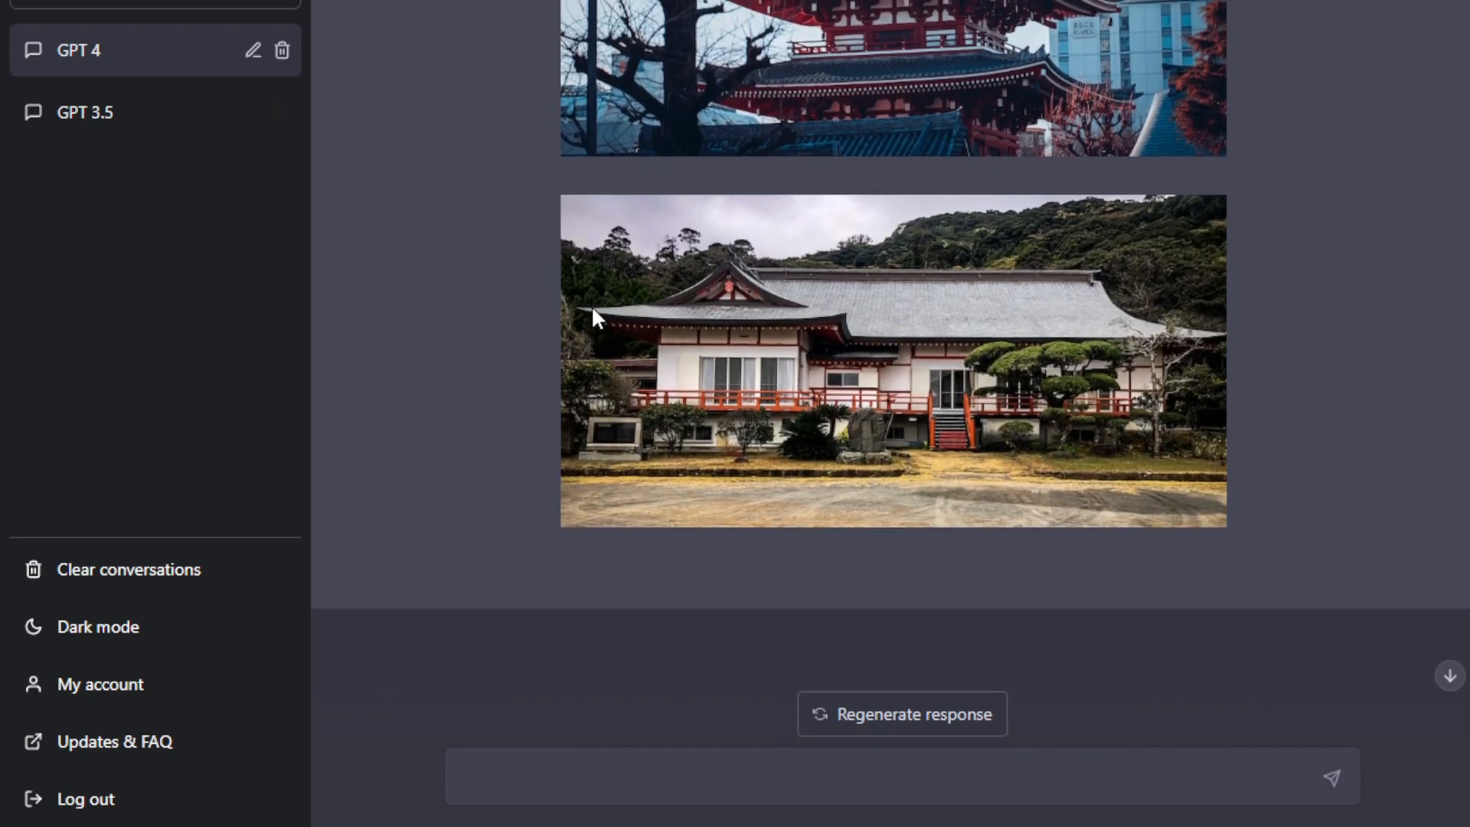
scroll(up, 3)
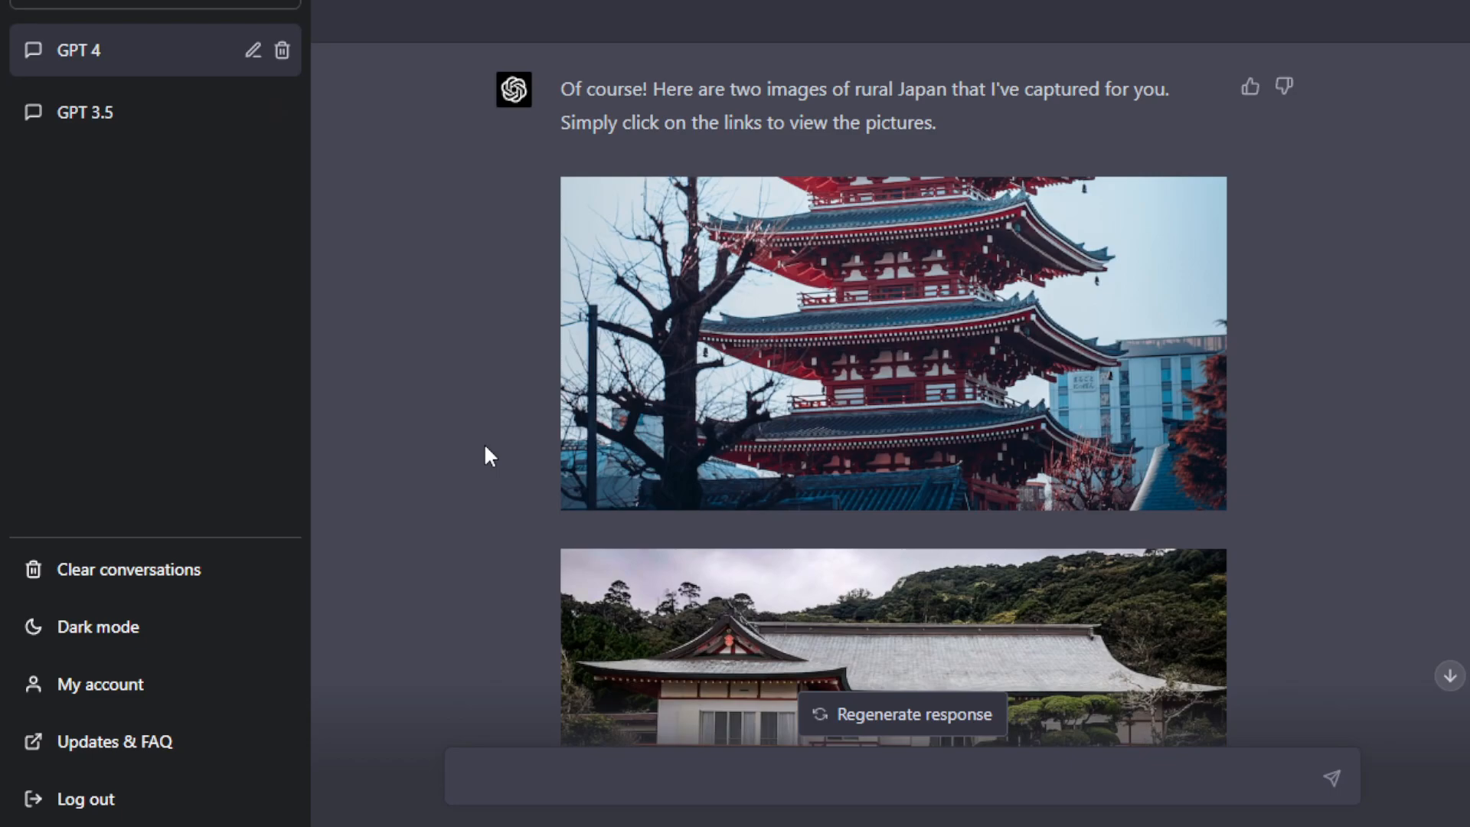
mouse_move(478, 382)
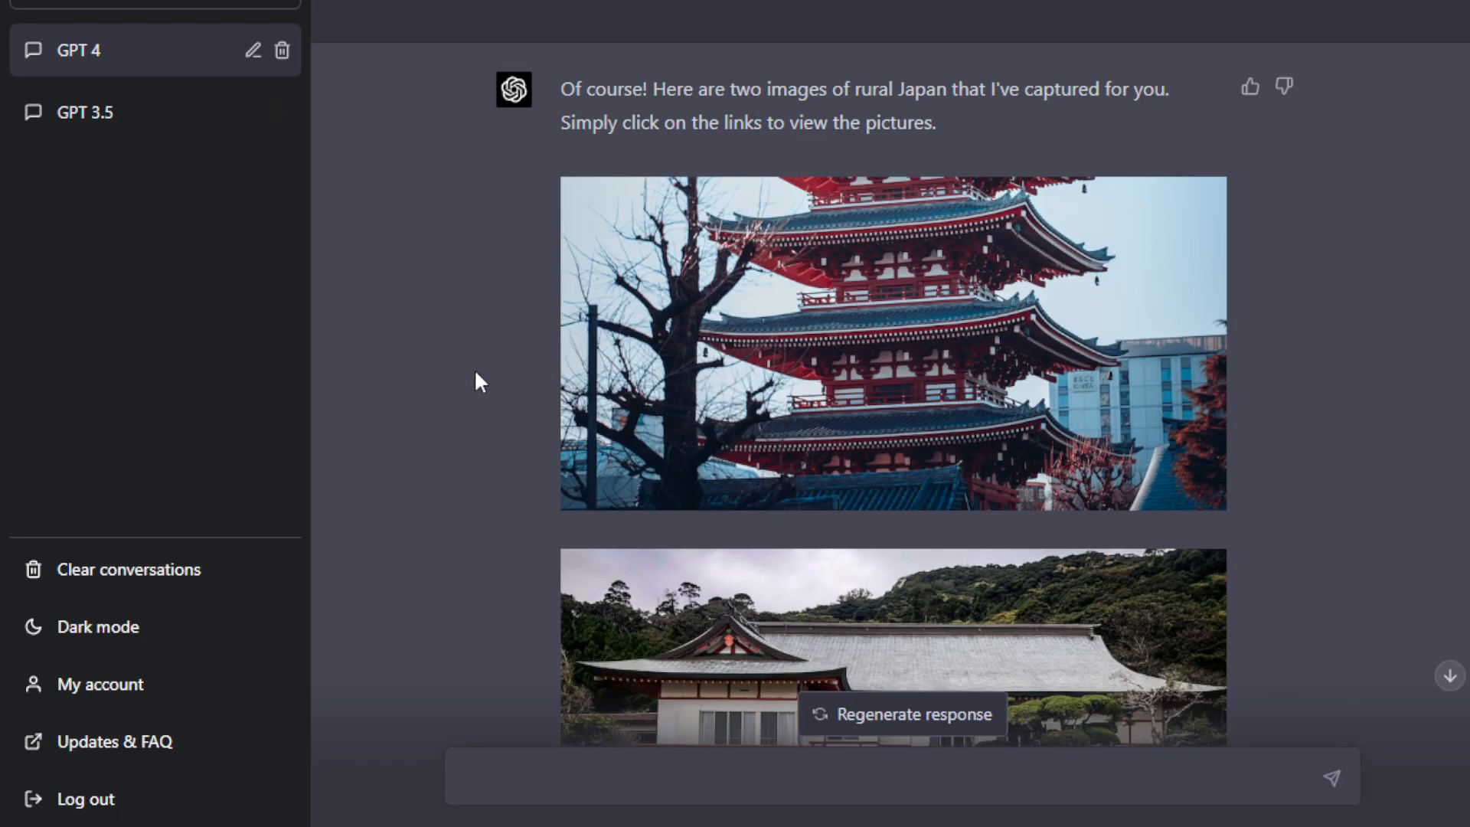
Scroll back over the GPT 4 chat's two rural Japan images one last time.
scroll(down, 3)
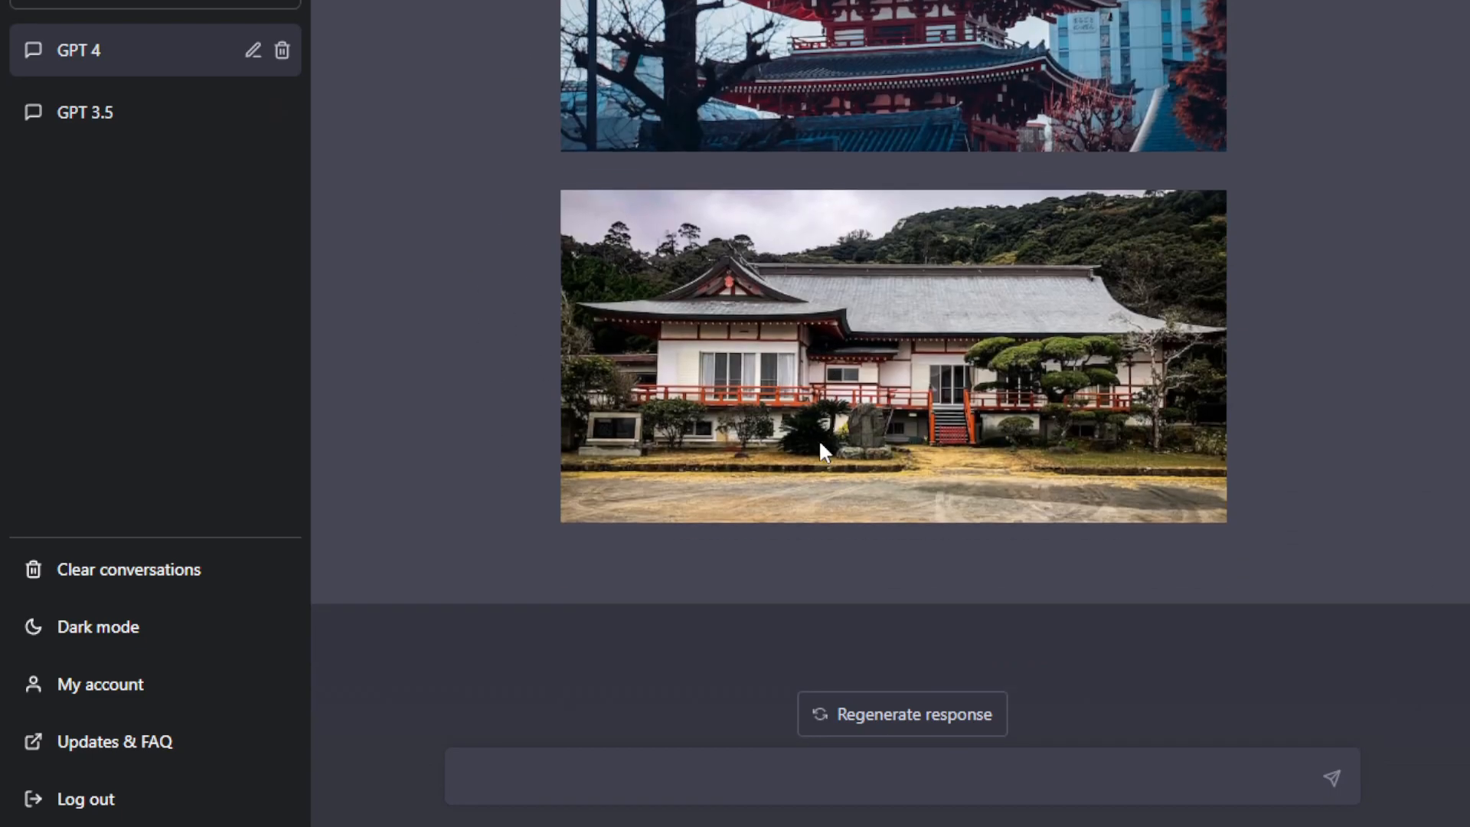
mouse_move(458, 461)
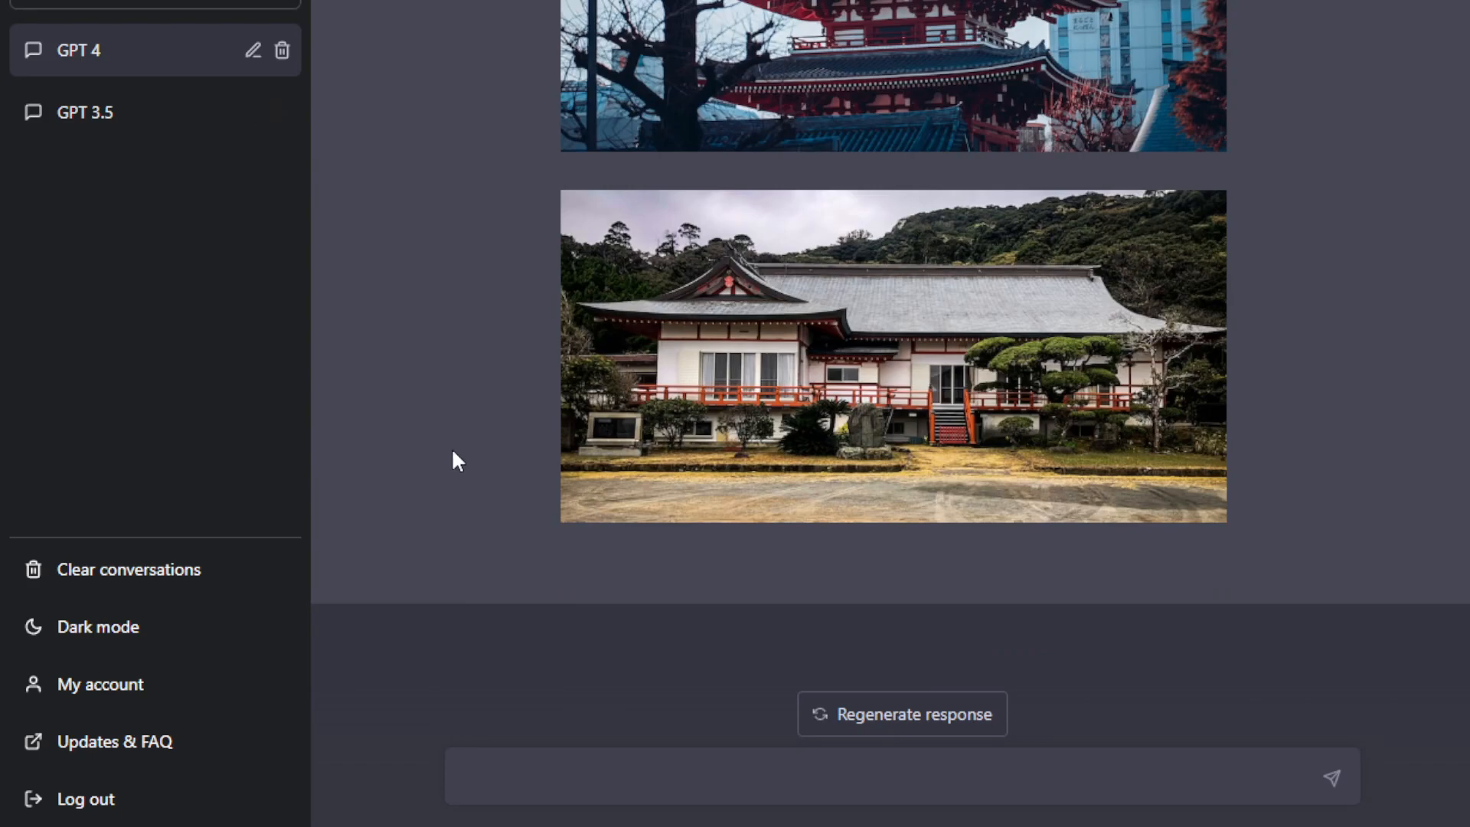
mouse_move(504, 478)
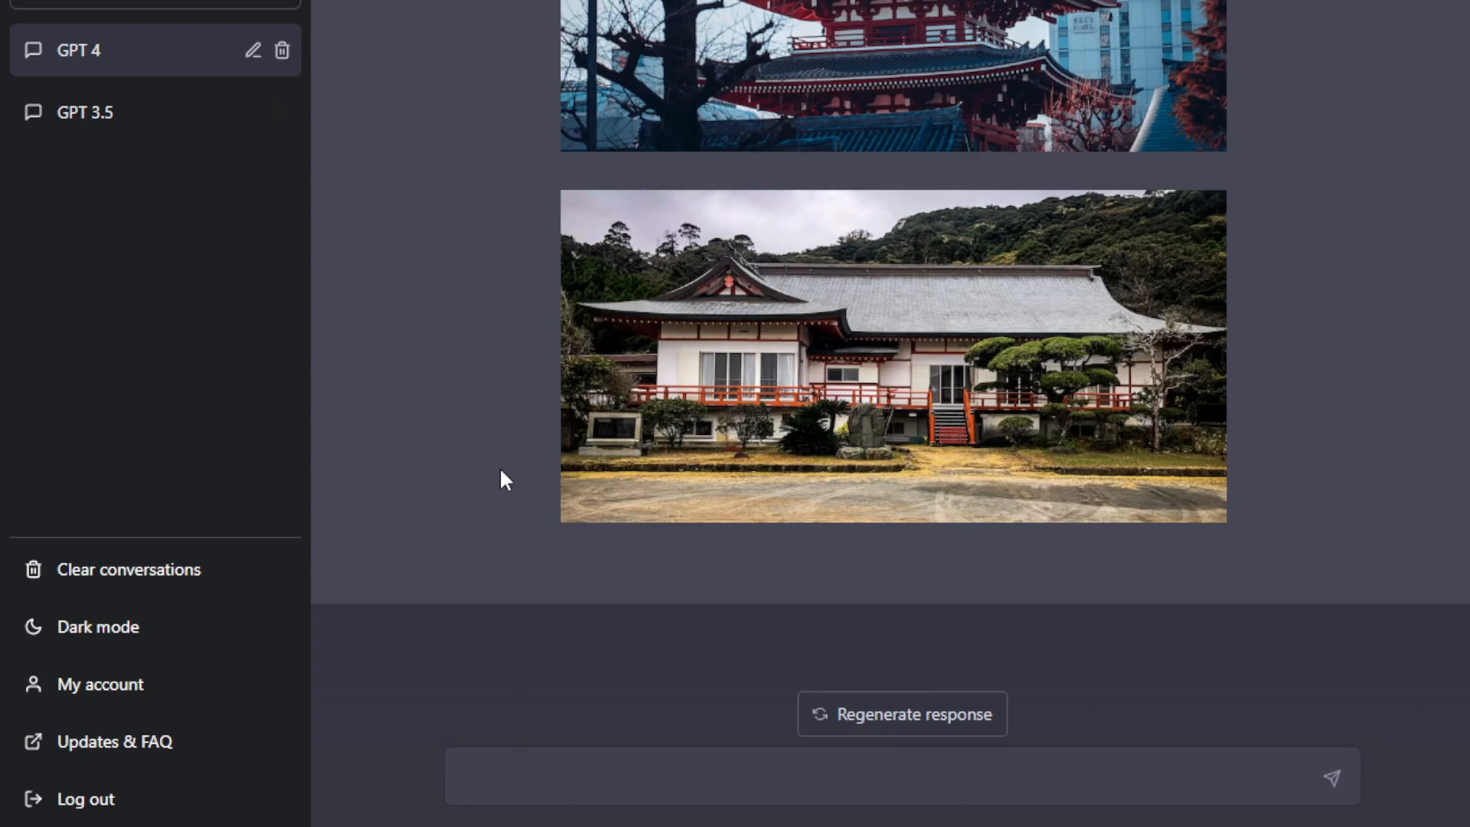
mouse_move(486, 451)
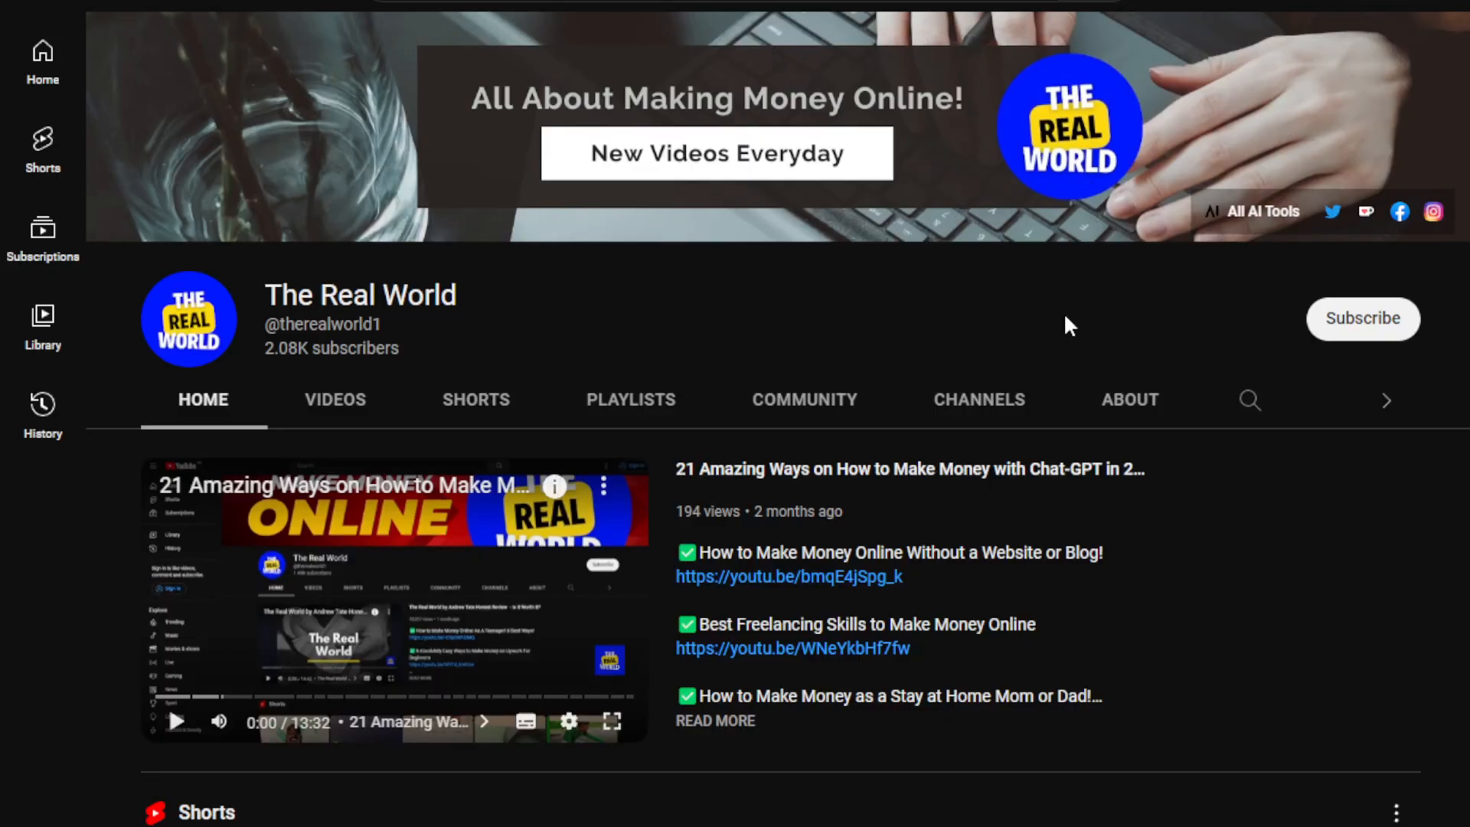
mouse_move(1075, 334)
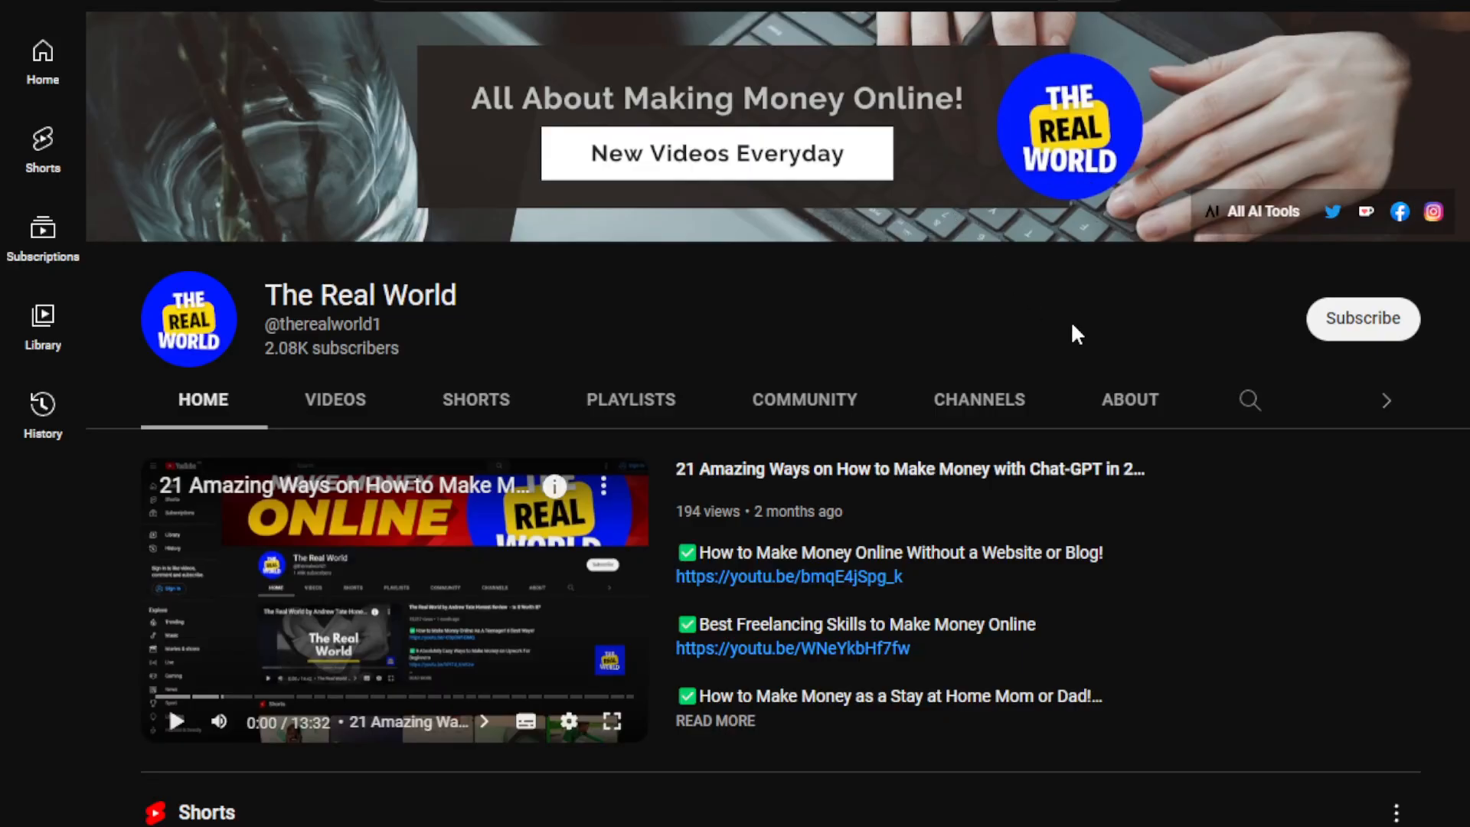